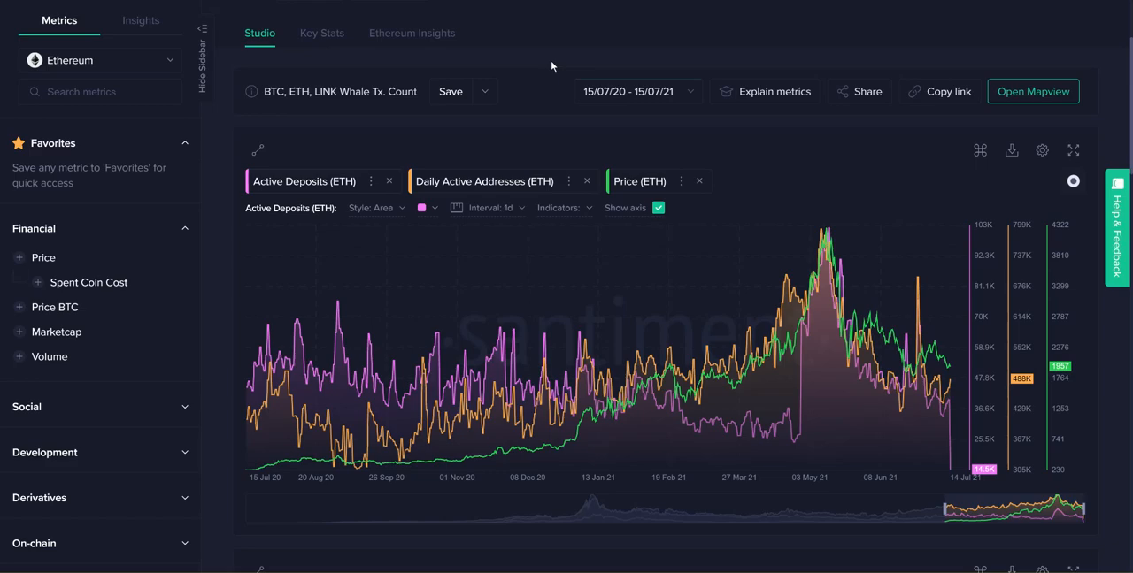
pyautogui.moveTo(595, 265)
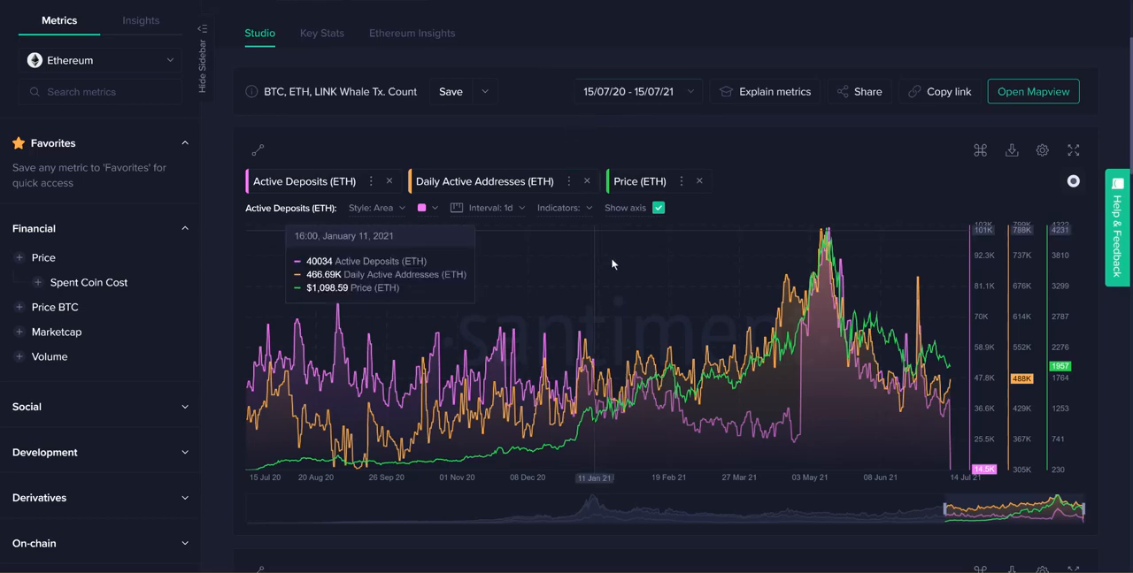
# Step: Toggle legend highlights on the ETH chart, ending with Active Deposits (ETH) emphasised
pyautogui.click(483, 181)
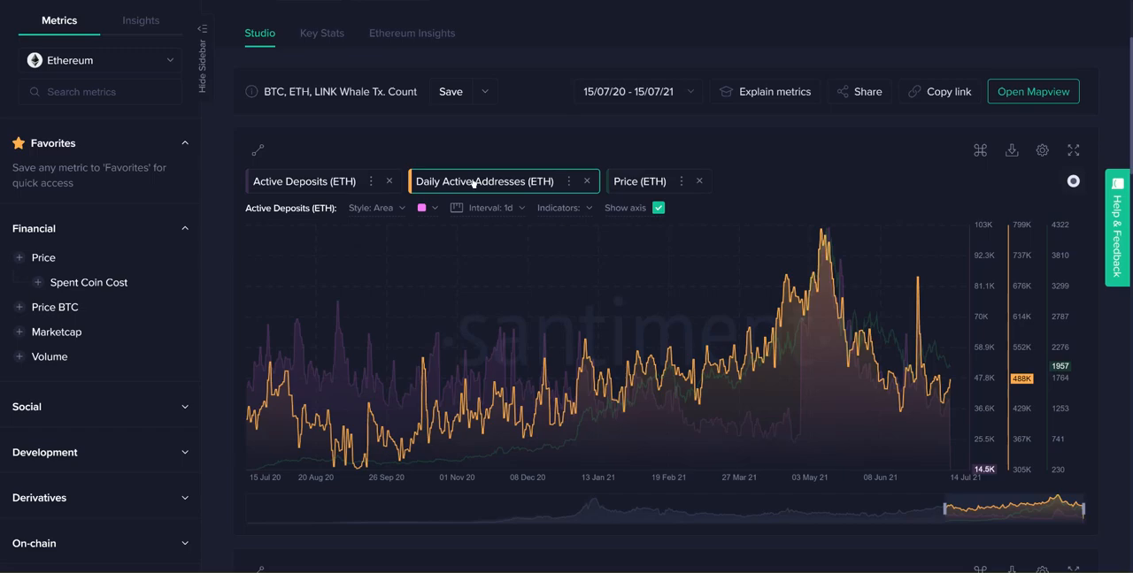
pyautogui.click(303, 180)
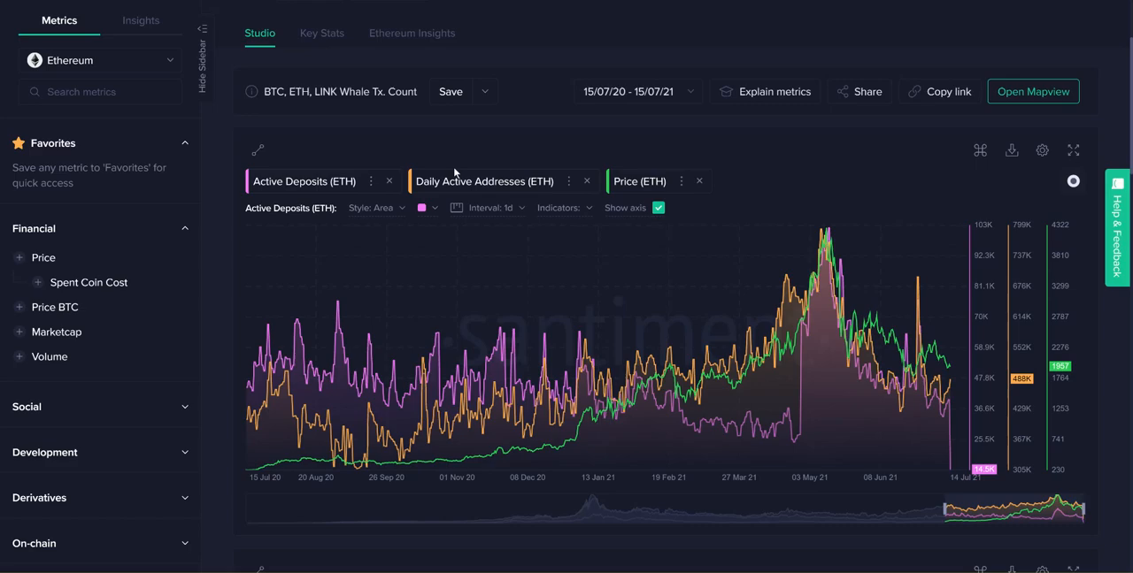
pyautogui.click(484, 181)
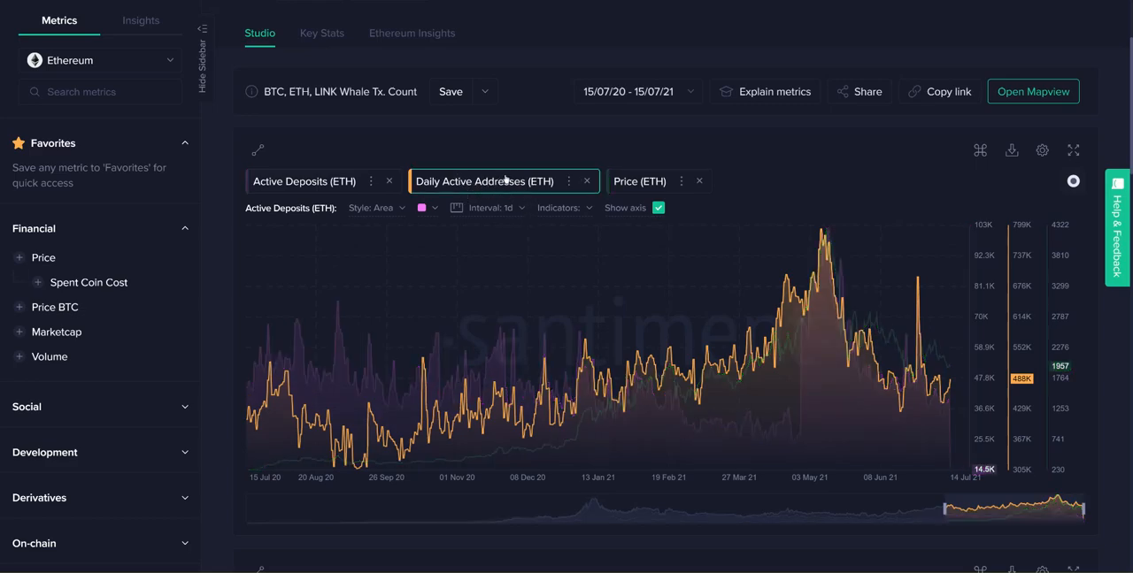
pyautogui.click(303, 182)
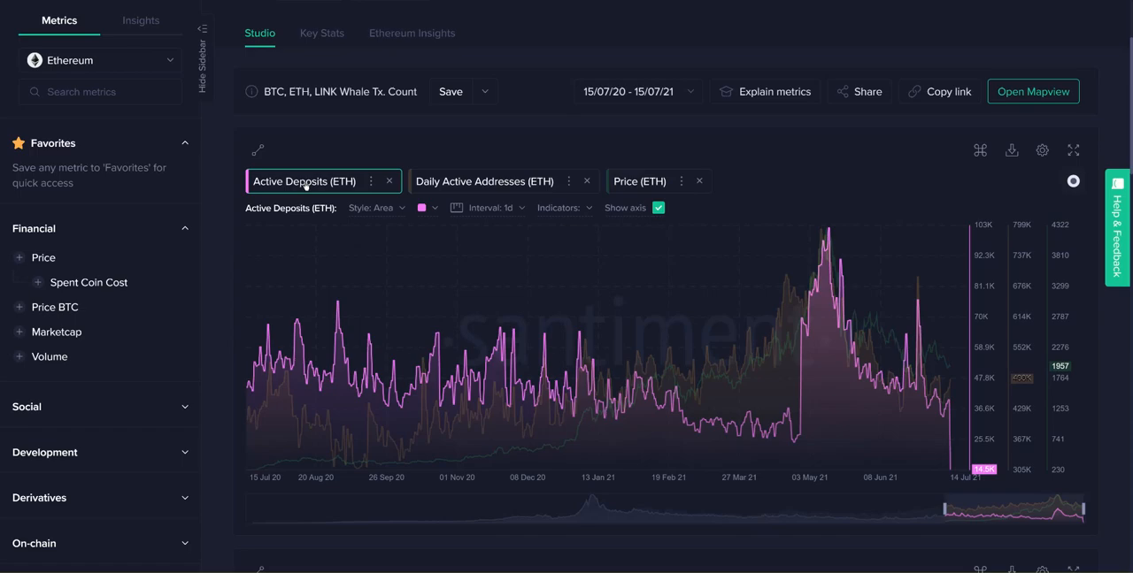
pyautogui.moveTo(480, 345)
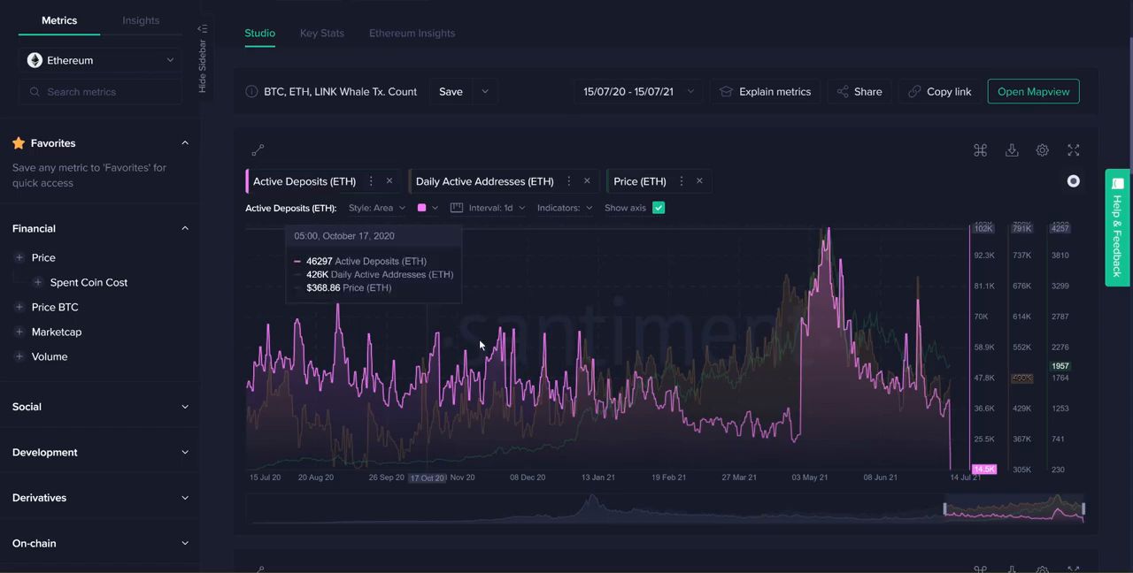
pyautogui.moveTo(804, 343)
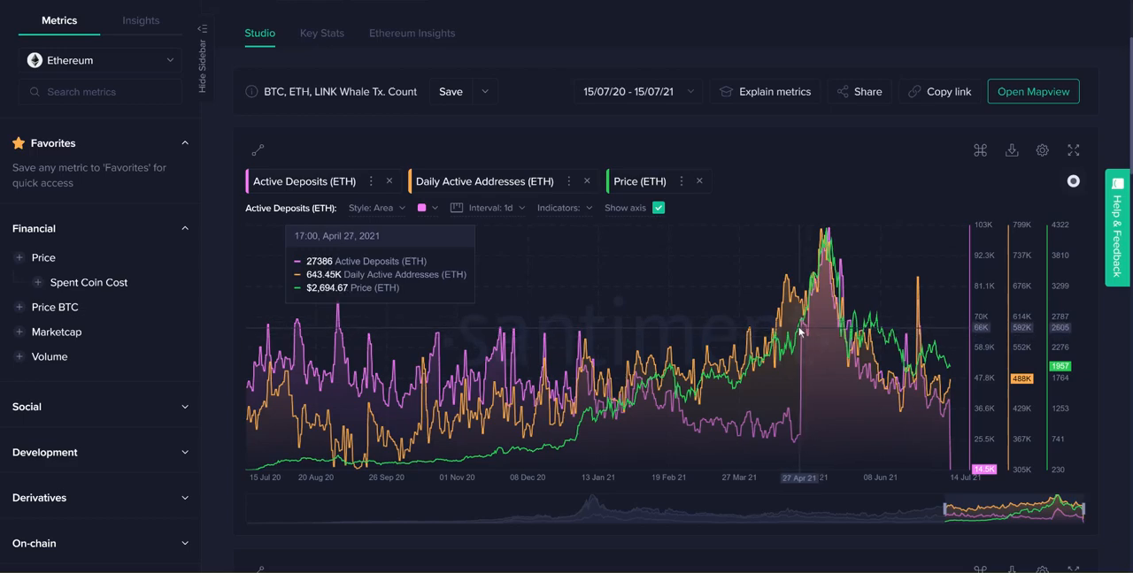
pyautogui.moveTo(800, 334)
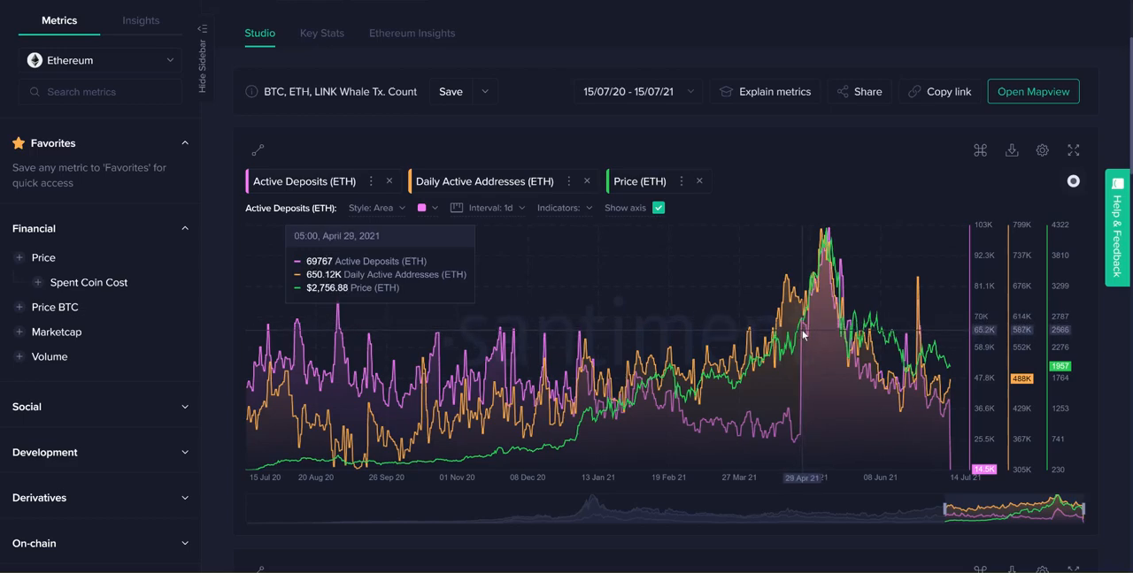
pyautogui.moveTo(829, 275)
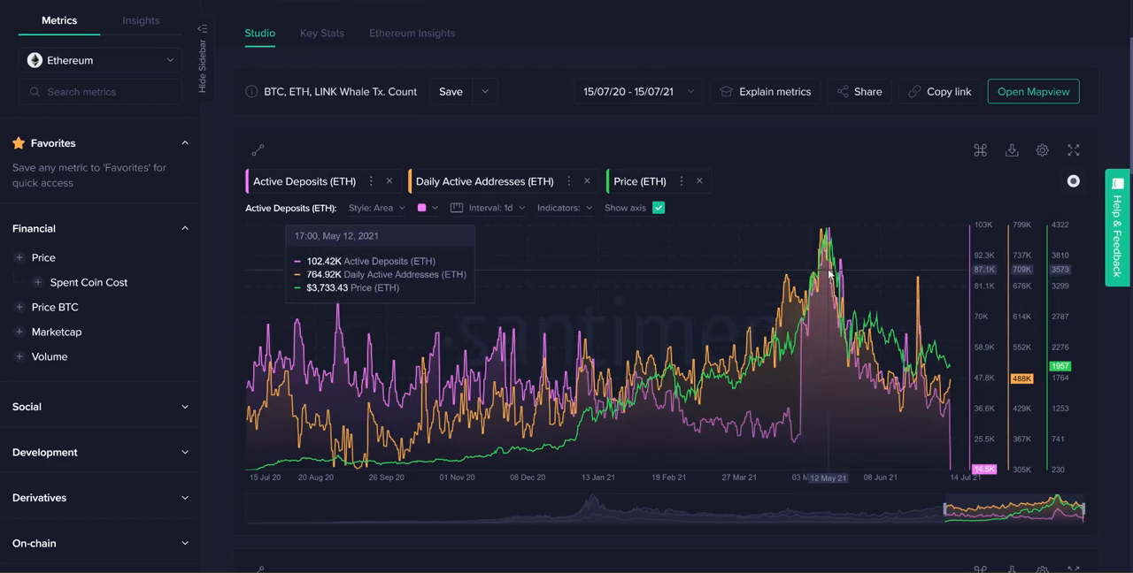
pyautogui.moveTo(823, 274)
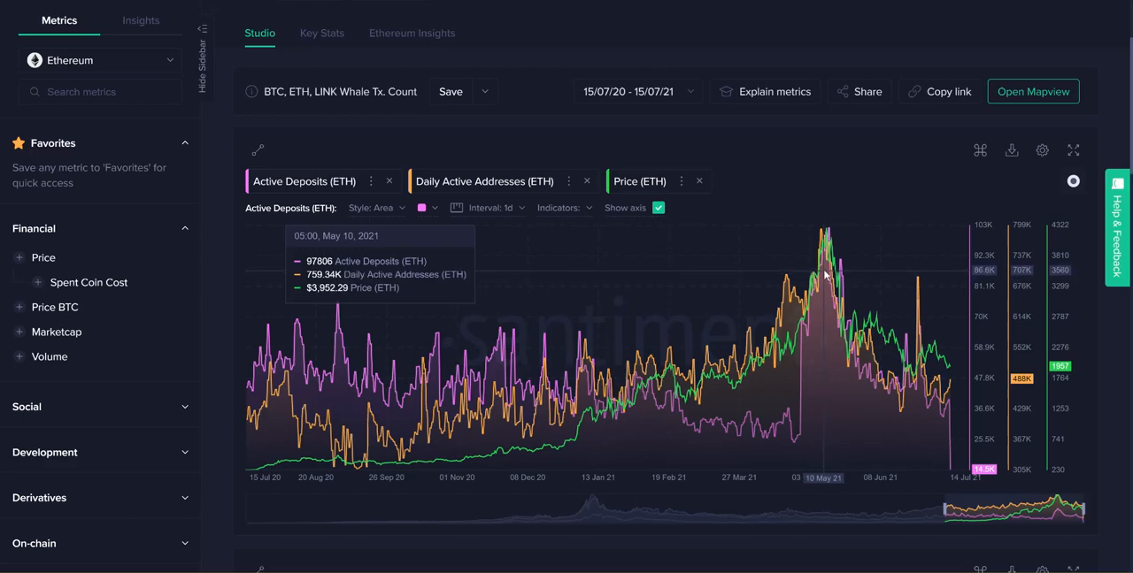
pyautogui.moveTo(800, 325)
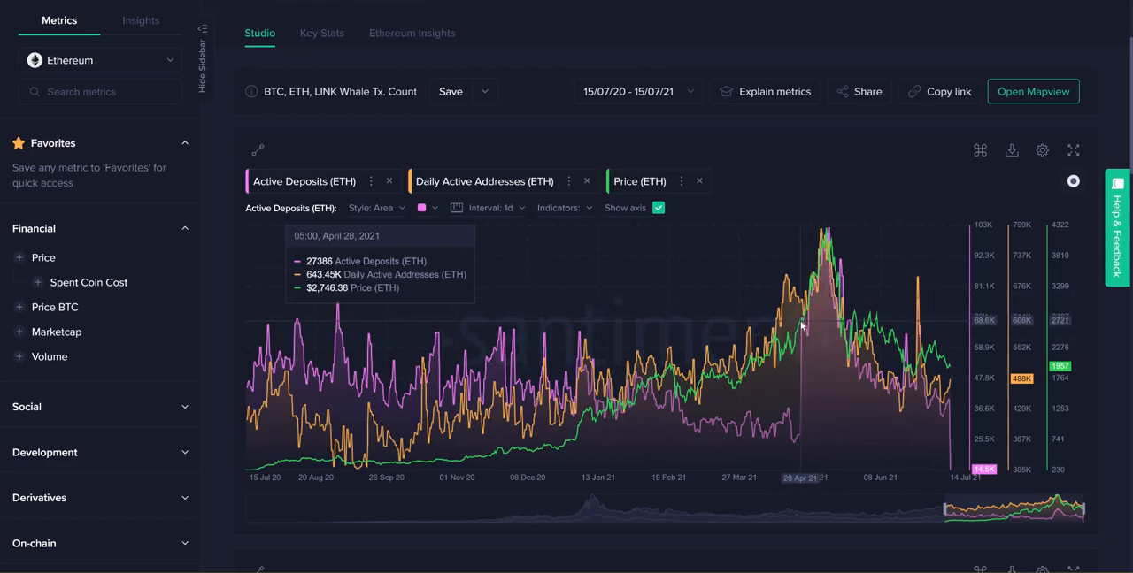
pyautogui.moveTo(805, 315)
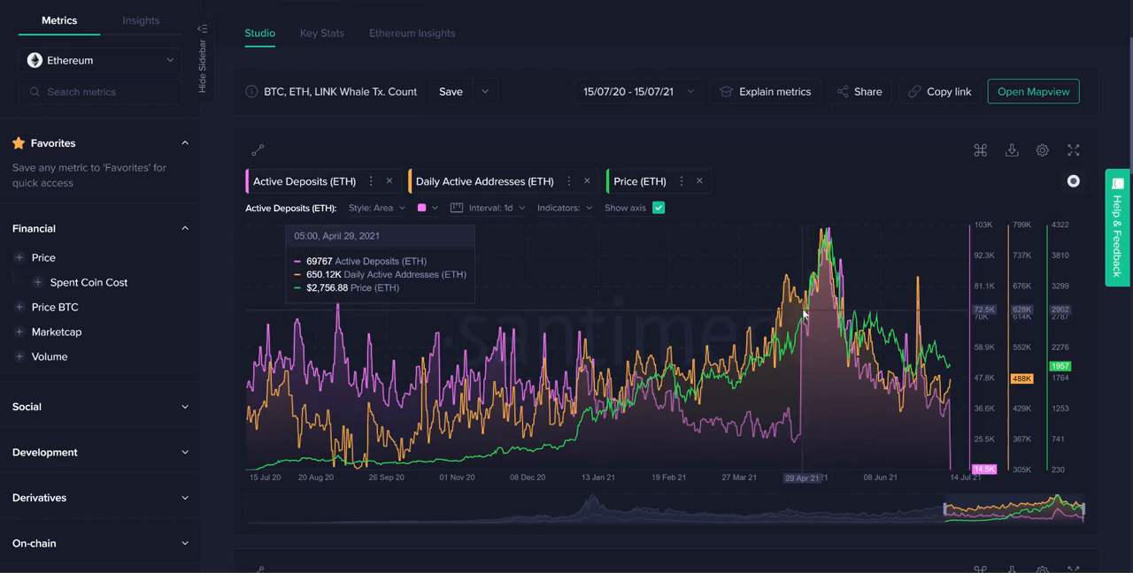
pyautogui.moveTo(804, 319)
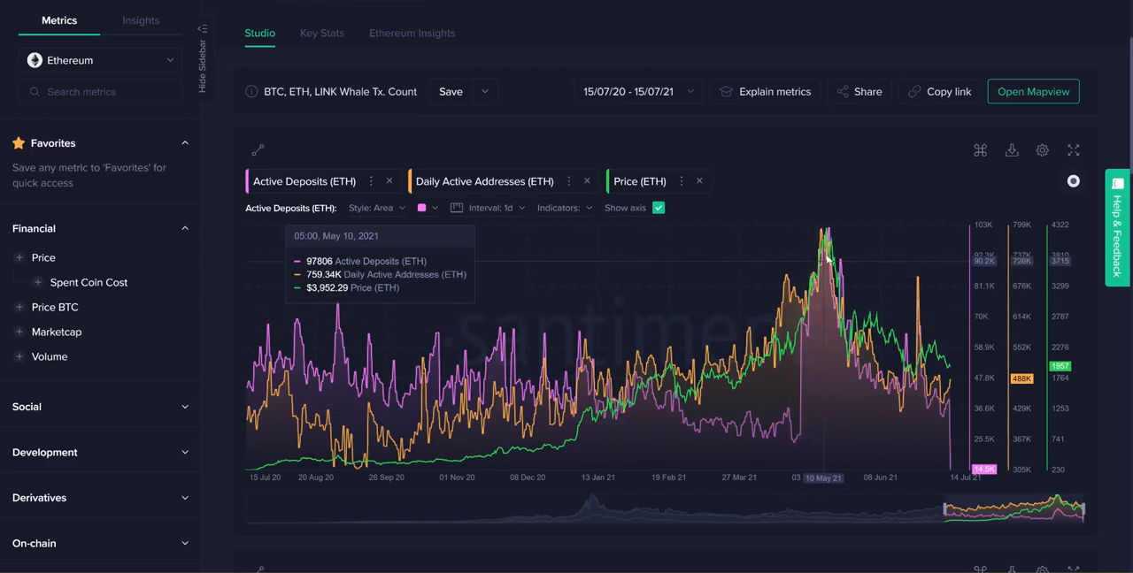
pyautogui.moveTo(832, 248)
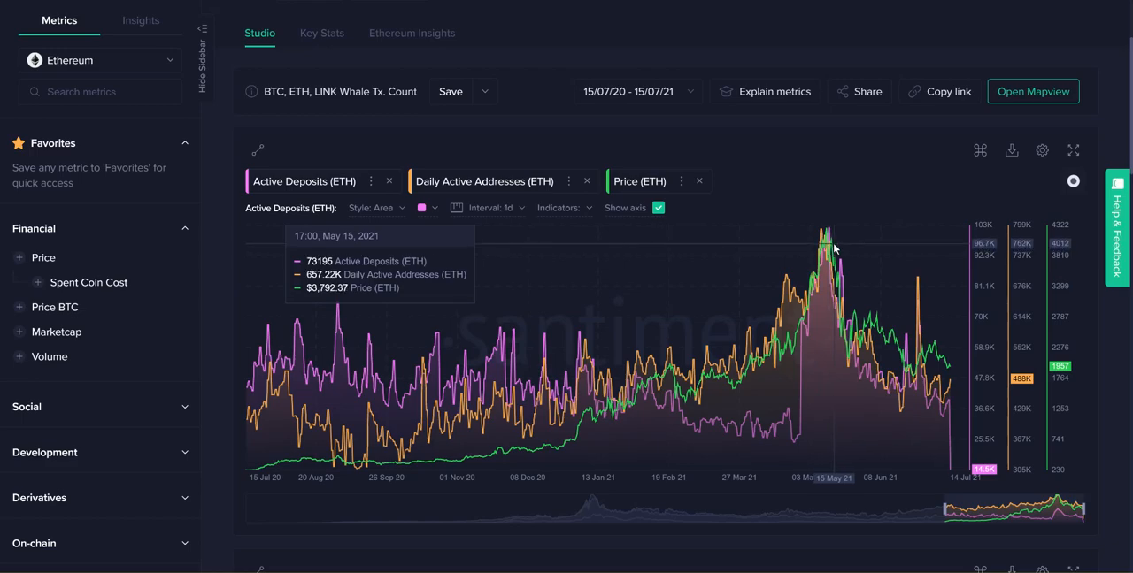
pyautogui.moveTo(867, 210)
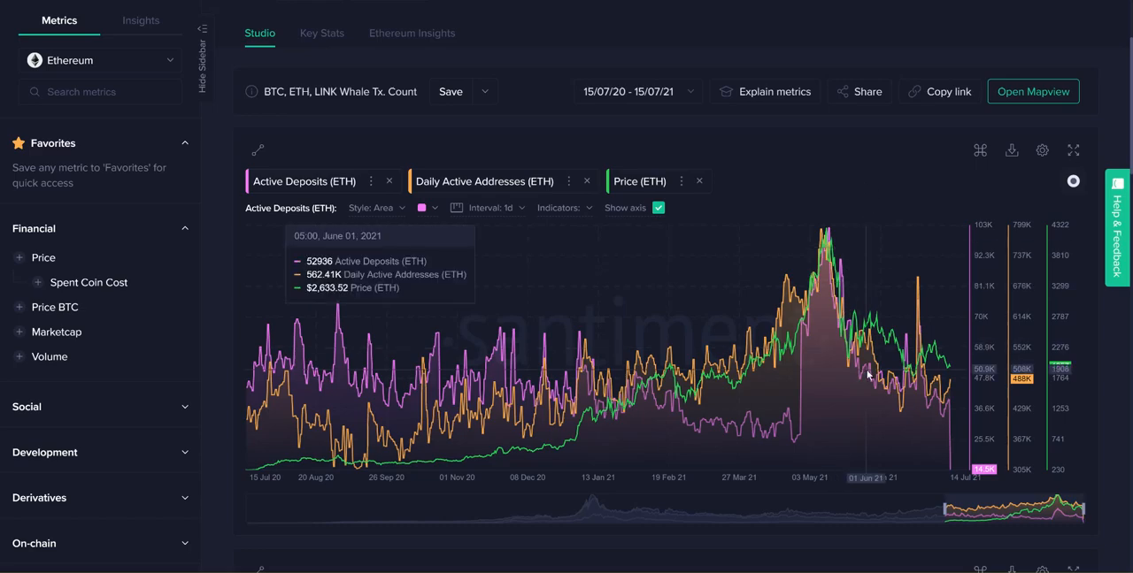
pyautogui.moveTo(763, 165)
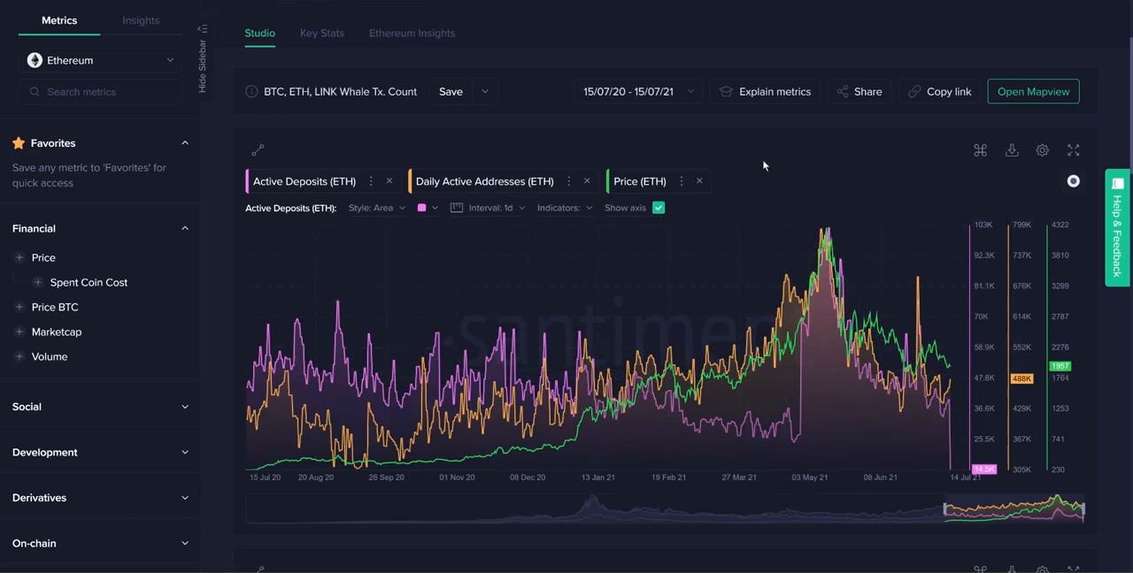
pyautogui.moveTo(365, 371)
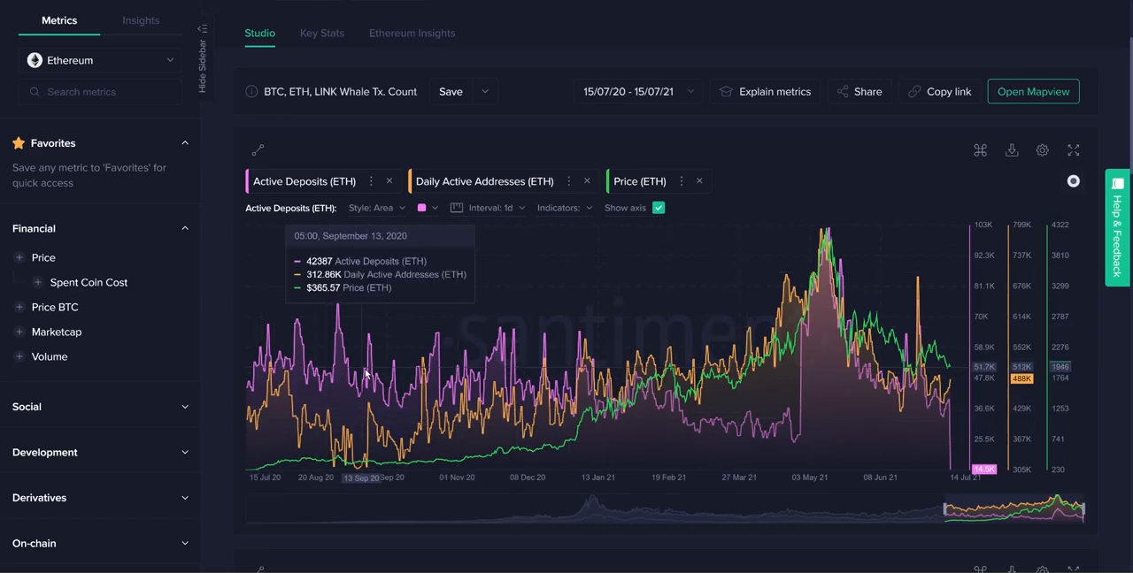
pyautogui.moveTo(336, 316)
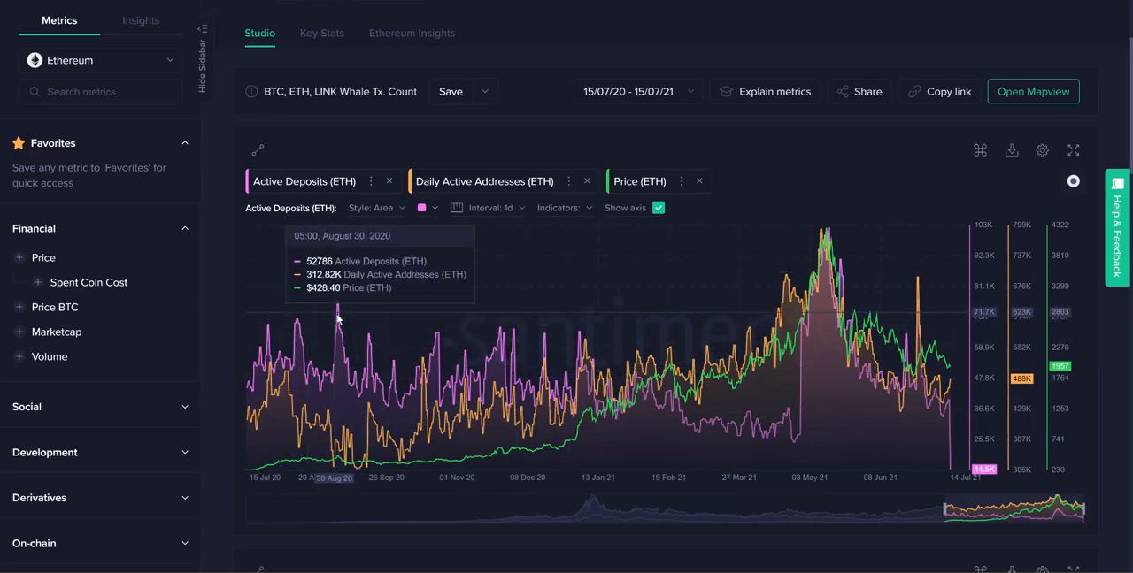
pyautogui.moveTo(329, 443)
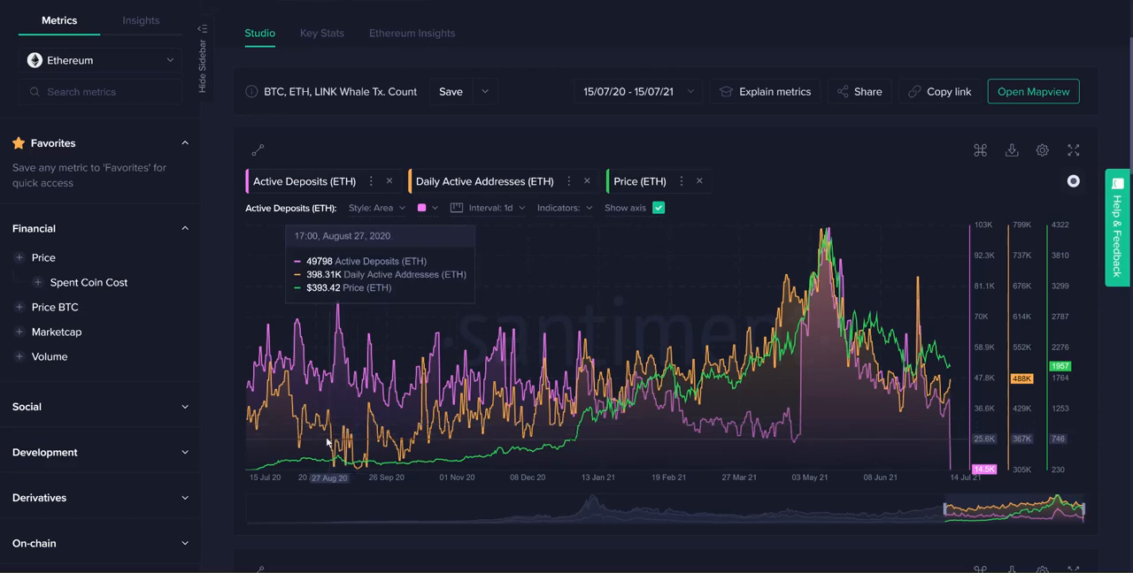
pyautogui.moveTo(335, 459)
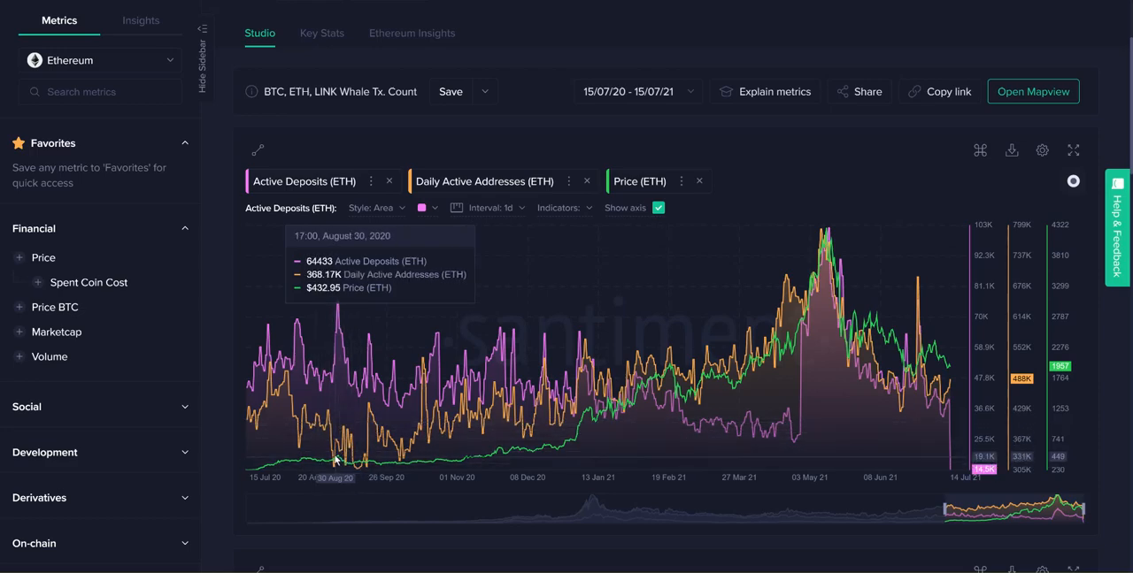
pyautogui.moveTo(337, 461)
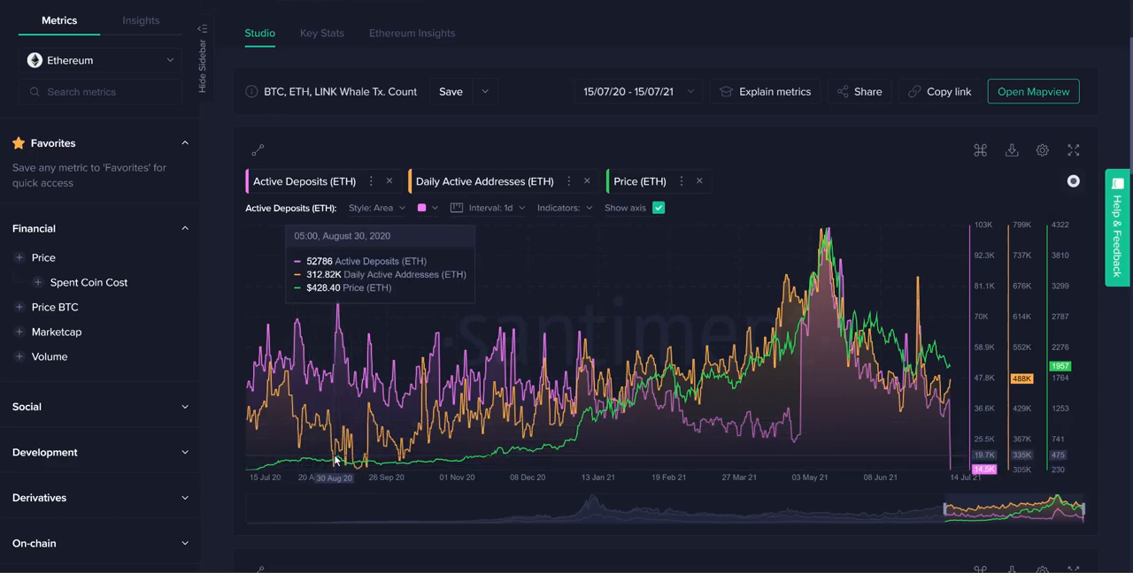
pyautogui.moveTo(334, 461)
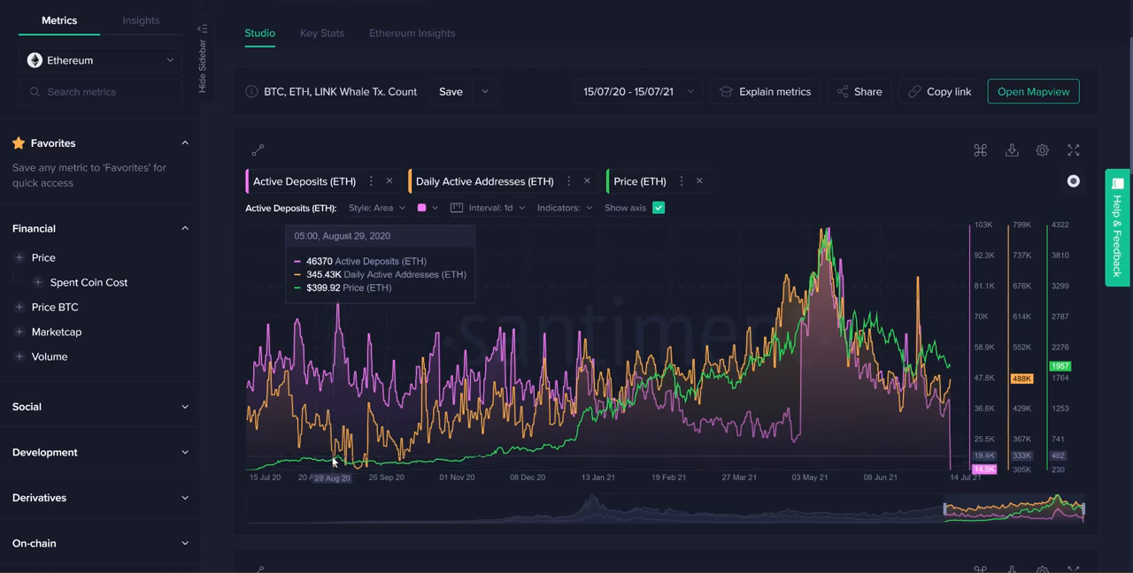
pyautogui.moveTo(823, 257)
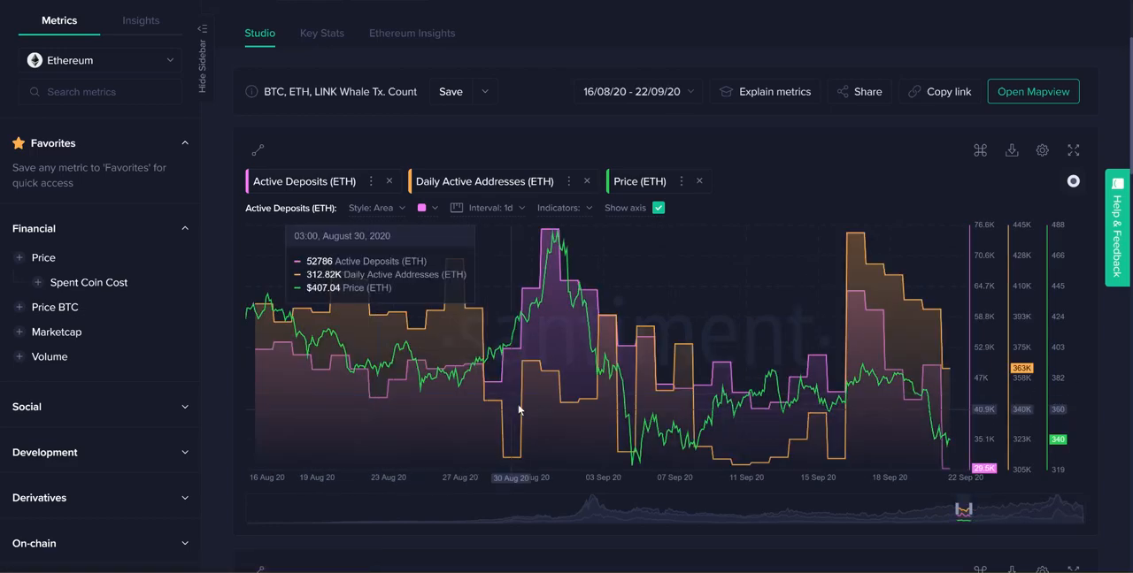
pyautogui.moveTo(556, 236)
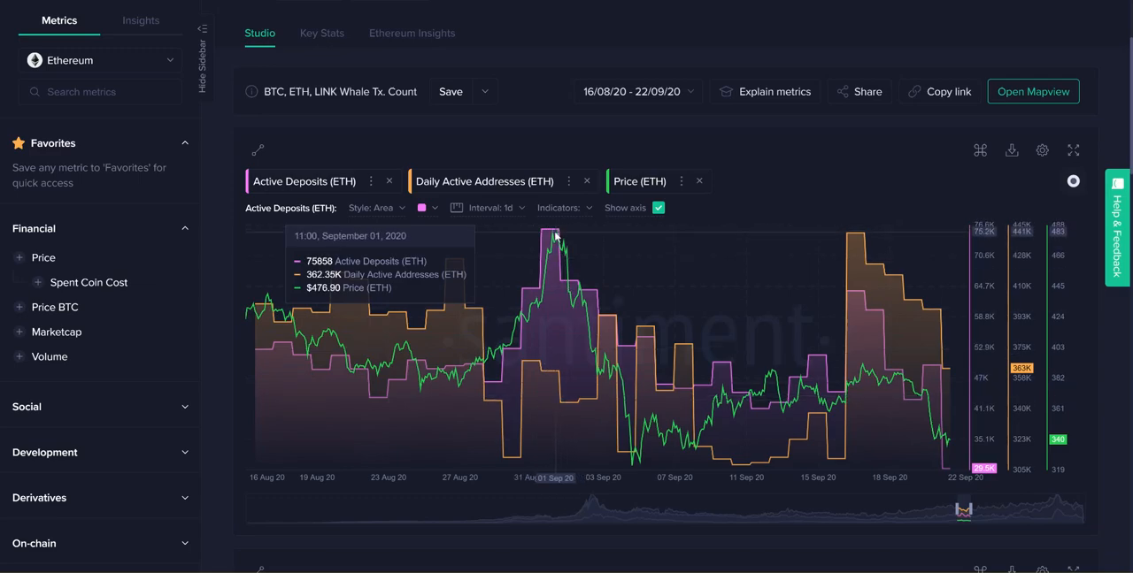
pyautogui.moveTo(557, 255)
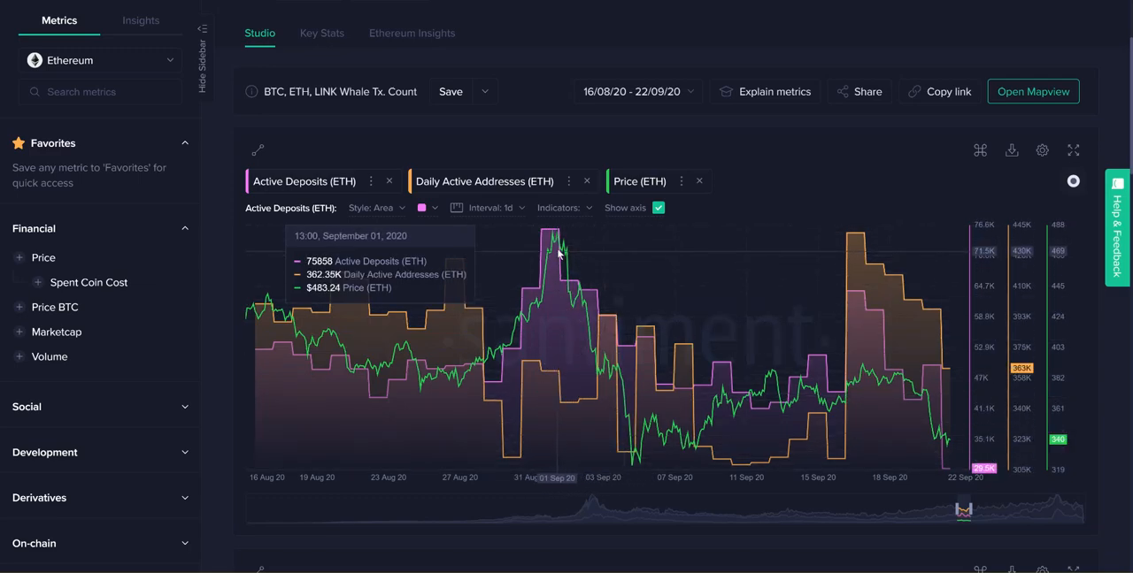
pyautogui.moveTo(556, 246)
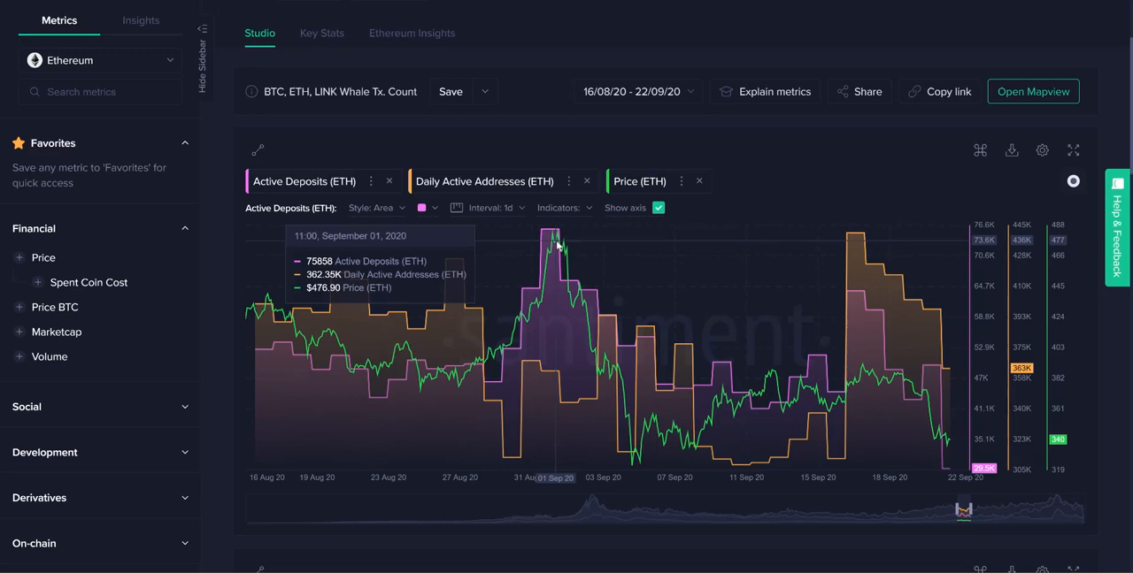
pyautogui.moveTo(556, 243)
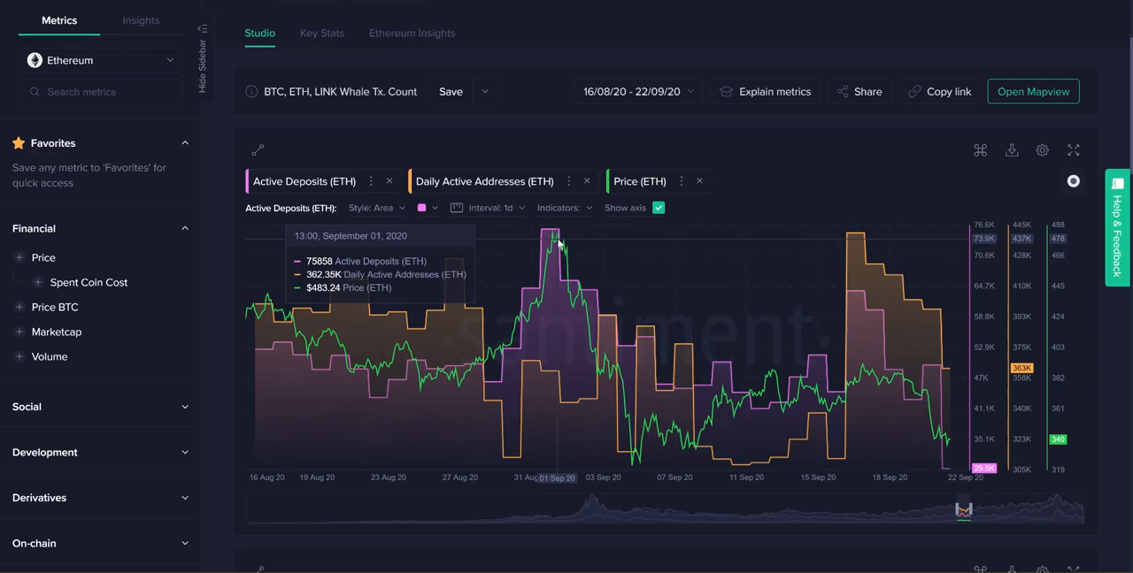
pyautogui.moveTo(495, 323)
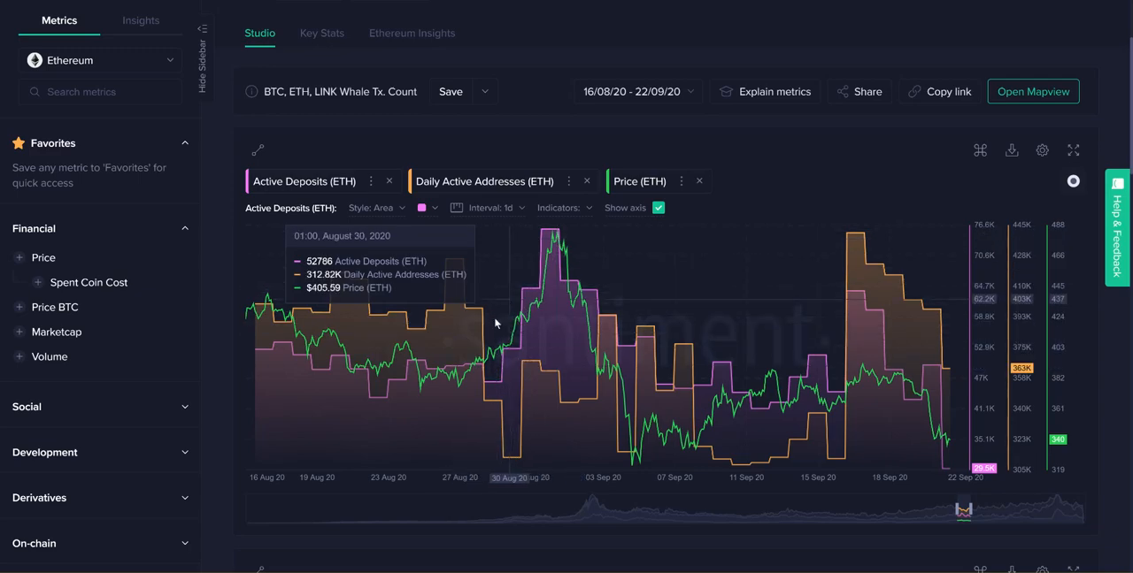
pyautogui.moveTo(555, 234)
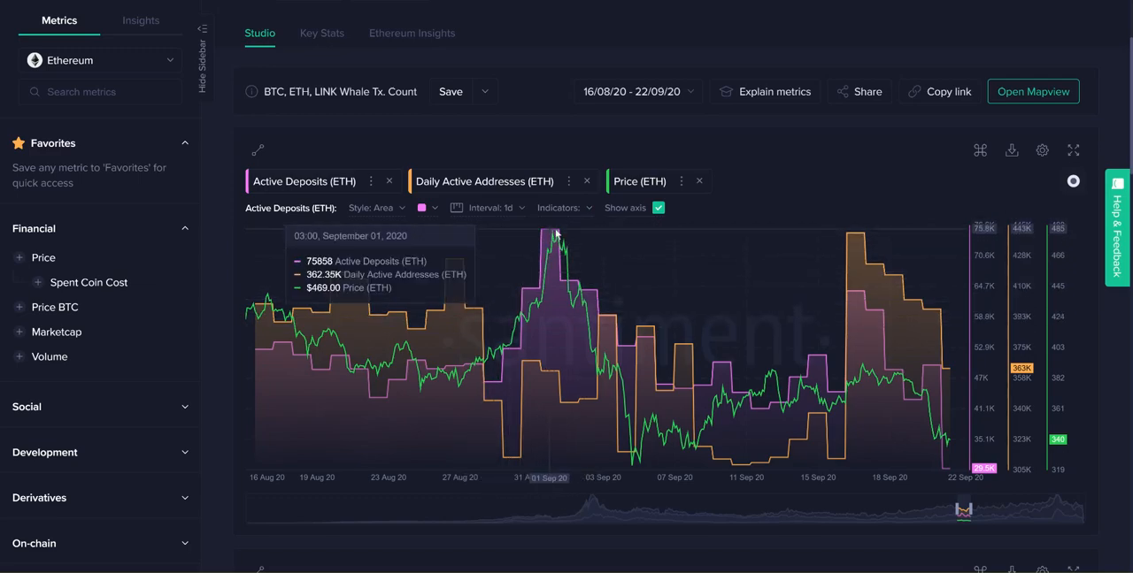
pyautogui.moveTo(558, 239)
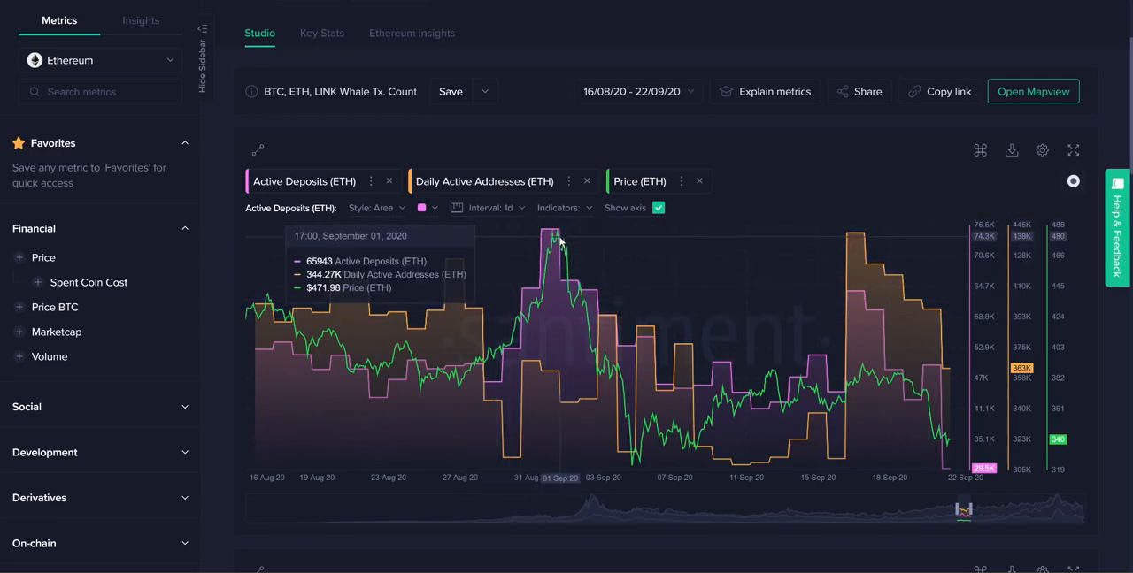
pyautogui.moveTo(550, 244)
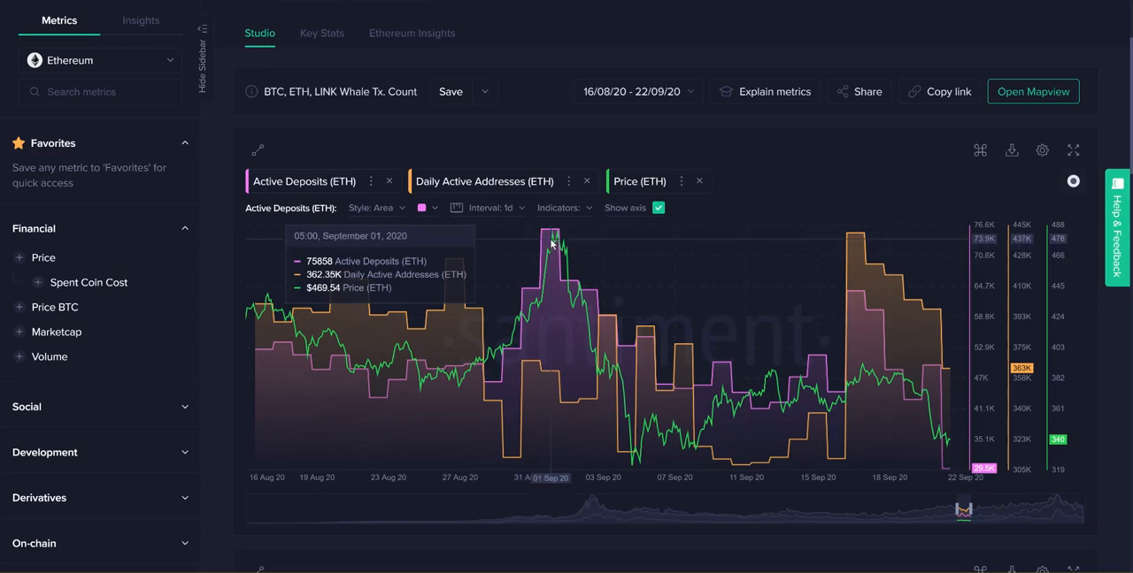
pyautogui.moveTo(576, 370)
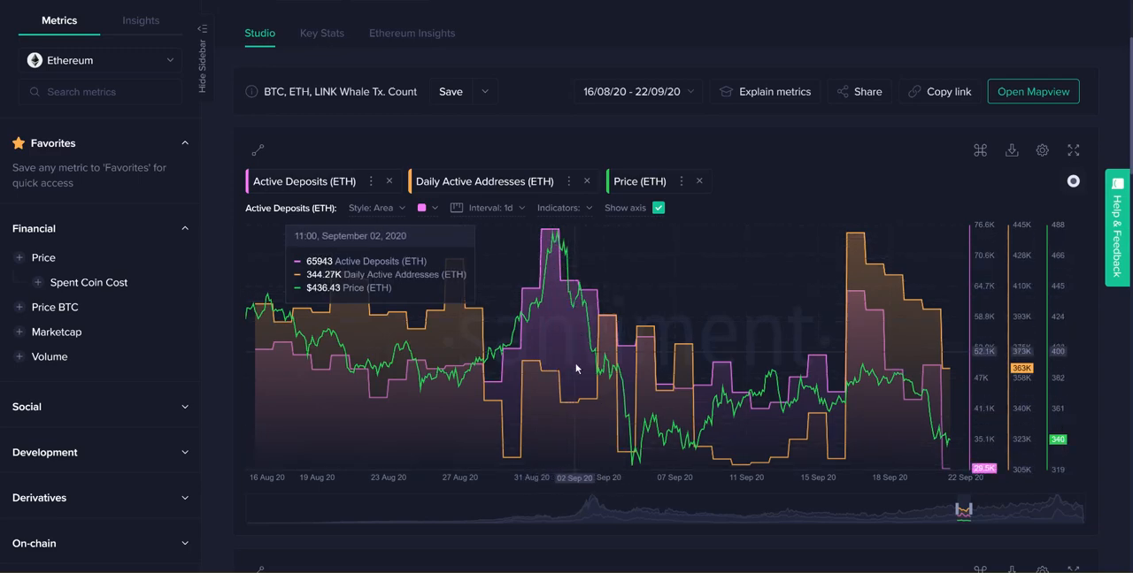
pyautogui.moveTo(632, 473)
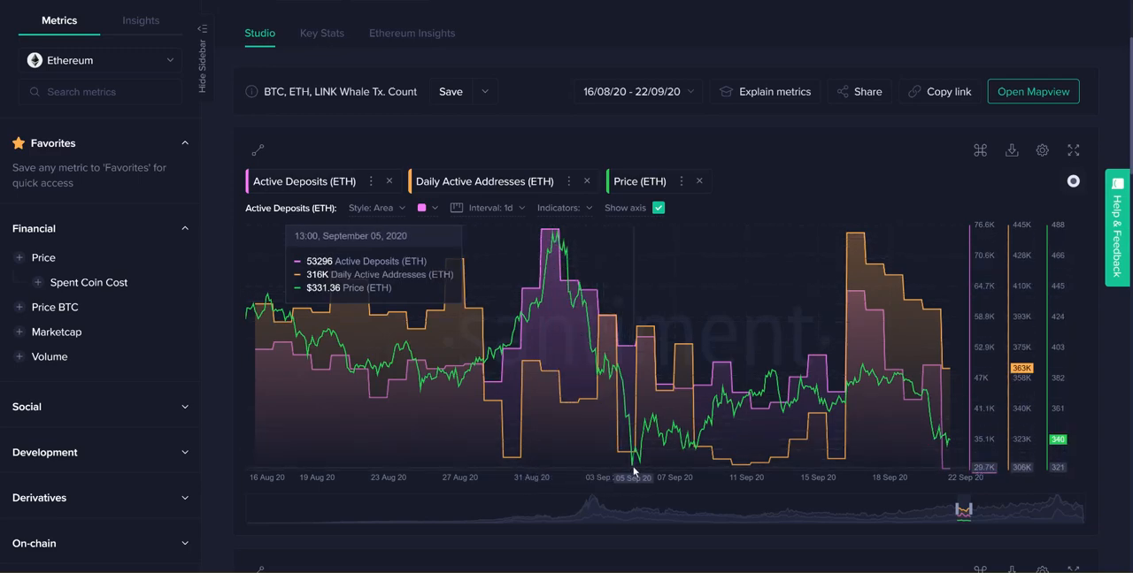
pyautogui.moveTo(593, 434)
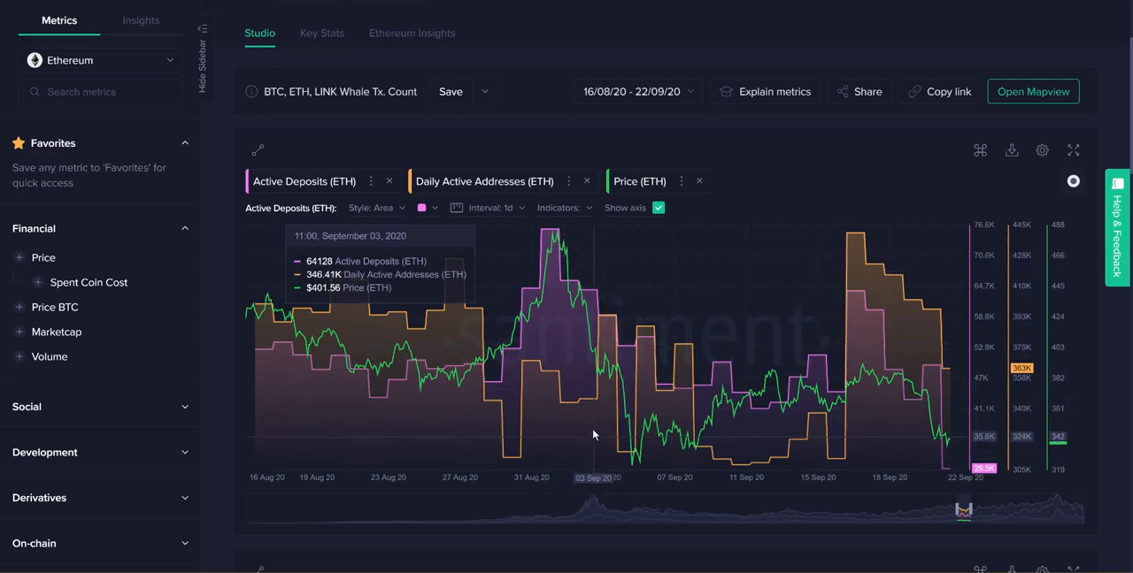
pyautogui.moveTo(598, 434)
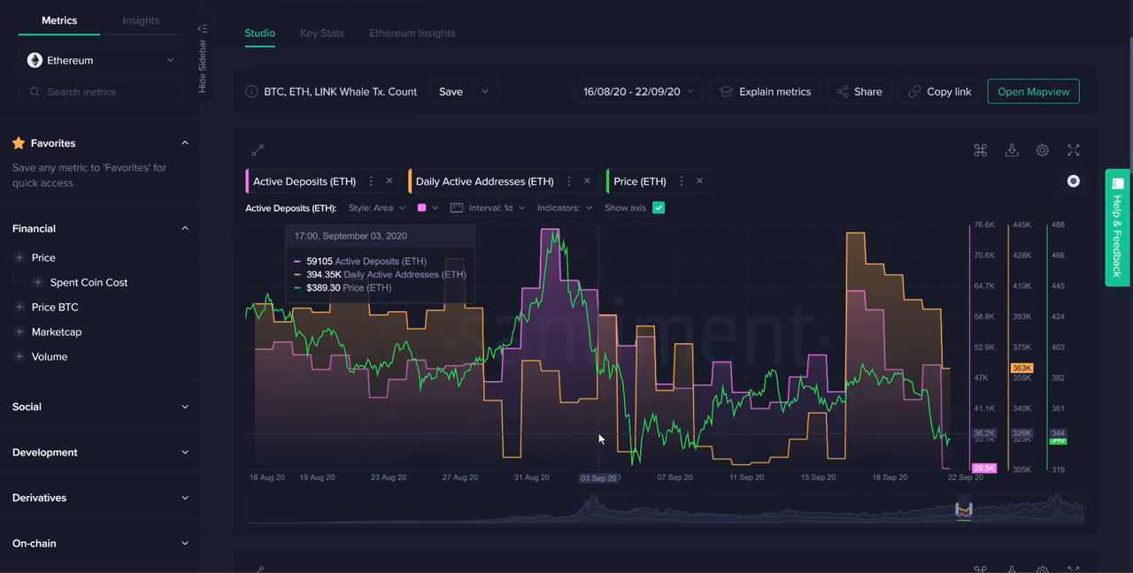
pyautogui.moveTo(544, 396)
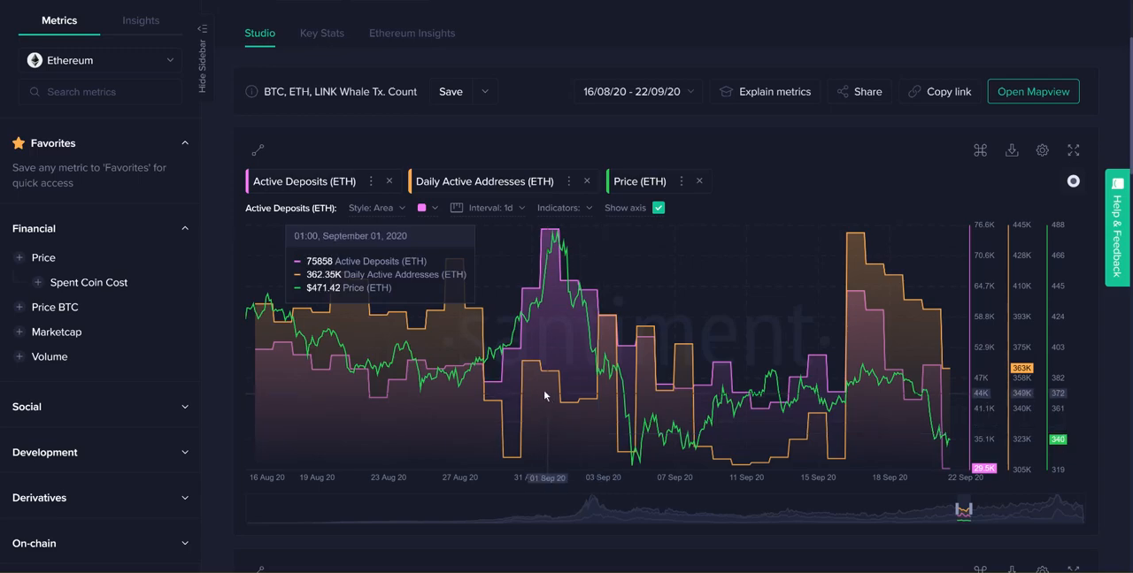
pyautogui.moveTo(500, 414)
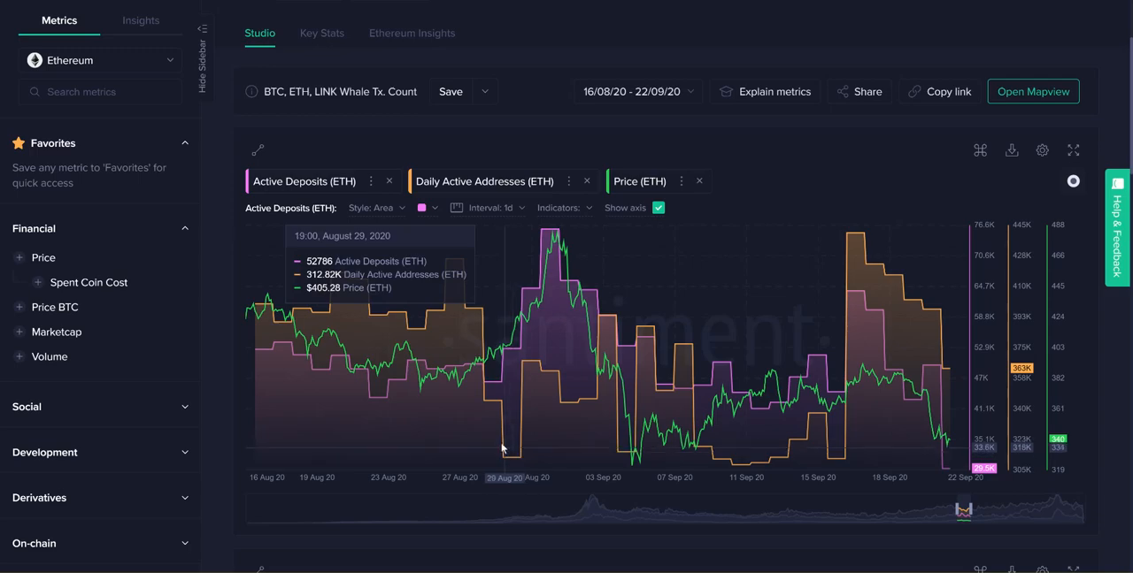
pyautogui.moveTo(518, 459)
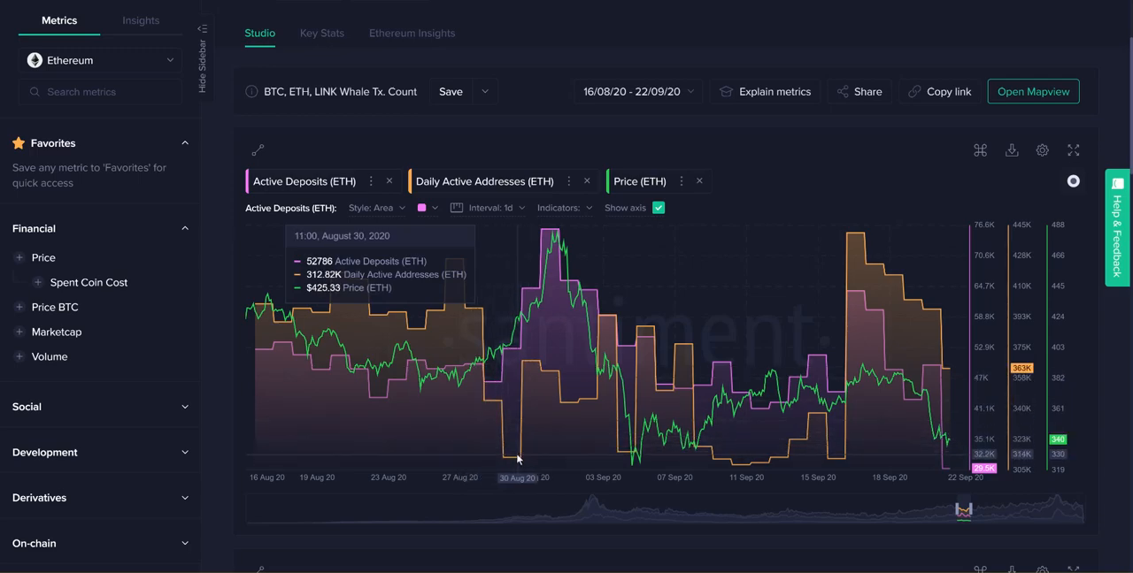
pyautogui.moveTo(504, 359)
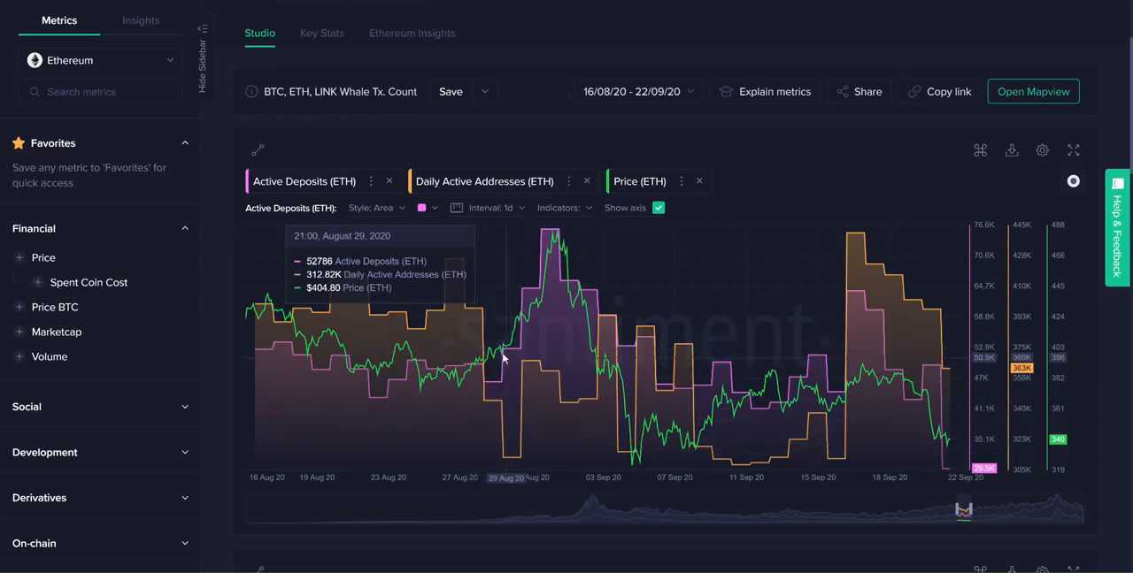
pyautogui.moveTo(551, 389)
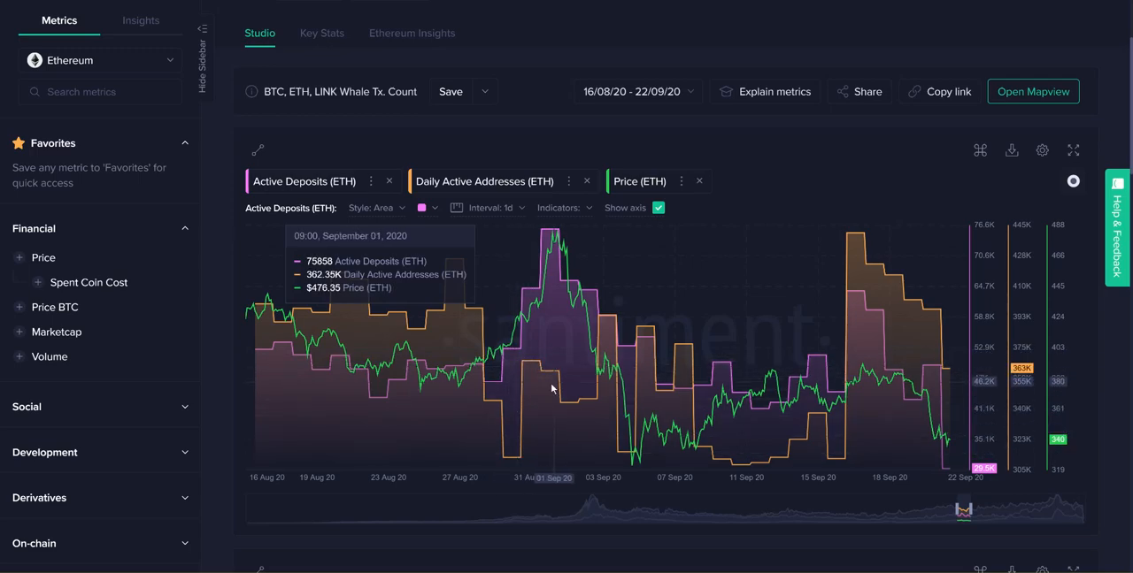
pyautogui.moveTo(359, 332)
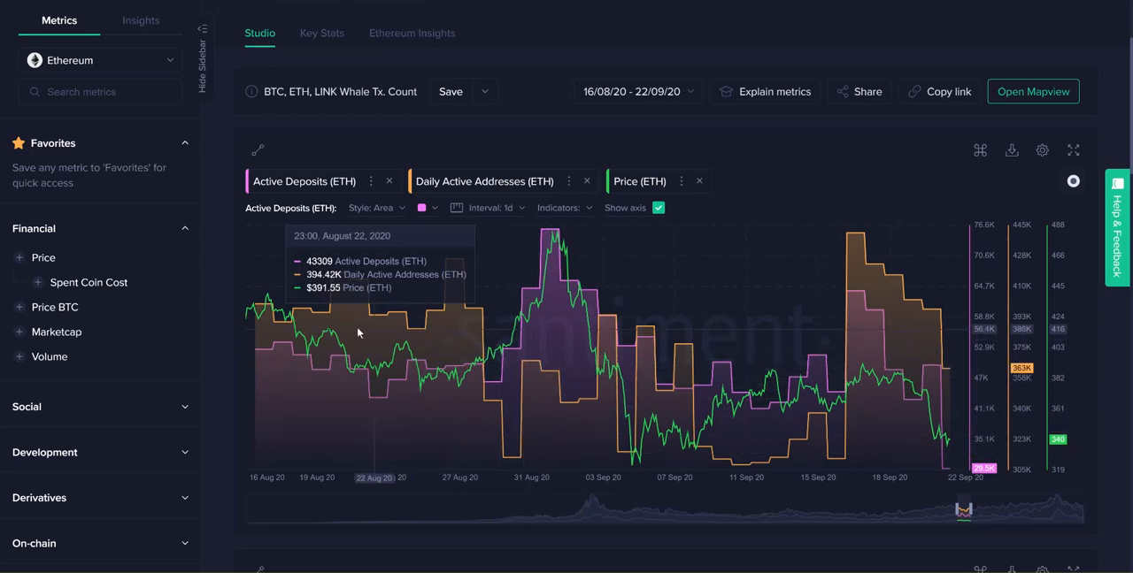
pyautogui.moveTo(526, 316)
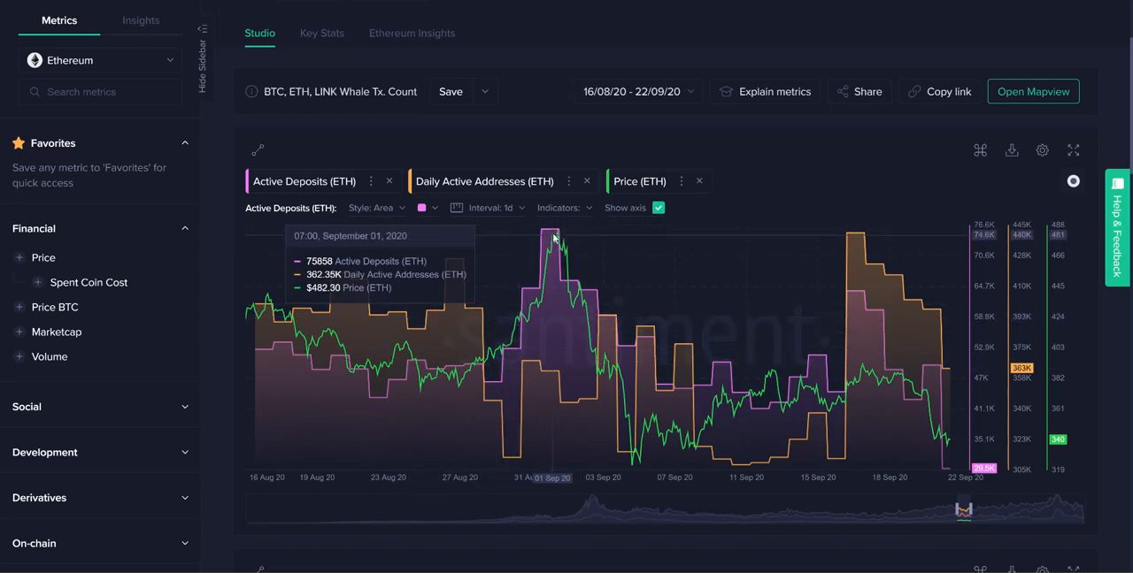
pyautogui.moveTo(552, 248)
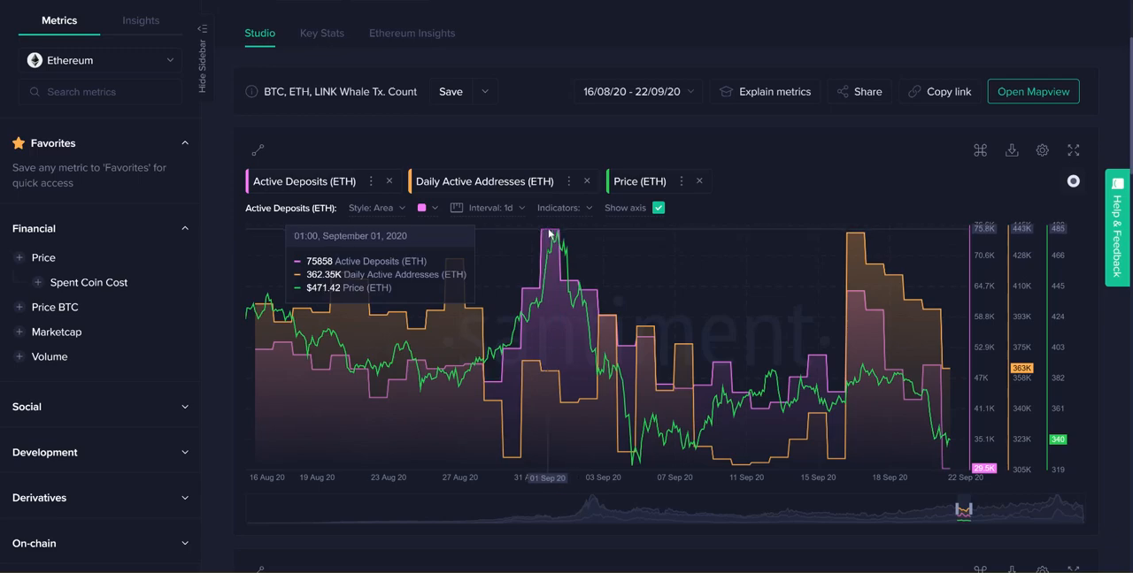
pyautogui.moveTo(548, 236)
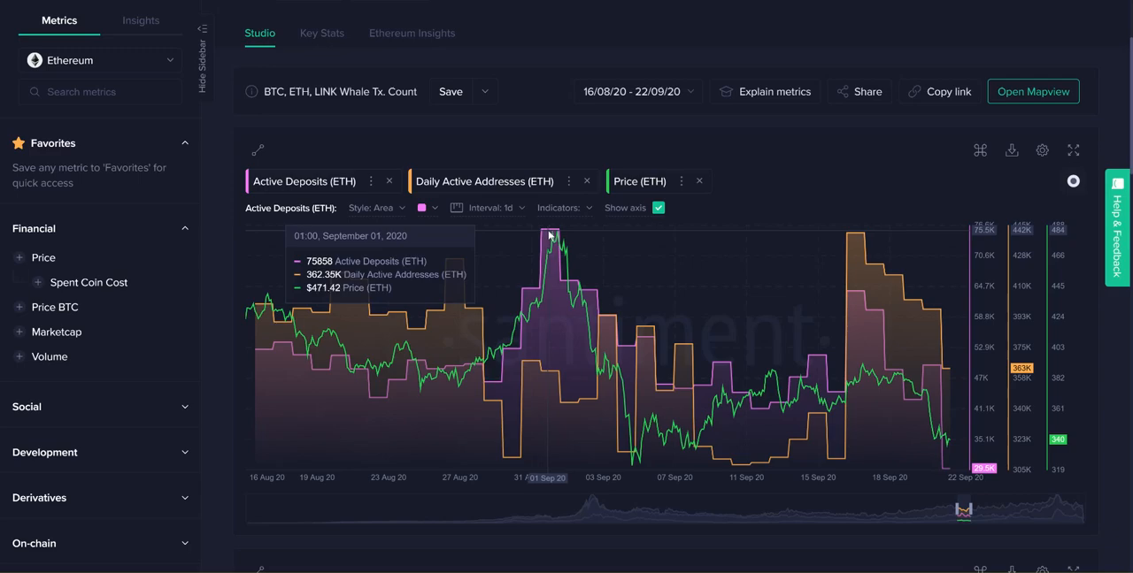
pyautogui.moveTo(556, 237)
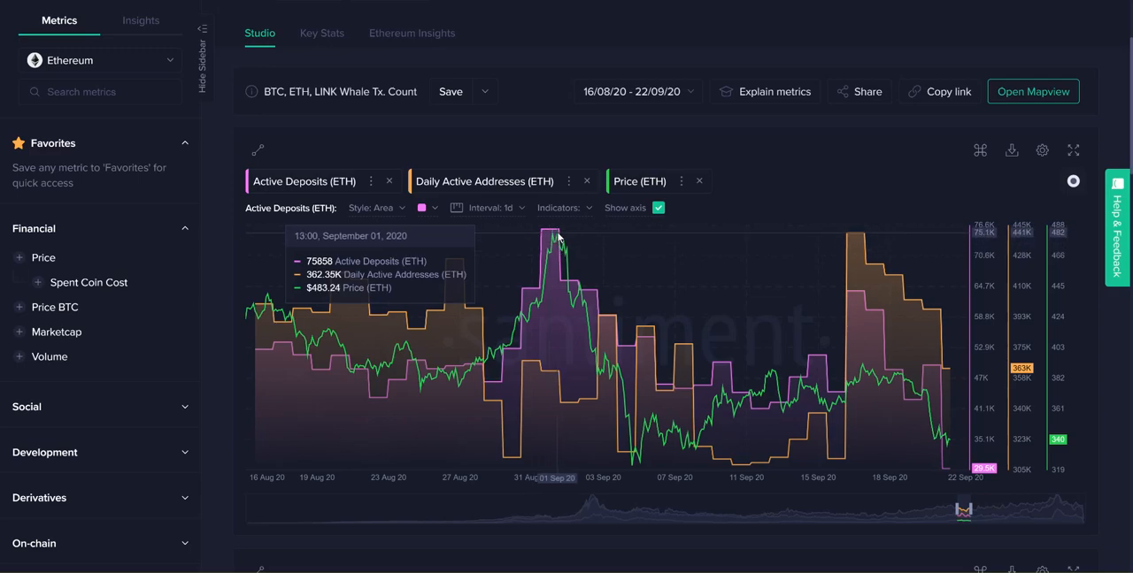
pyautogui.moveTo(633, 469)
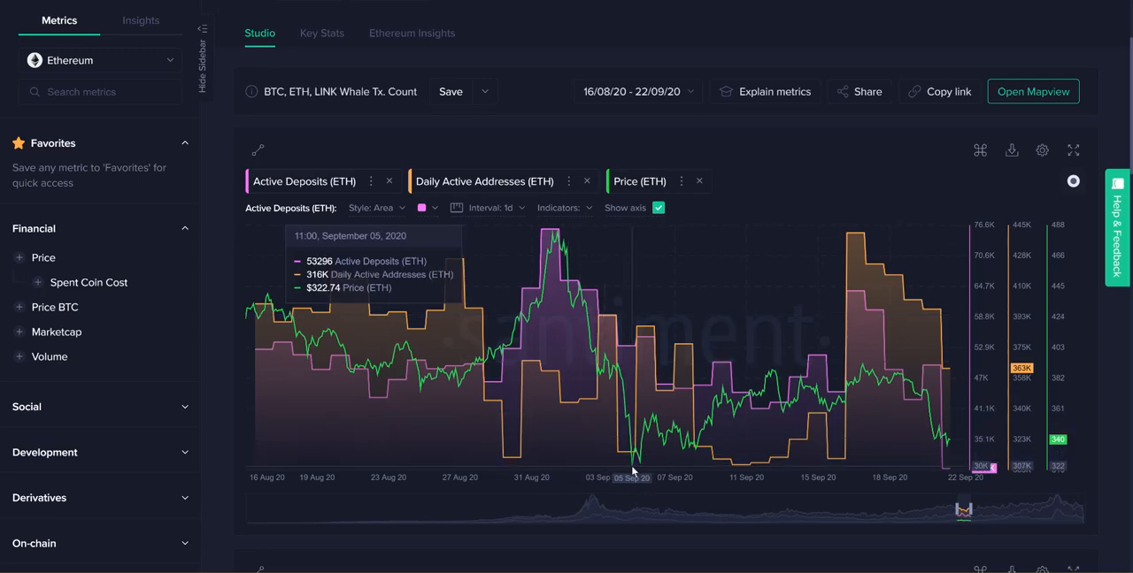
pyautogui.moveTo(644, 441)
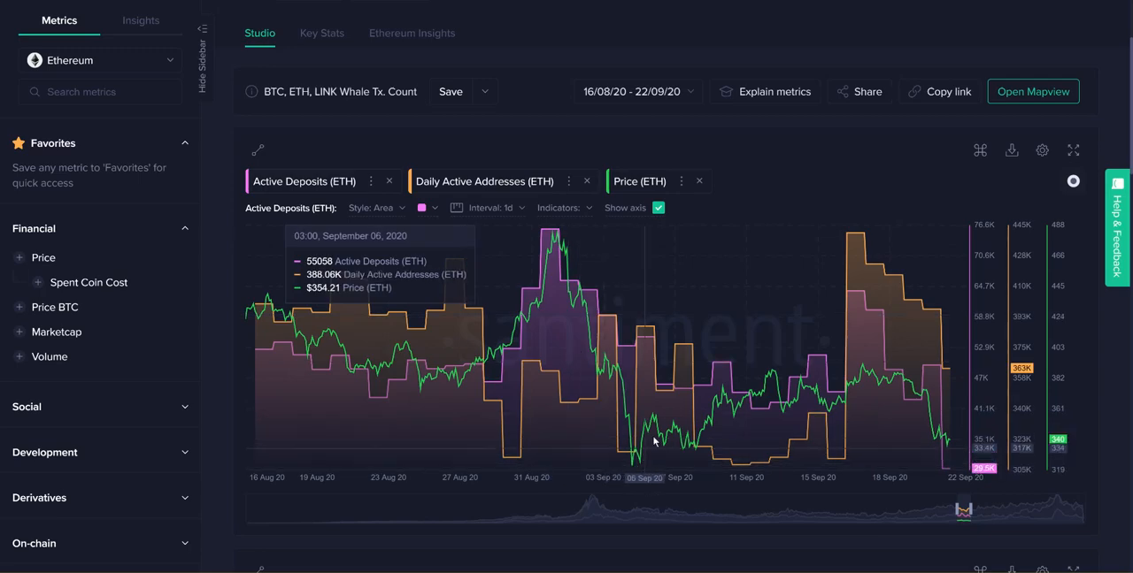
pyautogui.click(633, 91)
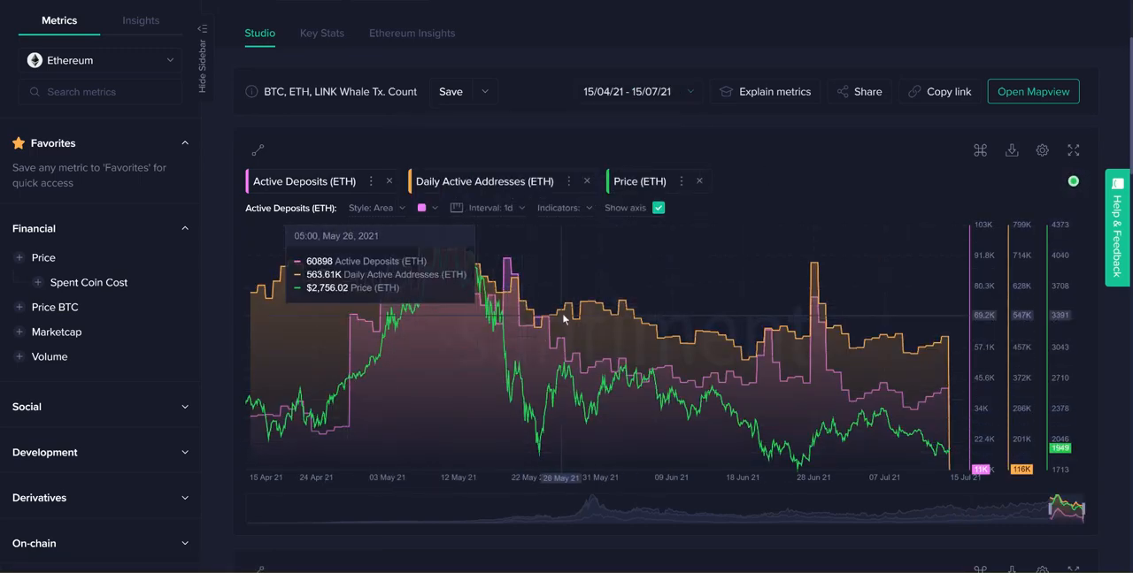
pyautogui.moveTo(460, 256)
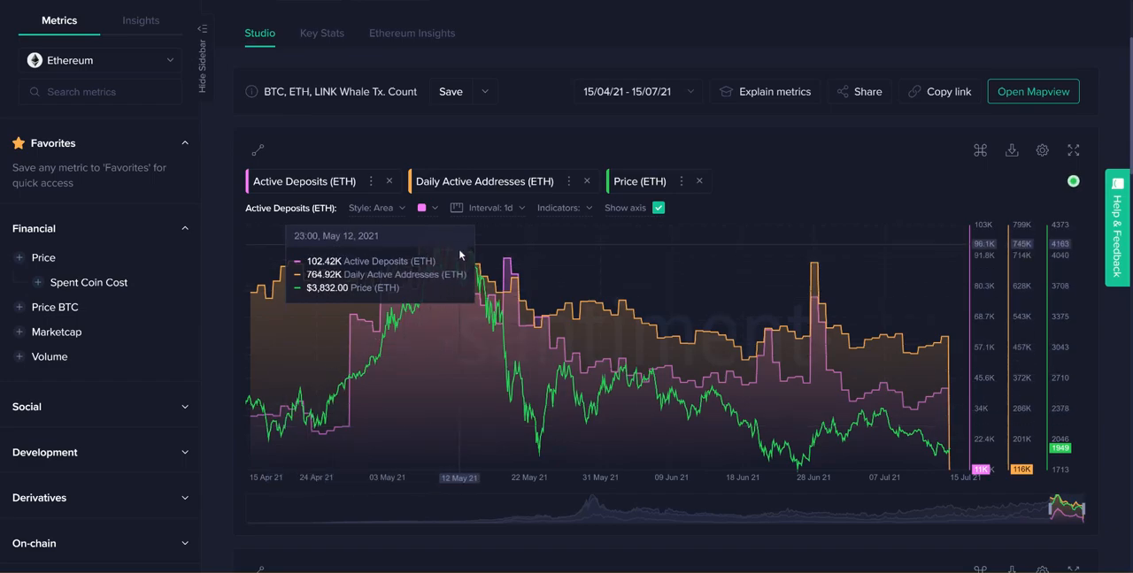
pyautogui.moveTo(437, 289)
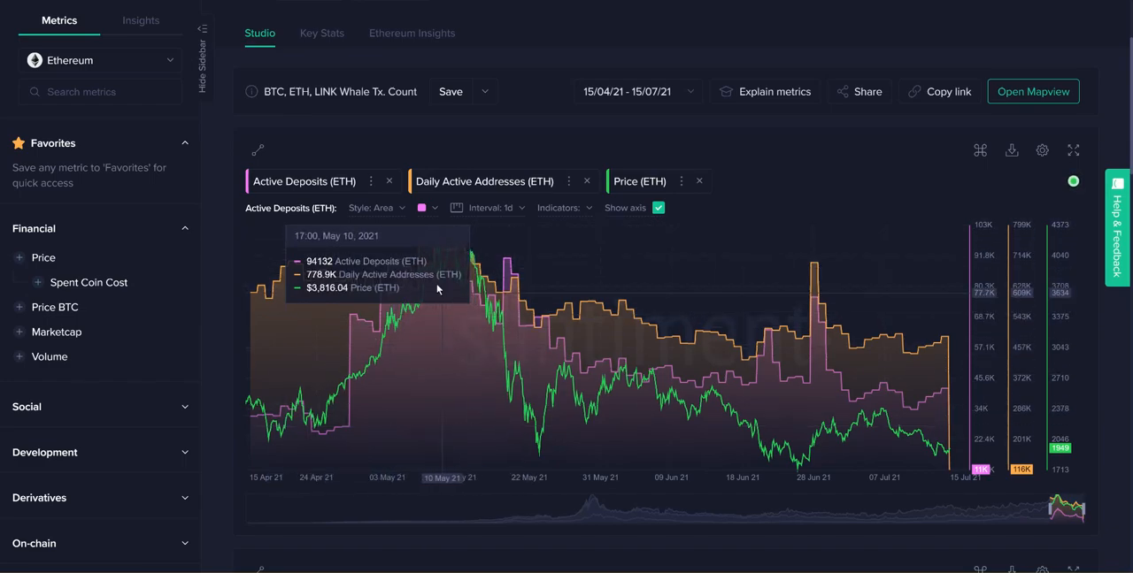
pyautogui.moveTo(443, 235)
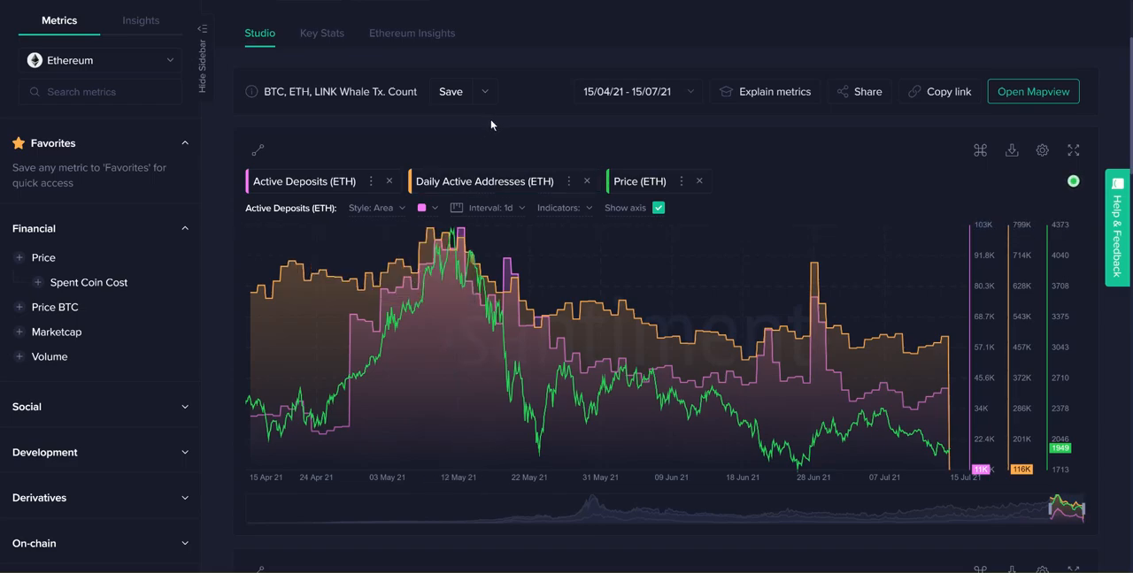
pyautogui.moveTo(970, 372)
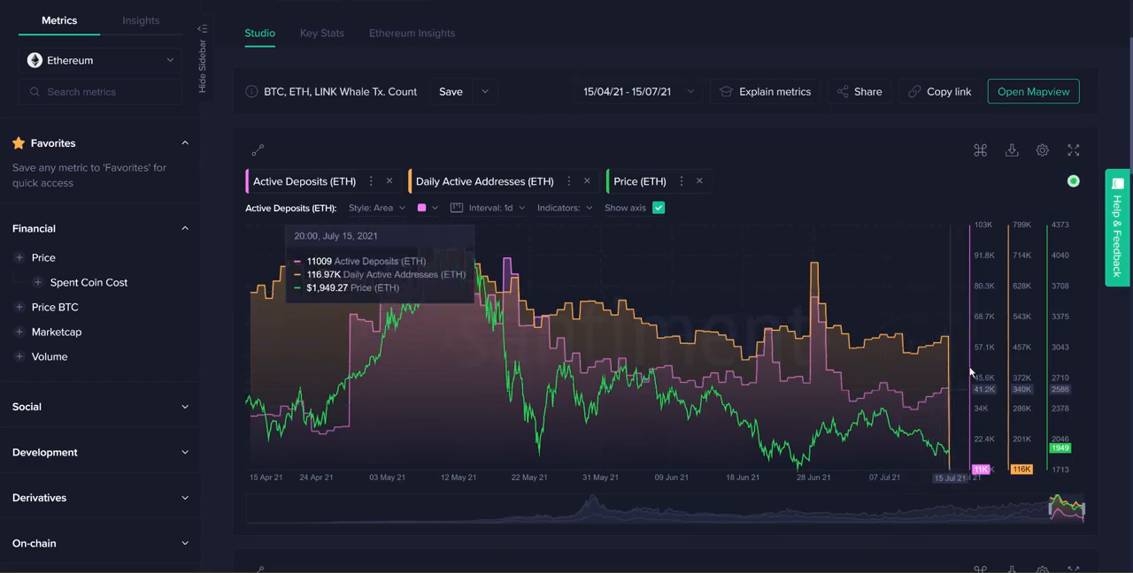
pyautogui.moveTo(409, 338)
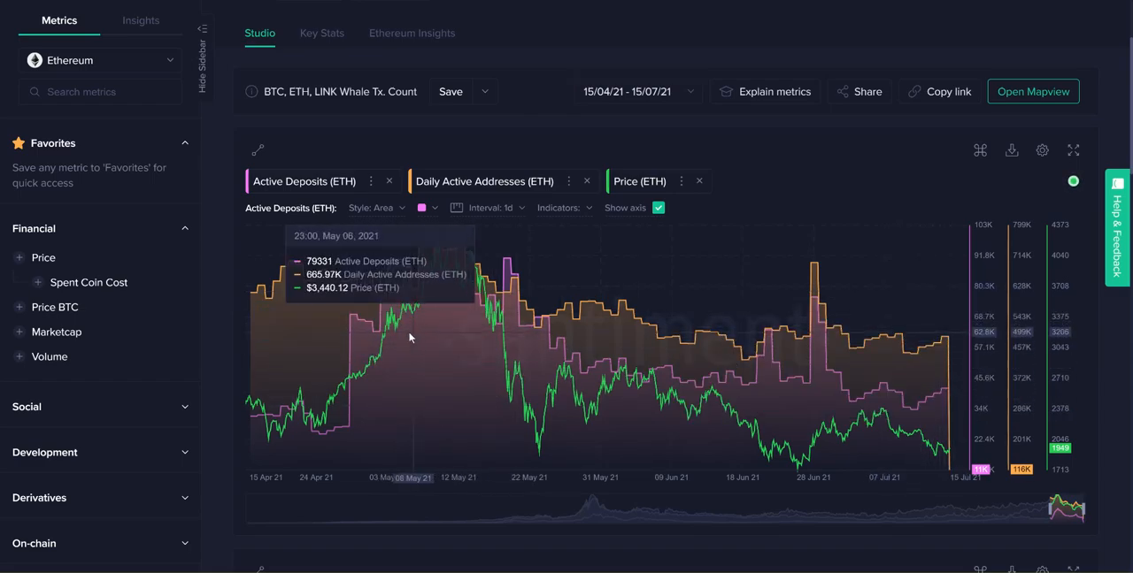
pyautogui.moveTo(353, 326)
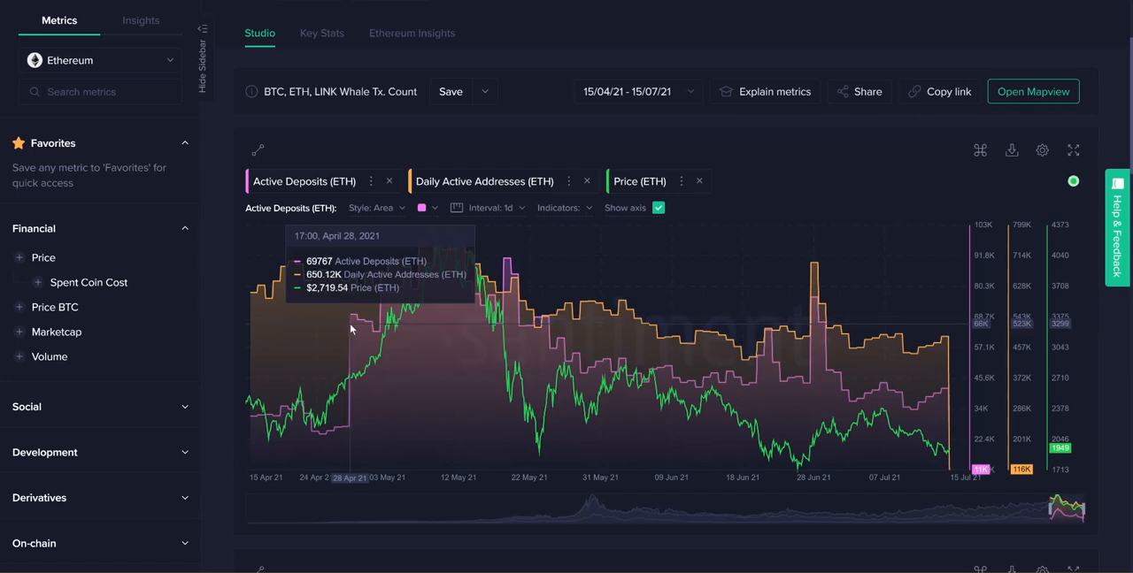
pyautogui.moveTo(350, 332)
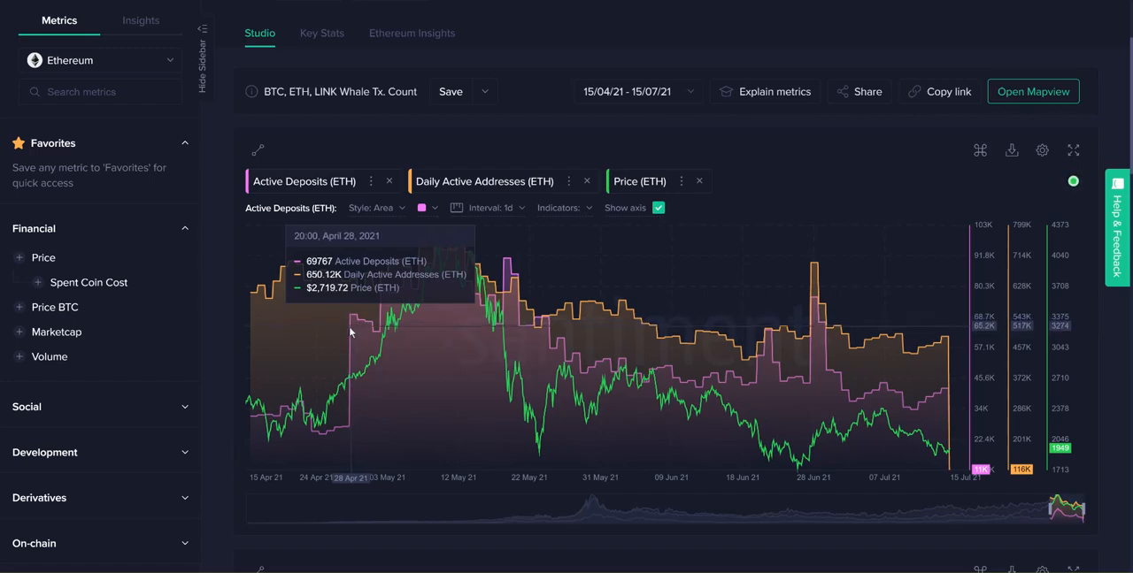
pyautogui.moveTo(903, 384)
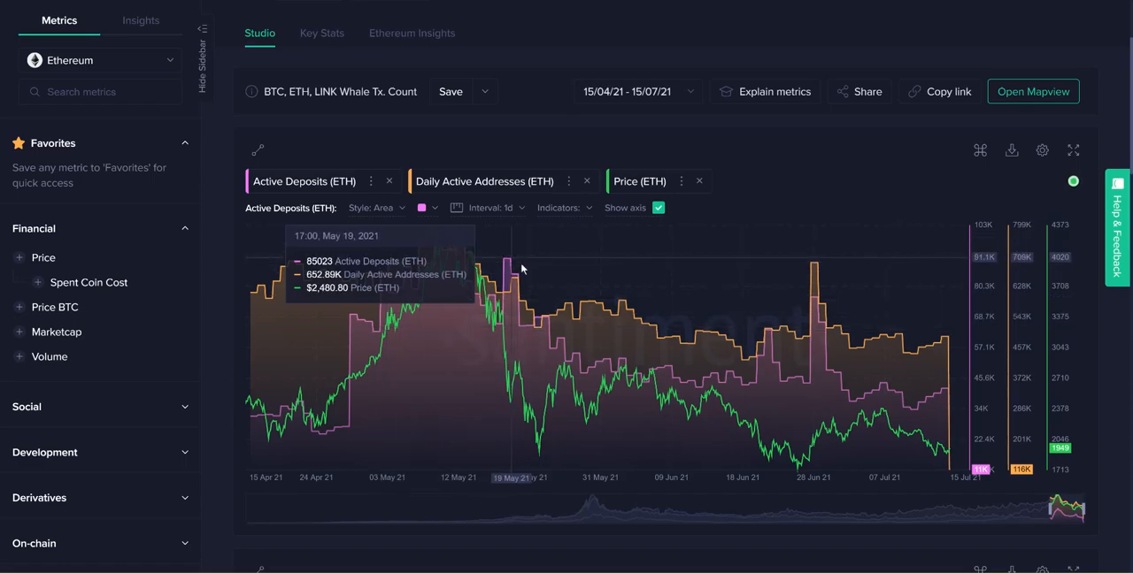
pyautogui.moveTo(518, 292)
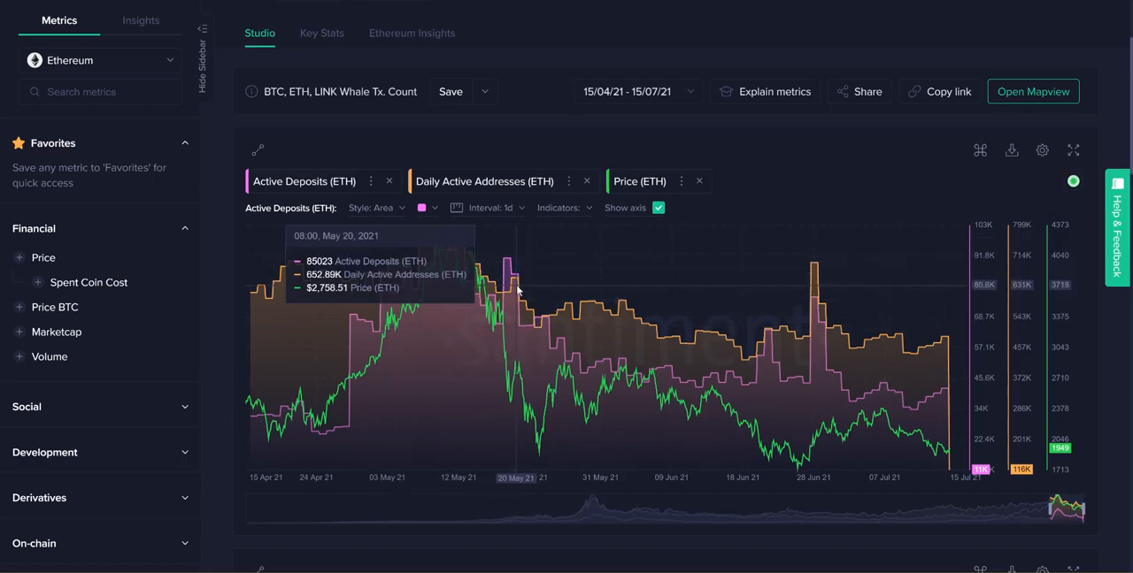
pyautogui.moveTo(626, 243)
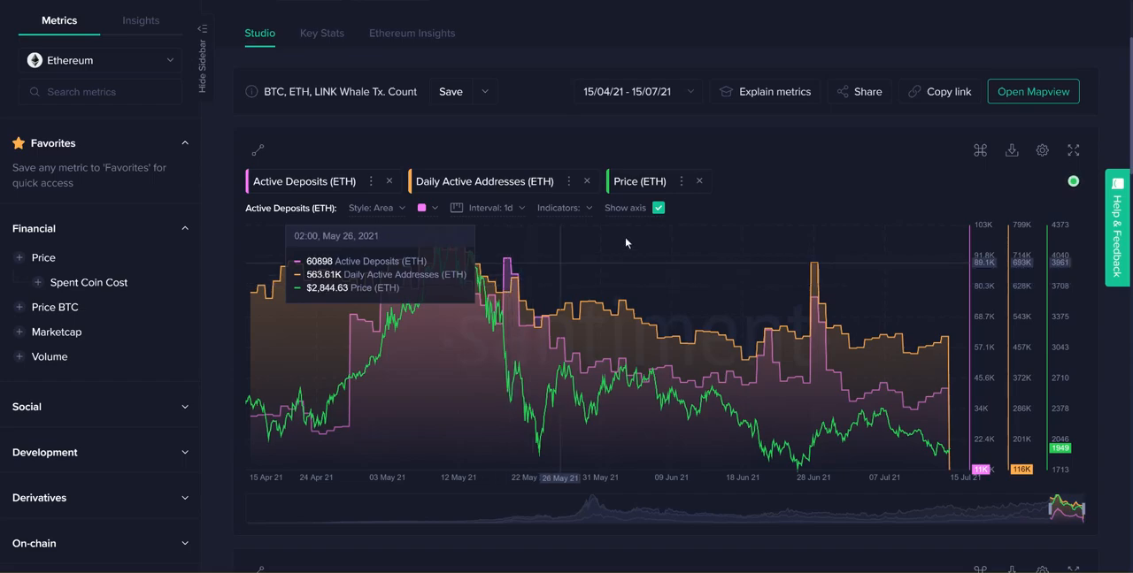
pyautogui.moveTo(755, 144)
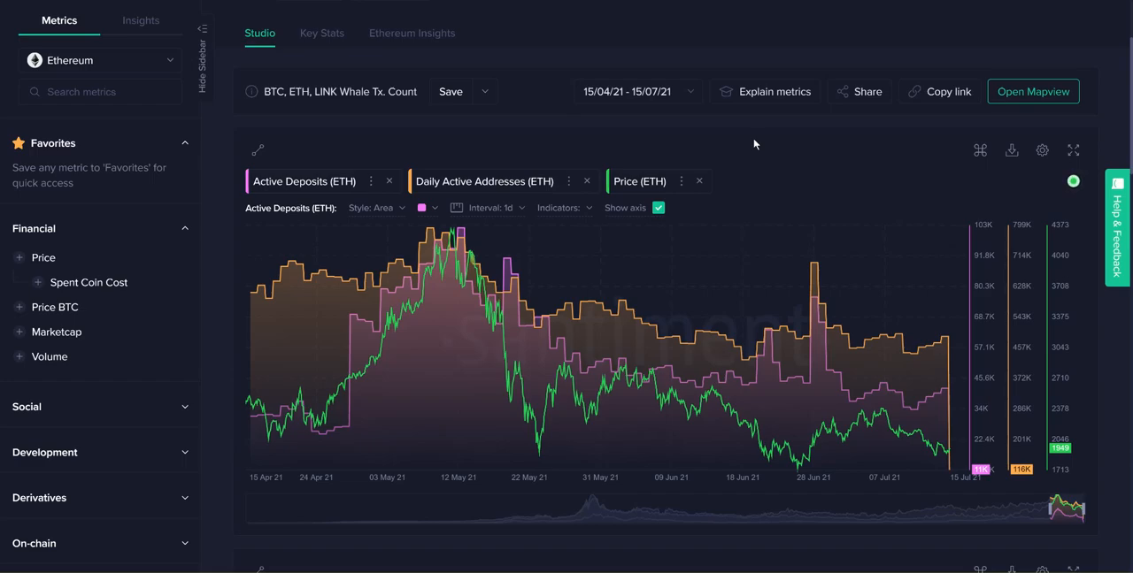
pyautogui.moveTo(813, 312)
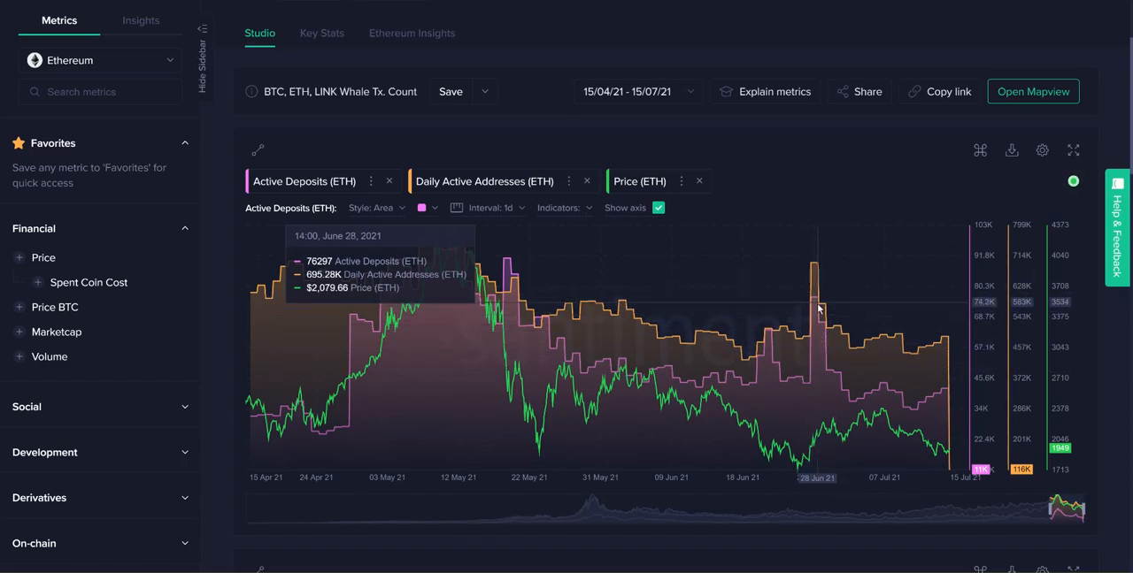
pyautogui.moveTo(819, 307)
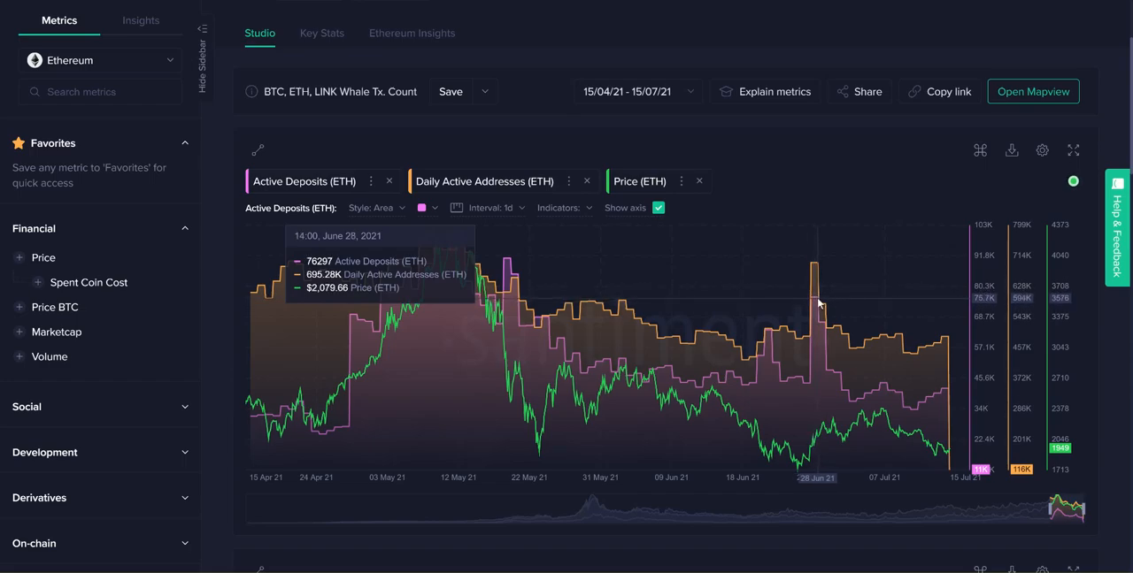
pyautogui.moveTo(510, 317)
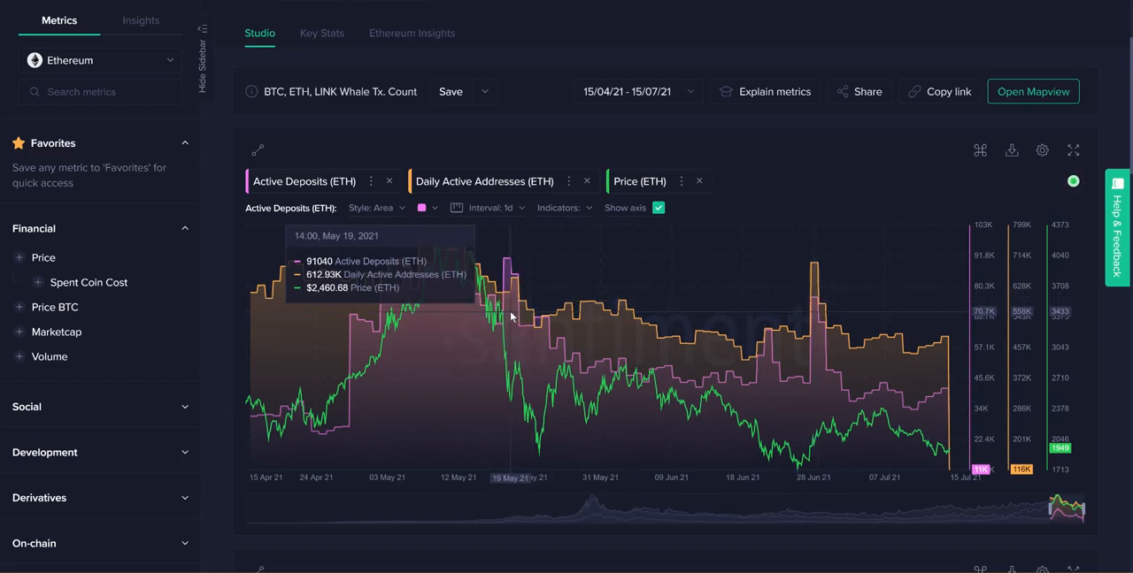
pyautogui.moveTo(512, 286)
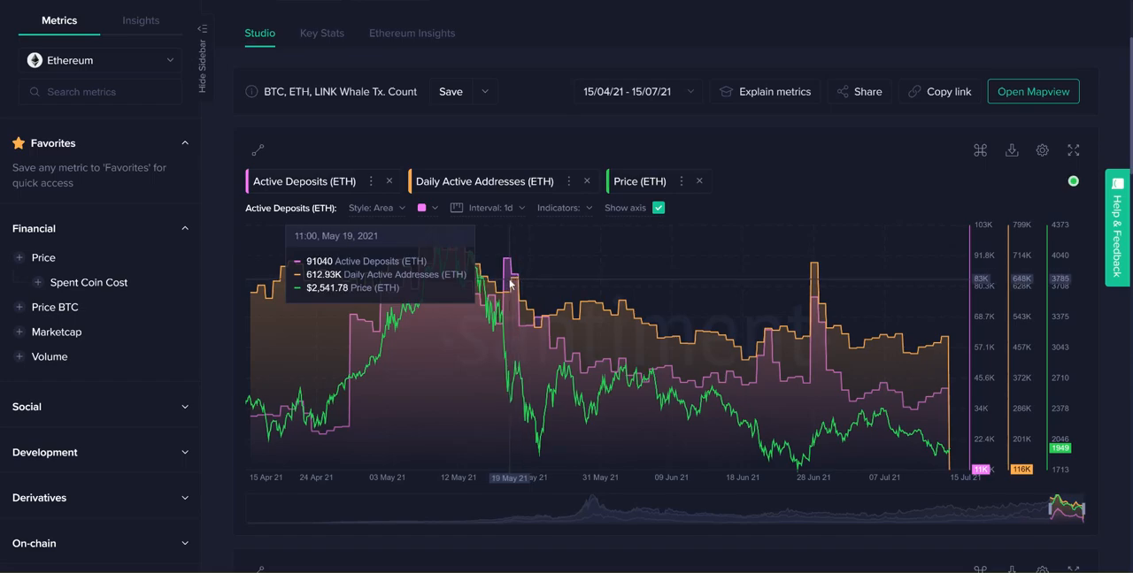
pyautogui.moveTo(506, 281)
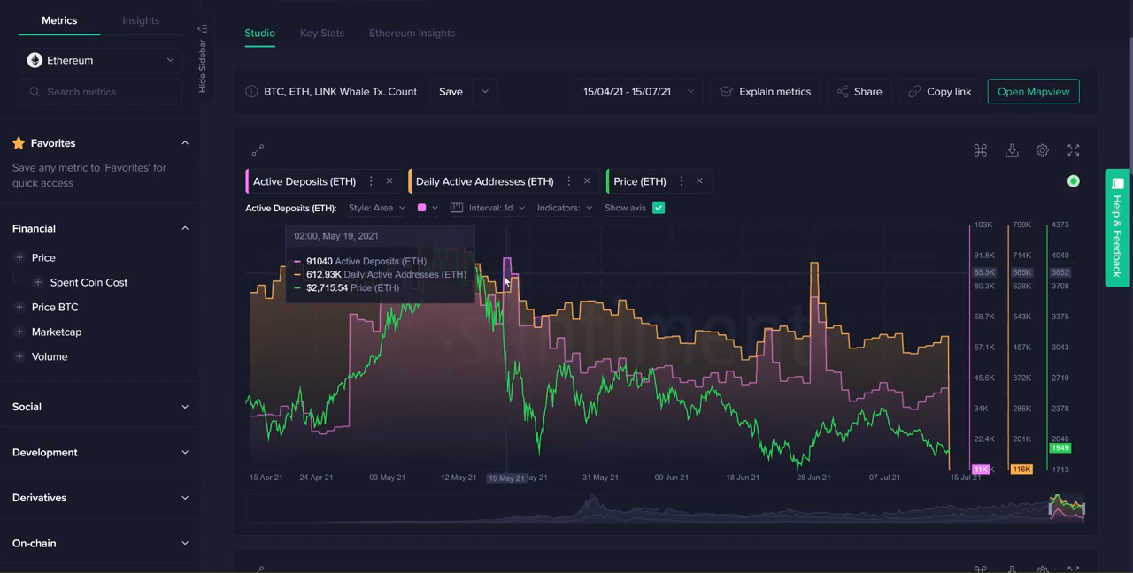
pyautogui.moveTo(813, 320)
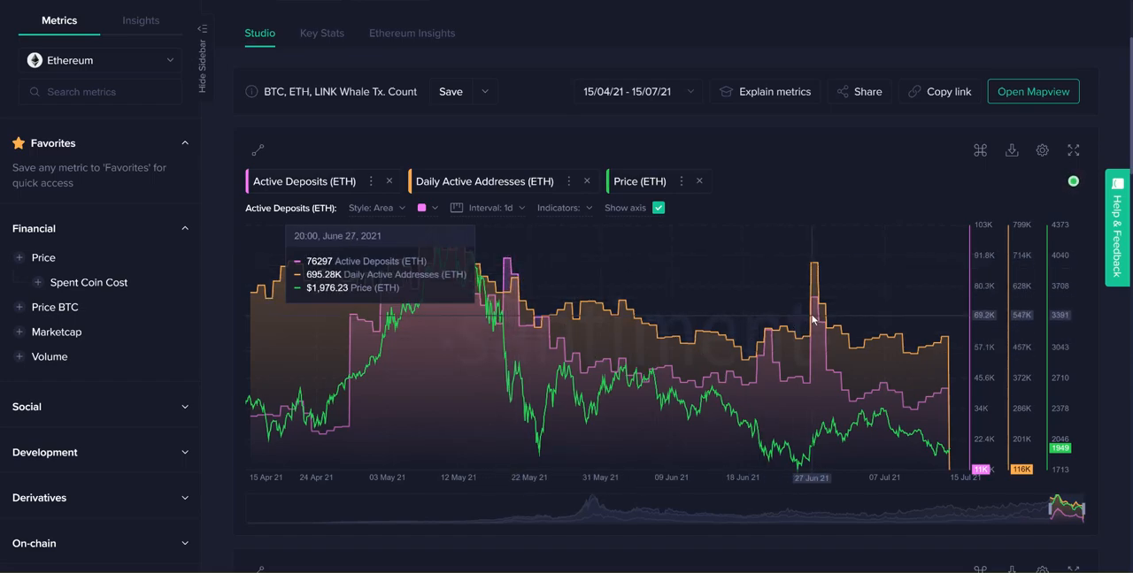
pyautogui.moveTo(823, 413)
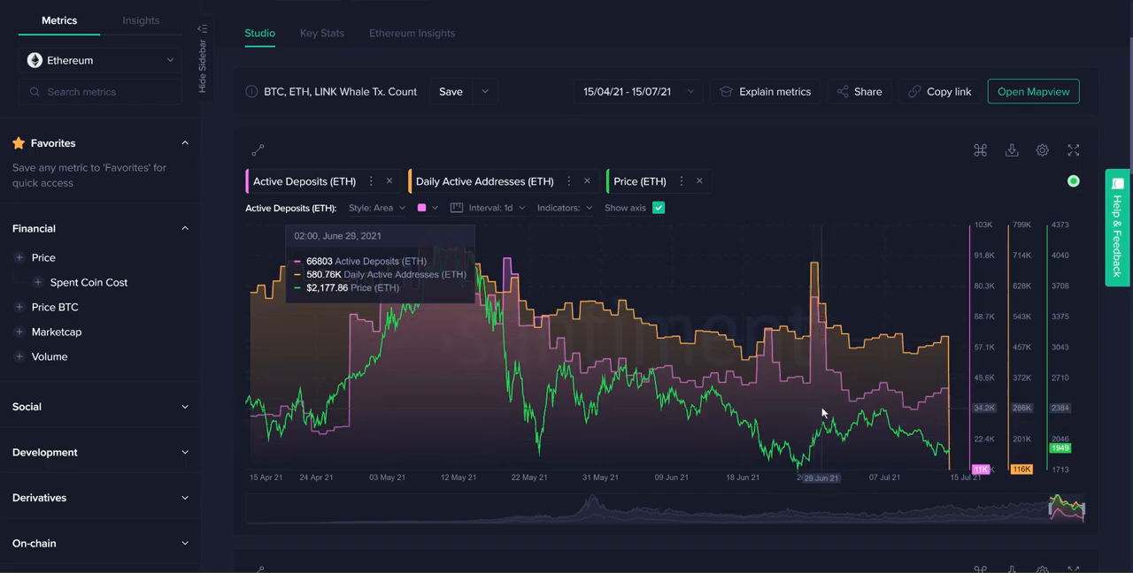
pyautogui.moveTo(823, 424)
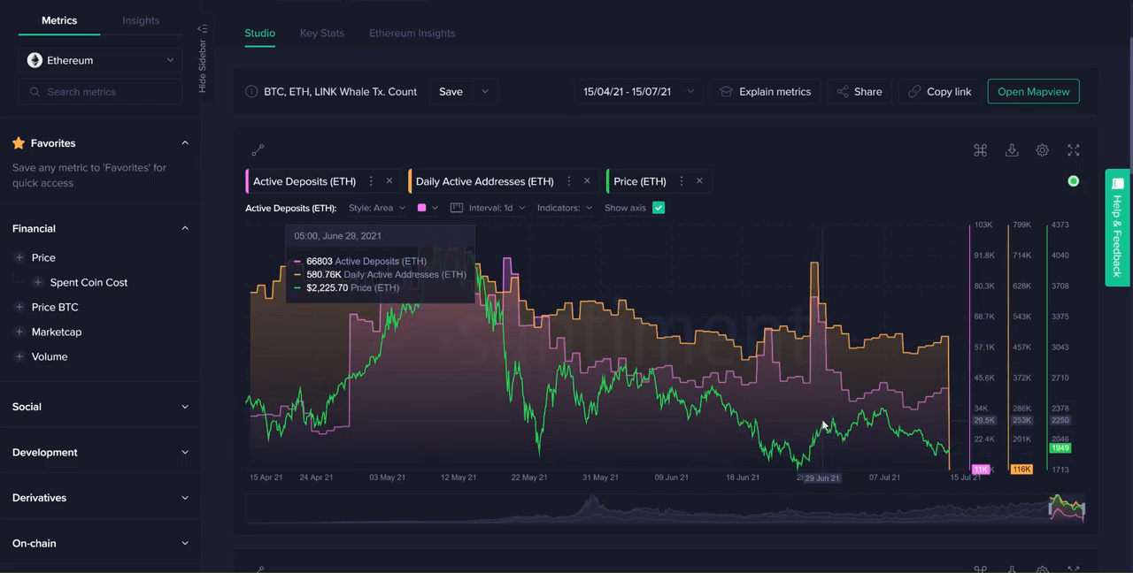
pyautogui.moveTo(890, 407)
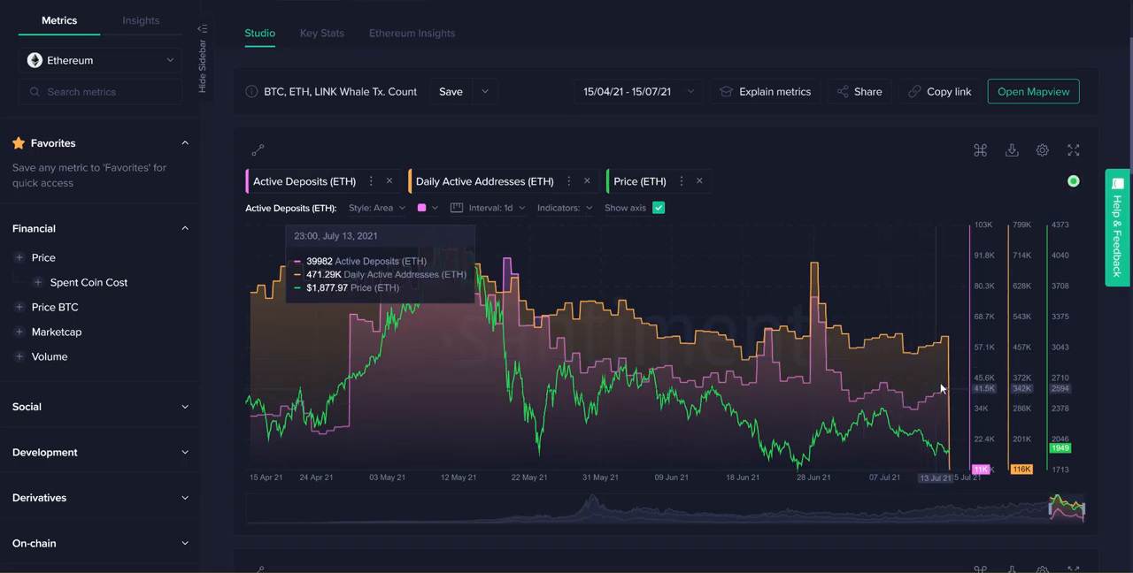
pyautogui.moveTo(918, 413)
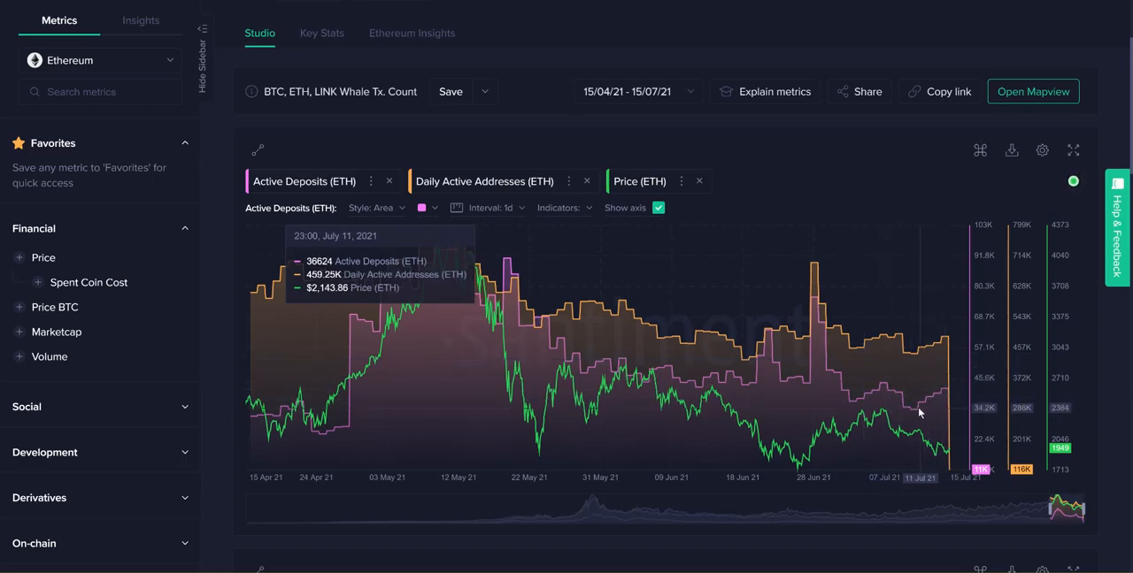
pyautogui.moveTo(941, 395)
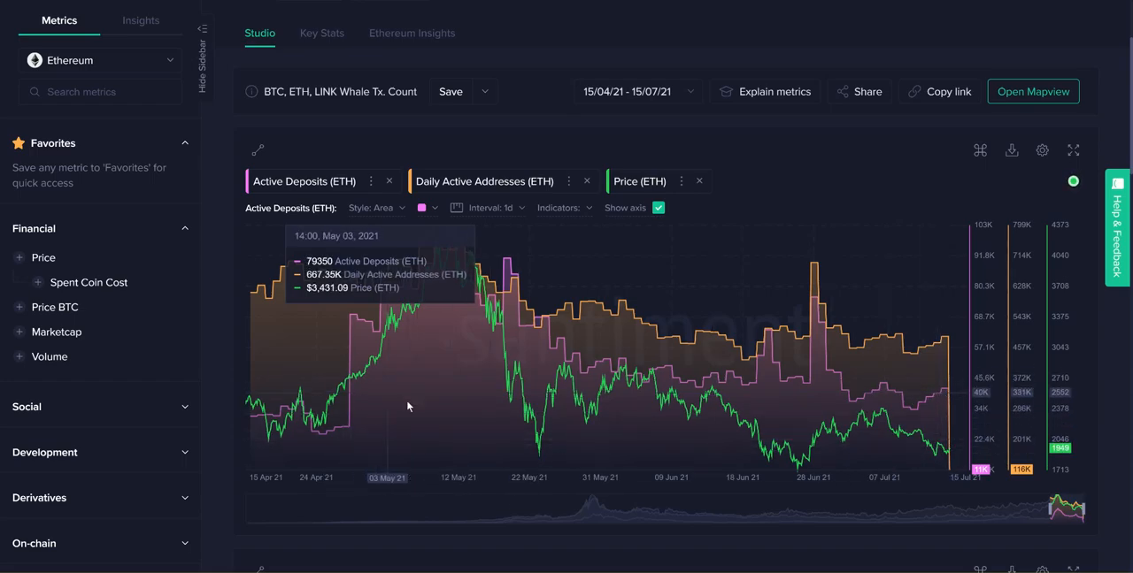
pyautogui.moveTo(929, 359)
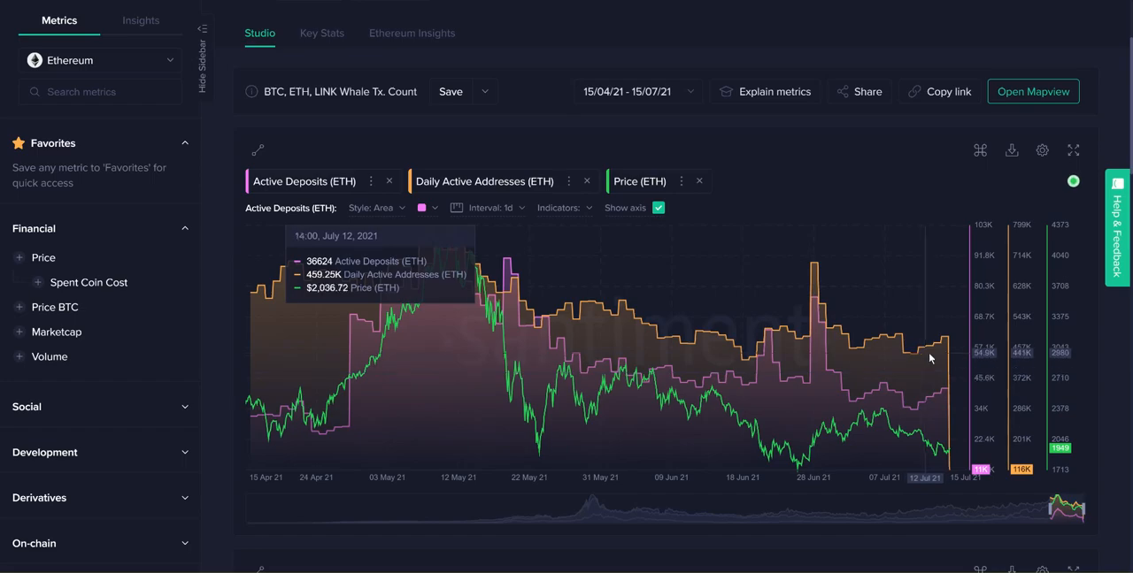
pyautogui.moveTo(925, 345)
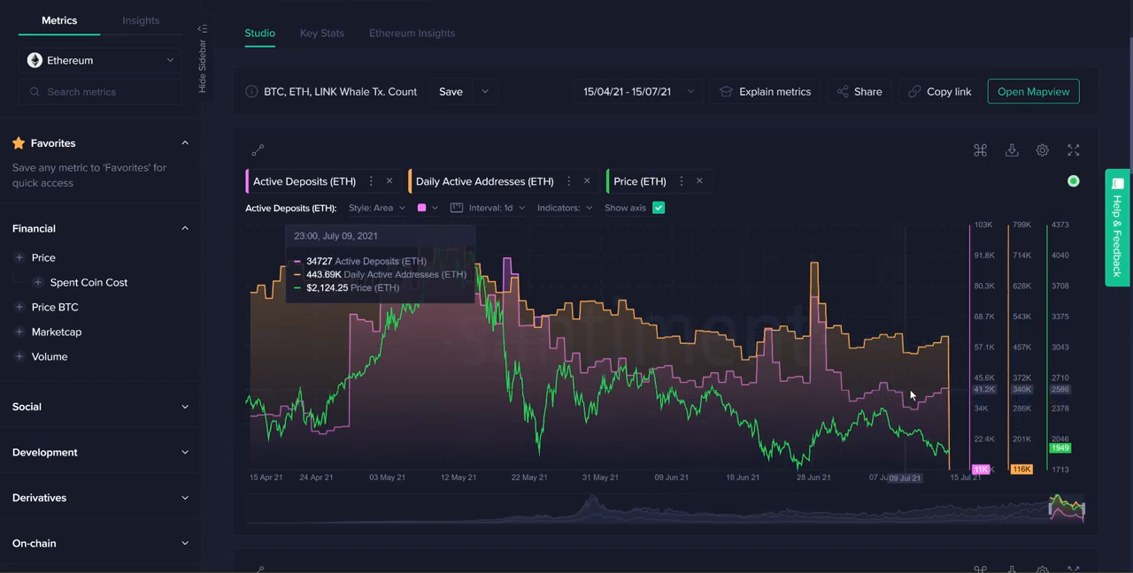
pyautogui.moveTo(829, 397)
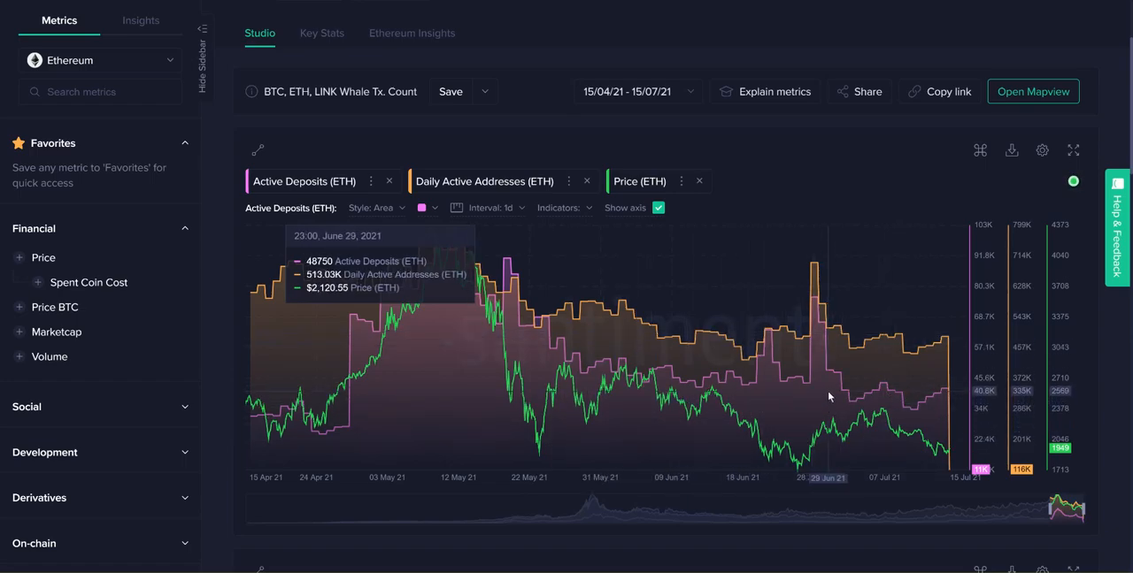
pyautogui.moveTo(860, 191)
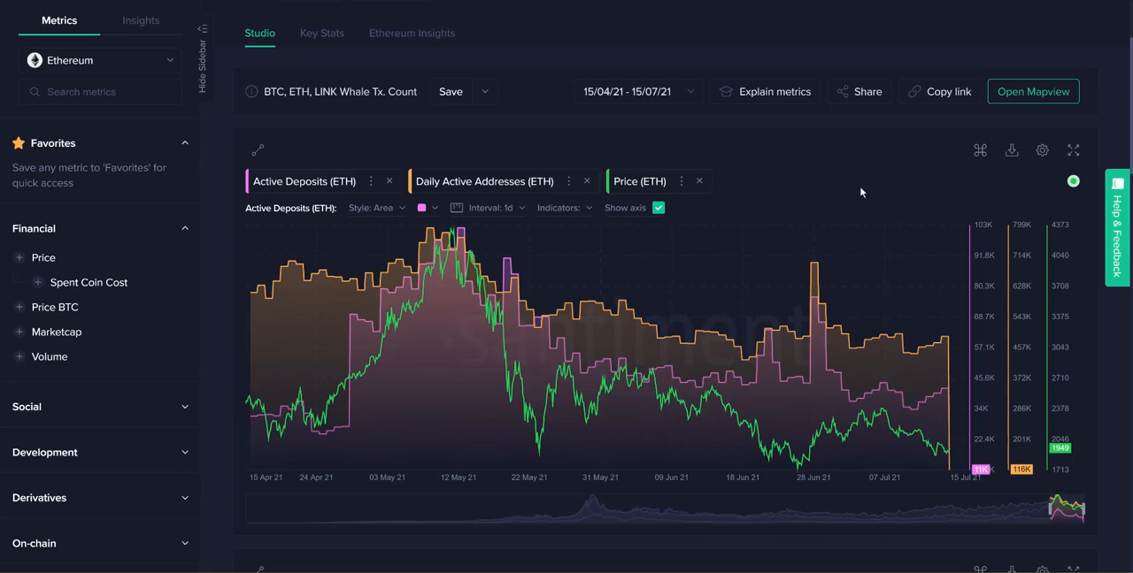
pyautogui.moveTo(873, 169)
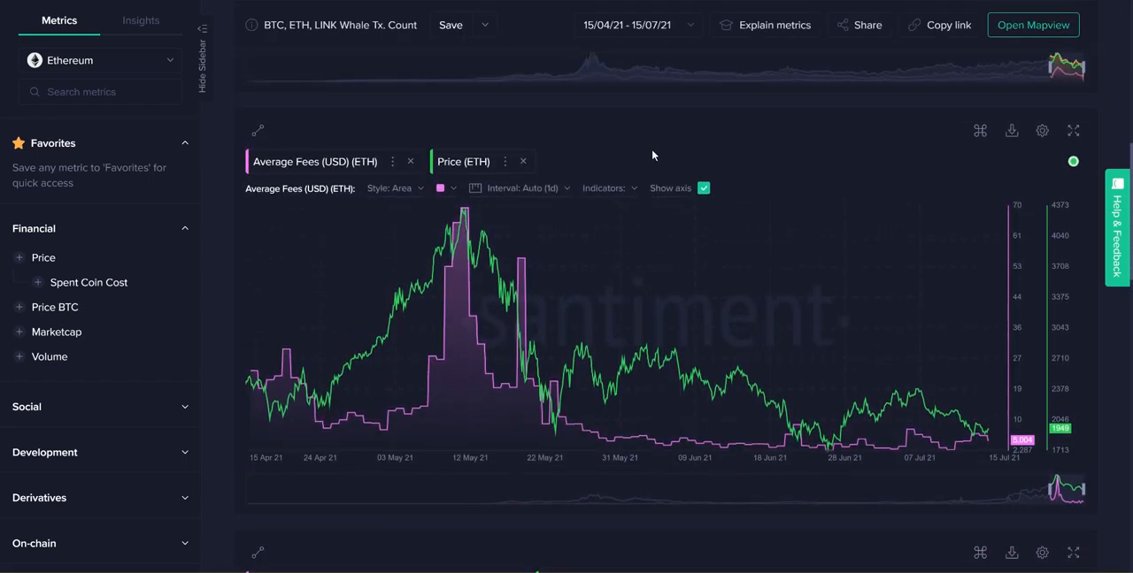
pyautogui.moveTo(861, 142)
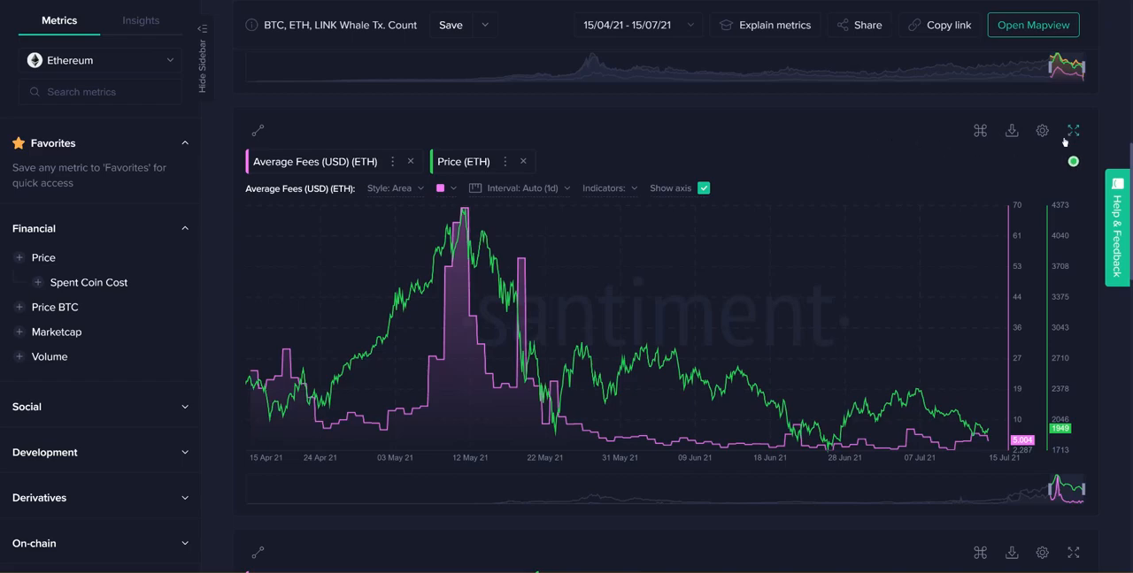
# Step: Expand the ETH Average Fees (USD) vs Price chart to full screen
pyautogui.click(1072, 130)
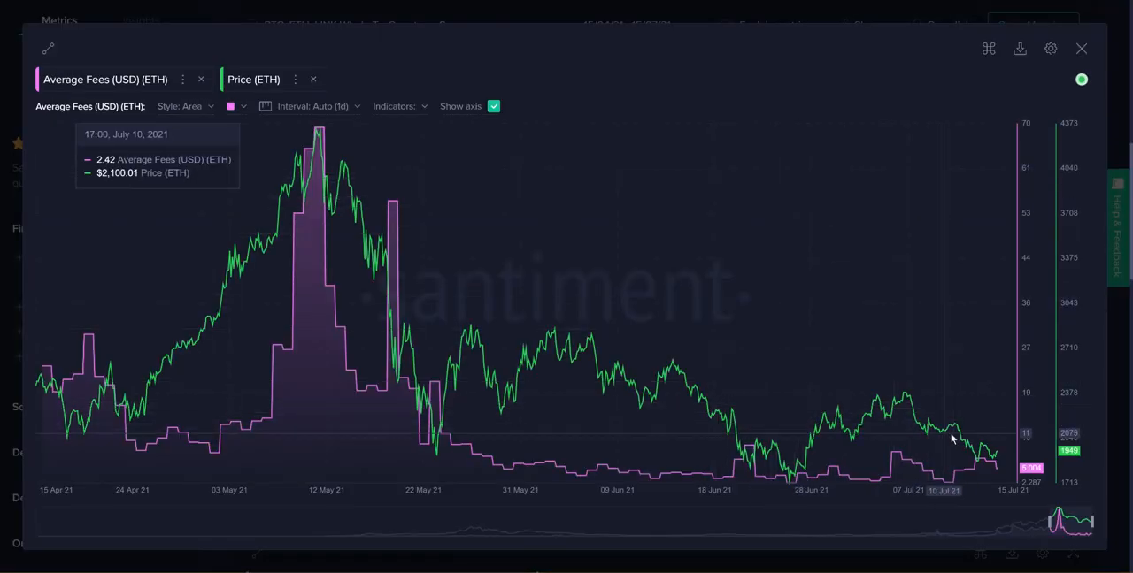
pyautogui.moveTo(328, 274)
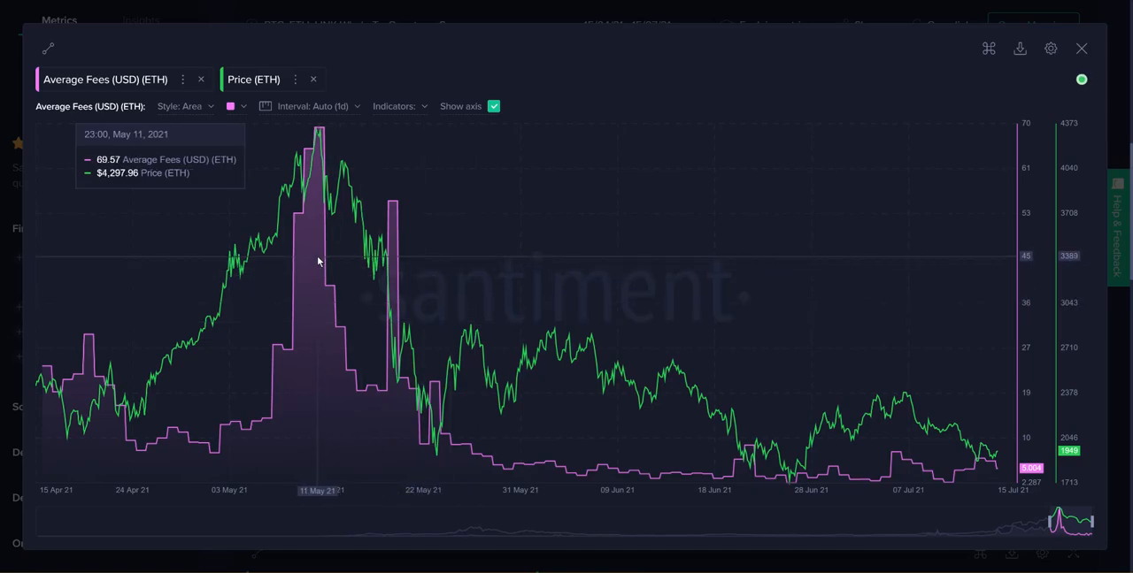
pyautogui.moveTo(319, 239)
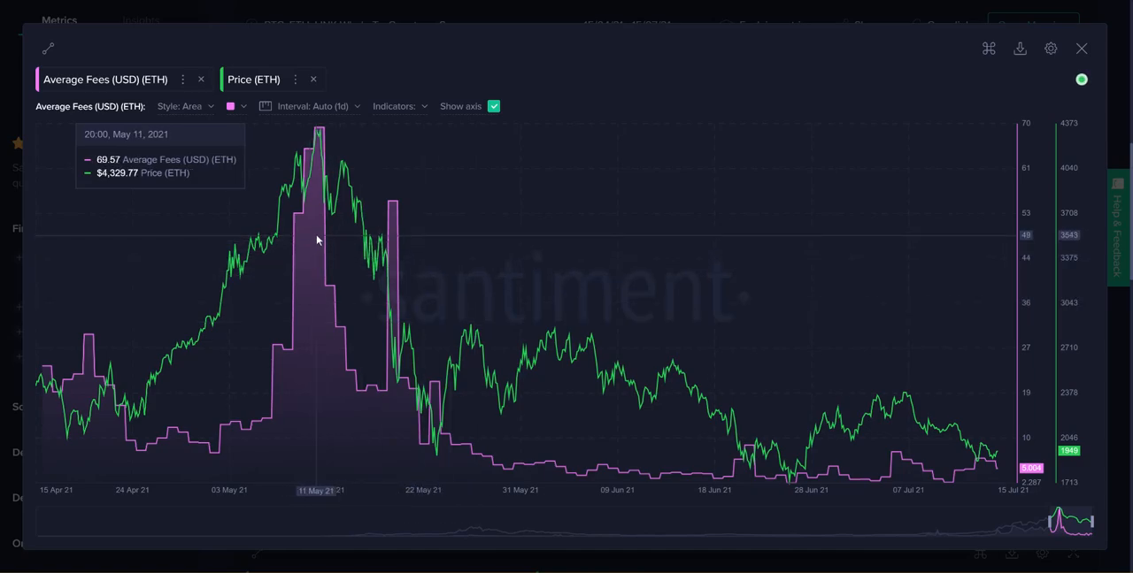
pyautogui.moveTo(321, 168)
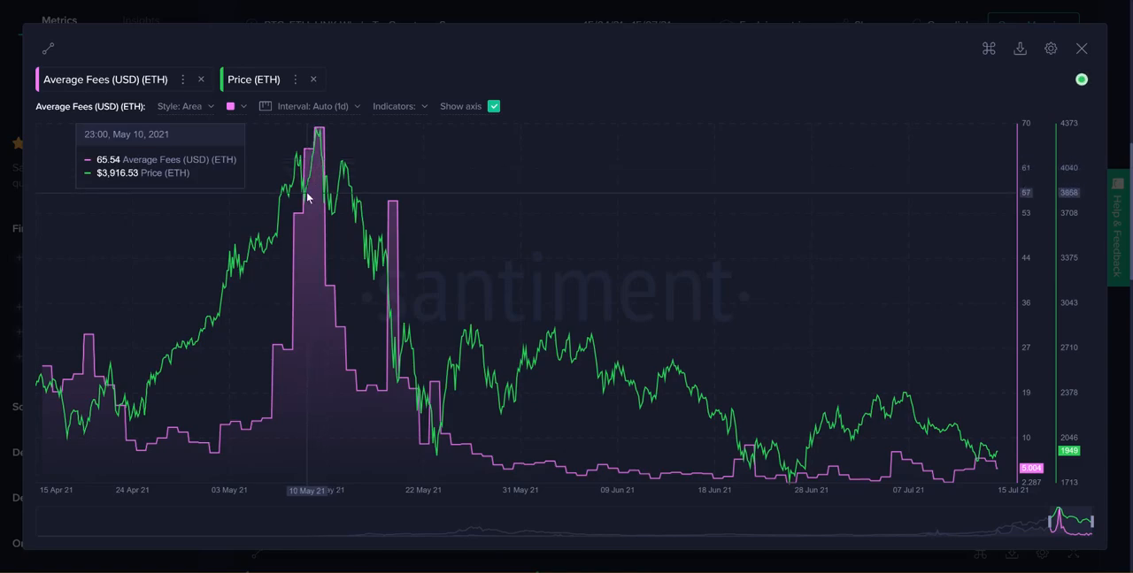
pyautogui.moveTo(377, 411)
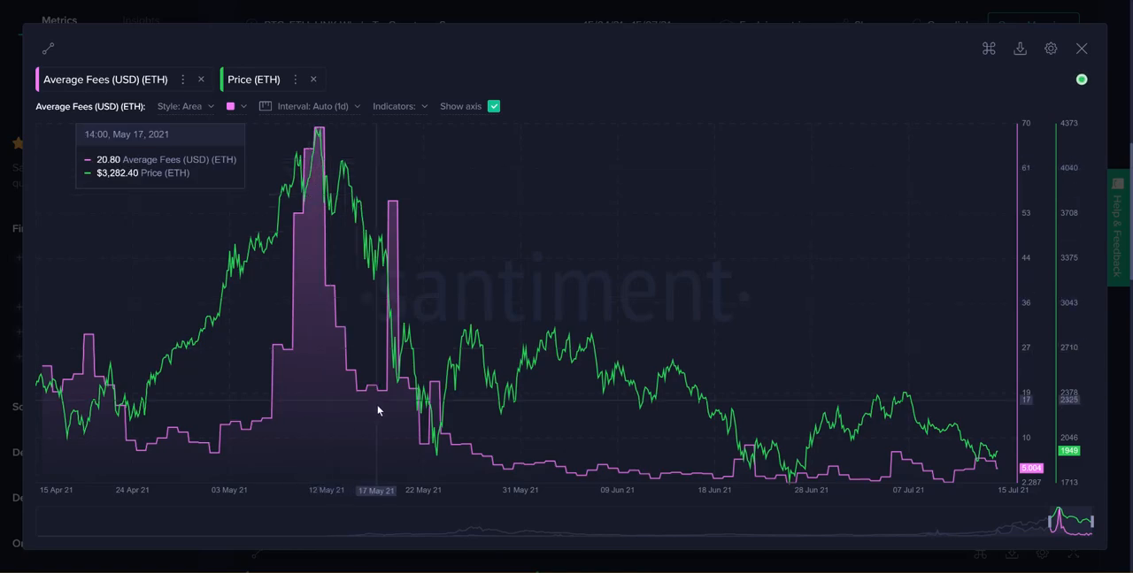
pyautogui.moveTo(392, 205)
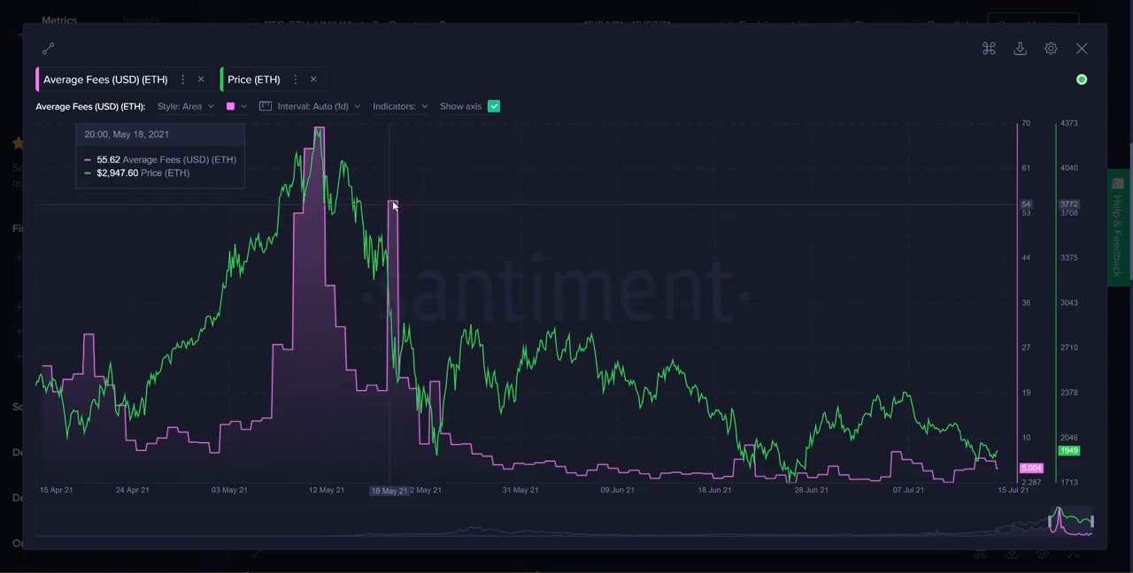
pyautogui.moveTo(393, 404)
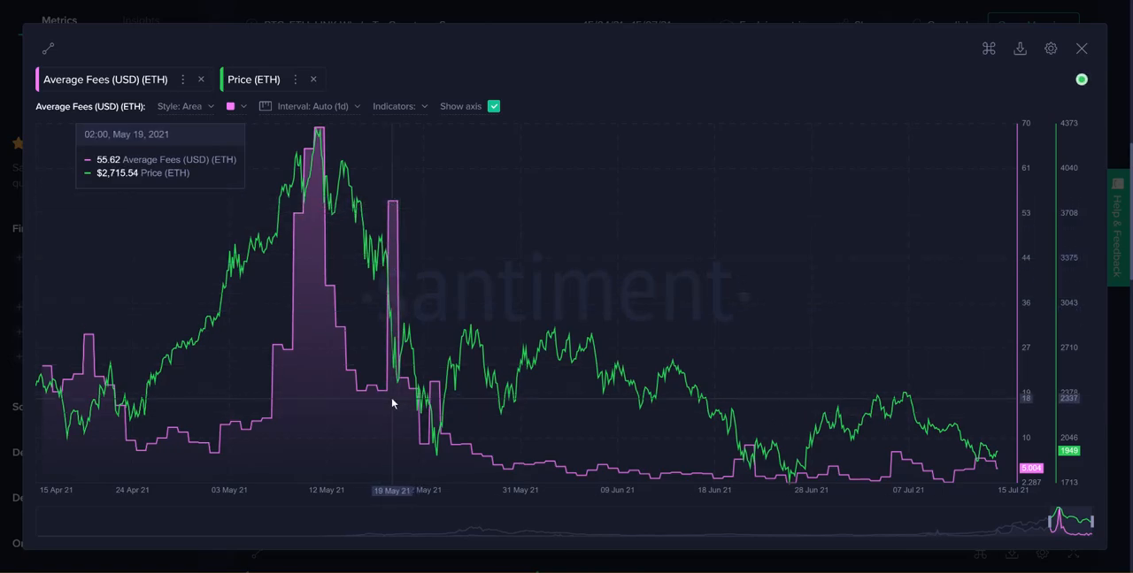
pyautogui.moveTo(401, 336)
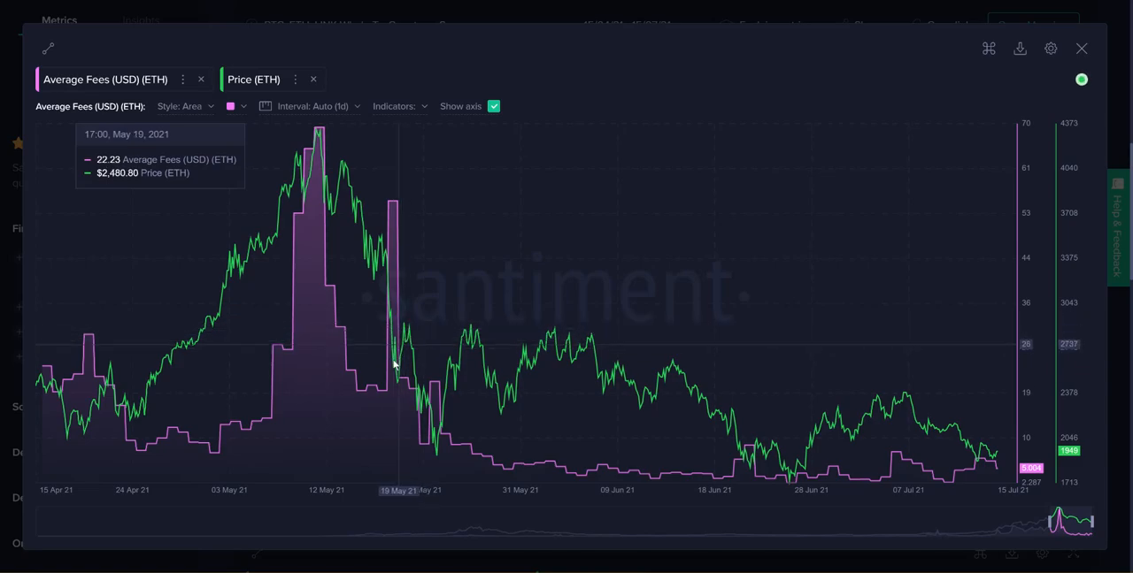
pyautogui.moveTo(549, 466)
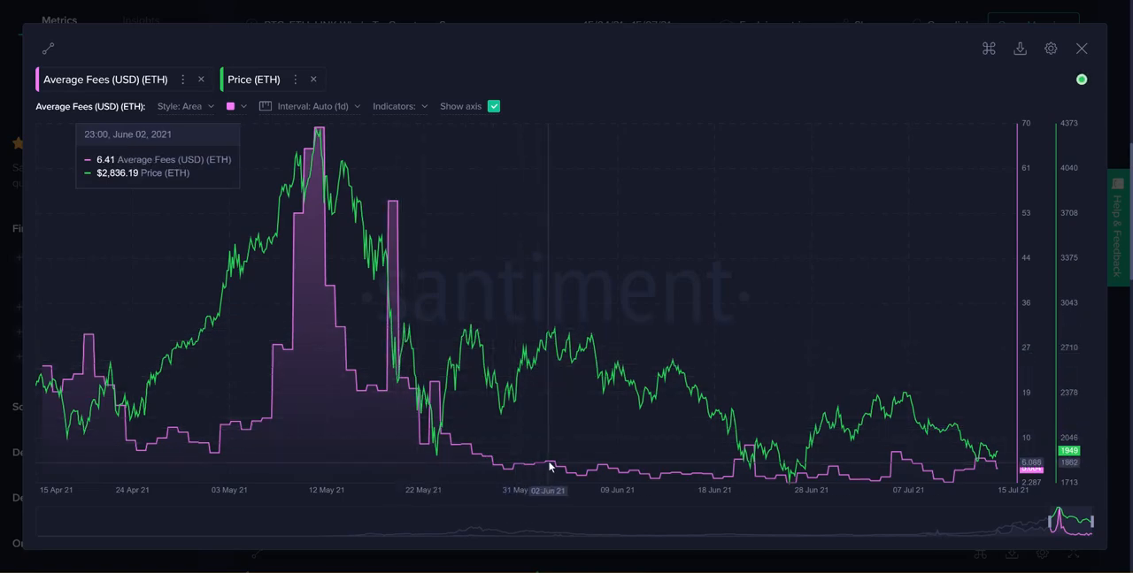
pyautogui.moveTo(995, 515)
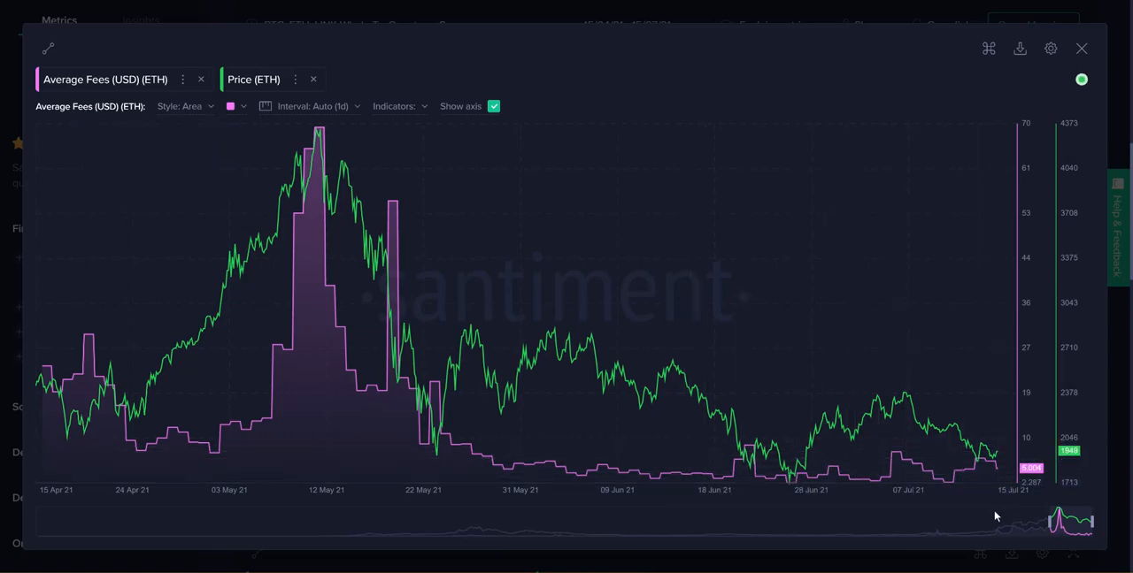
pyautogui.moveTo(870, 64)
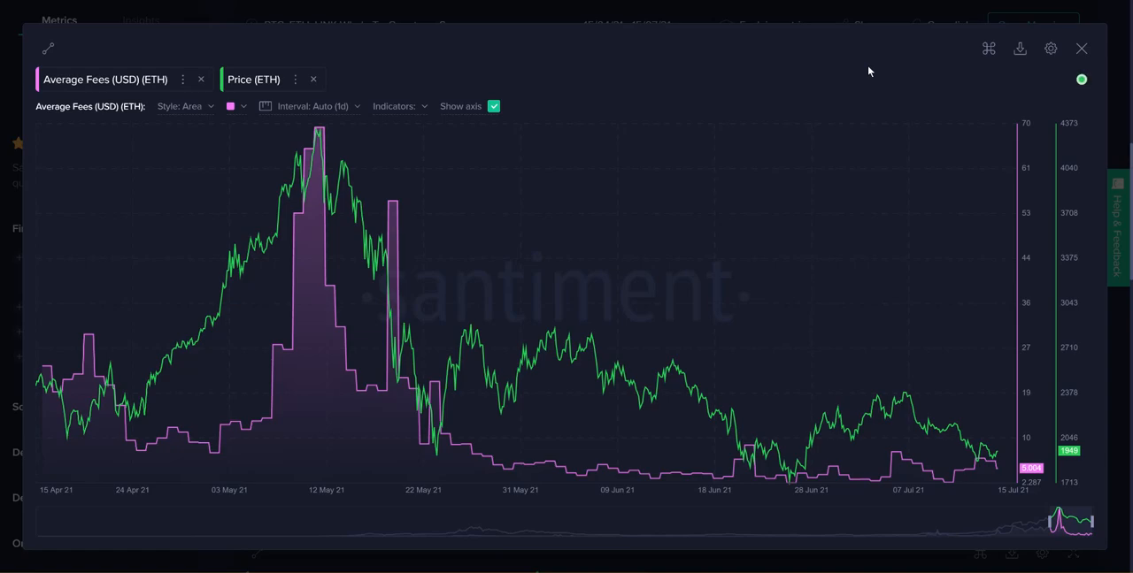
pyautogui.moveTo(765, 432)
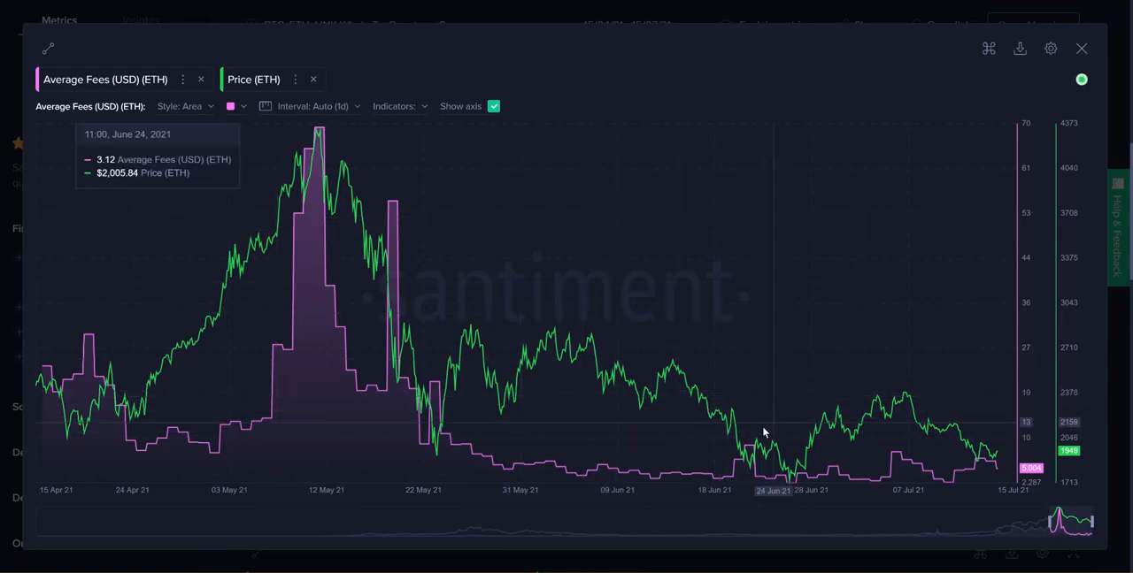
pyautogui.moveTo(988, 473)
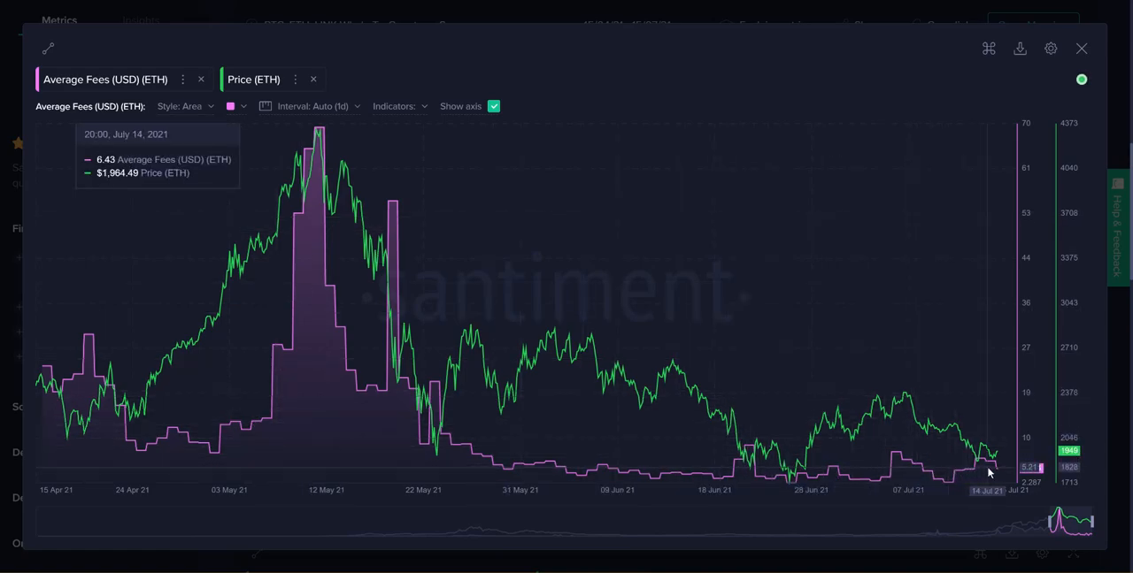
pyautogui.moveTo(999, 481)
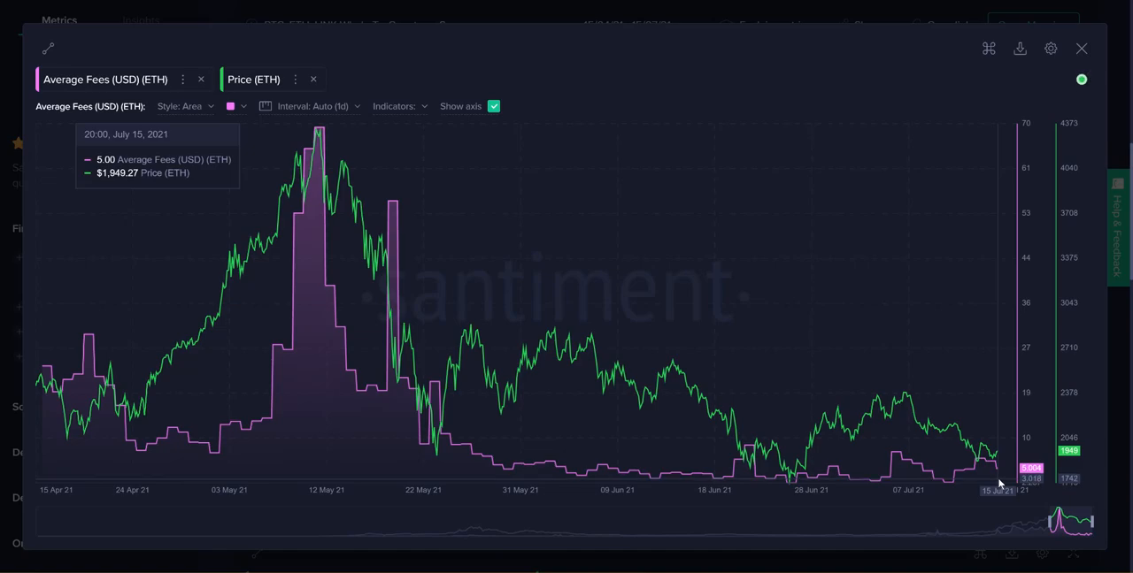
pyautogui.moveTo(320, 152)
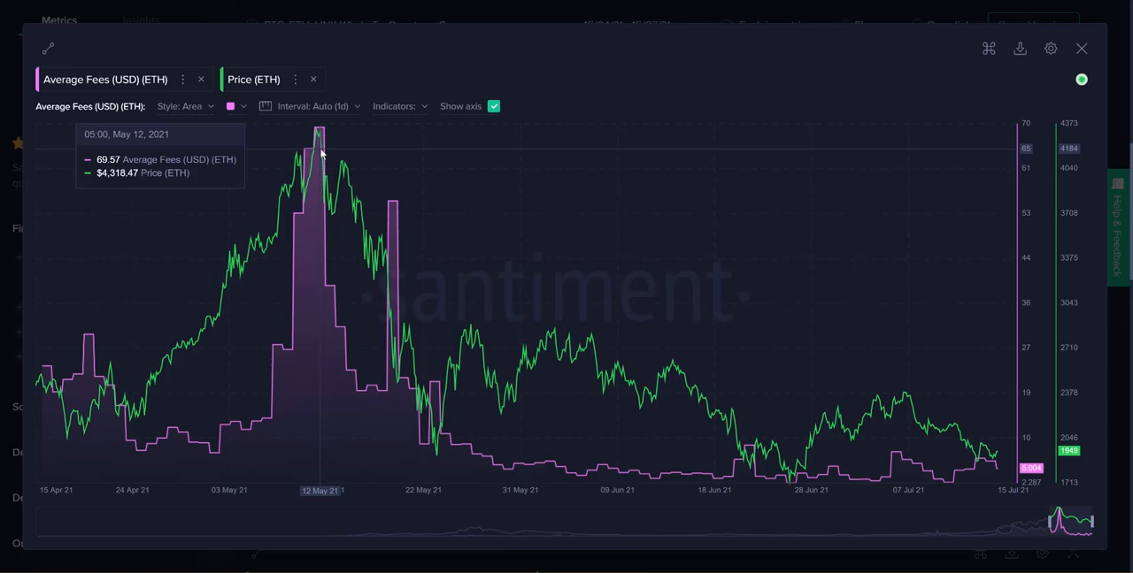
pyautogui.moveTo(721, 297)
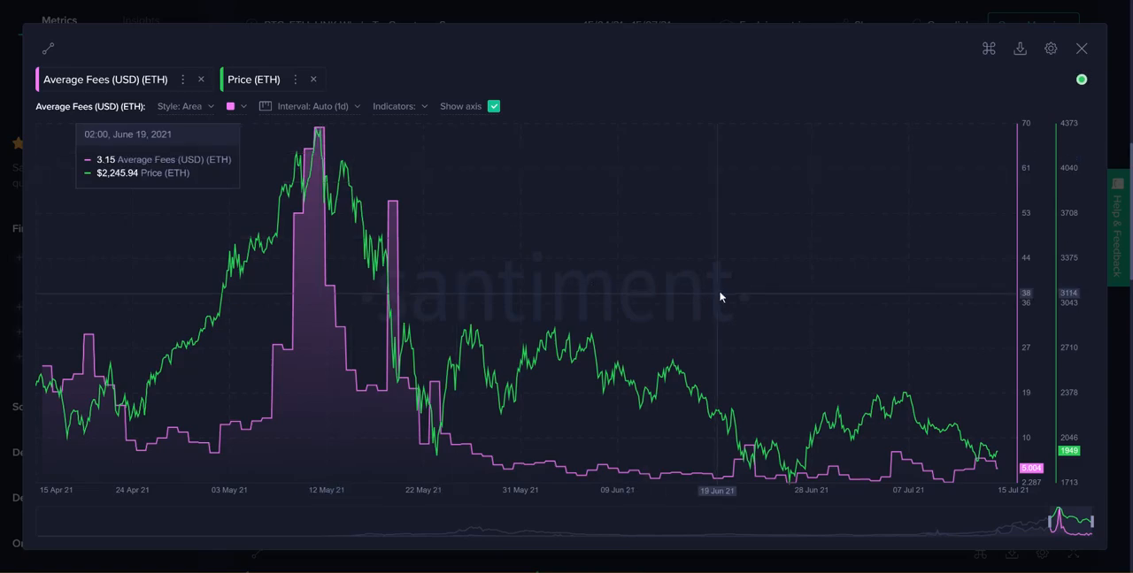
pyautogui.moveTo(1008, 478)
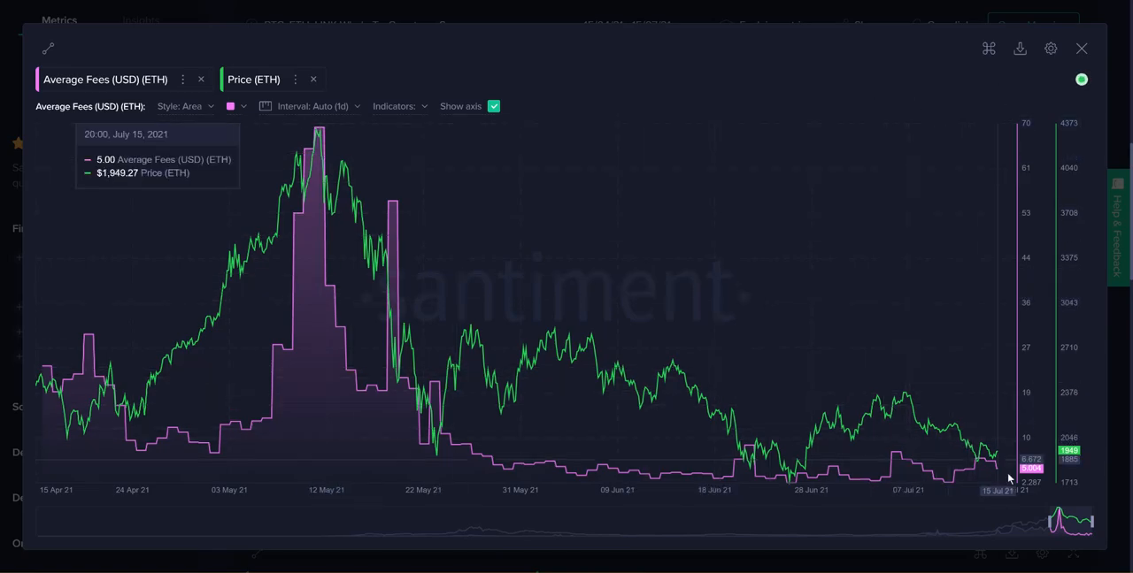
pyautogui.moveTo(1004, 481)
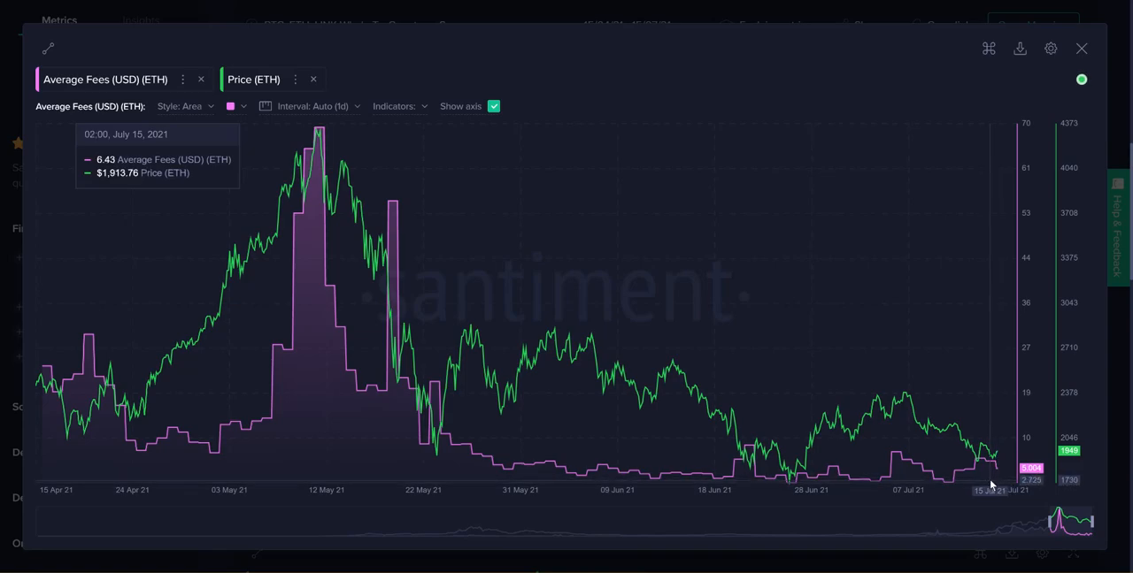
pyautogui.moveTo(973, 471)
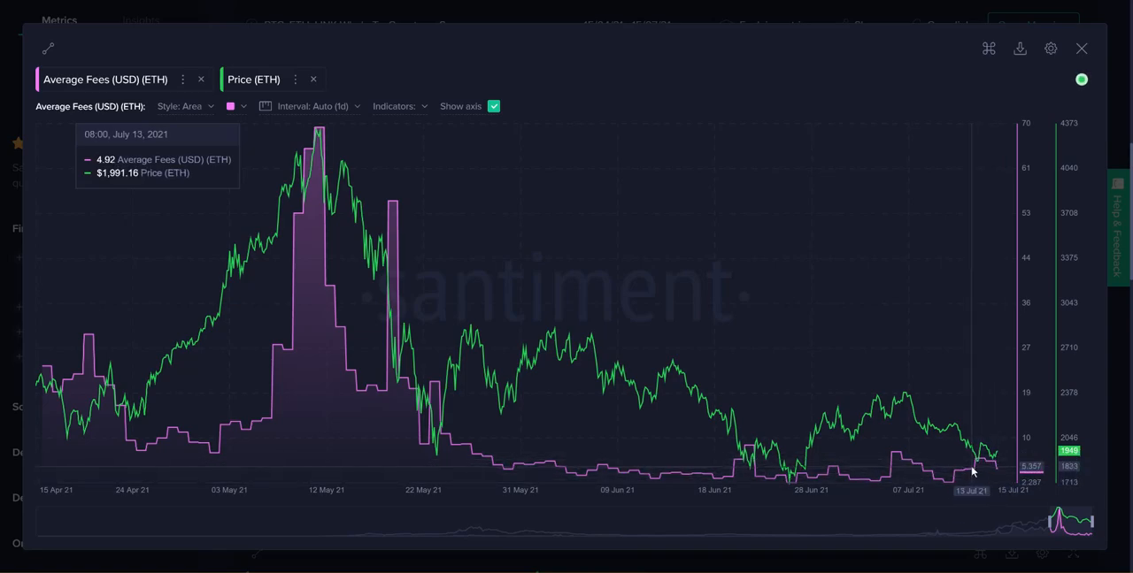
pyautogui.moveTo(431, 242)
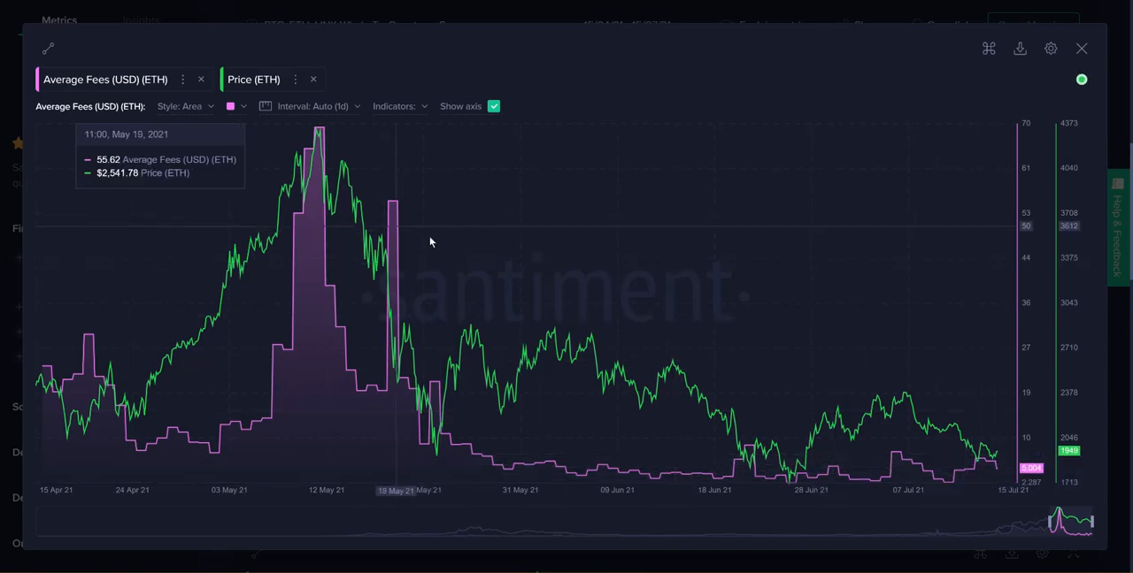
pyautogui.moveTo(888, 336)
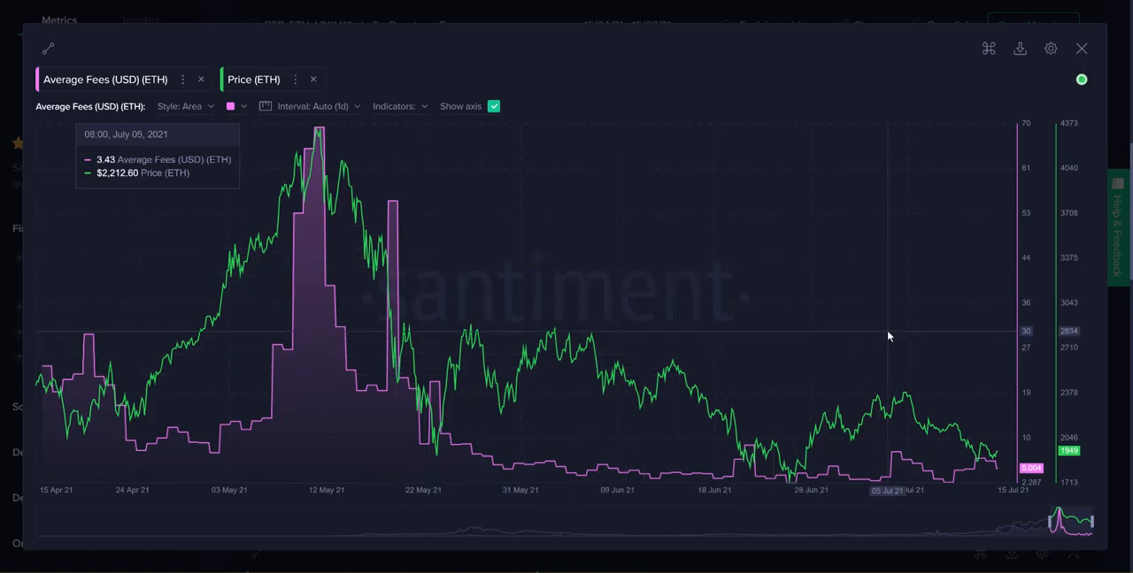
pyautogui.moveTo(908, 339)
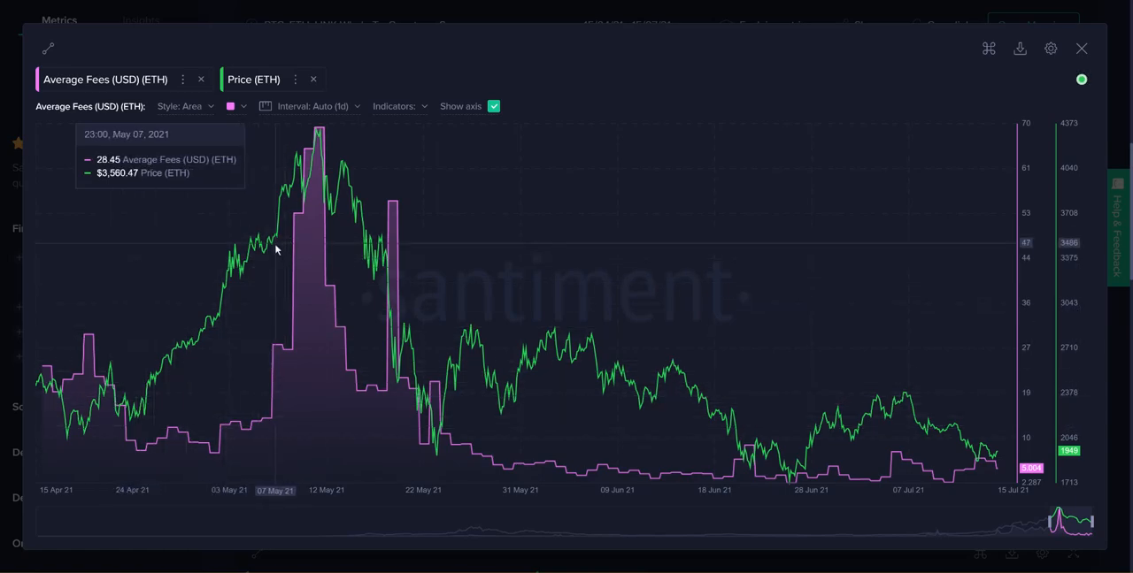
pyautogui.moveTo(339, 242)
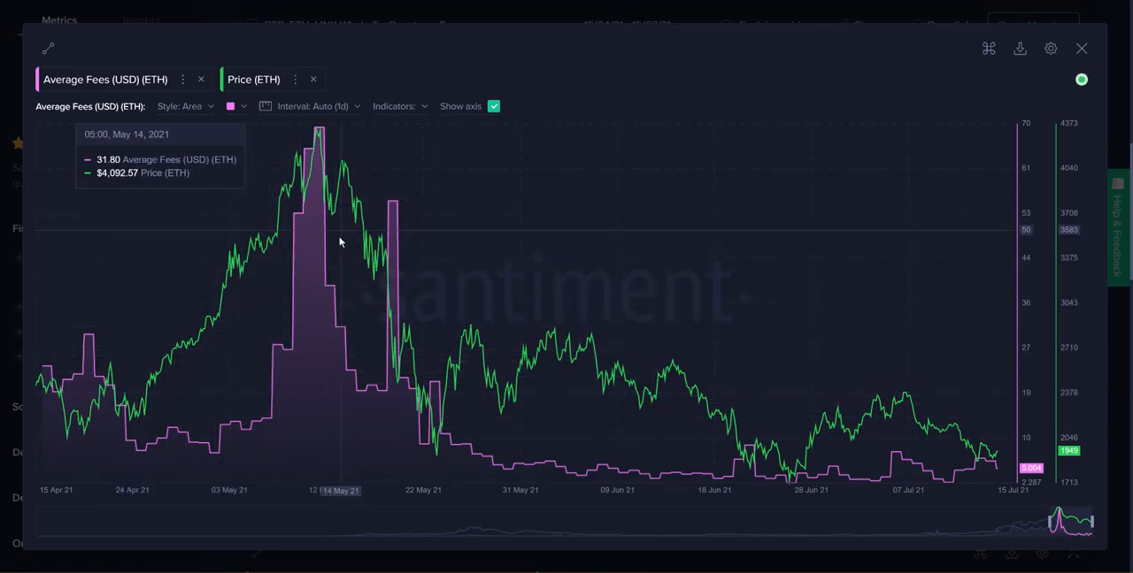
pyautogui.moveTo(324, 231)
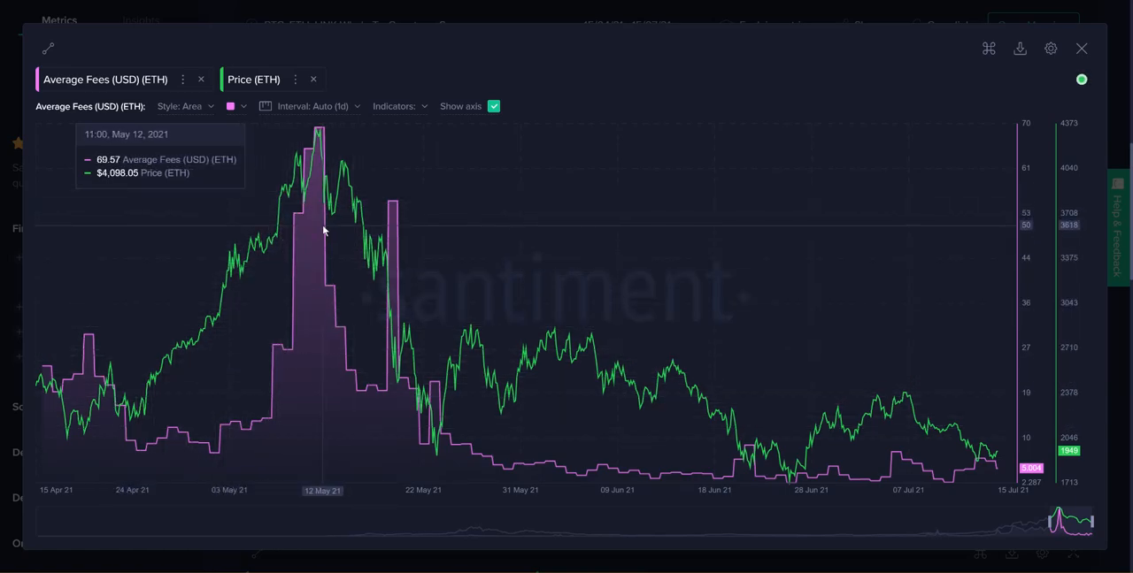
pyautogui.moveTo(301, 272)
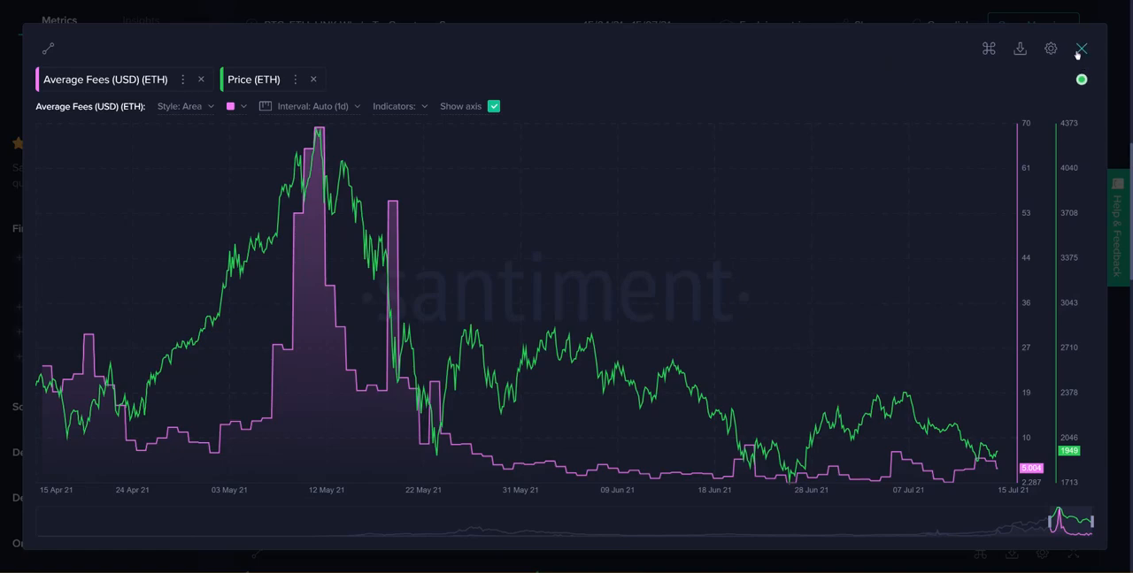
# Step: Swap the expanded fees chart for an enlarged ETH Supply on Exchanges vs Price chart
pyautogui.click(1081, 48)
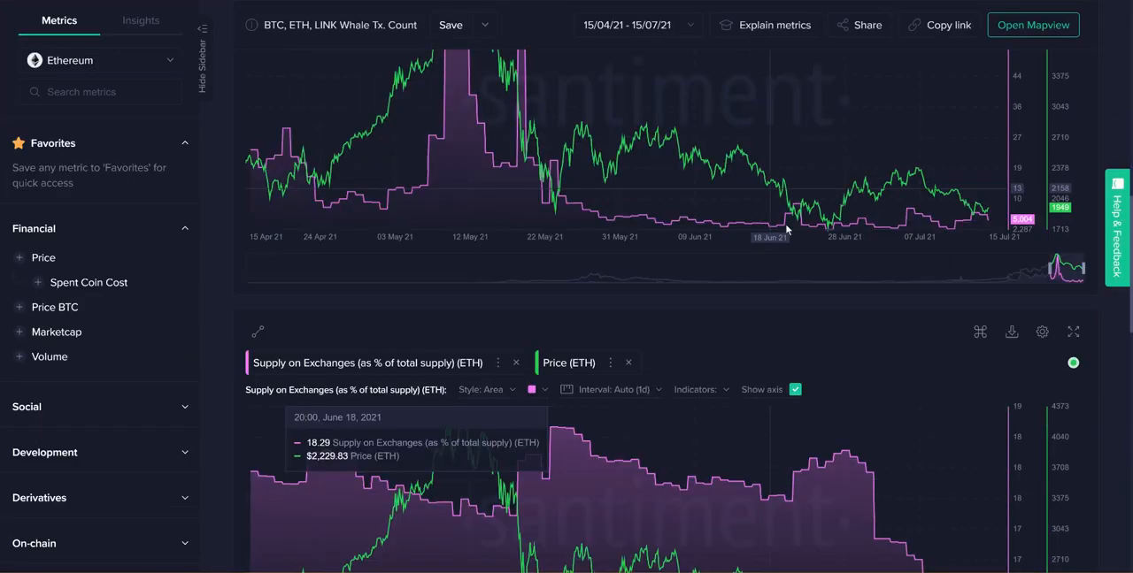
pyautogui.scroll(-3)
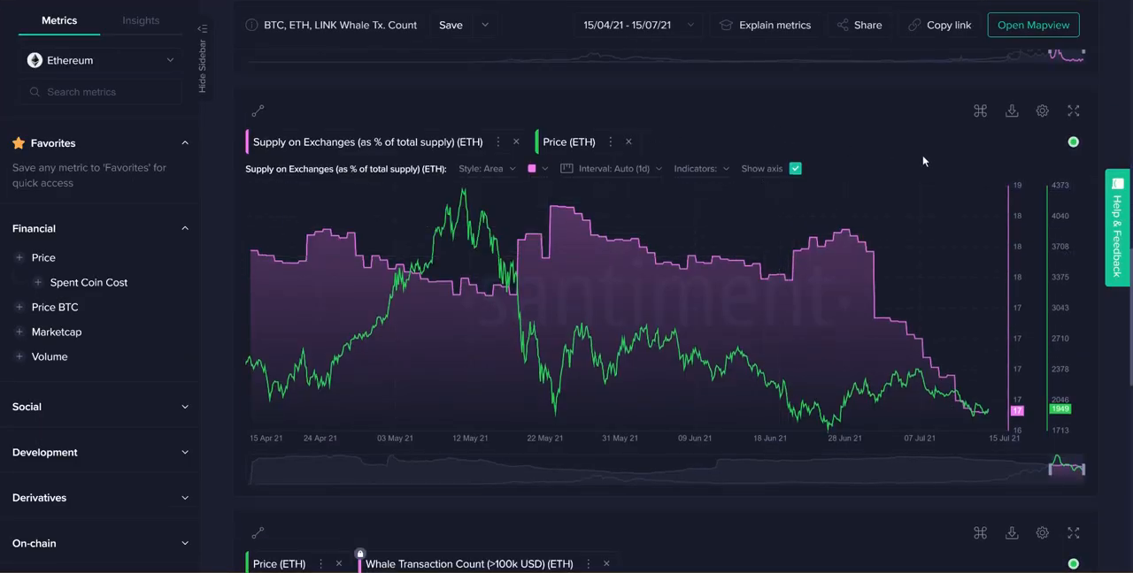
pyautogui.click(1073, 111)
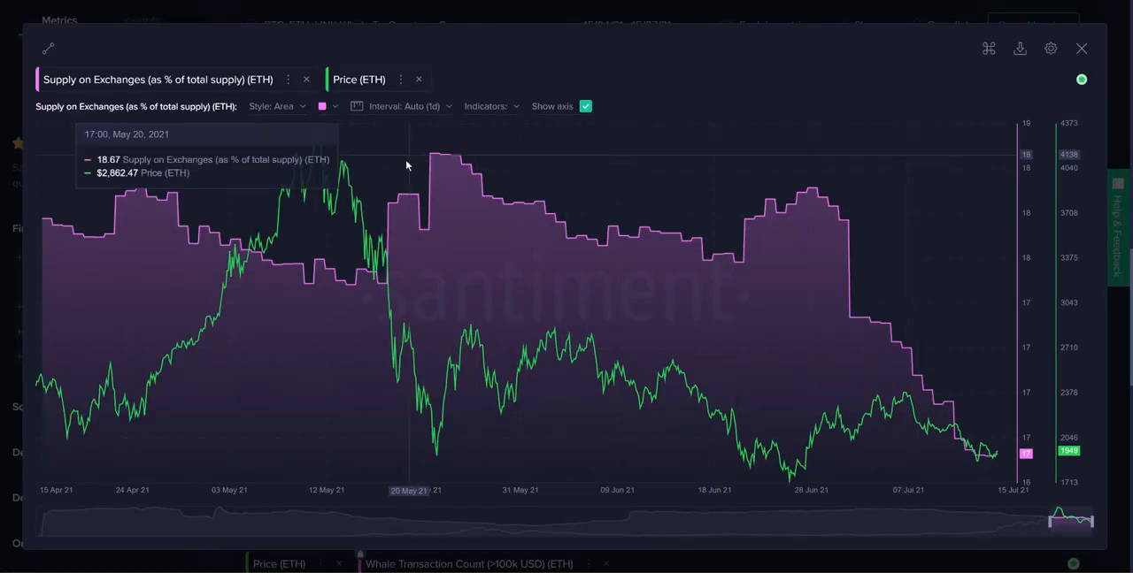
pyautogui.moveTo(722, 78)
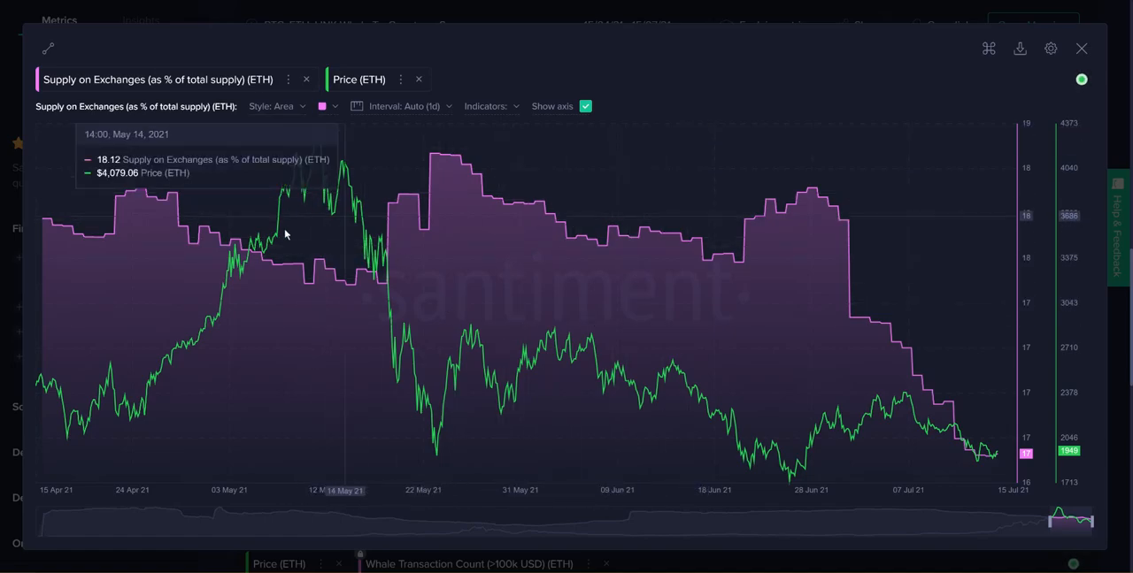
pyautogui.moveTo(125, 222)
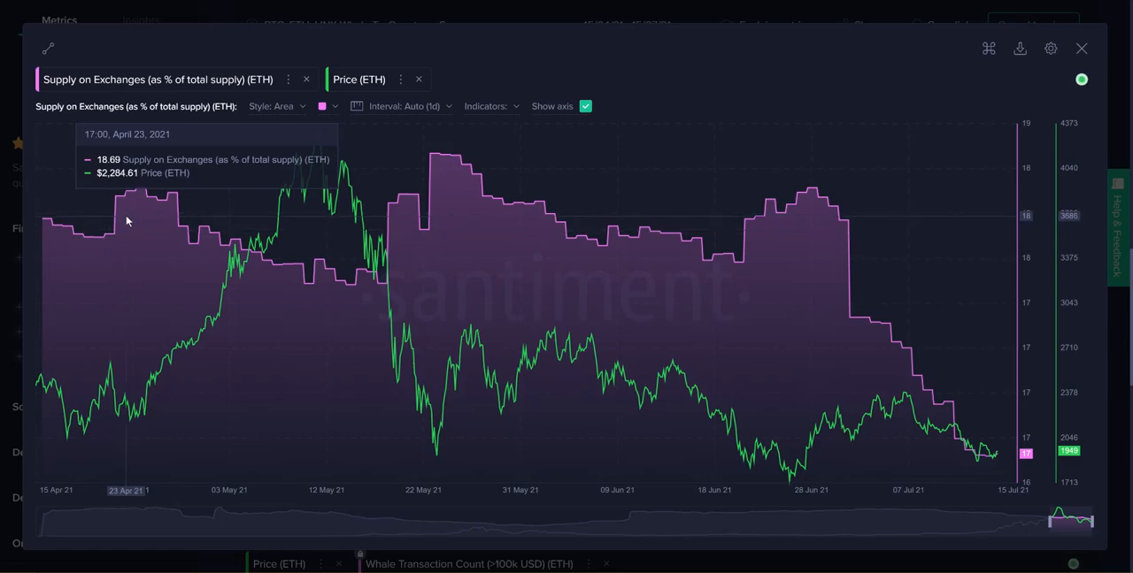
pyautogui.moveTo(449, 161)
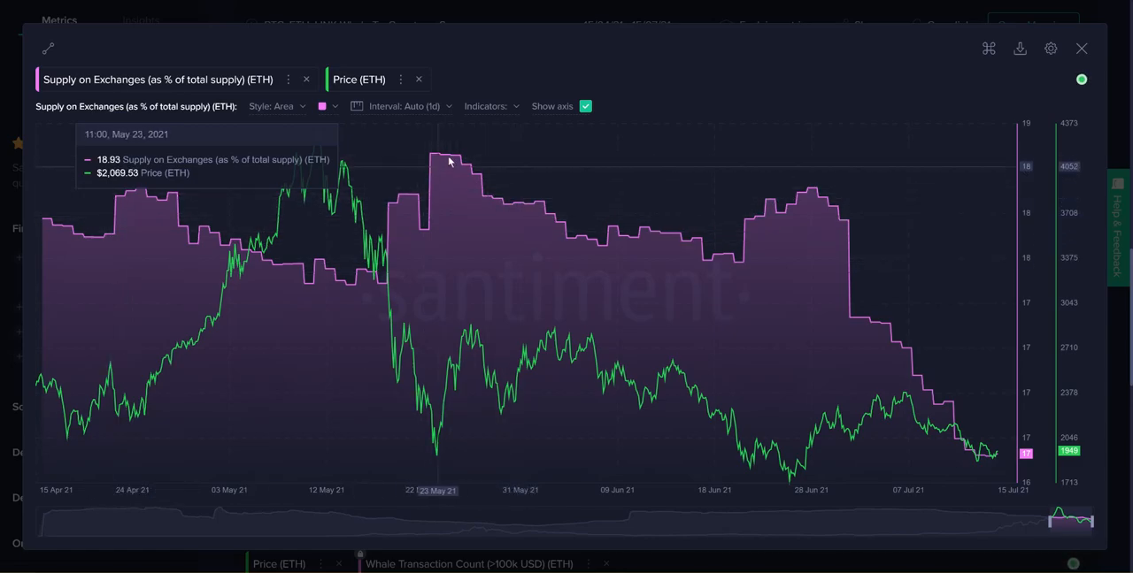
pyautogui.moveTo(246, 260)
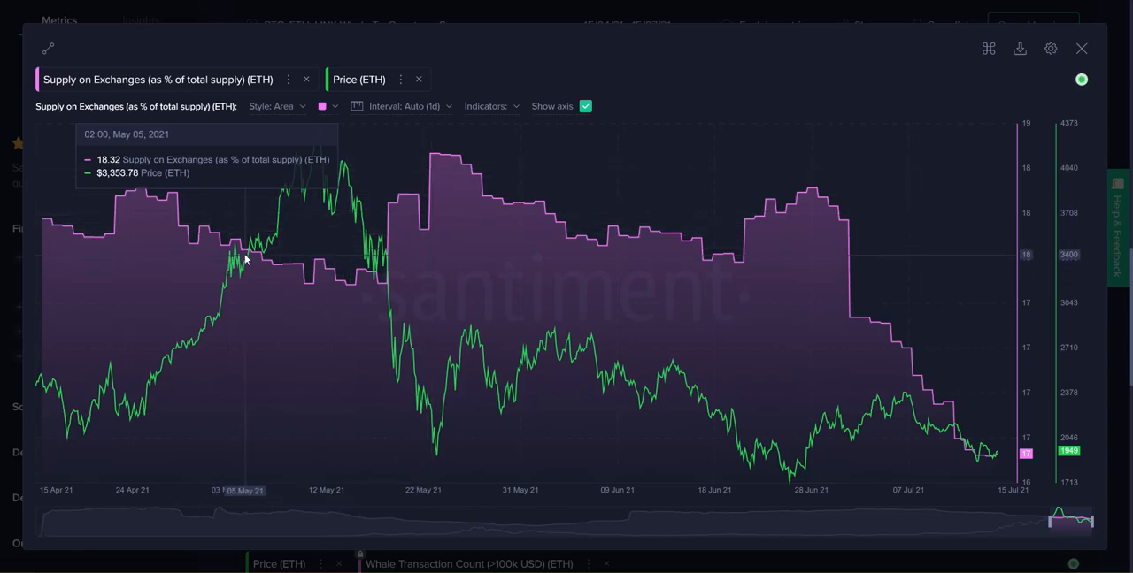
pyautogui.moveTo(312, 237)
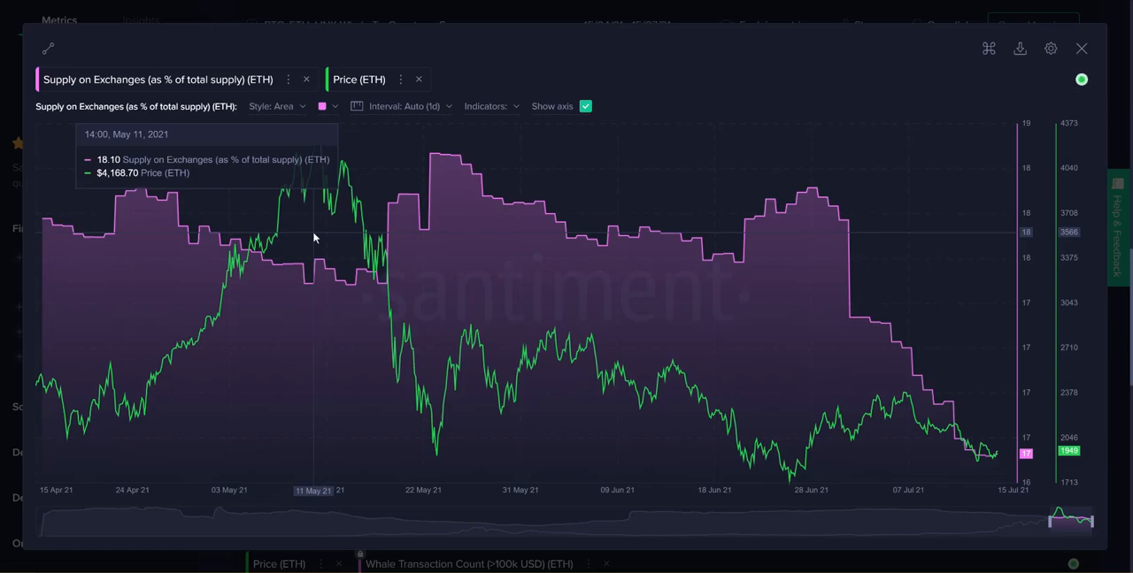
pyautogui.moveTo(501, 275)
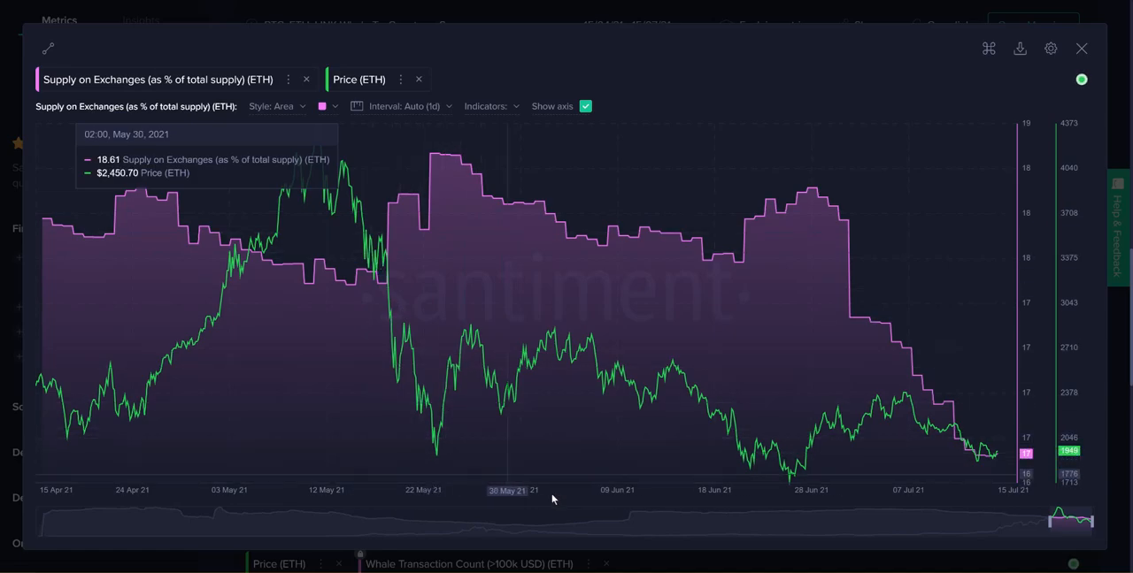
pyautogui.moveTo(703, 417)
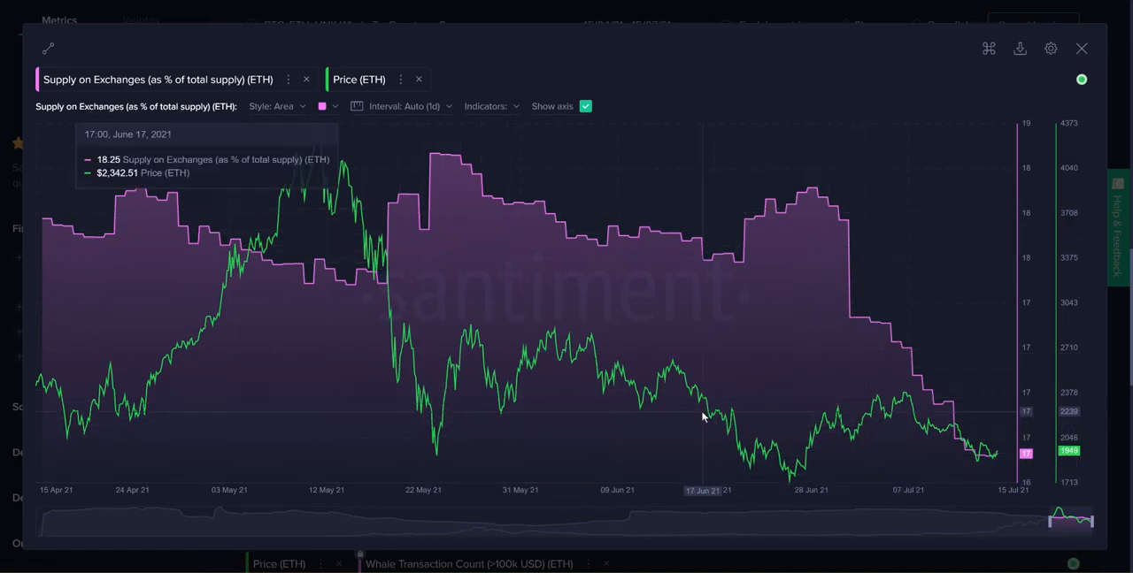
pyautogui.moveTo(694, 405)
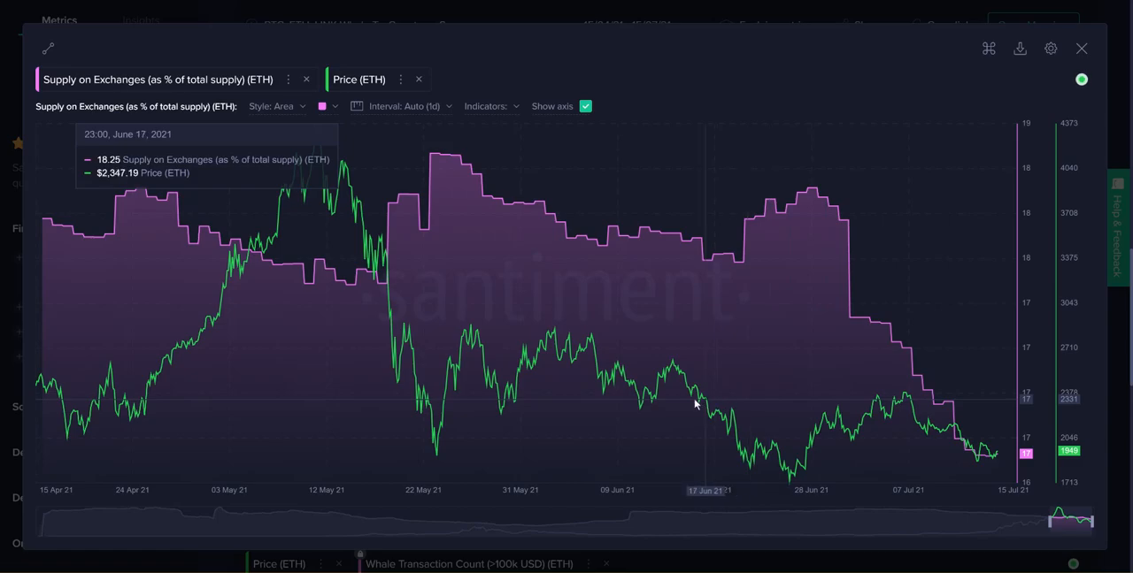
pyautogui.moveTo(907, 403)
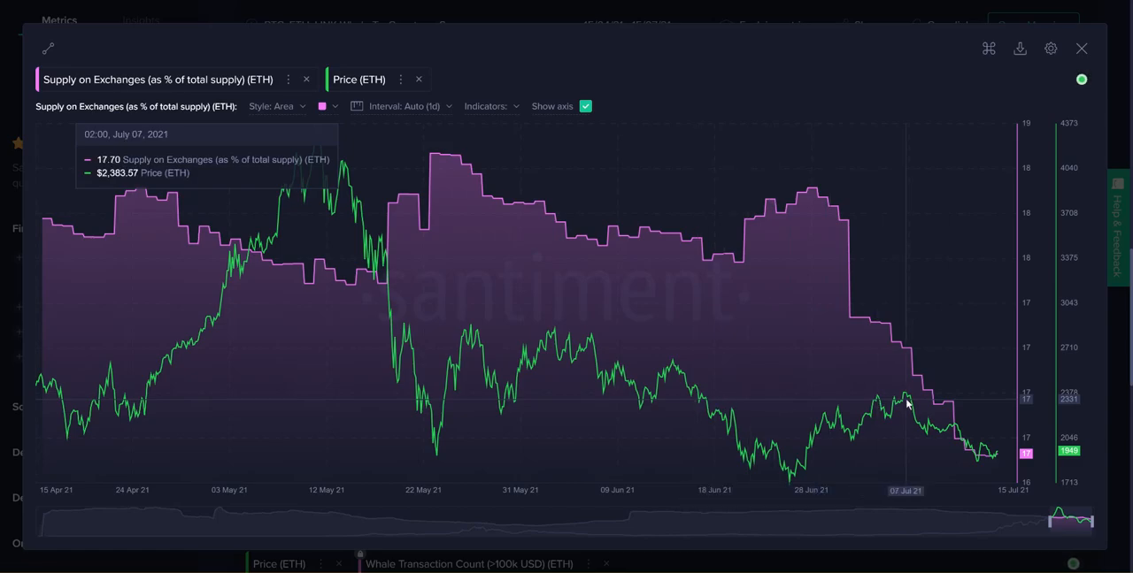
pyautogui.moveTo(847, 264)
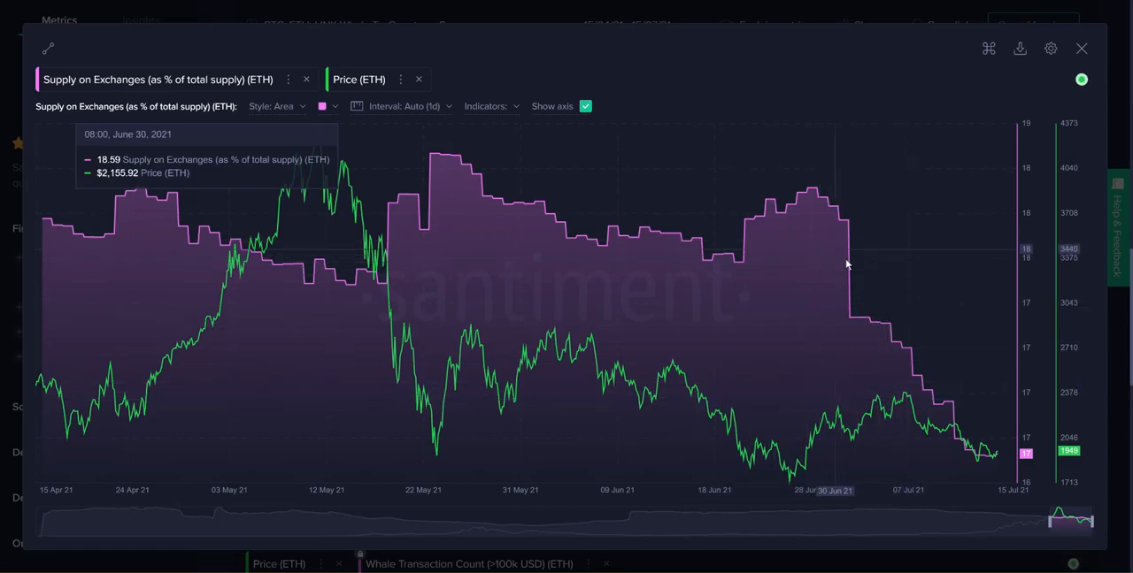
pyautogui.moveTo(993, 470)
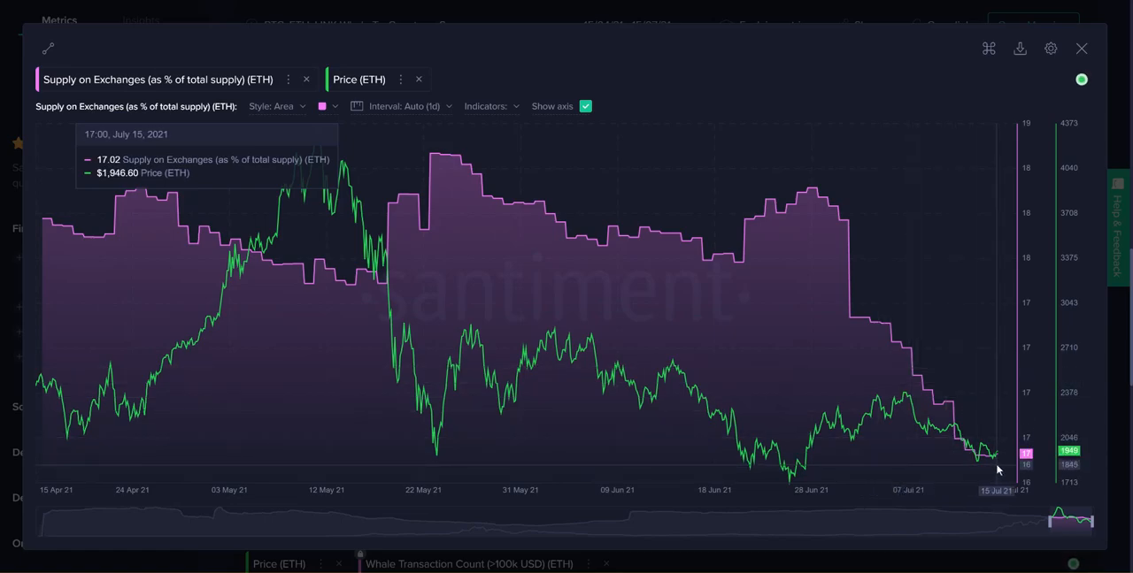
pyautogui.moveTo(998, 464)
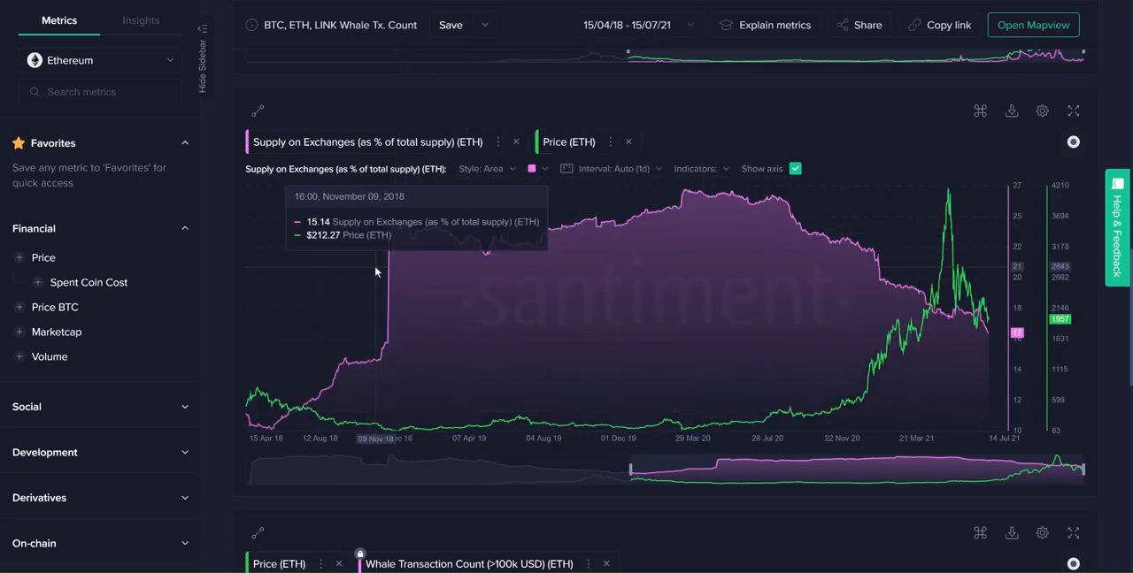
pyautogui.moveTo(388, 333)
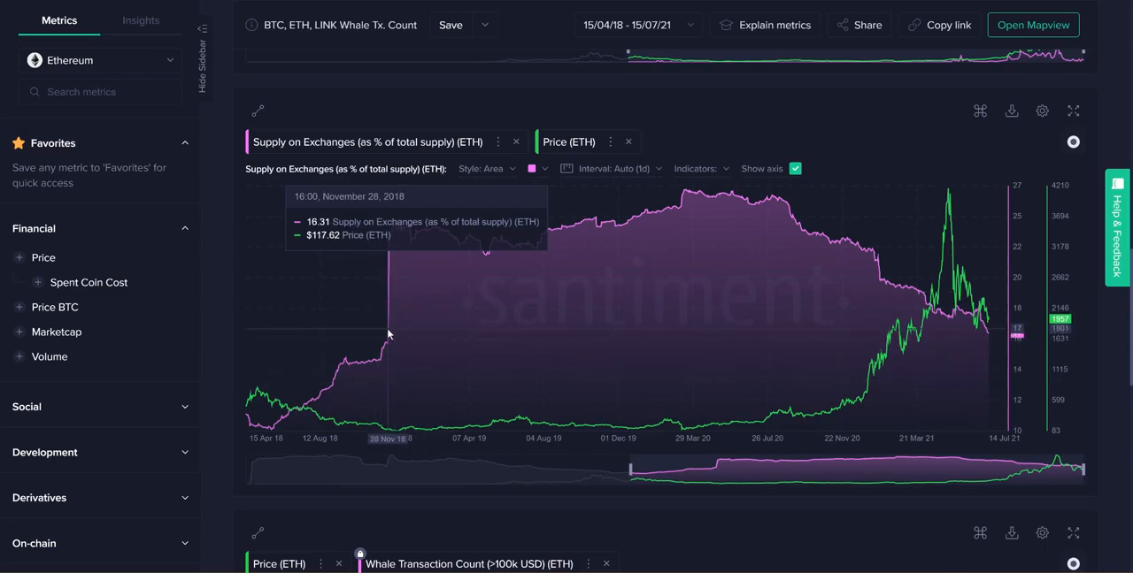
pyautogui.moveTo(677, 292)
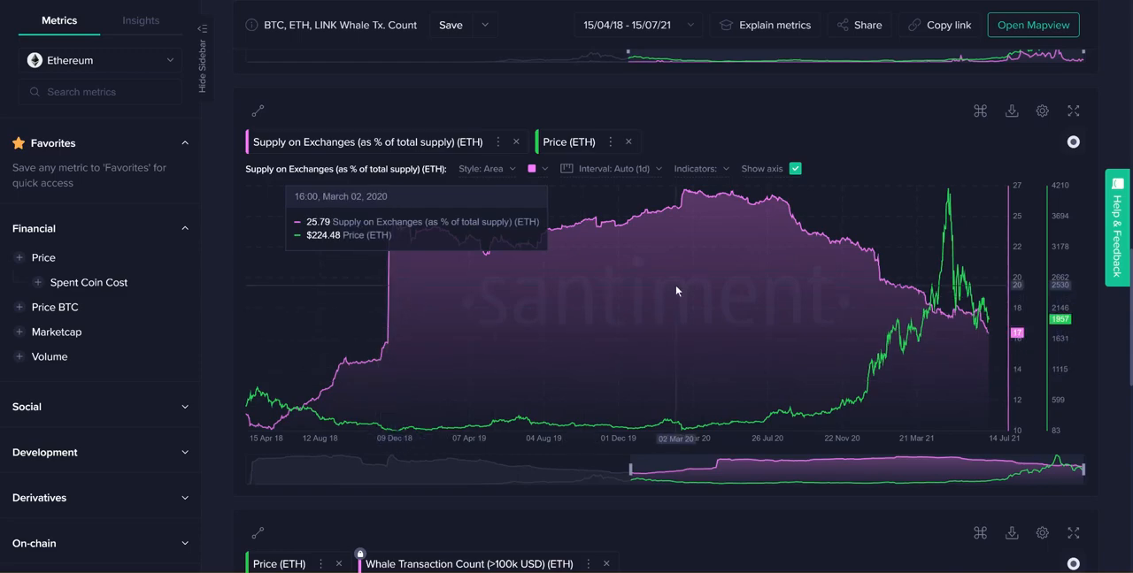
pyautogui.moveTo(1005, 126)
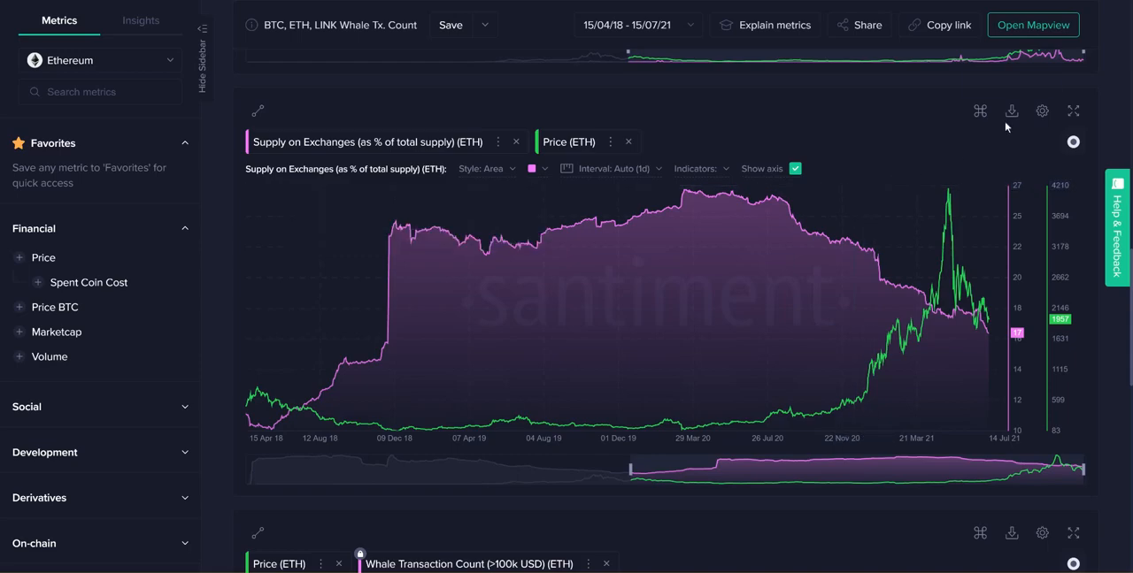
# Step: Enlarge the long-range ETH Supply on Exchanges vs Price chart
pyautogui.click(1073, 110)
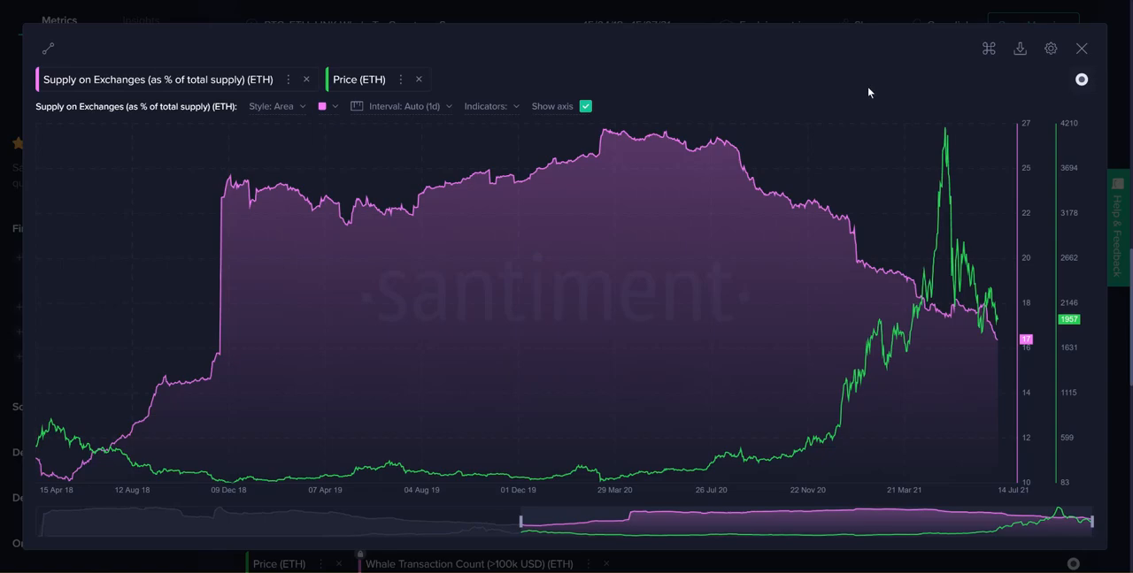
pyautogui.moveTo(935, 311)
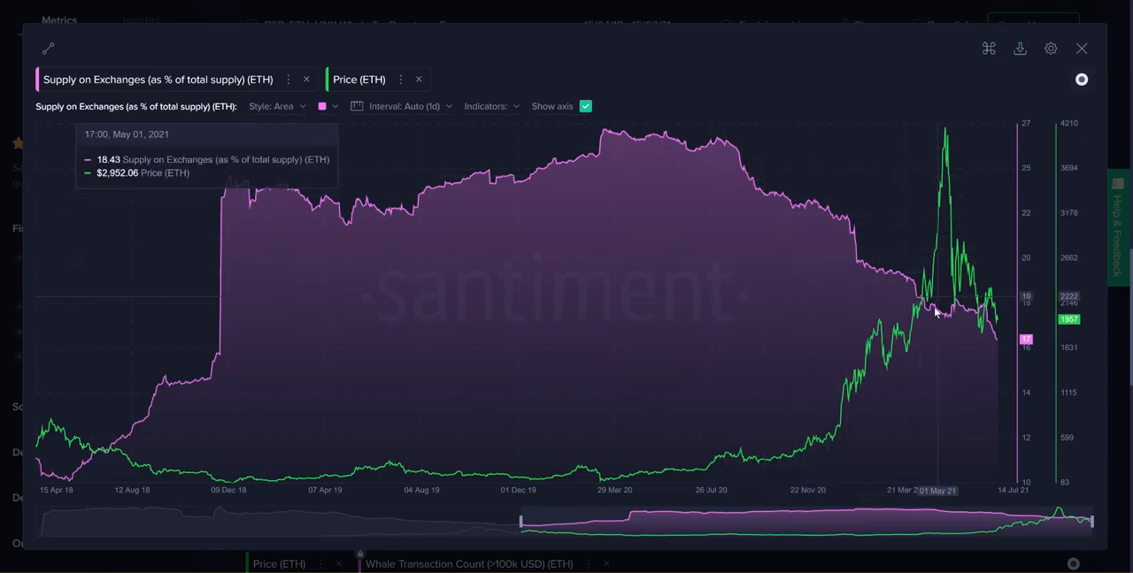
pyautogui.moveTo(972, 383)
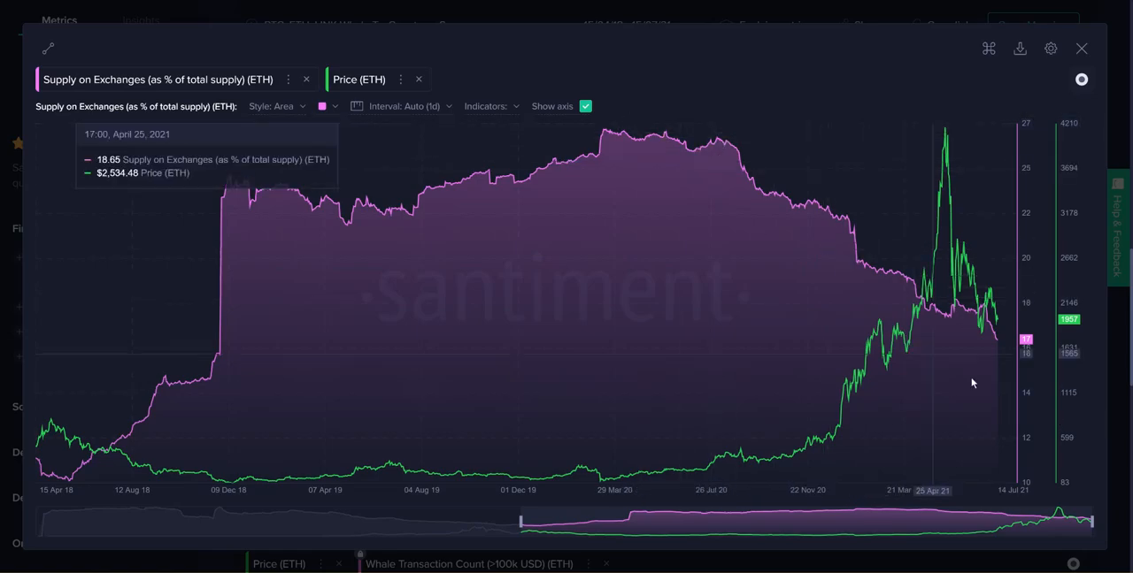
pyautogui.moveTo(697, 130)
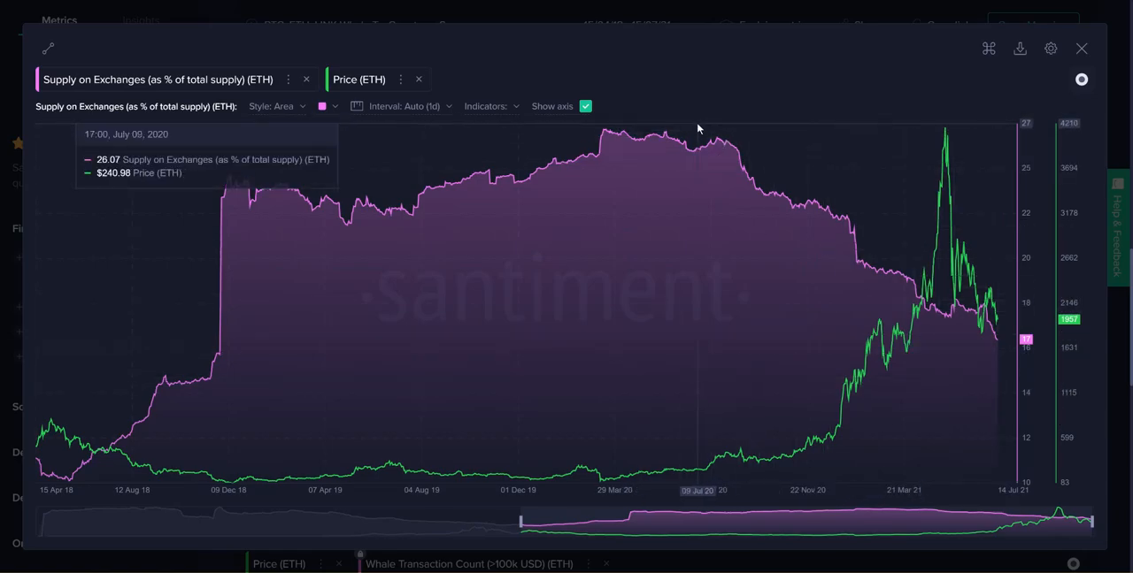
pyautogui.moveTo(989, 382)
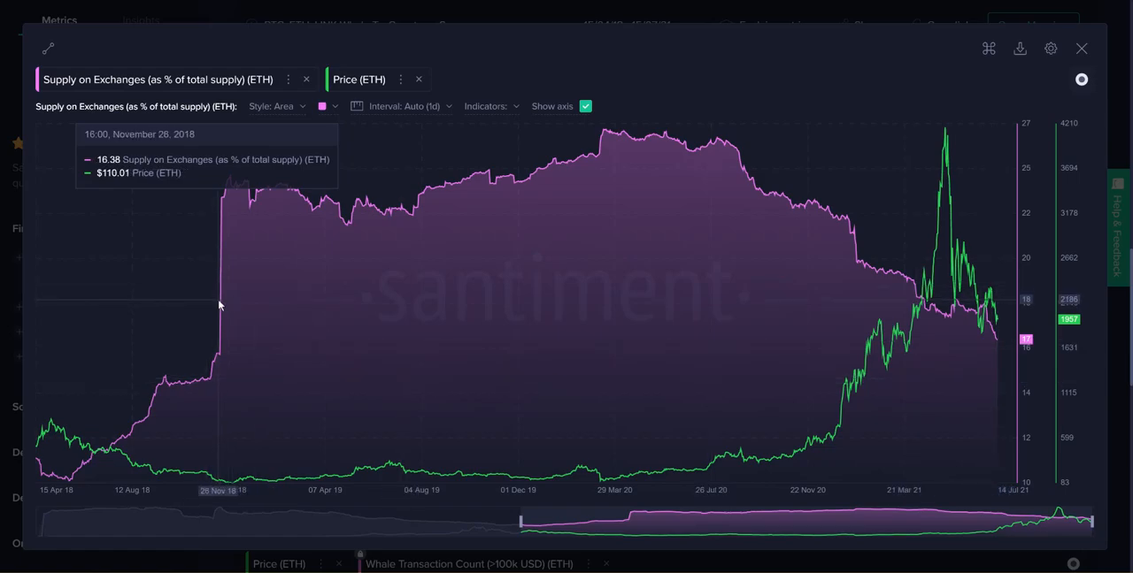
pyautogui.moveTo(232, 355)
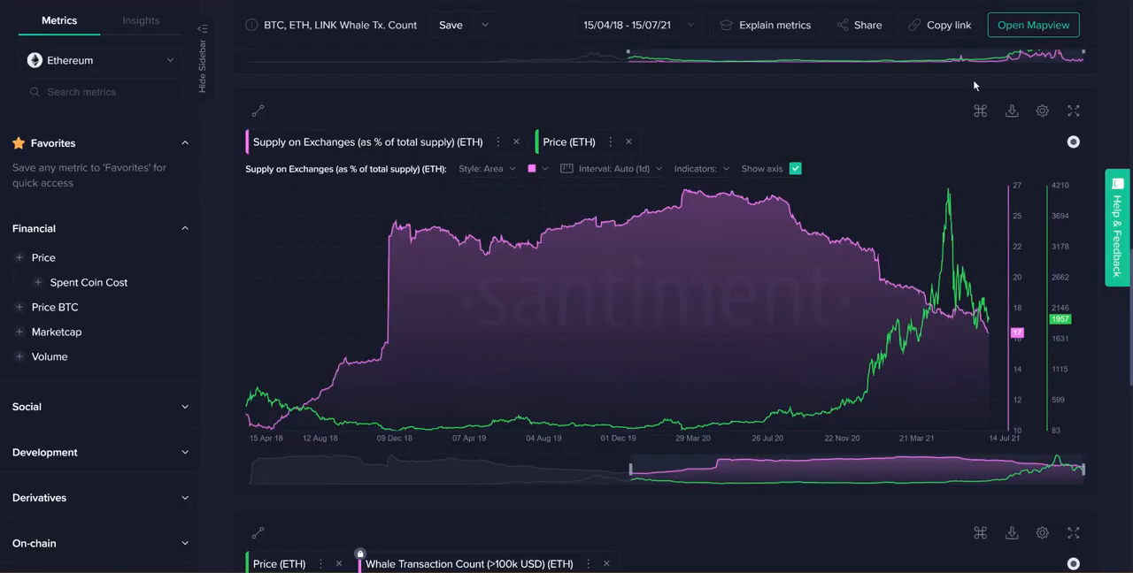
# Step: Enlarge the ETH Whale Transaction Count vs Price chart to inspect its spikes
pyautogui.scroll(-3)
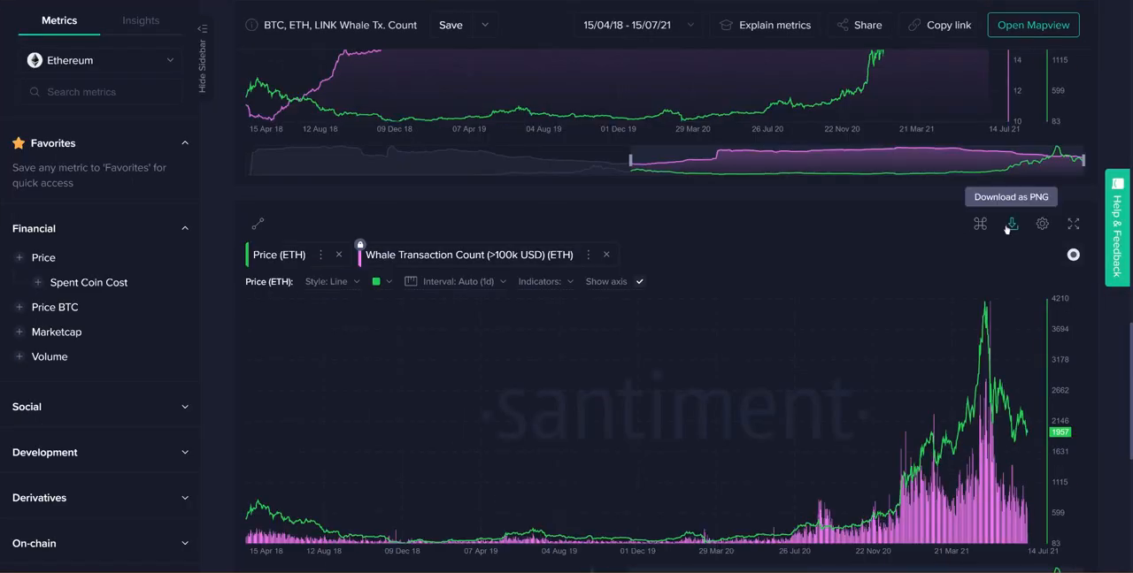
pyautogui.click(1073, 224)
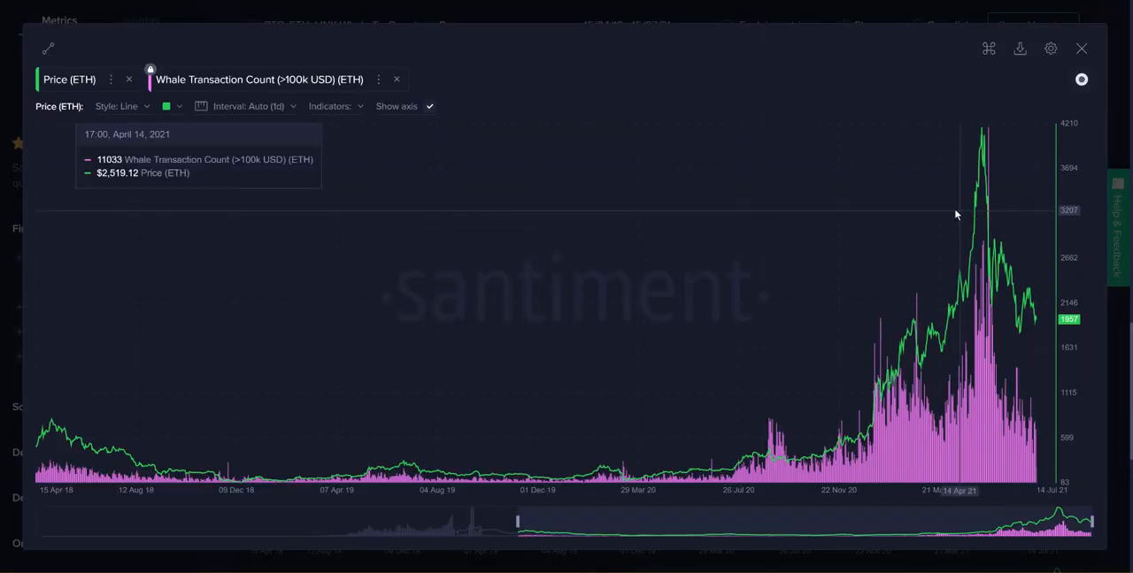
pyautogui.click(259, 79)
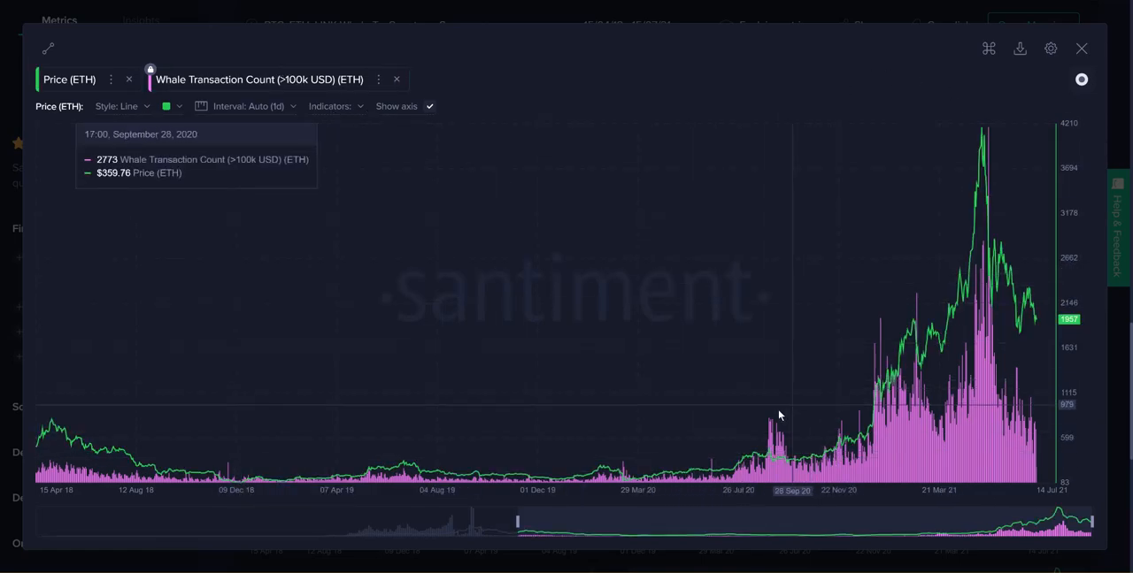
pyautogui.moveTo(750, 435)
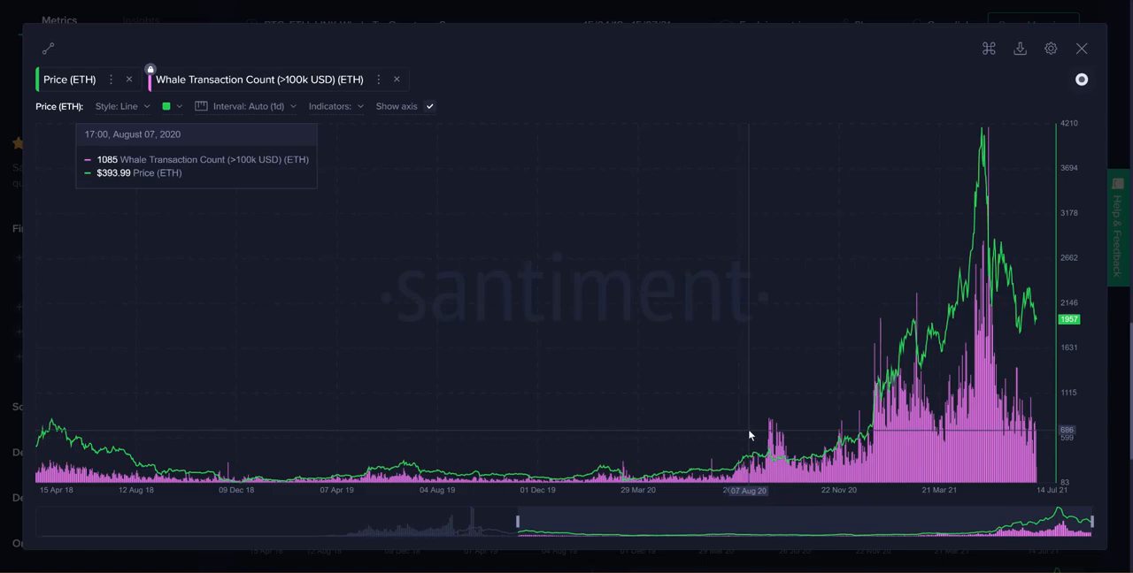
pyautogui.moveTo(757, 453)
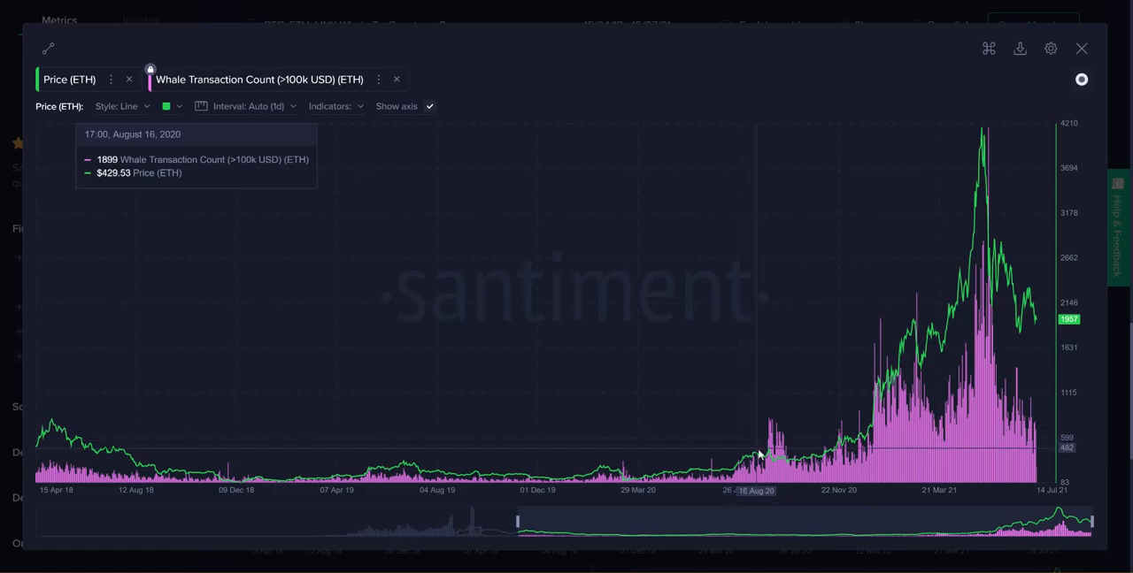
pyautogui.moveTo(778, 395)
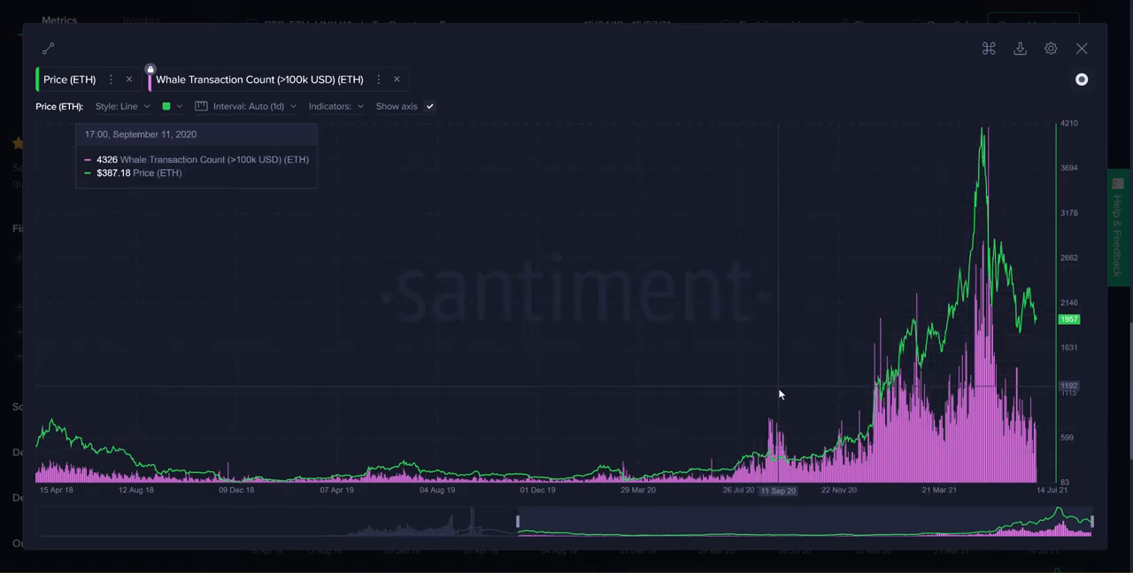
pyautogui.moveTo(805, 392)
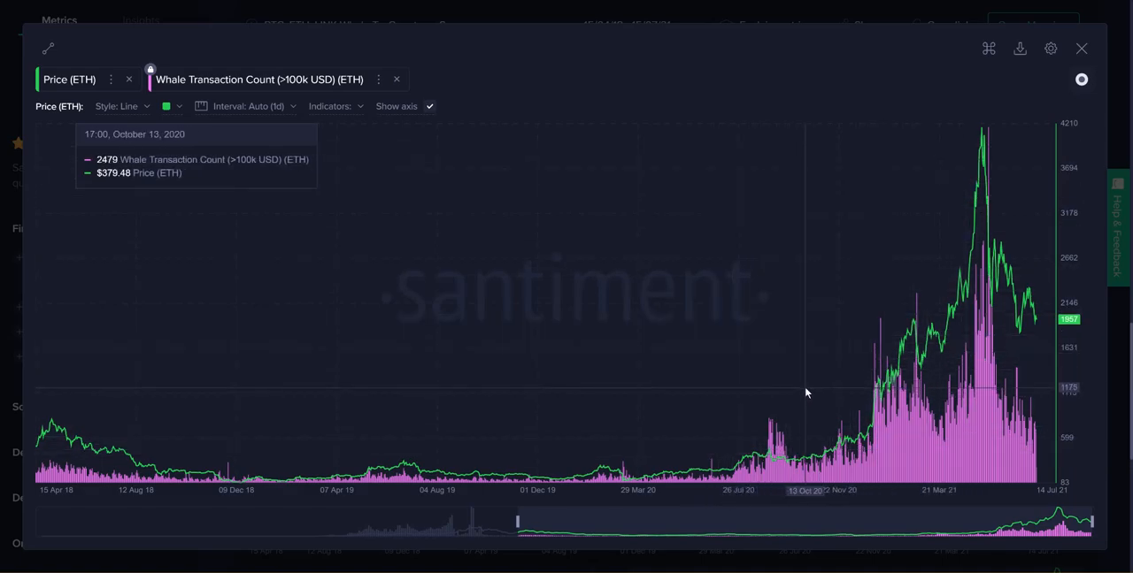
pyautogui.moveTo(759, 433)
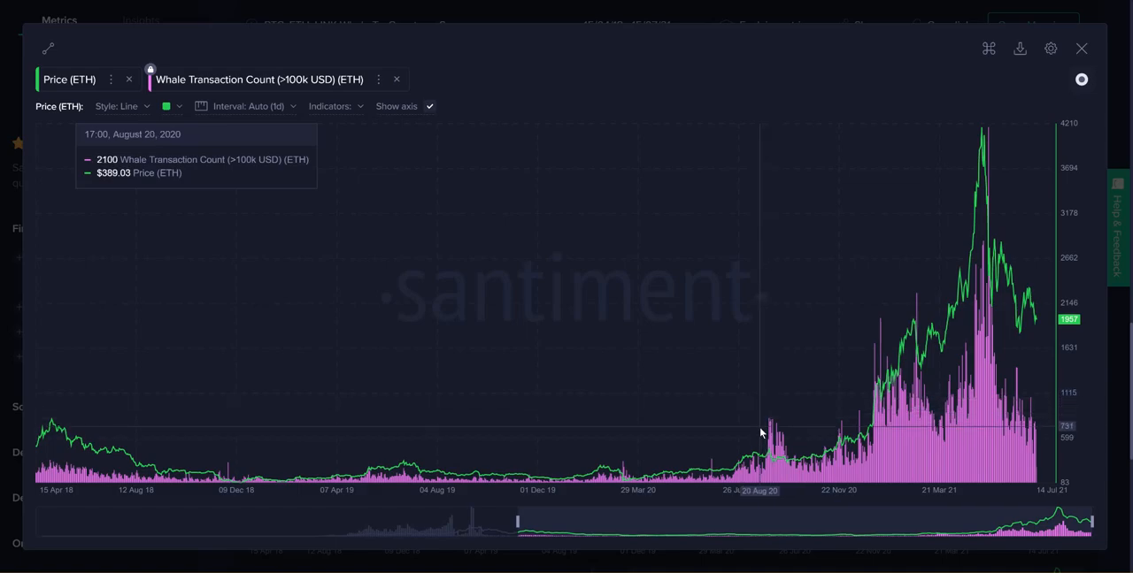
pyautogui.moveTo(752, 420)
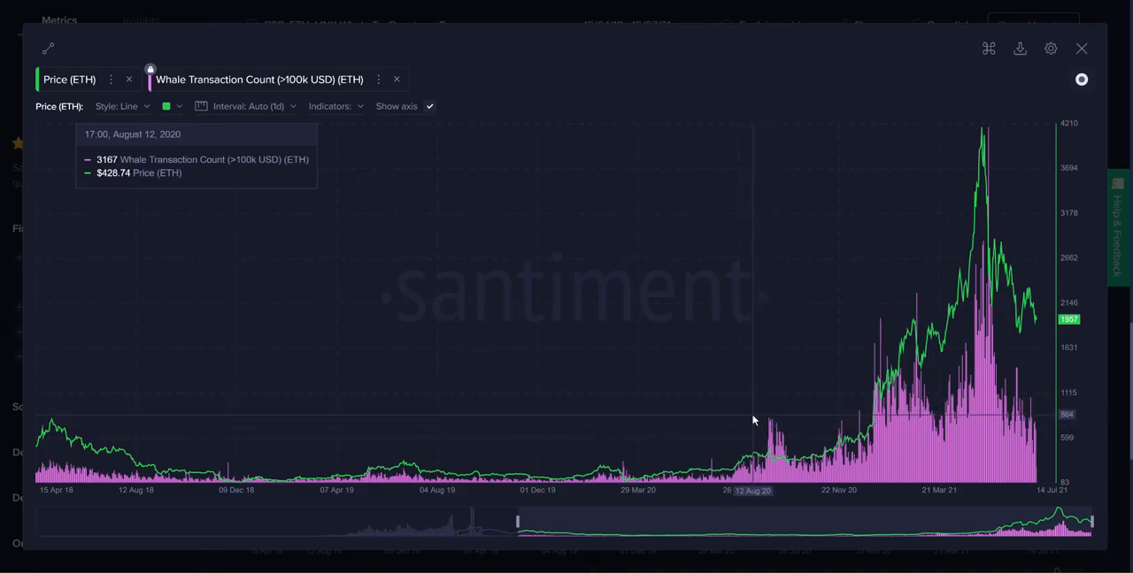
pyautogui.moveTo(634, 58)
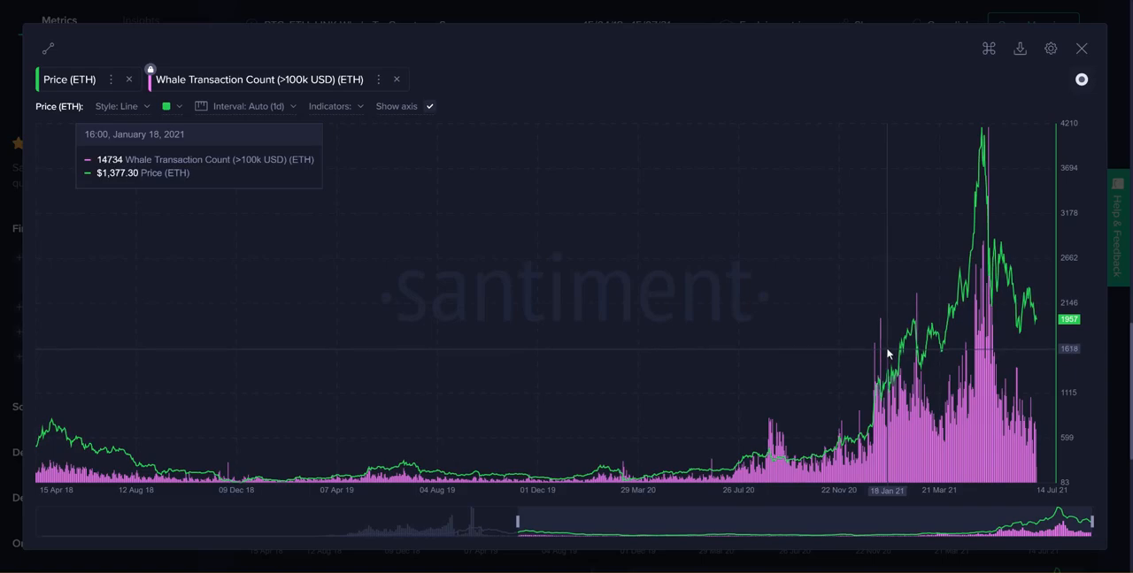
pyautogui.moveTo(927, 395)
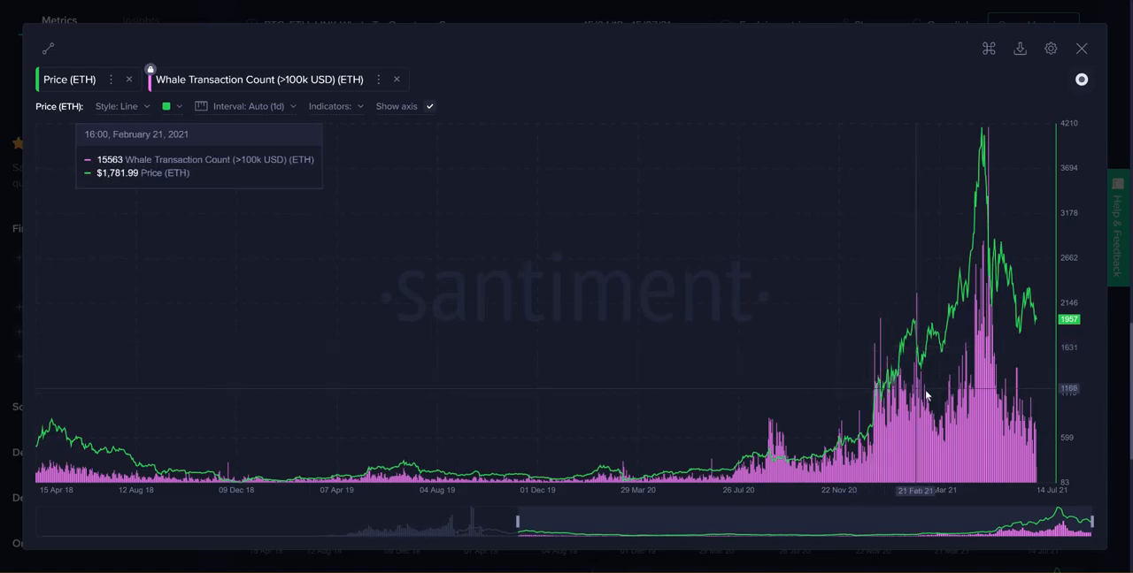
pyautogui.moveTo(980, 310)
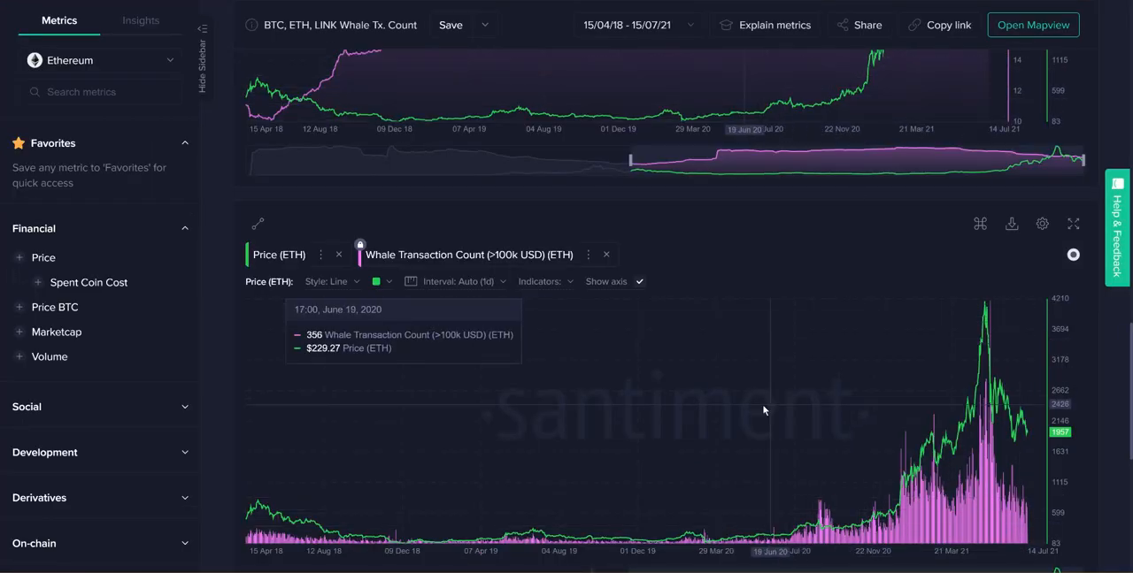
pyautogui.moveTo(762, 403)
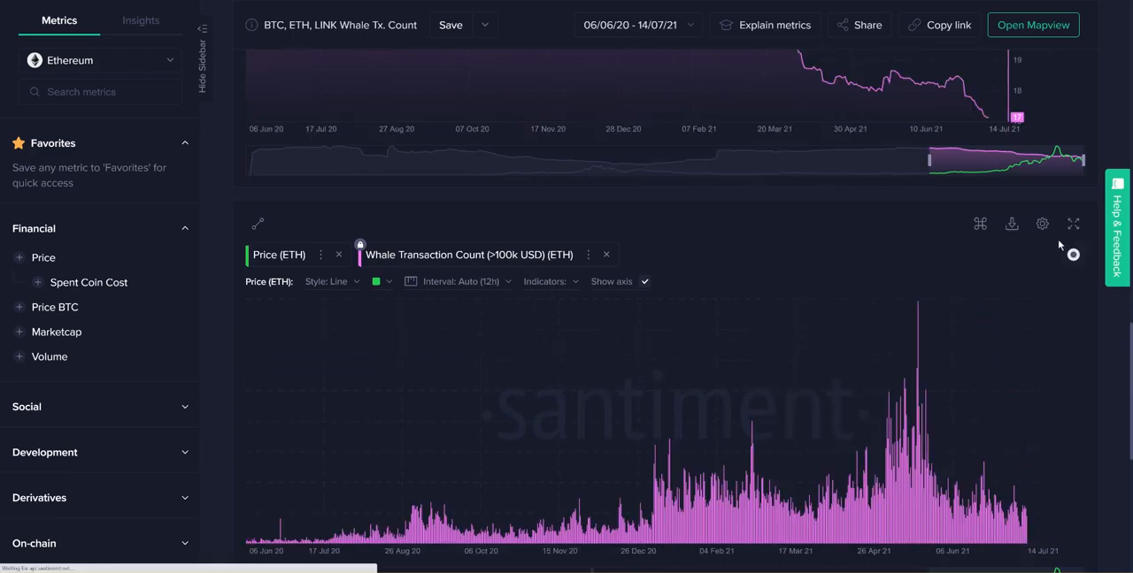
# Step: Re-enlarge the whale transaction chart covering 06/06/20–14/07/21
pyautogui.click(1073, 223)
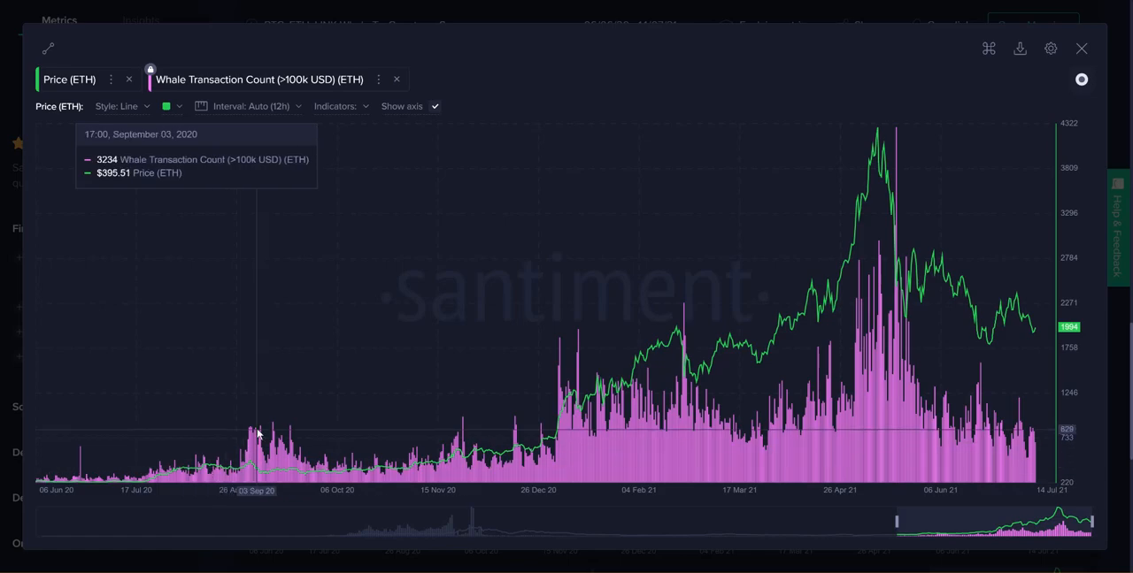
pyautogui.moveTo(246, 447)
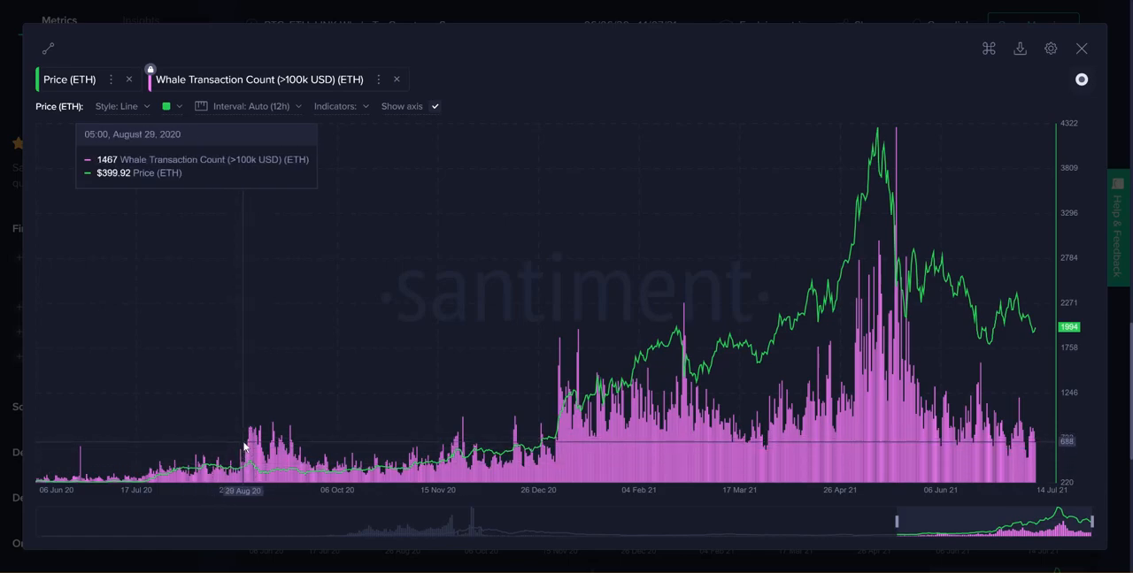
pyautogui.moveTo(250, 438)
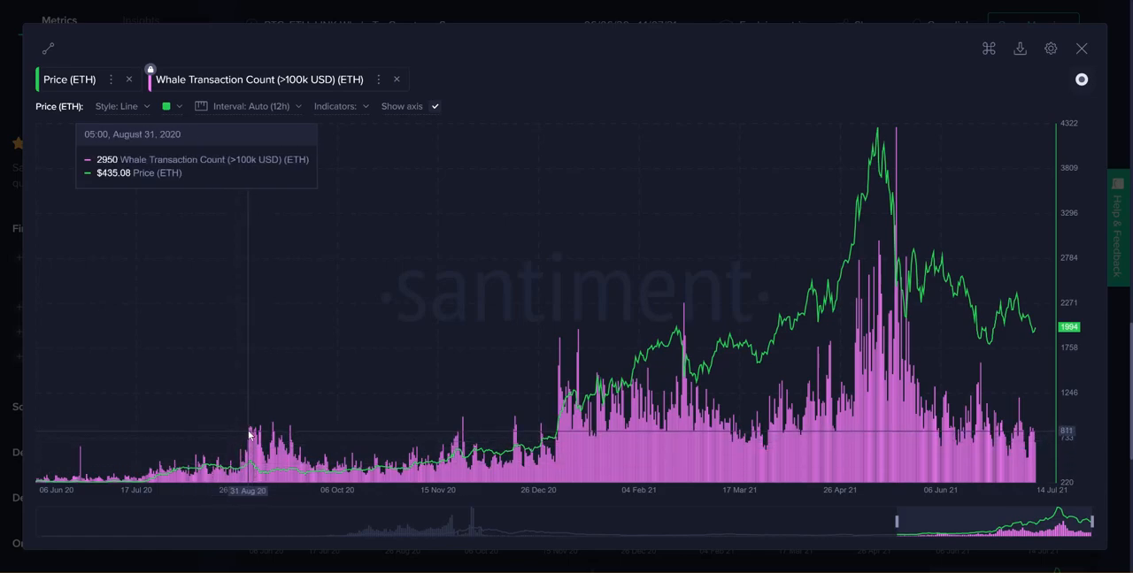
pyautogui.moveTo(252, 431)
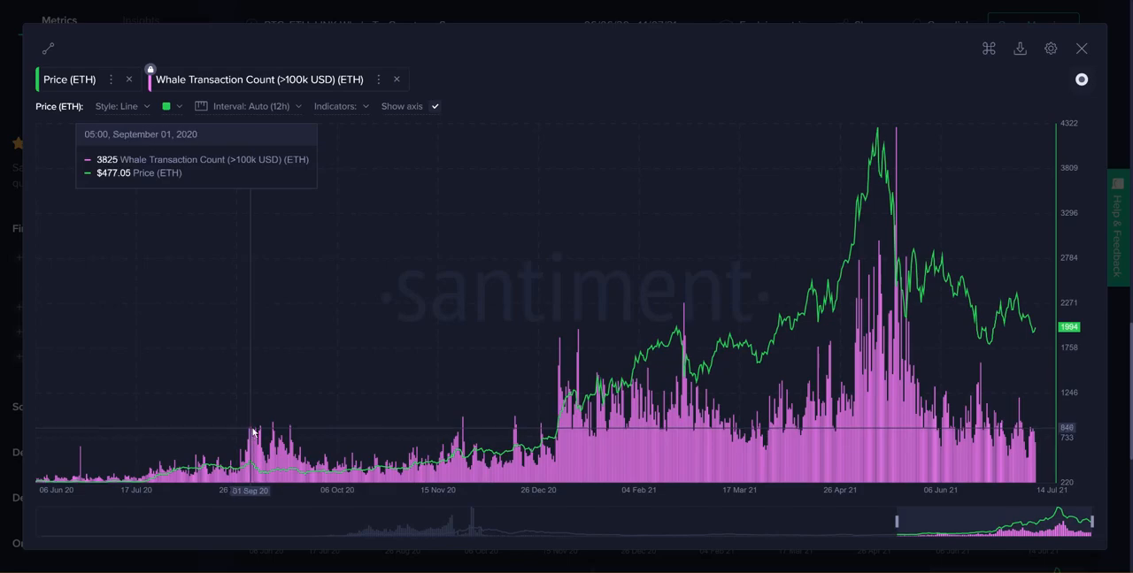
pyautogui.moveTo(249, 434)
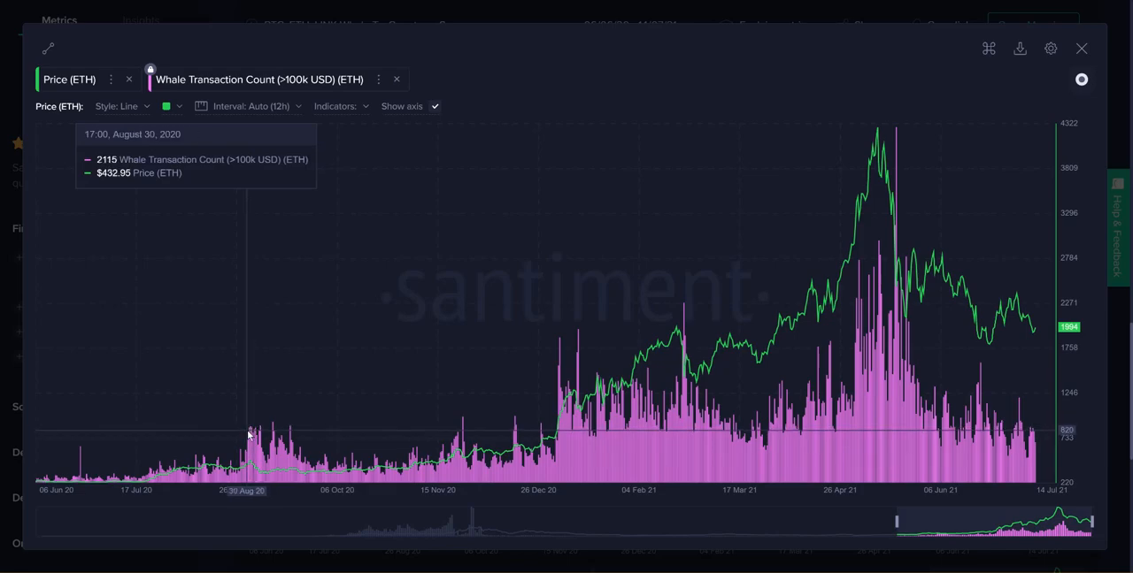
pyautogui.moveTo(251, 440)
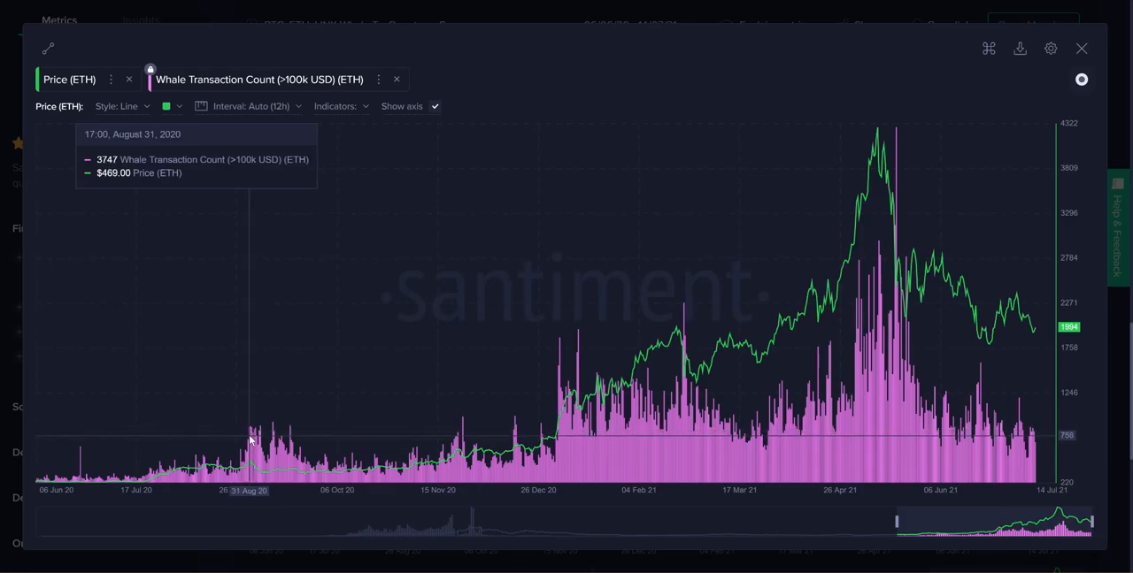
pyautogui.moveTo(262, 436)
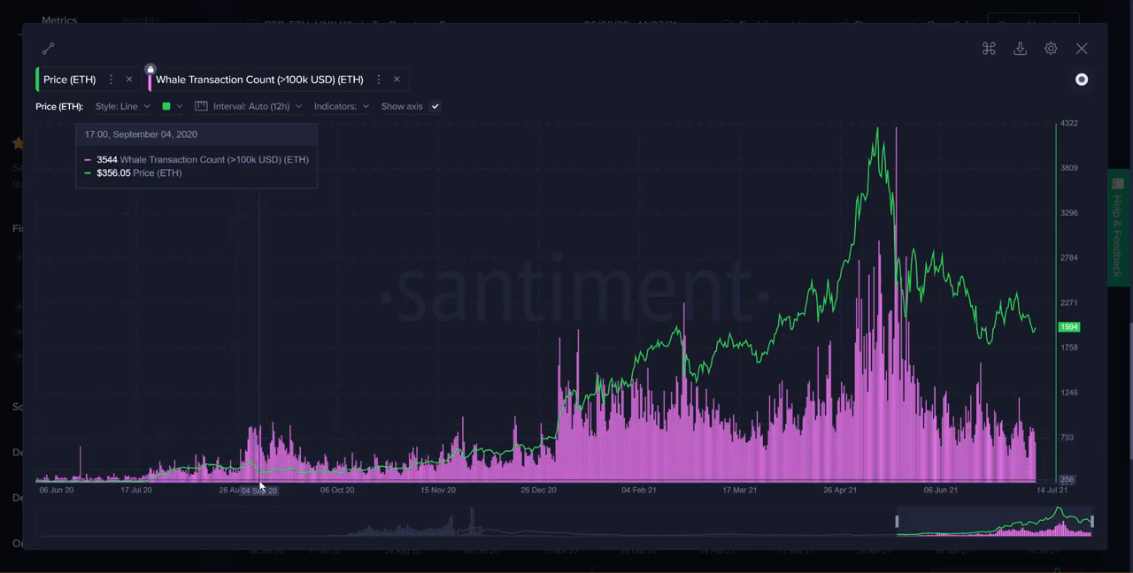
pyautogui.moveTo(250, 438)
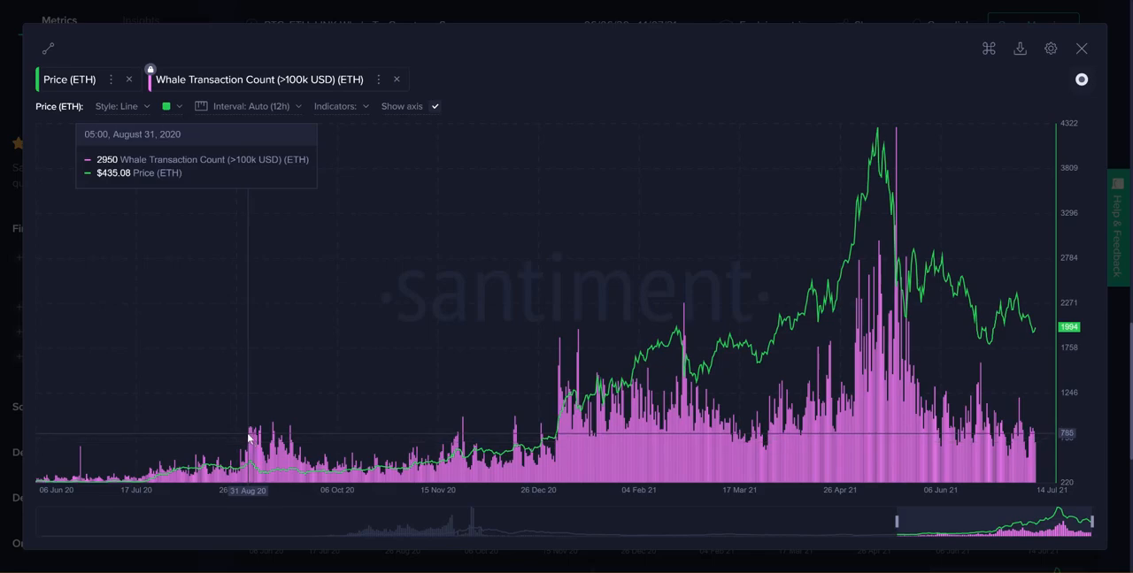
pyautogui.moveTo(252, 485)
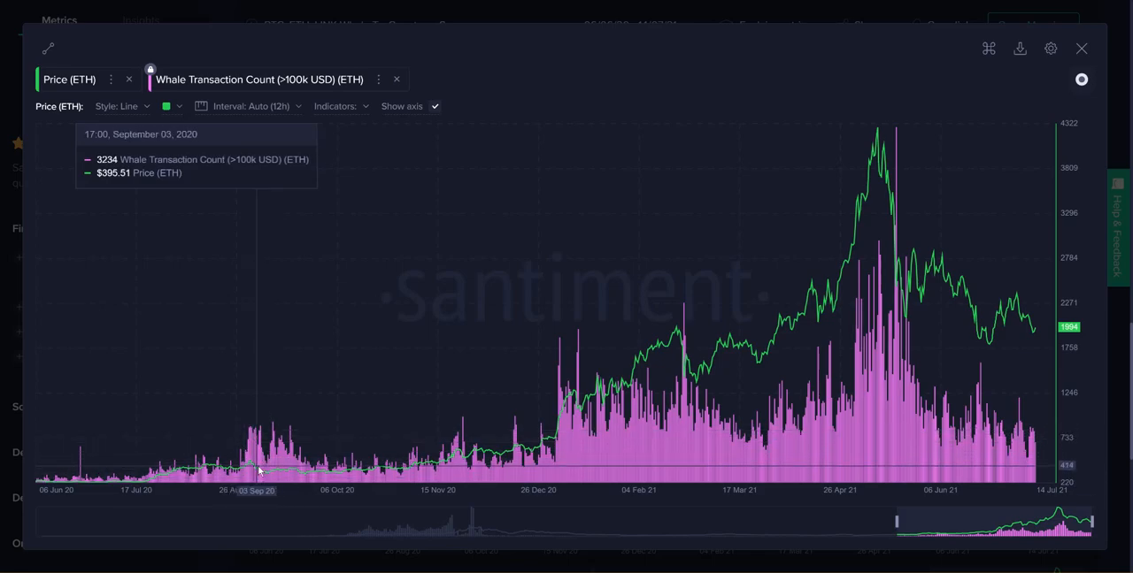
pyautogui.moveTo(287, 469)
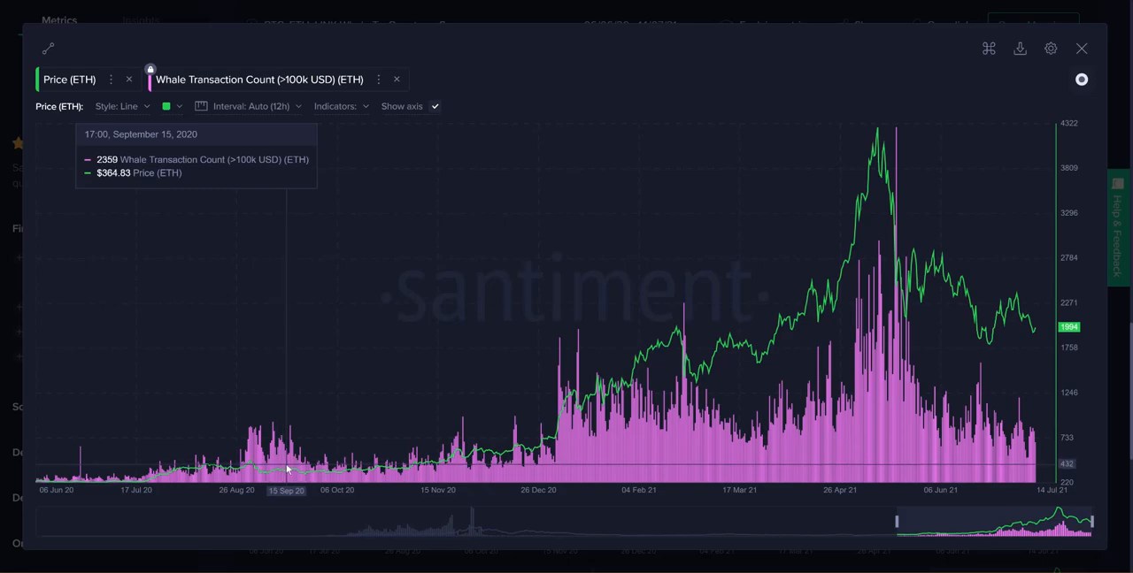
pyautogui.moveTo(259, 469)
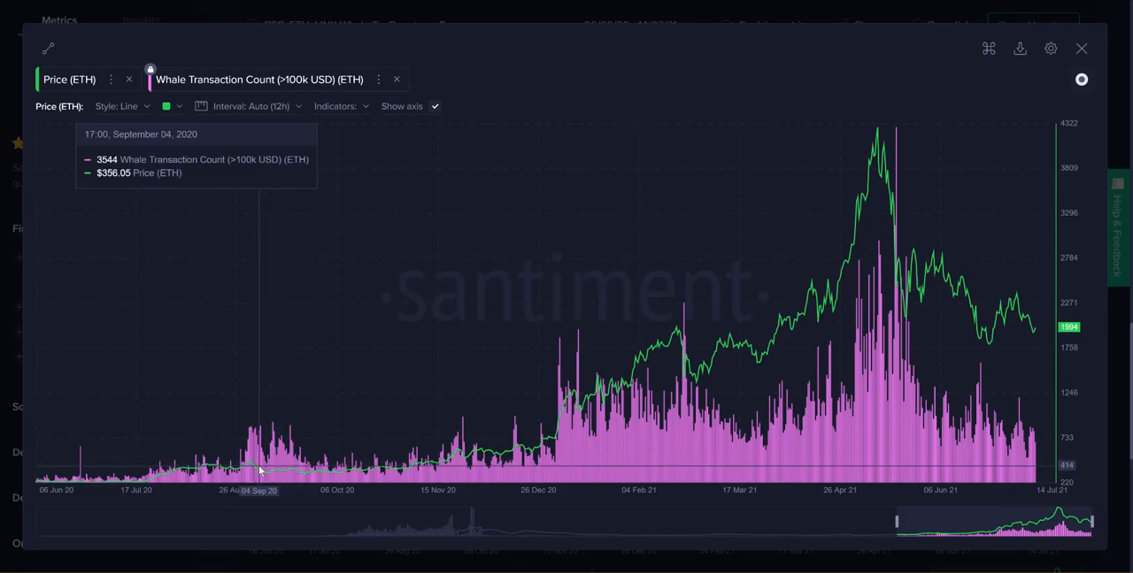
pyautogui.moveTo(301, 467)
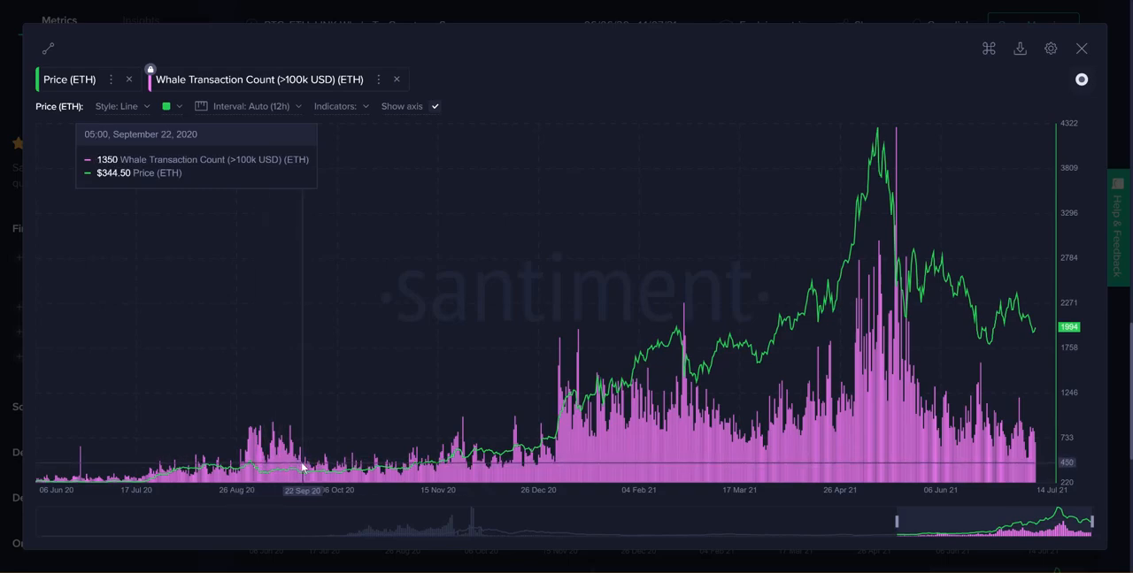
pyautogui.moveTo(297, 476)
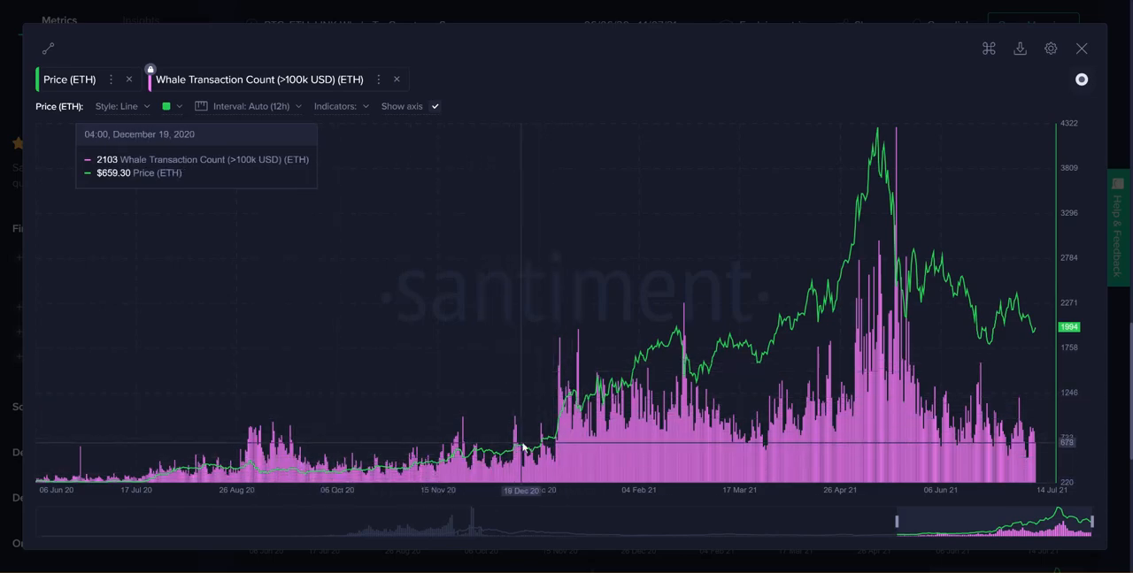
pyautogui.moveTo(546, 435)
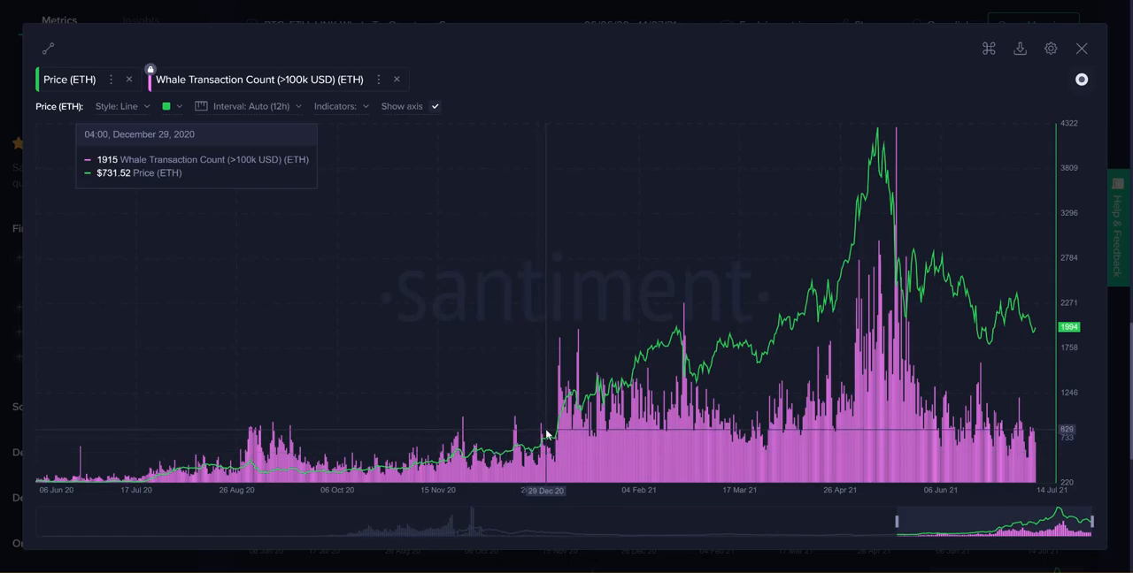
pyautogui.moveTo(545, 434)
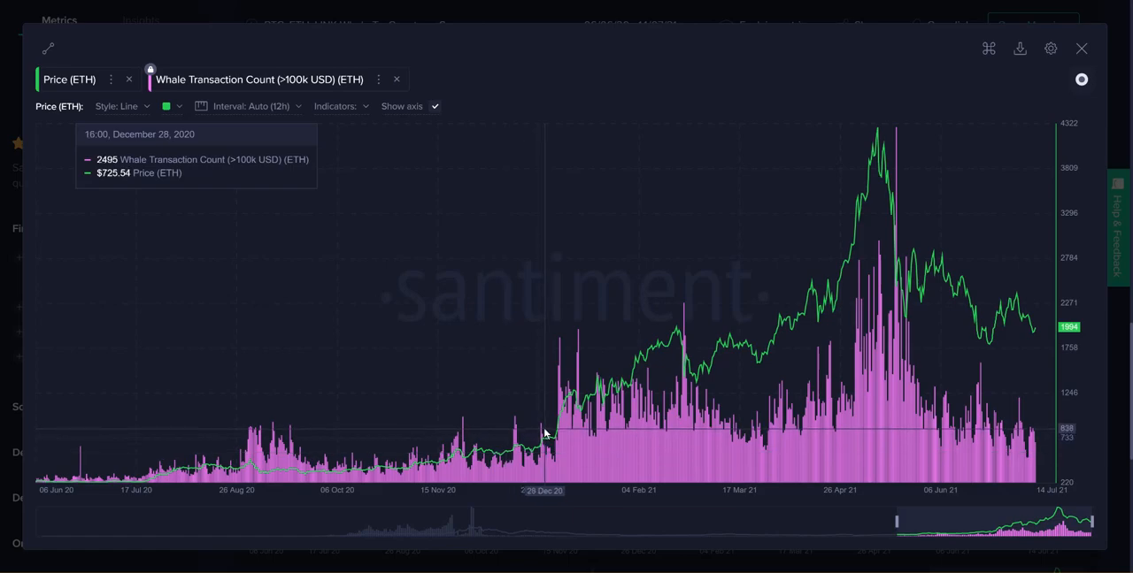
pyautogui.moveTo(685, 317)
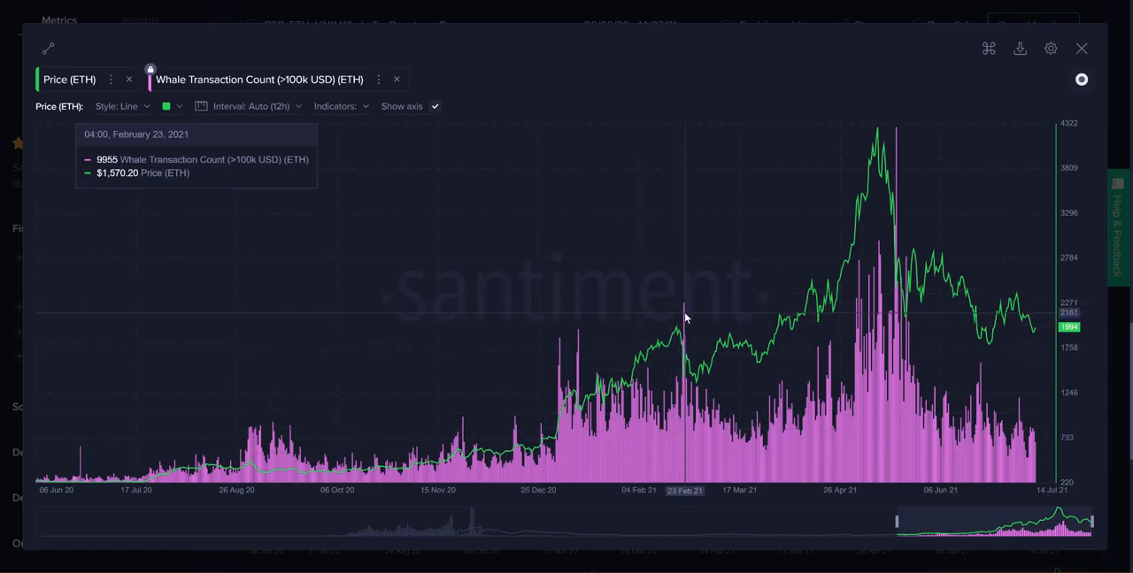
pyautogui.moveTo(683, 343)
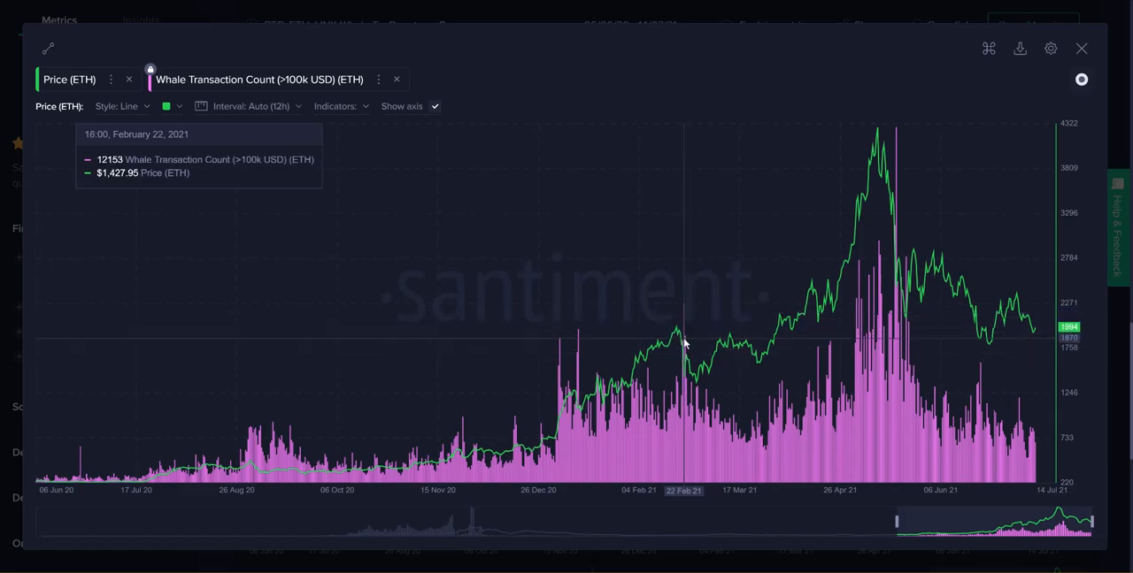
pyautogui.moveTo(684, 339)
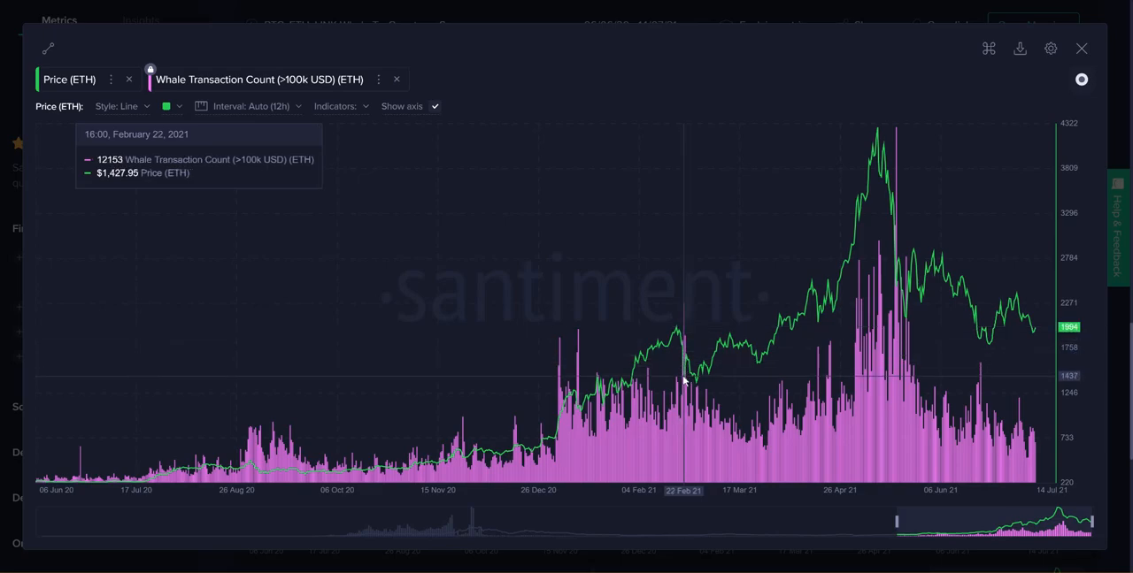
pyautogui.moveTo(683, 352)
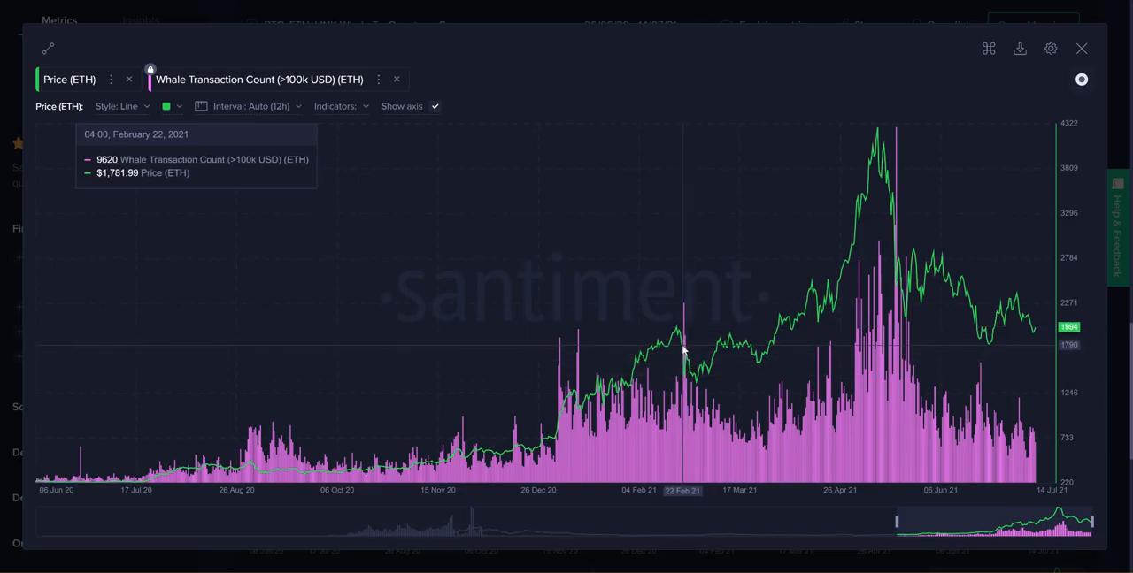
pyautogui.moveTo(682, 345)
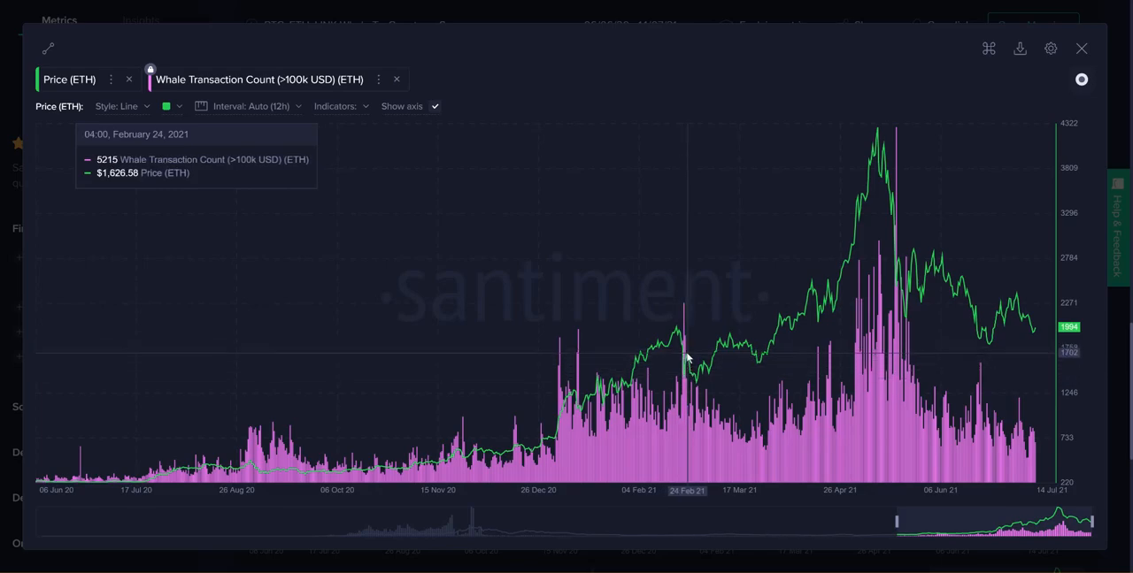
pyautogui.moveTo(688, 367)
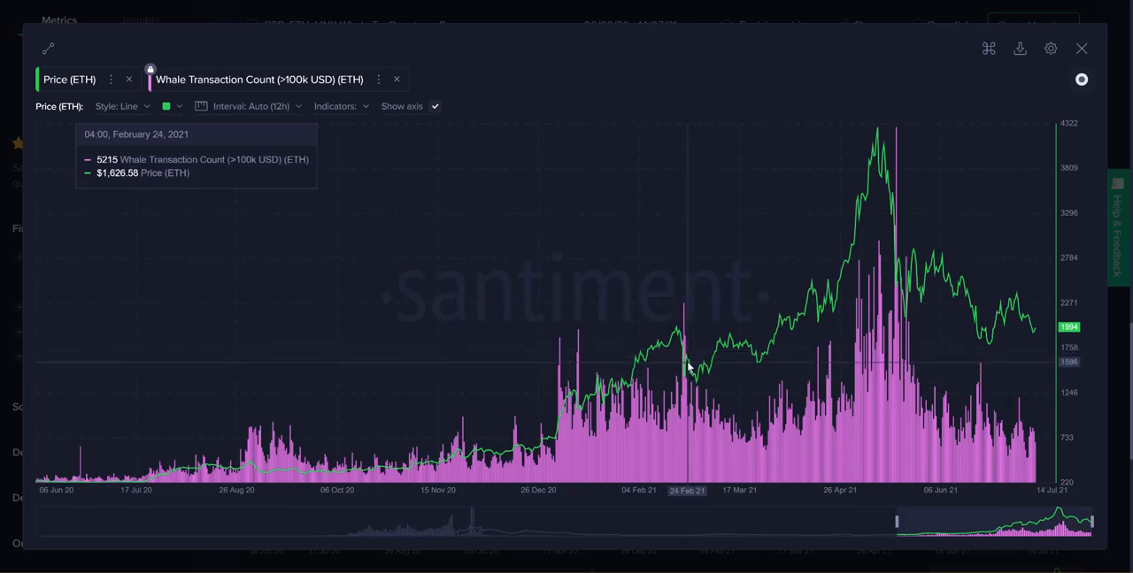
pyautogui.moveTo(697, 387)
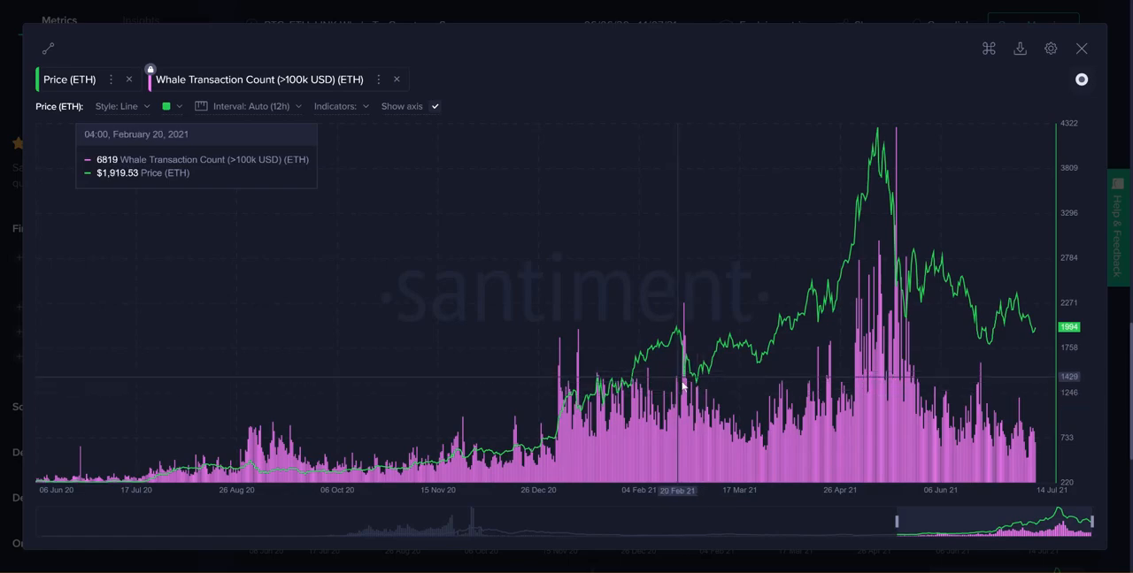
pyautogui.moveTo(746, 448)
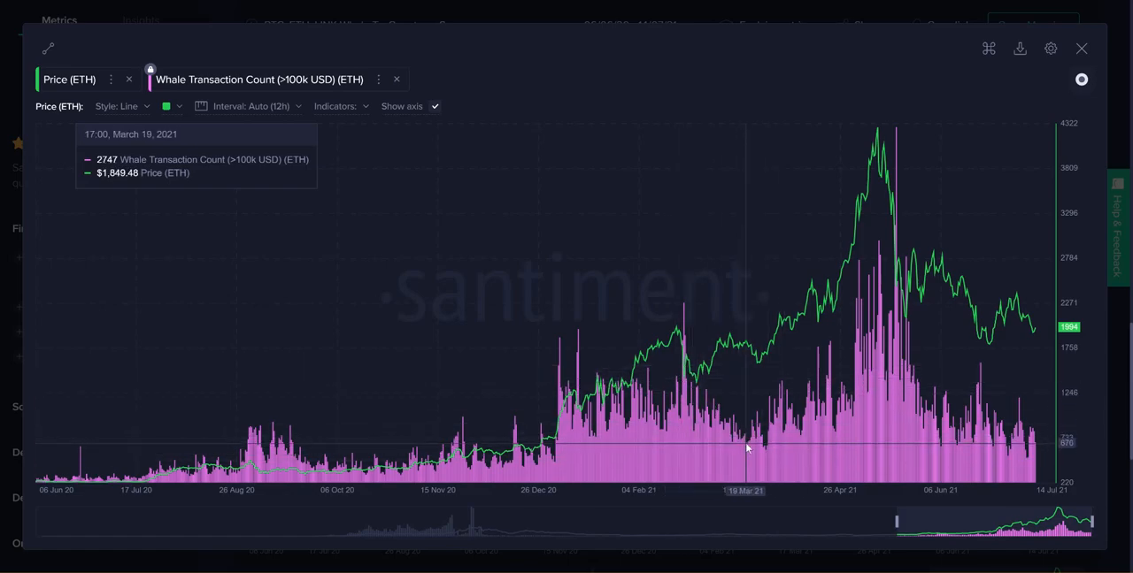
pyautogui.moveTo(746, 449)
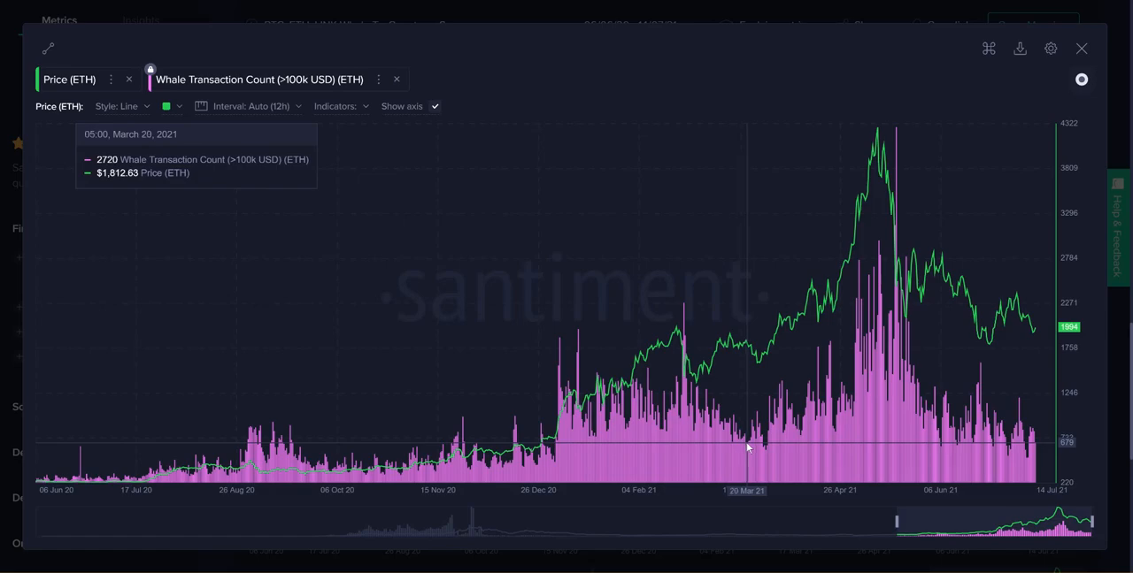
pyautogui.moveTo(847, 174)
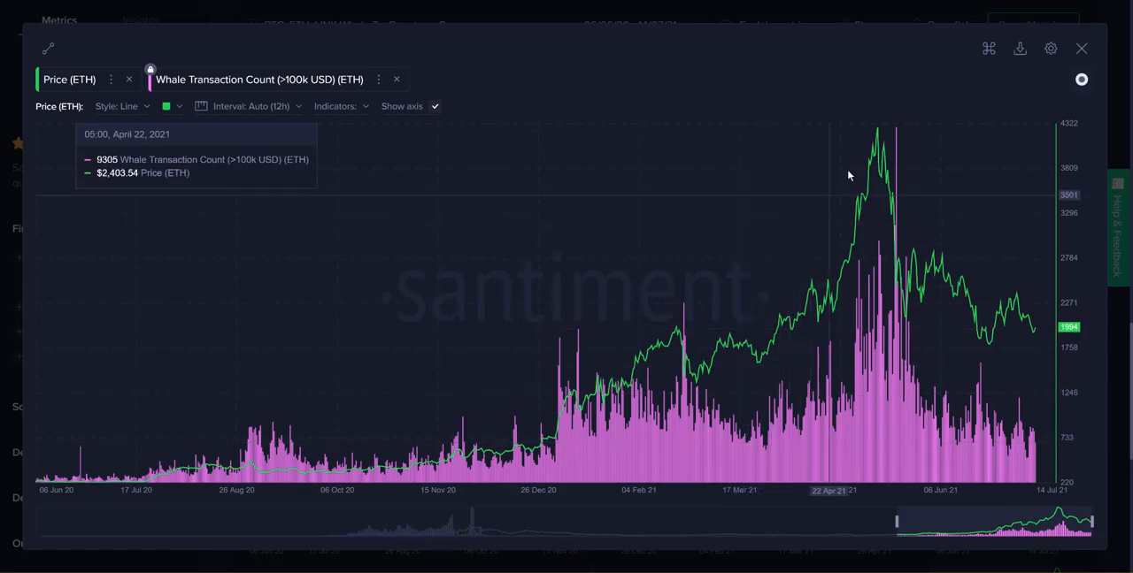
pyautogui.moveTo(833, 235)
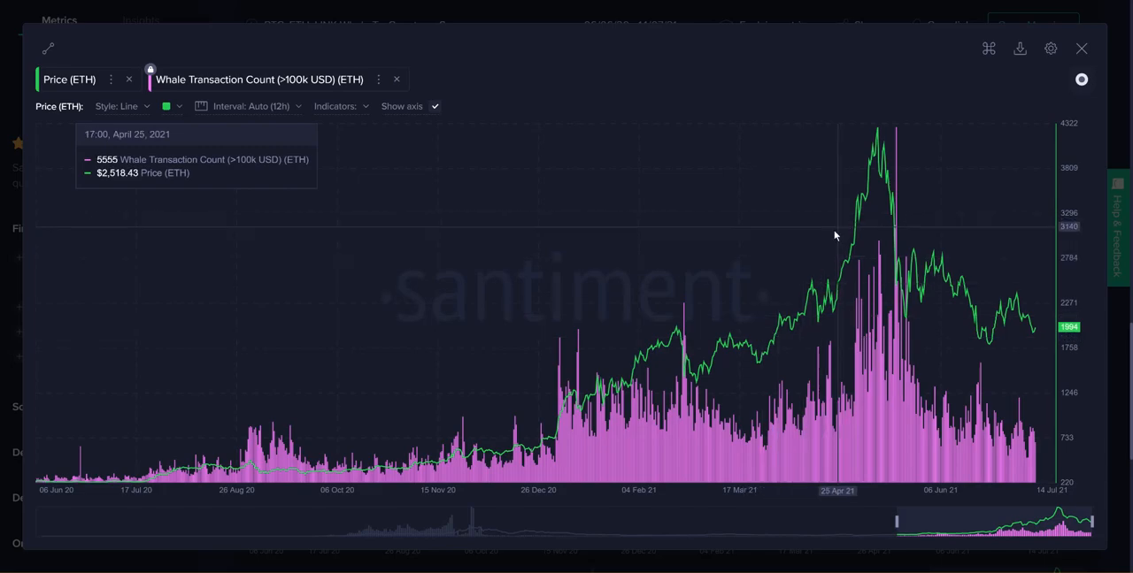
pyautogui.moveTo(892, 267)
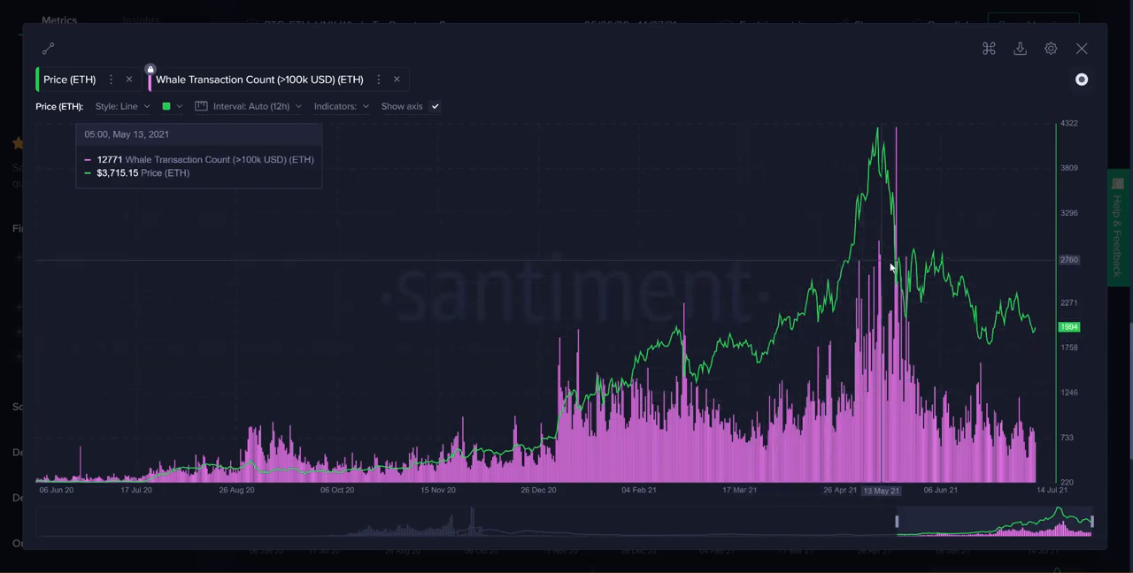
pyautogui.moveTo(880, 247)
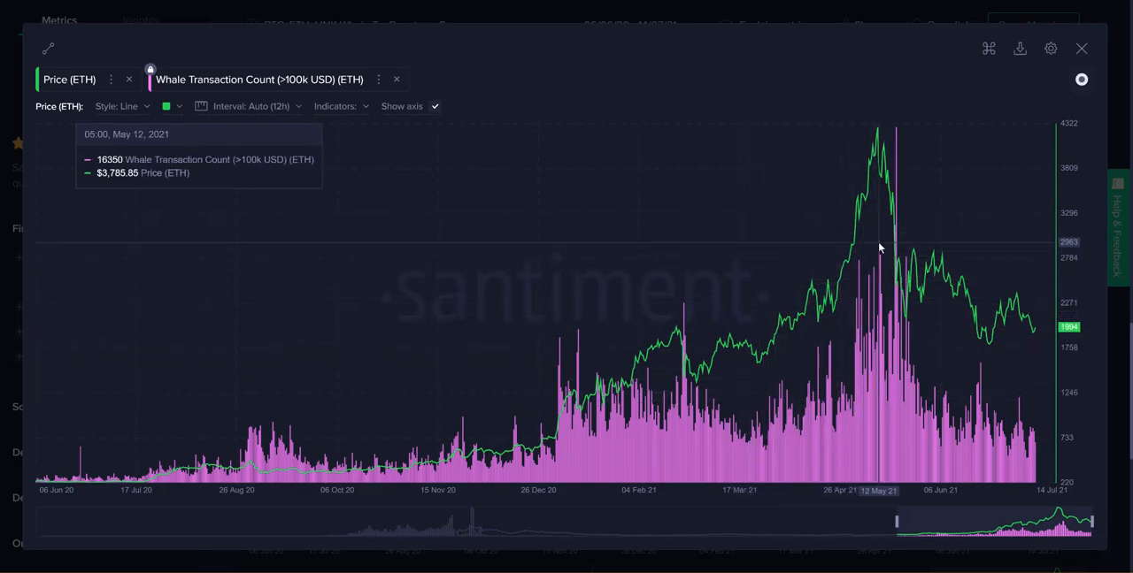
pyautogui.moveTo(865, 311)
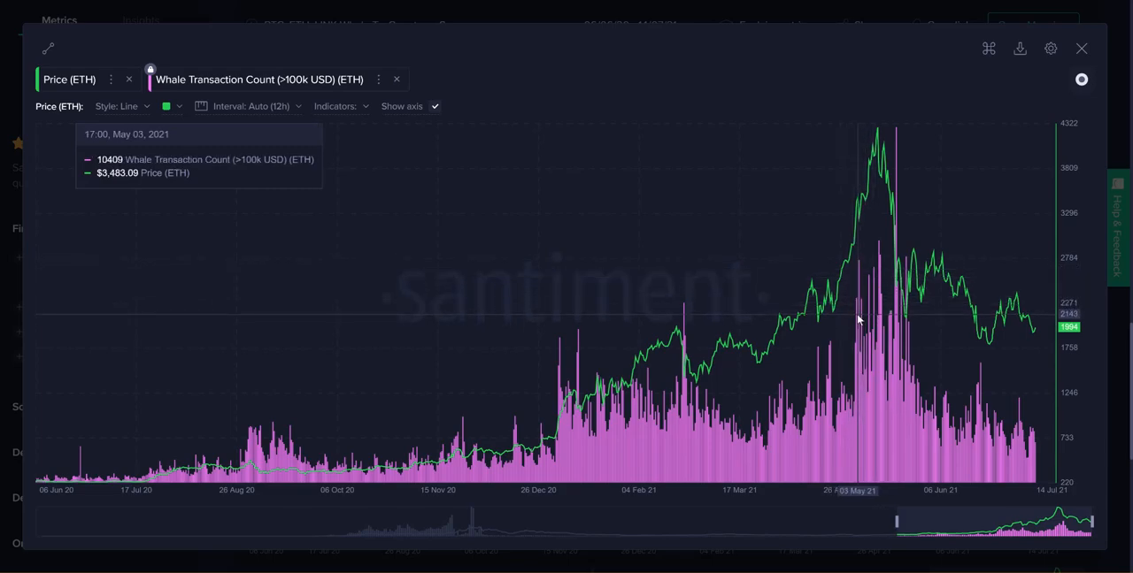
pyautogui.moveTo(863, 264)
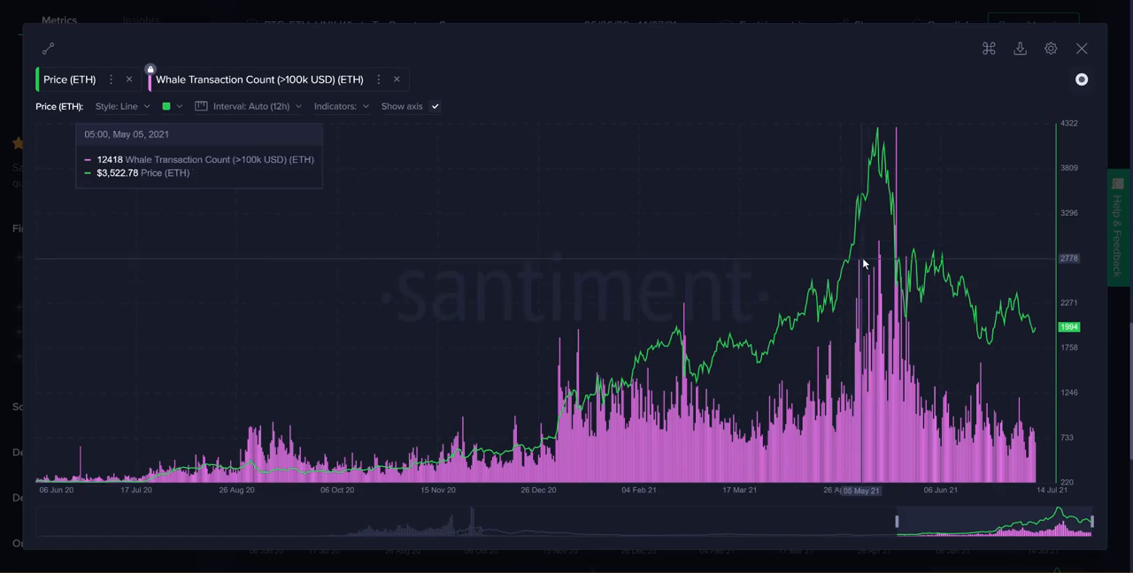
pyautogui.moveTo(860, 292)
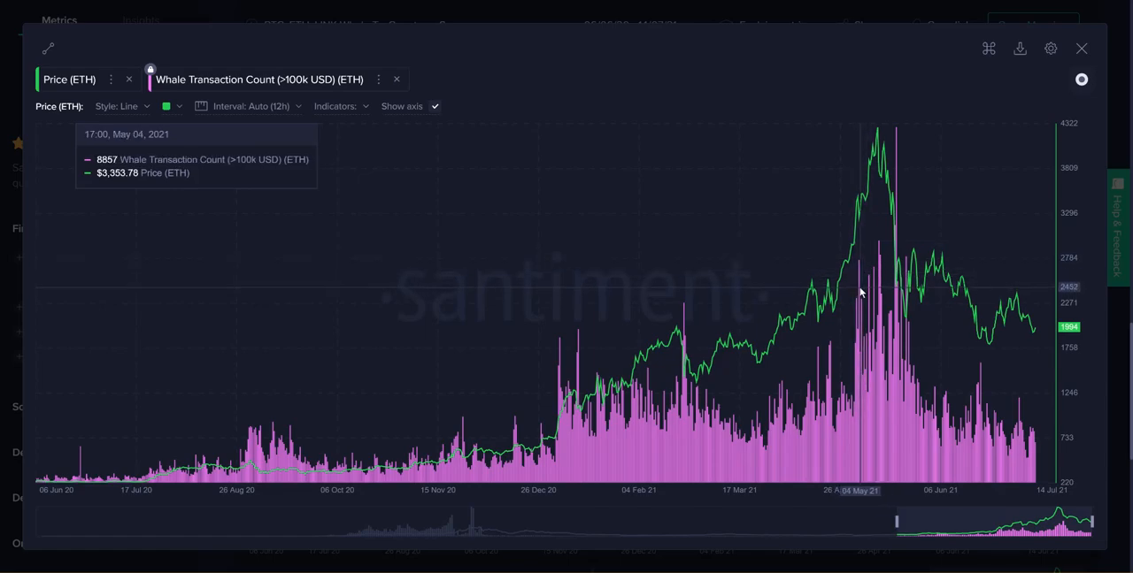
pyautogui.moveTo(856, 286)
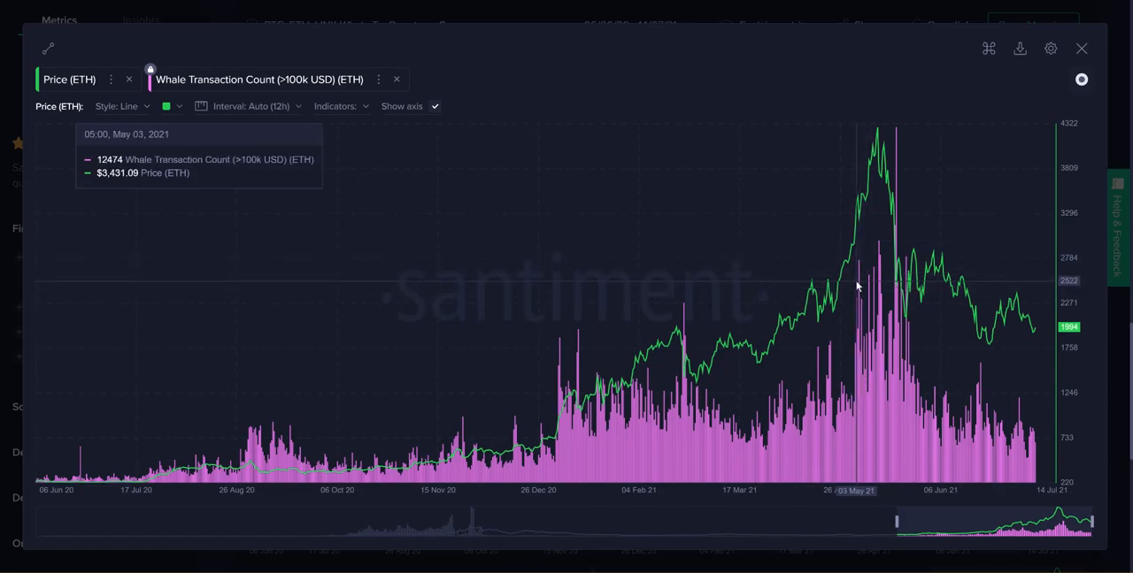
pyautogui.moveTo(872, 280)
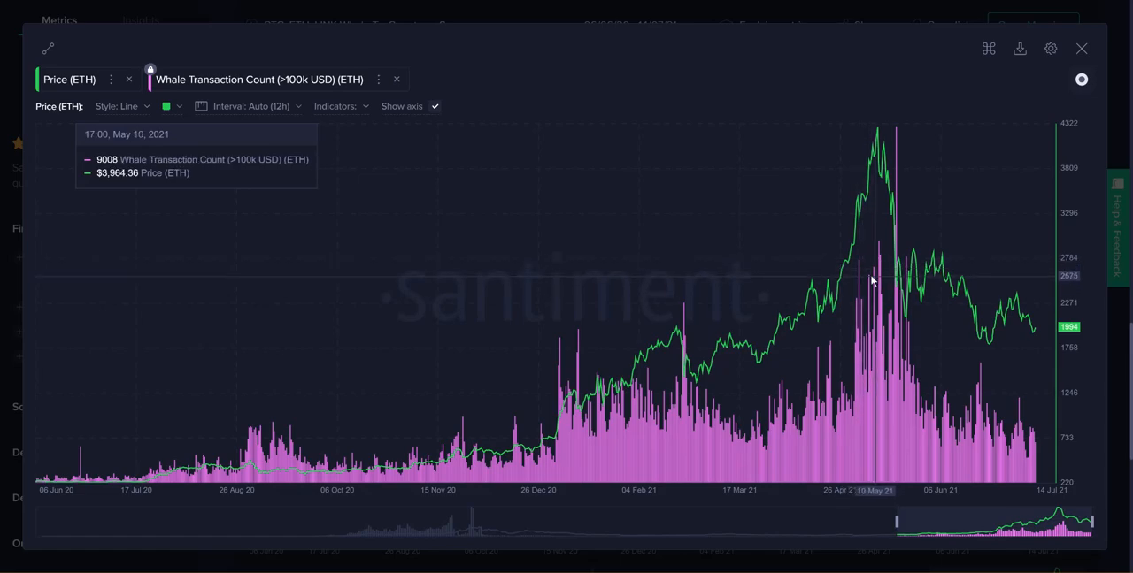
pyautogui.moveTo(858, 285)
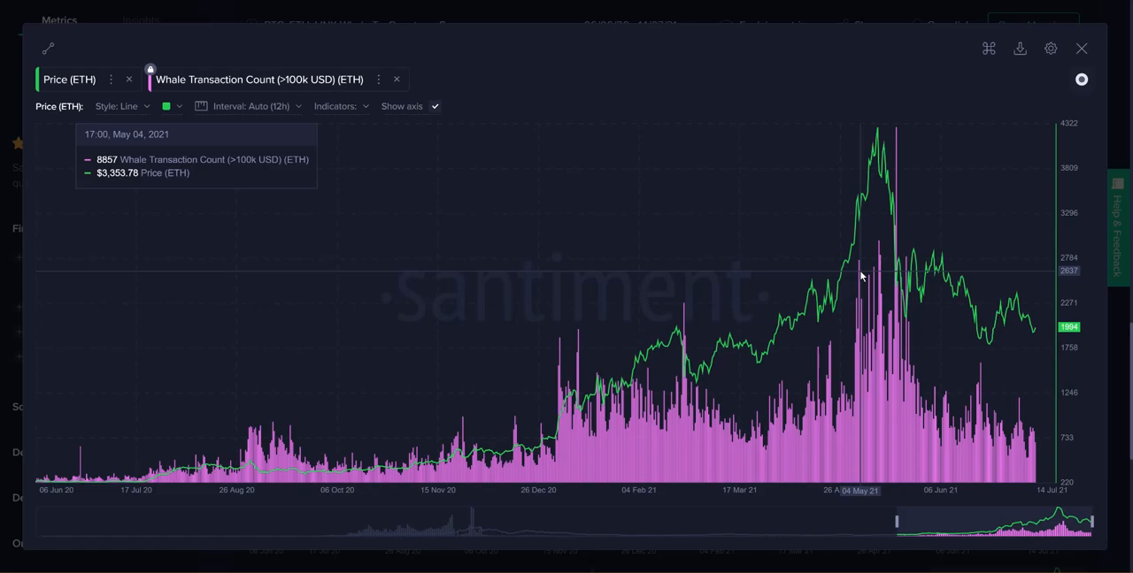
pyautogui.moveTo(882, 180)
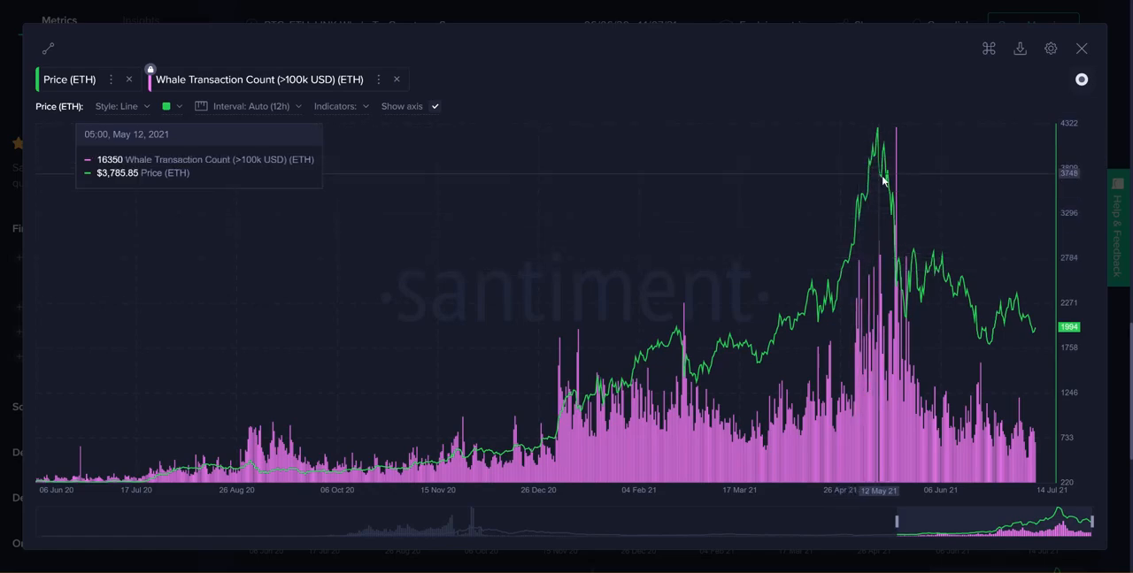
pyautogui.moveTo(897, 141)
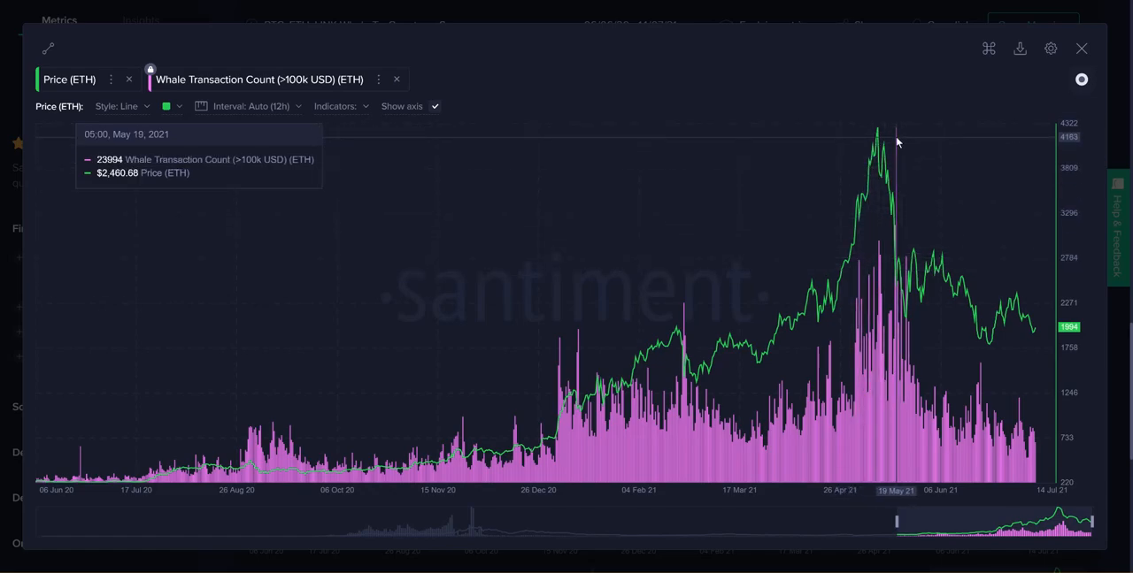
pyautogui.moveTo(883, 297)
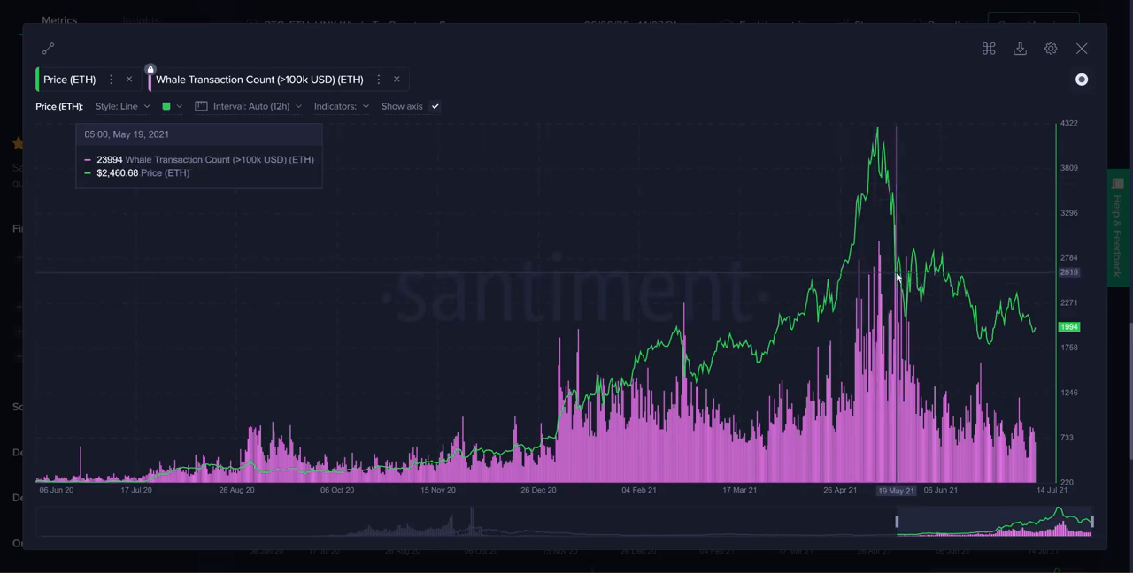
pyautogui.moveTo(899, 236)
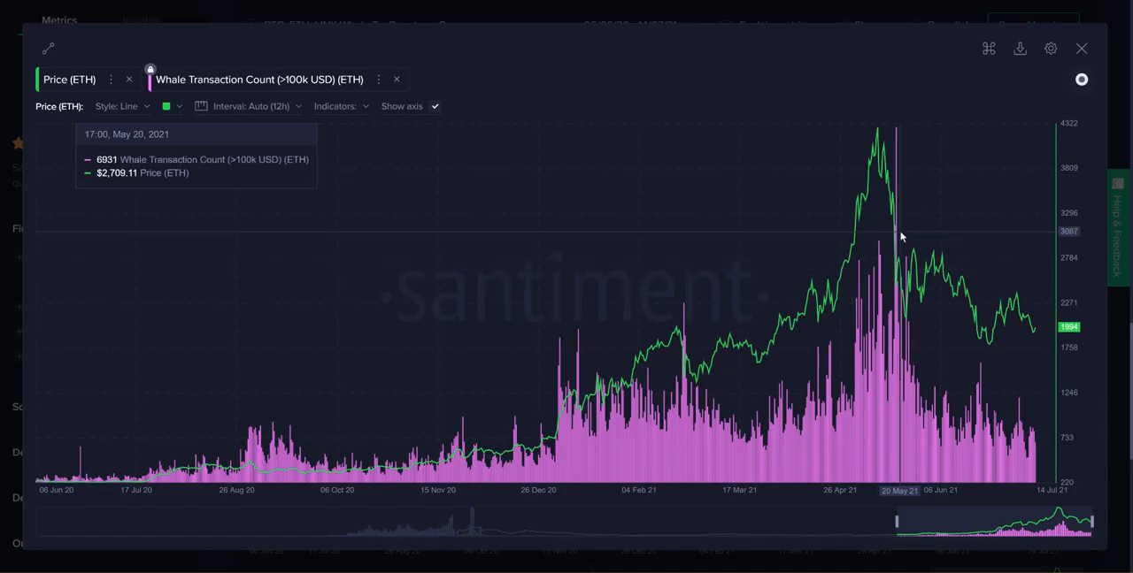
pyautogui.moveTo(909, 192)
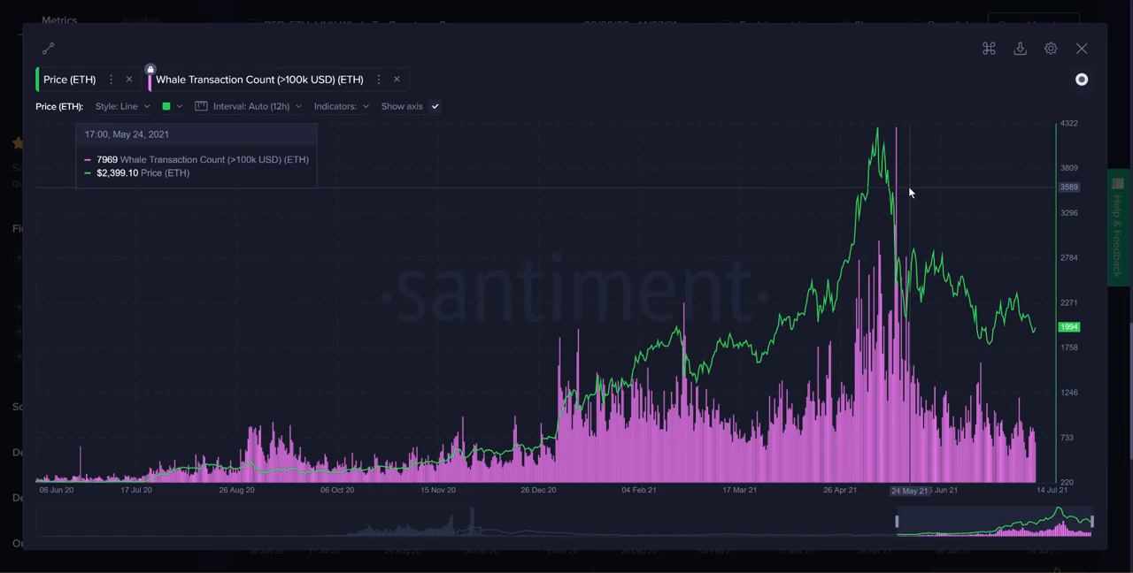
pyautogui.moveTo(897, 206)
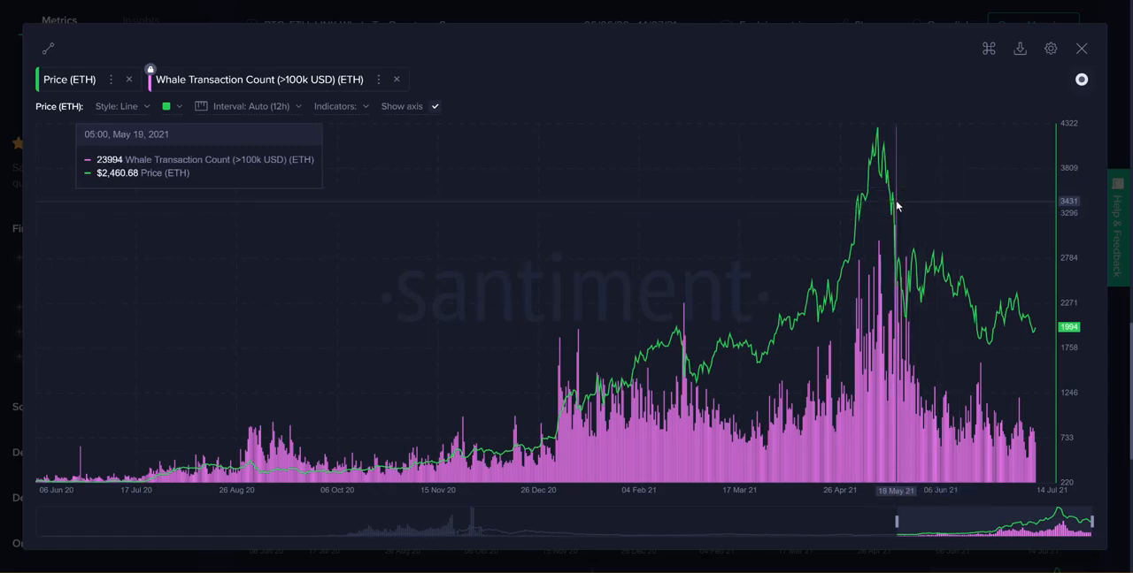
pyautogui.moveTo(903, 211)
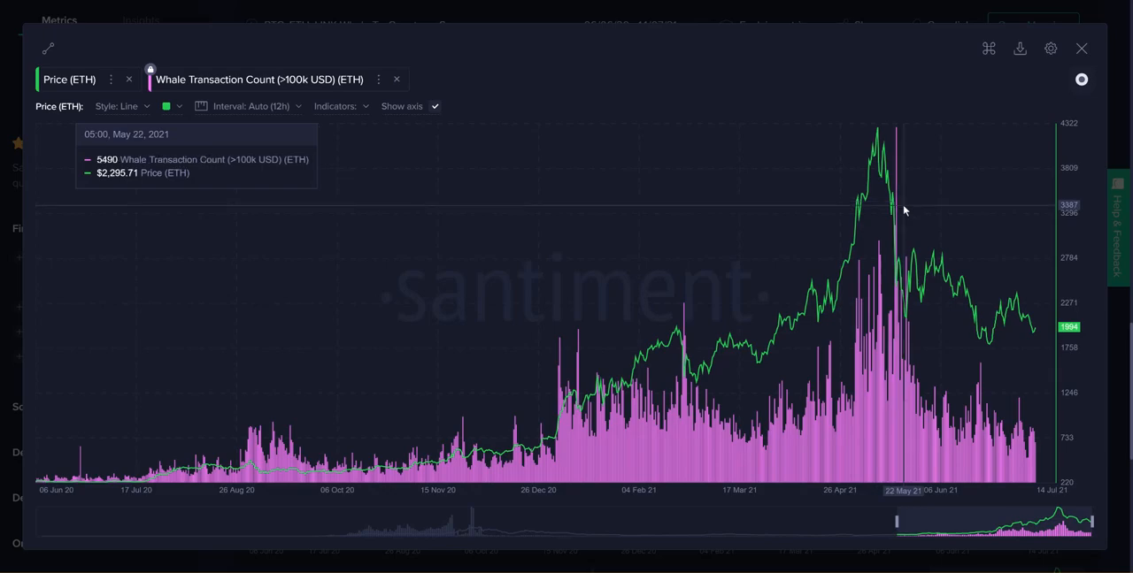
pyautogui.moveTo(877, 190)
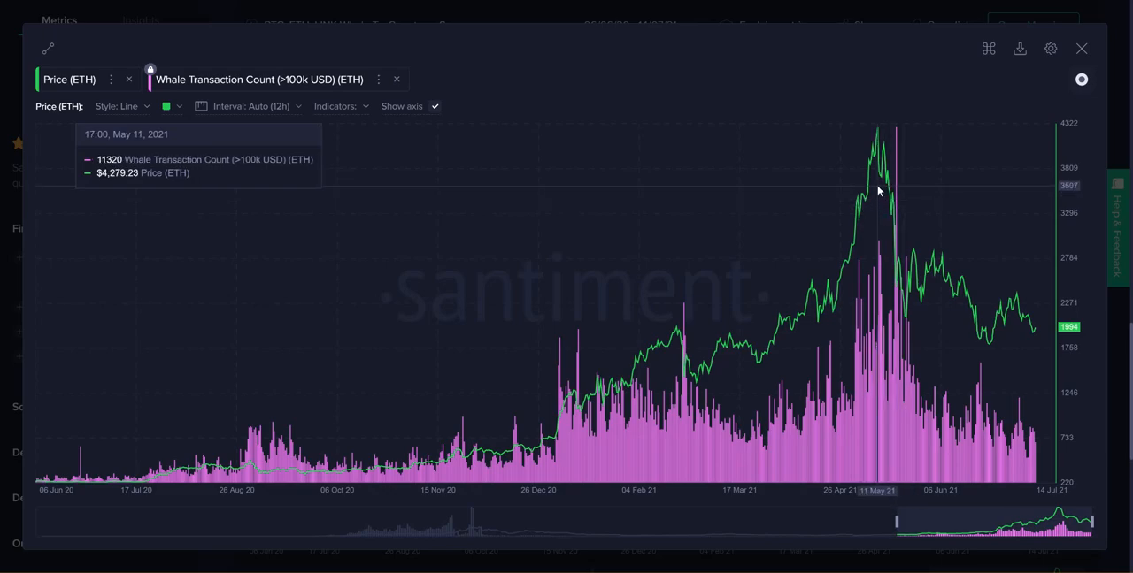
pyautogui.moveTo(892, 288)
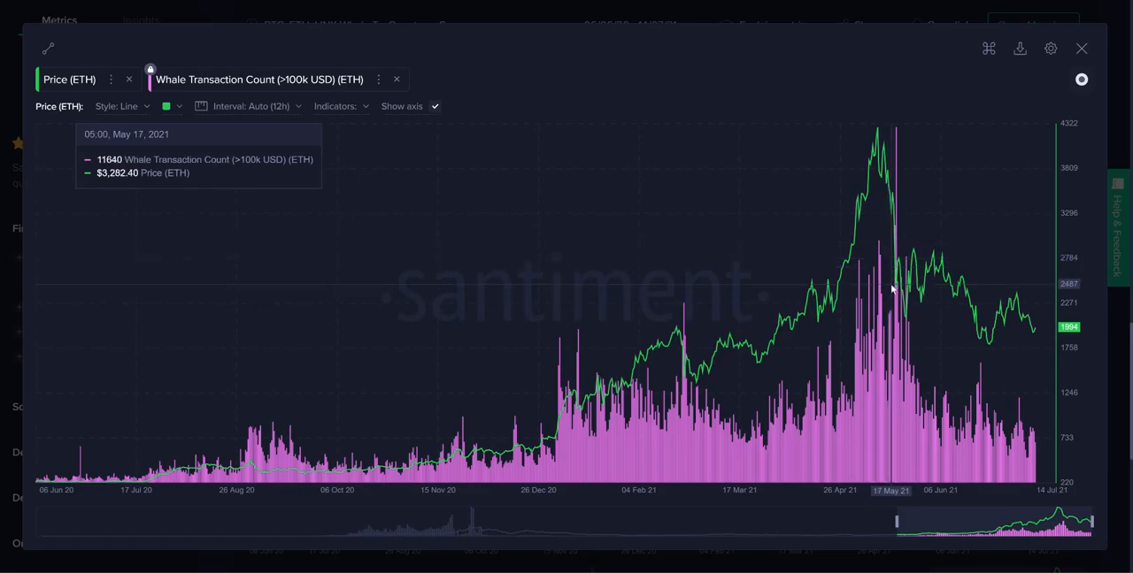
pyautogui.moveTo(897, 207)
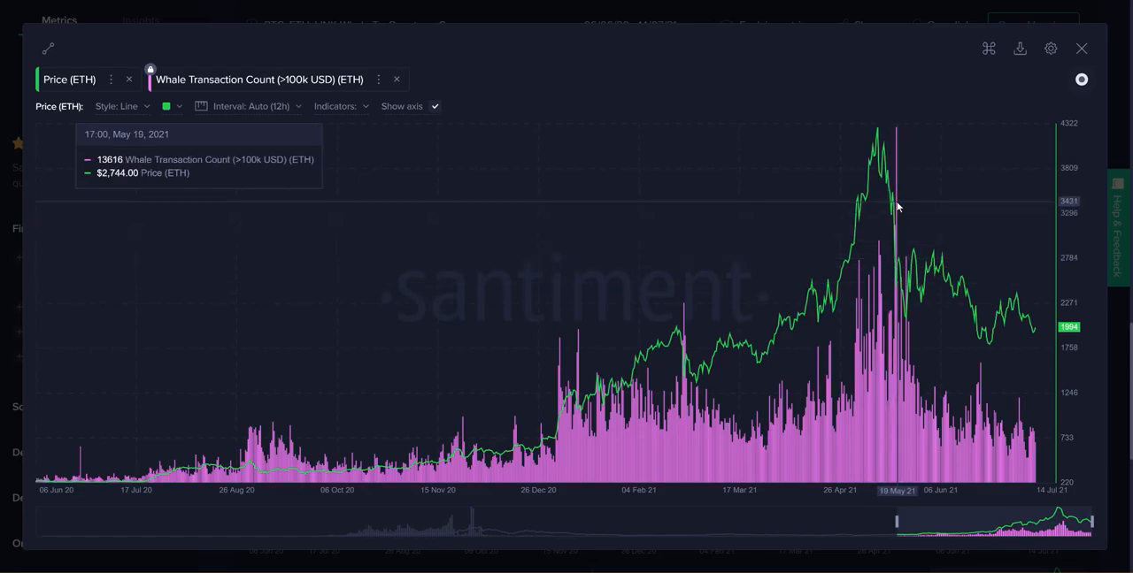
pyautogui.moveTo(903, 180)
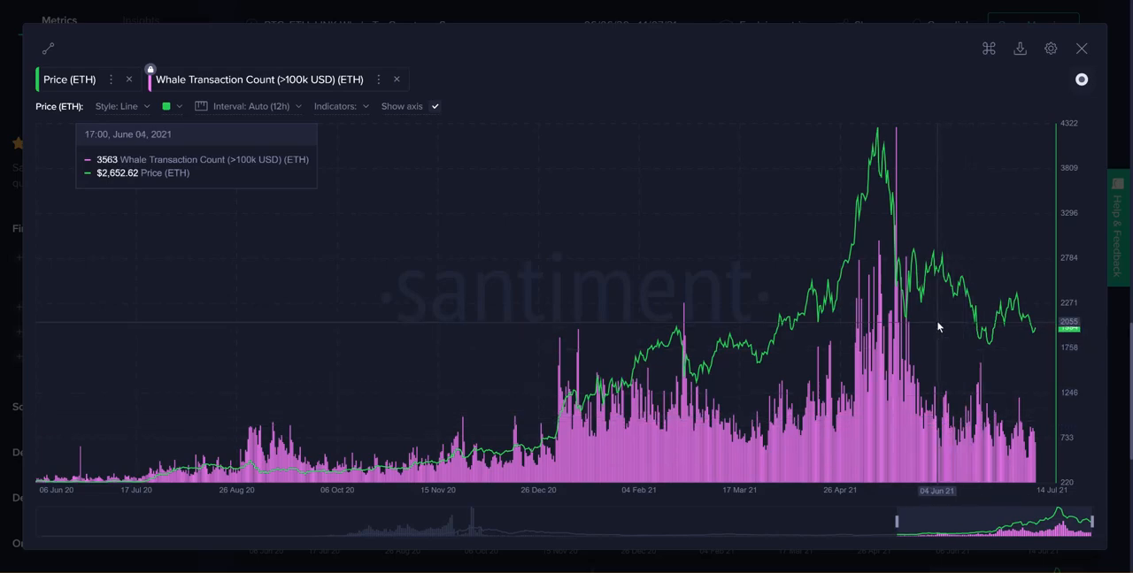
pyautogui.moveTo(862, 292)
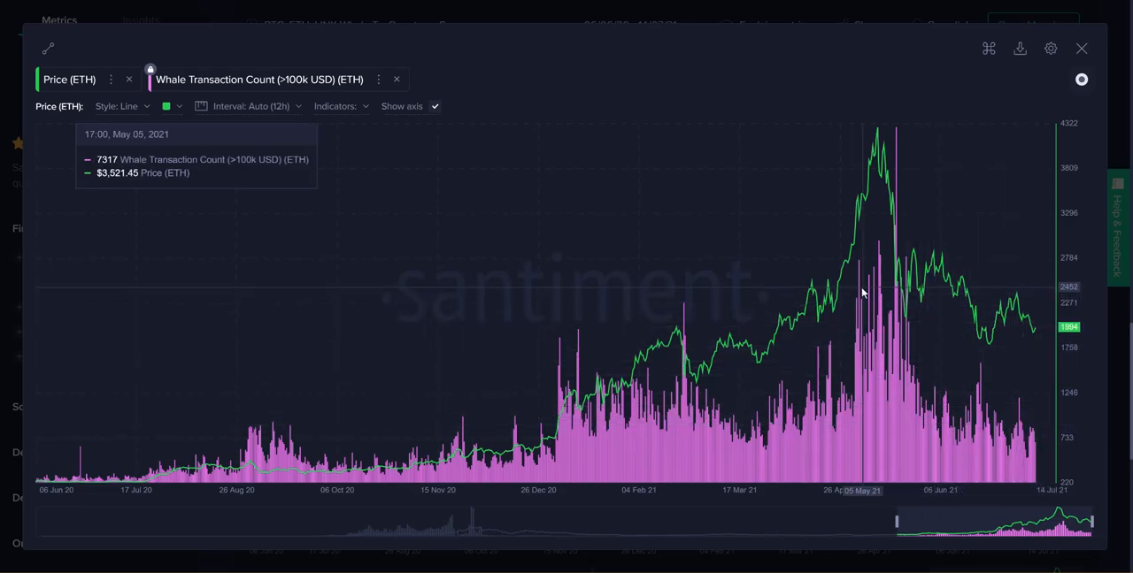
pyautogui.moveTo(1030, 447)
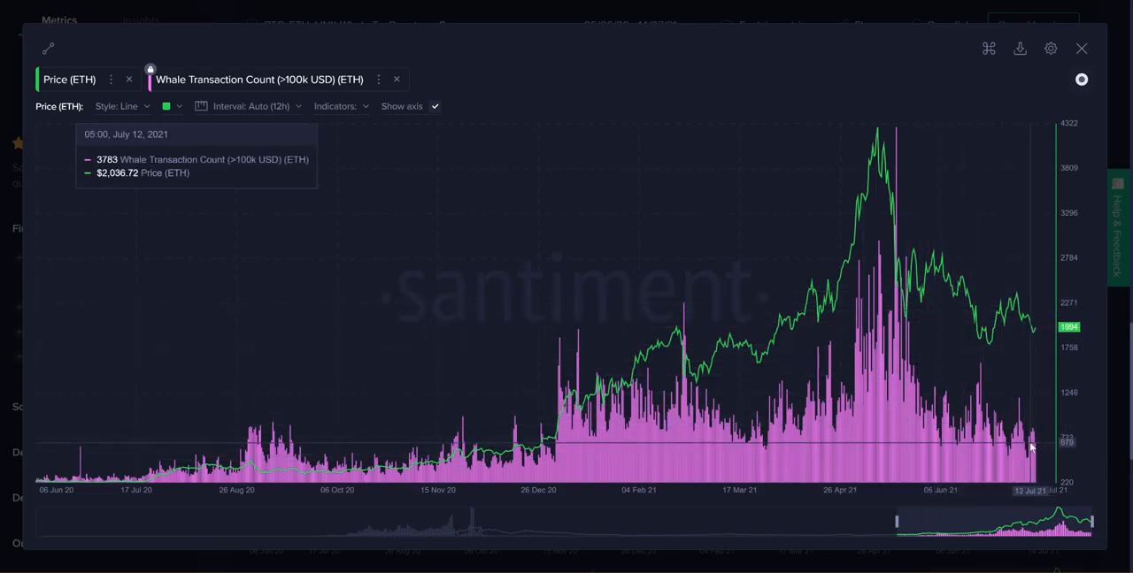
pyautogui.moveTo(1035, 440)
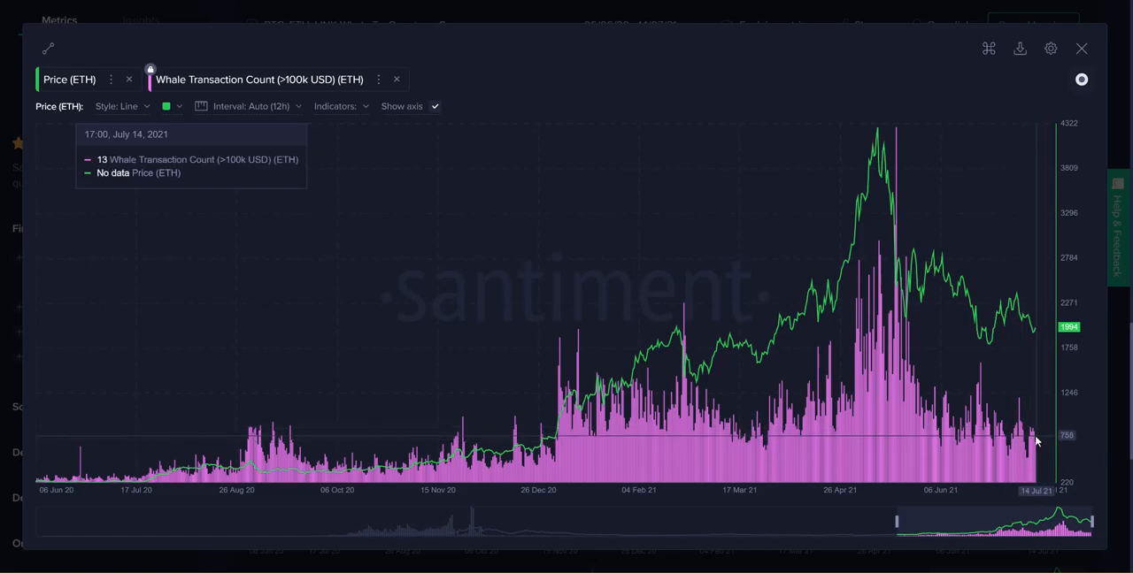
pyautogui.moveTo(1011, 421)
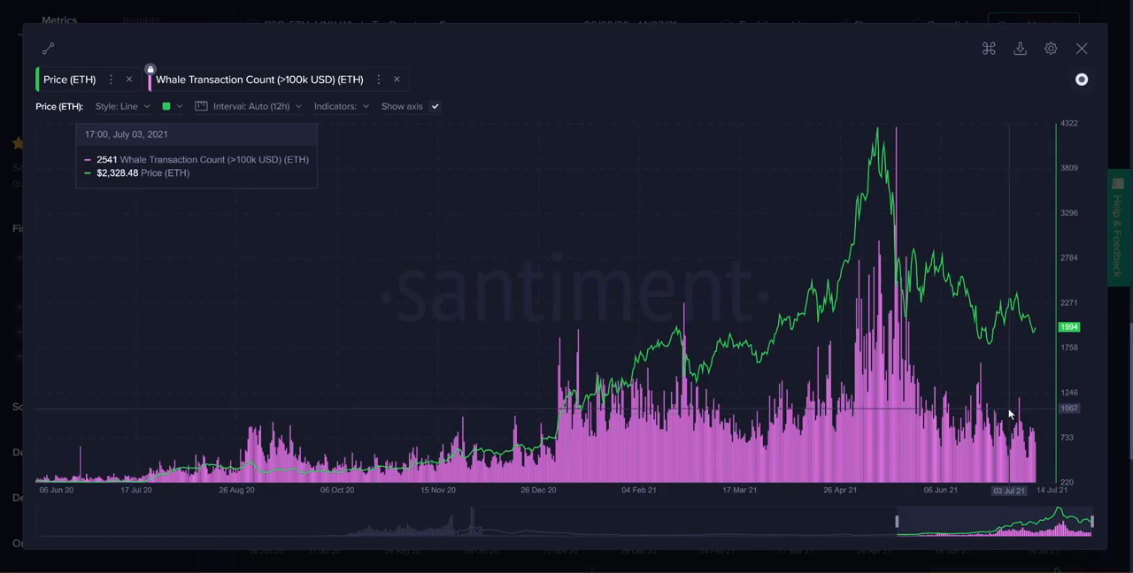
pyautogui.moveTo(1004, 406)
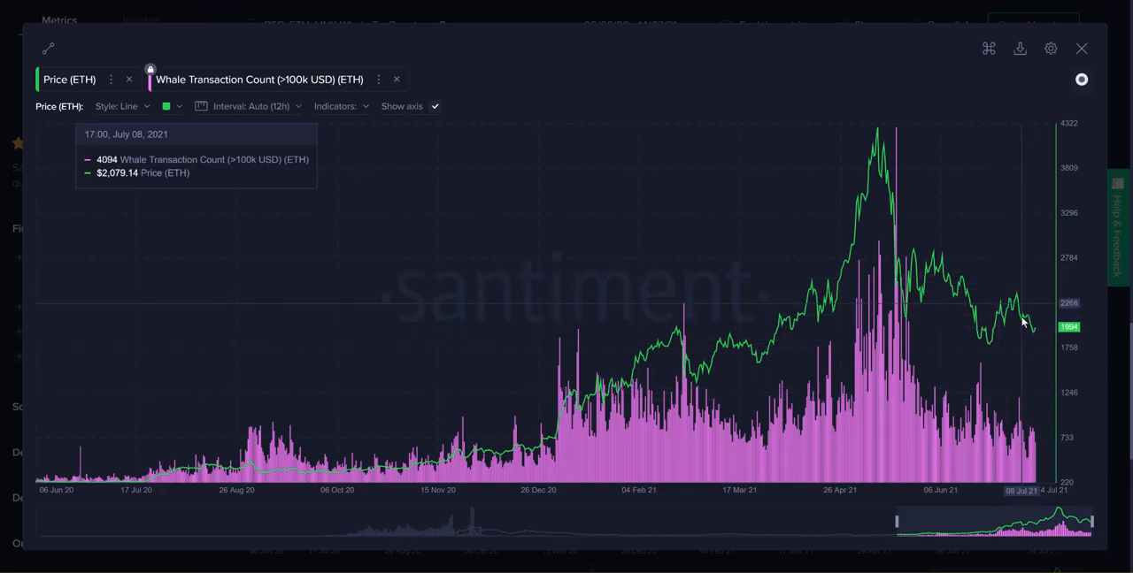
pyautogui.moveTo(1004, 451)
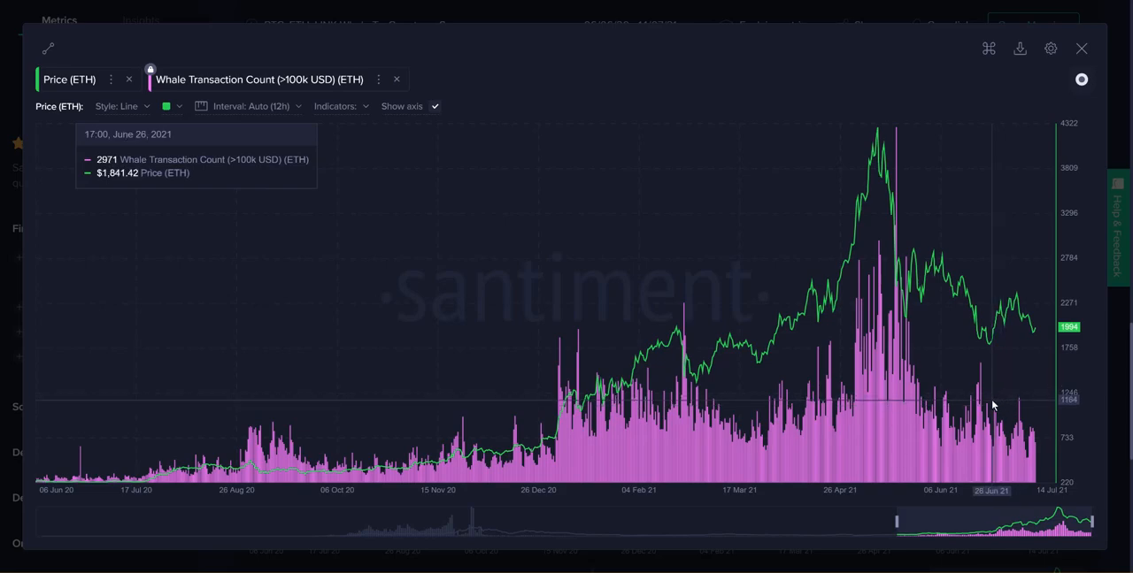
pyautogui.moveTo(992, 412)
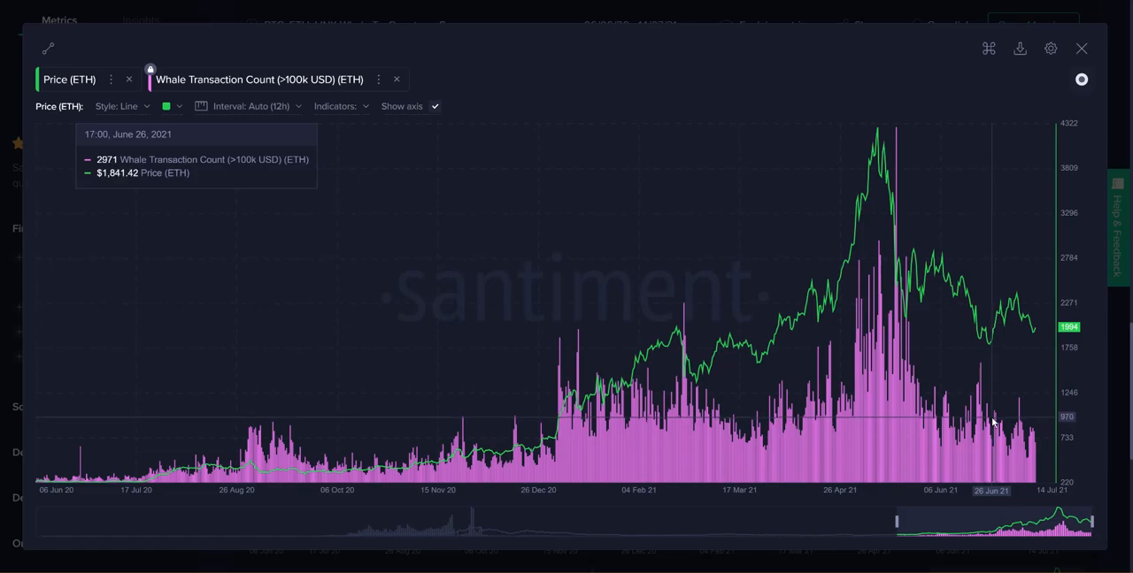
pyautogui.moveTo(1039, 423)
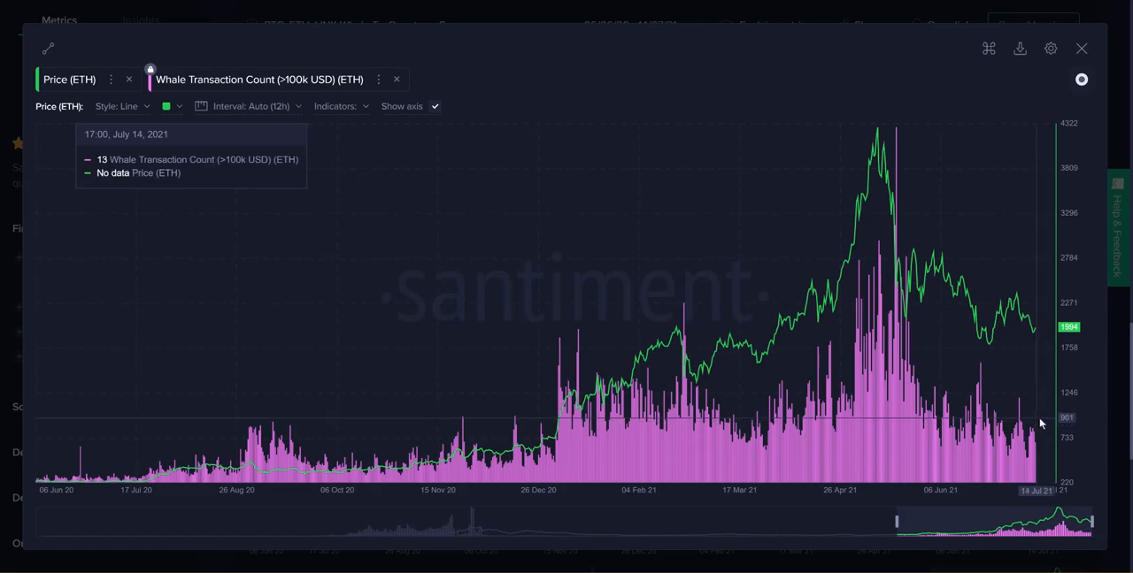
pyautogui.moveTo(1056, 90)
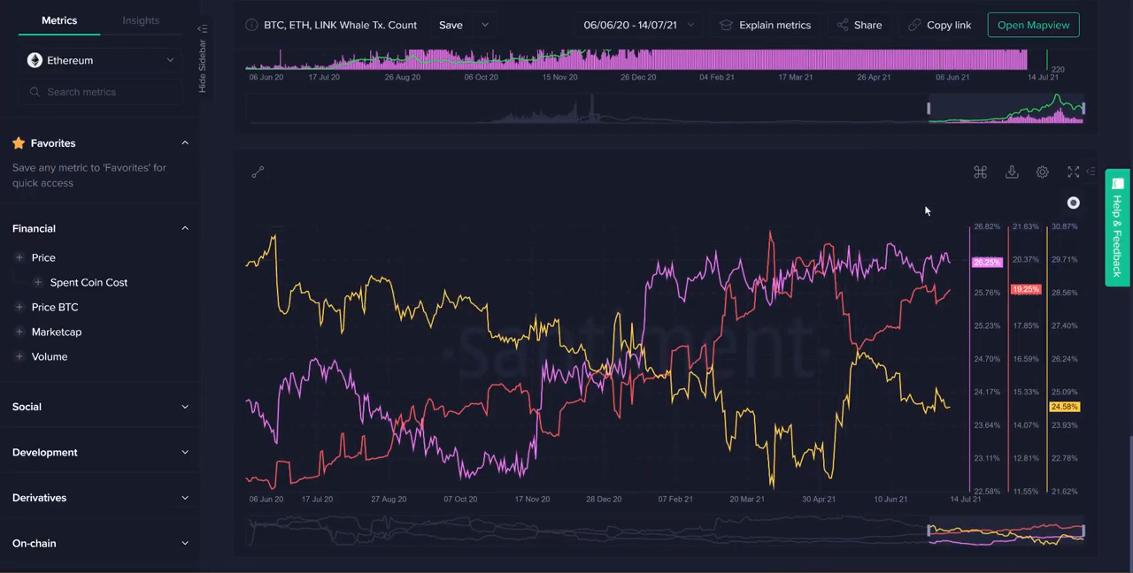
# Step: Expand the ETH coins % holder distribution chart to full screen
pyautogui.click(1074, 171)
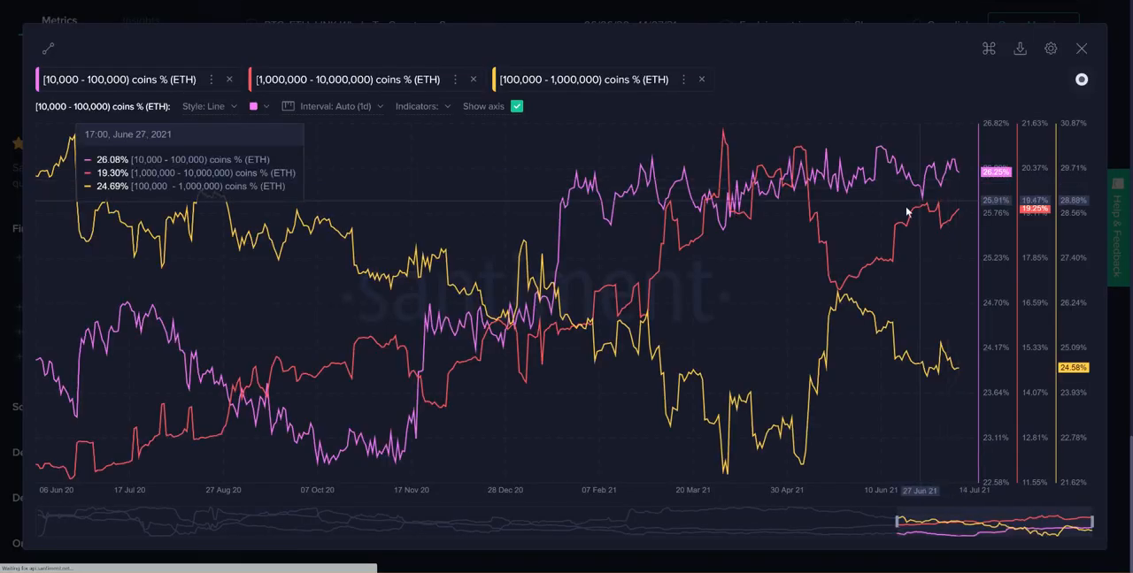
pyautogui.moveTo(397, 204)
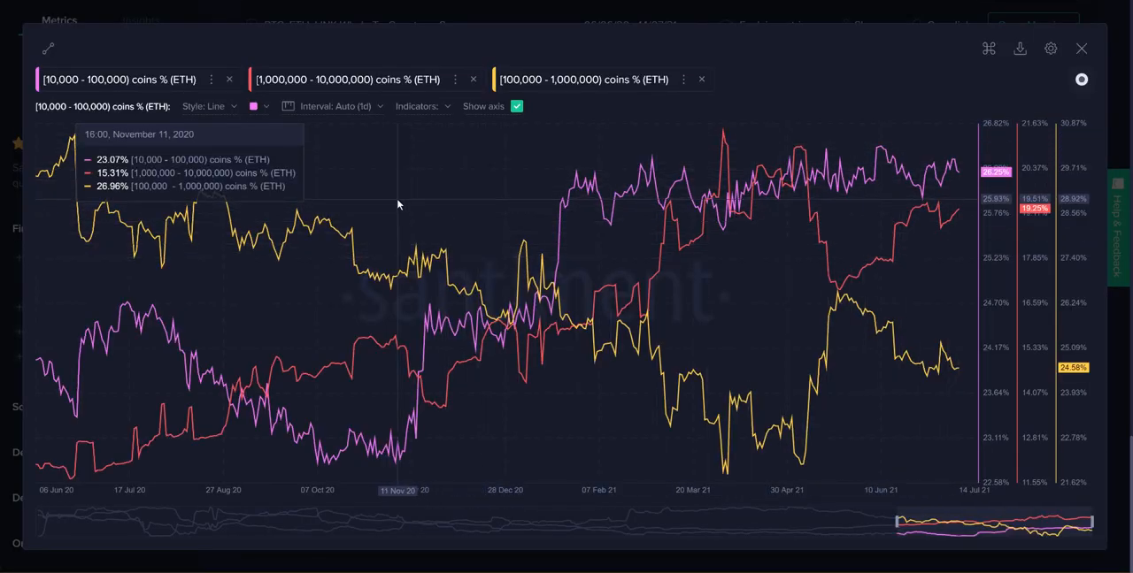
pyautogui.moveTo(697, 430)
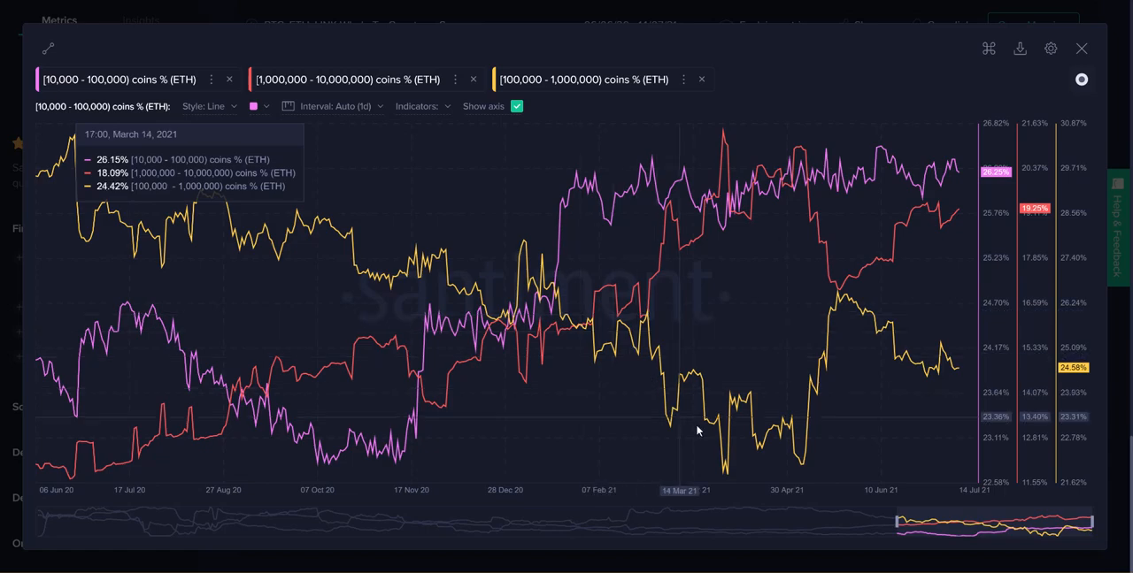
pyautogui.click(119, 78)
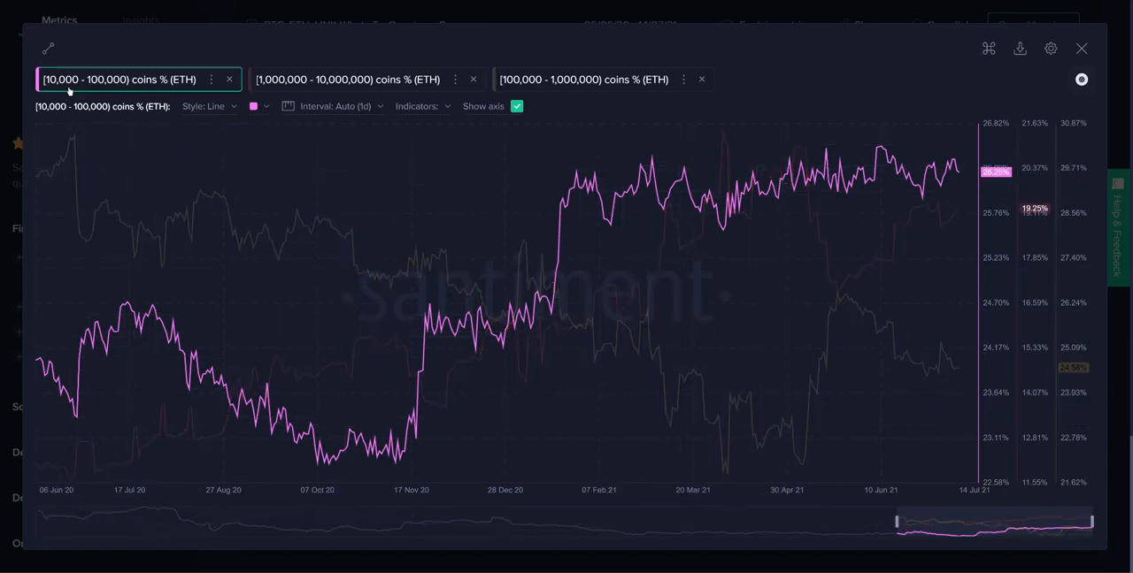
pyautogui.moveTo(107, 80)
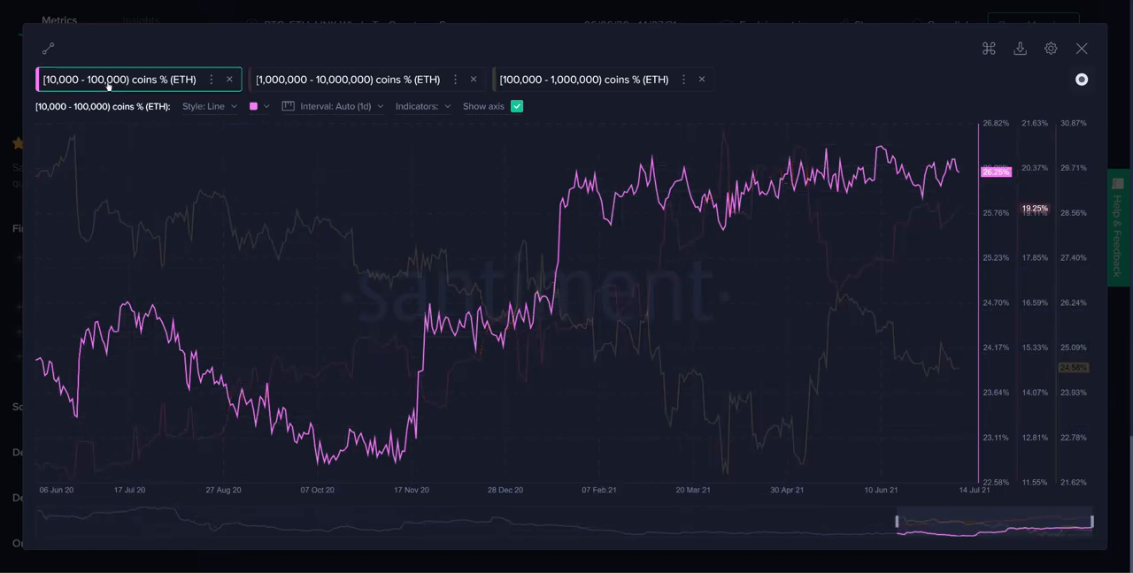
pyautogui.click(584, 78)
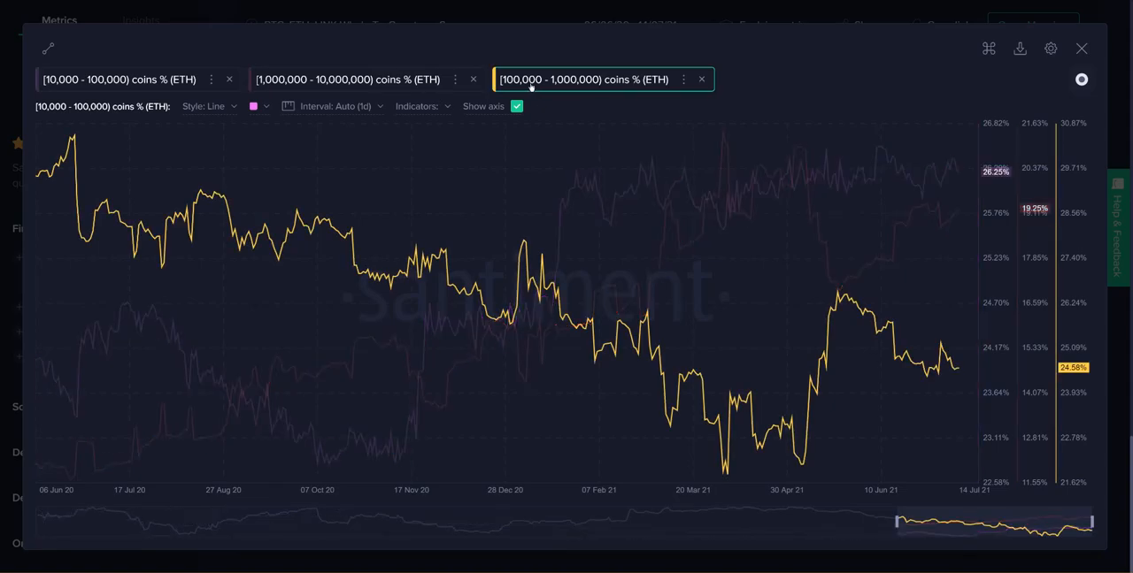
pyautogui.click(347, 79)
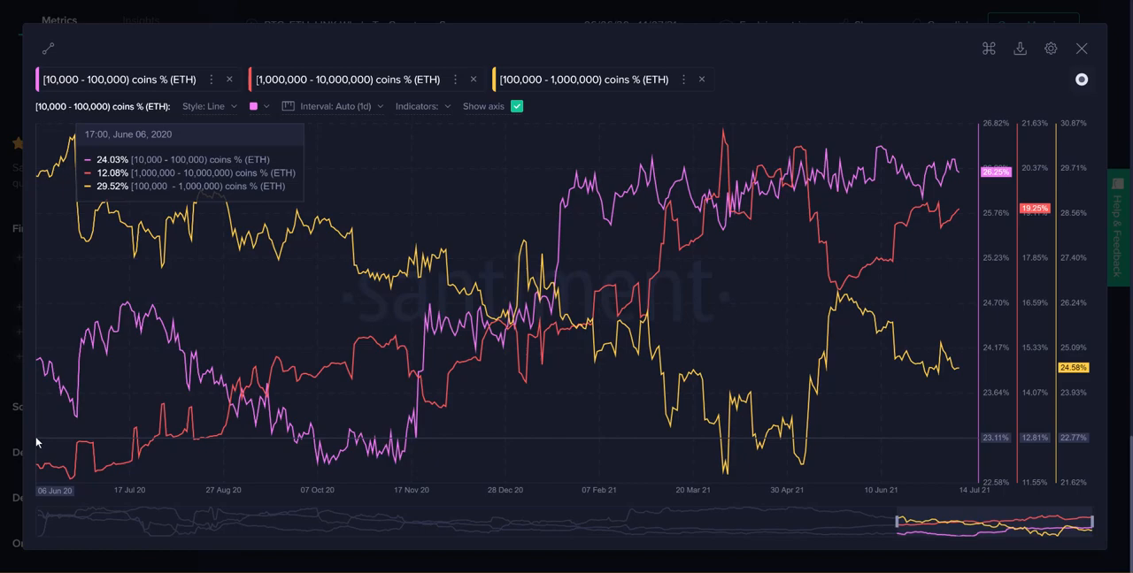
pyautogui.moveTo(906, 199)
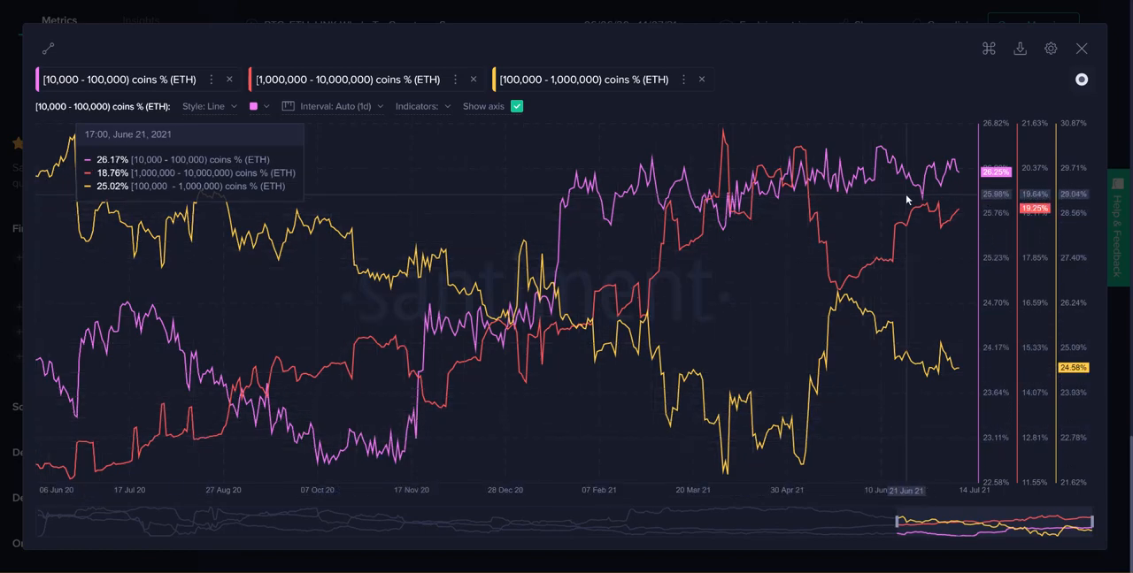
pyautogui.moveTo(961, 175)
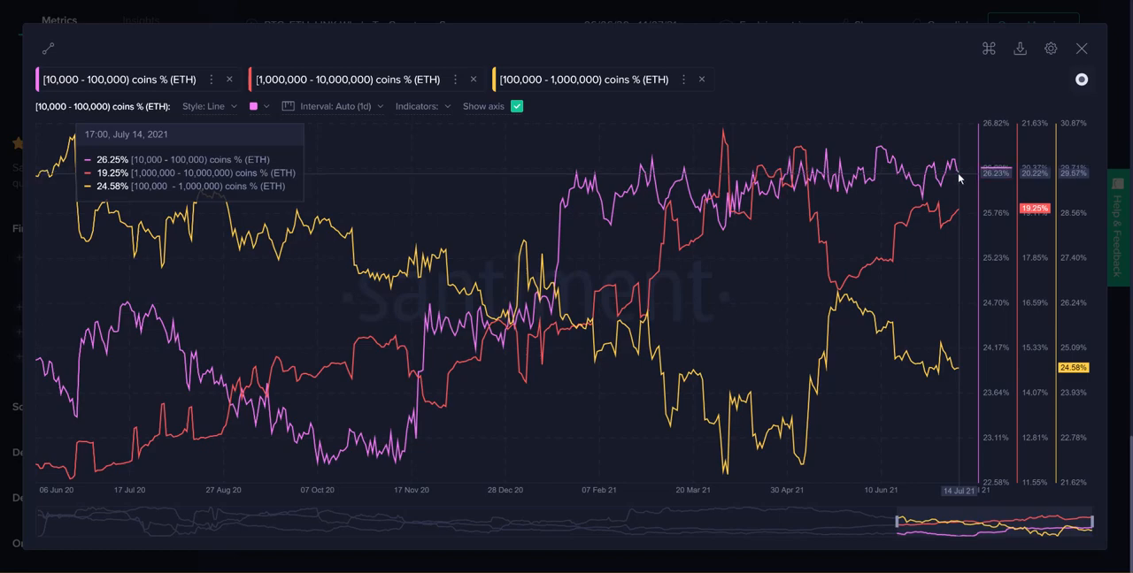
pyautogui.moveTo(285, 177)
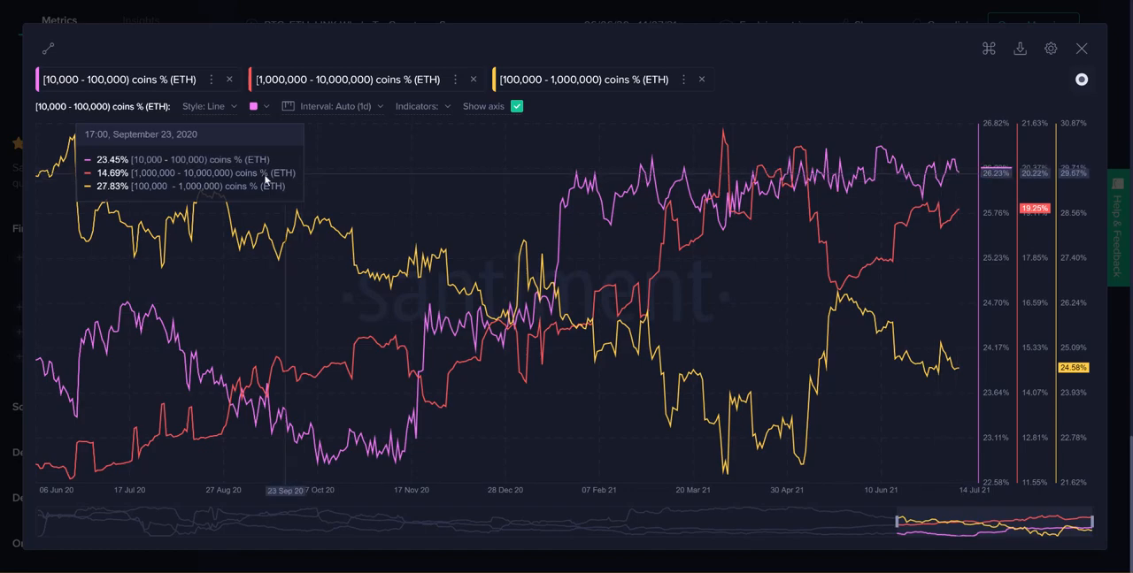
pyautogui.moveTo(897, 116)
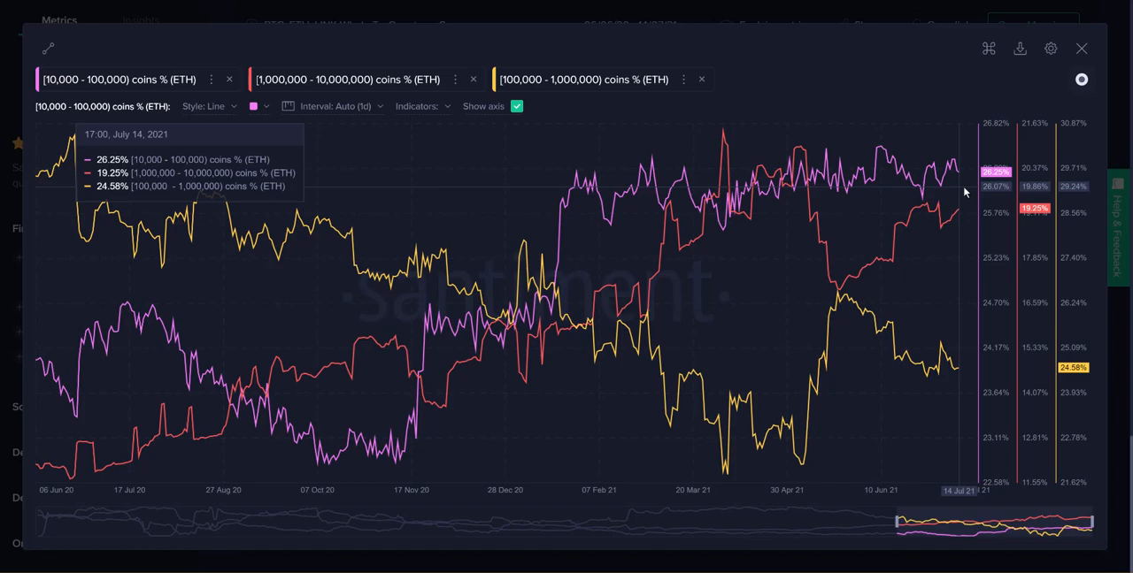
pyautogui.moveTo(854, 266)
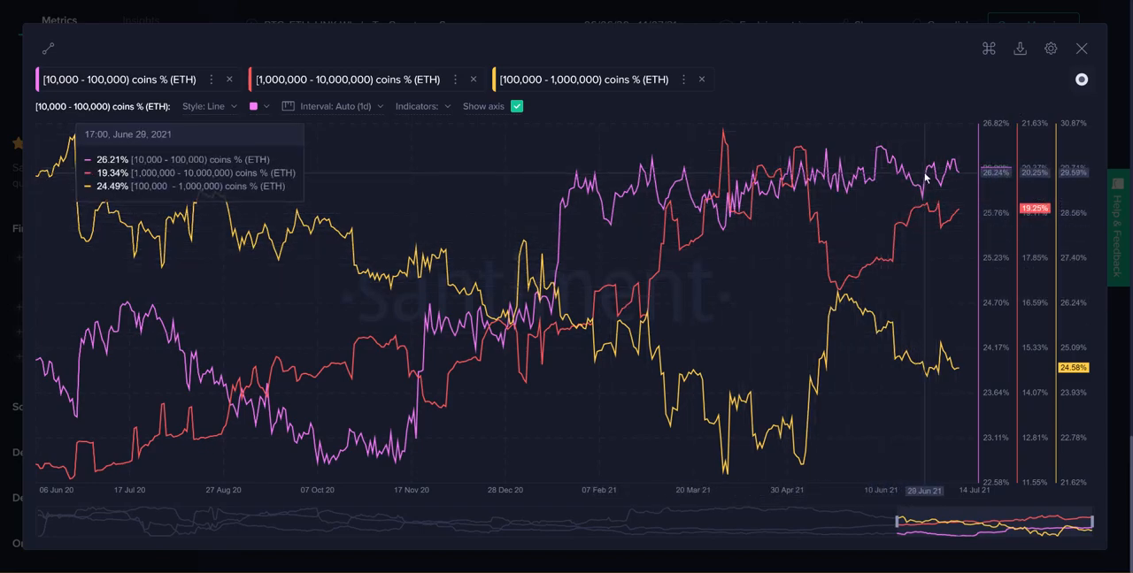
pyautogui.moveTo(187, 180)
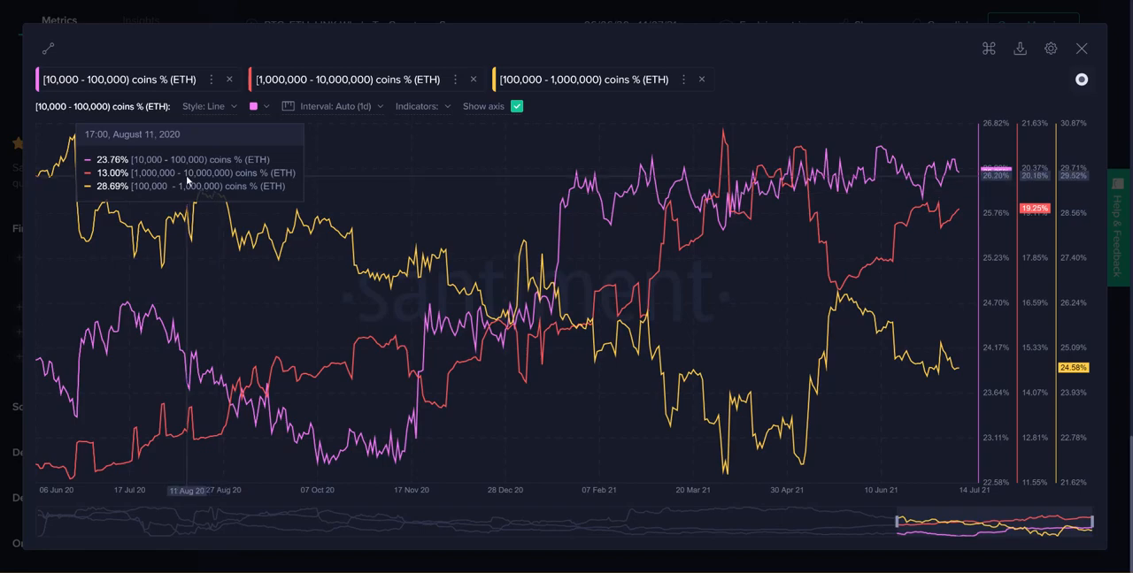
pyautogui.moveTo(51, 174)
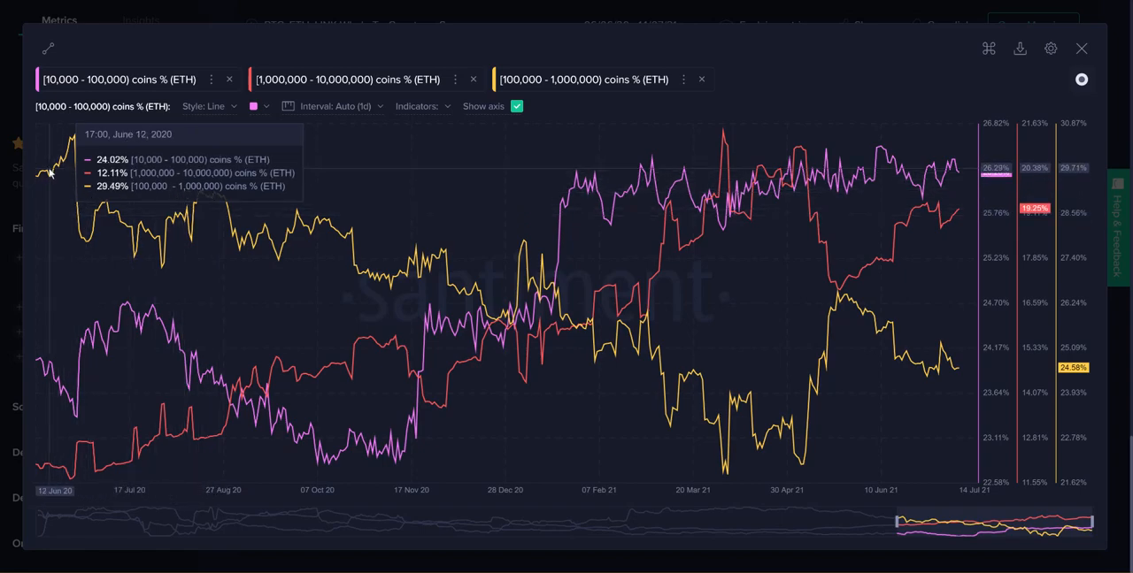
pyautogui.moveTo(516, 334)
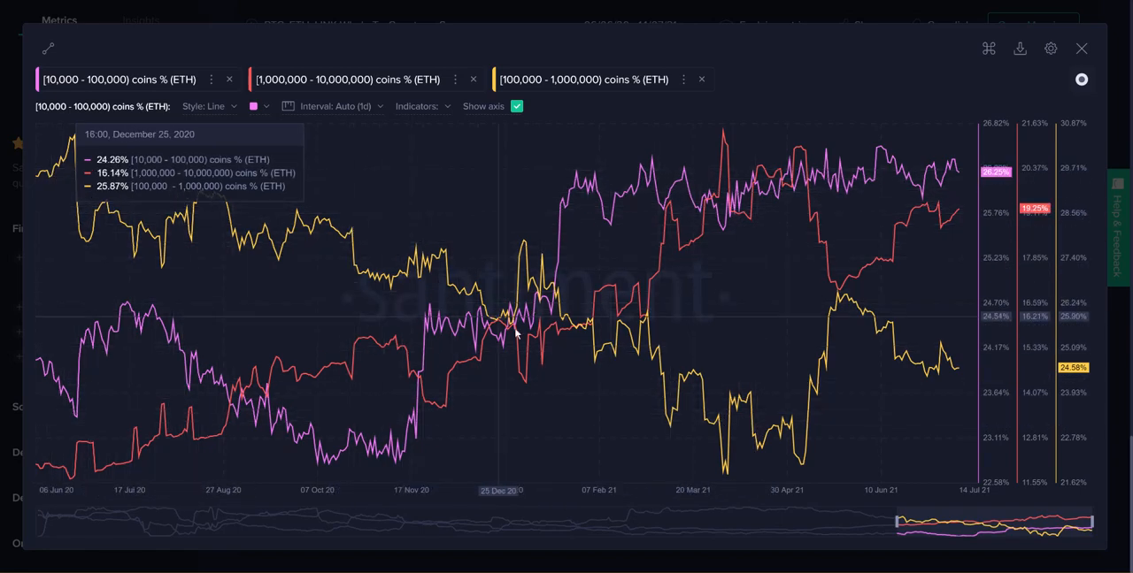
pyautogui.moveTo(804, 467)
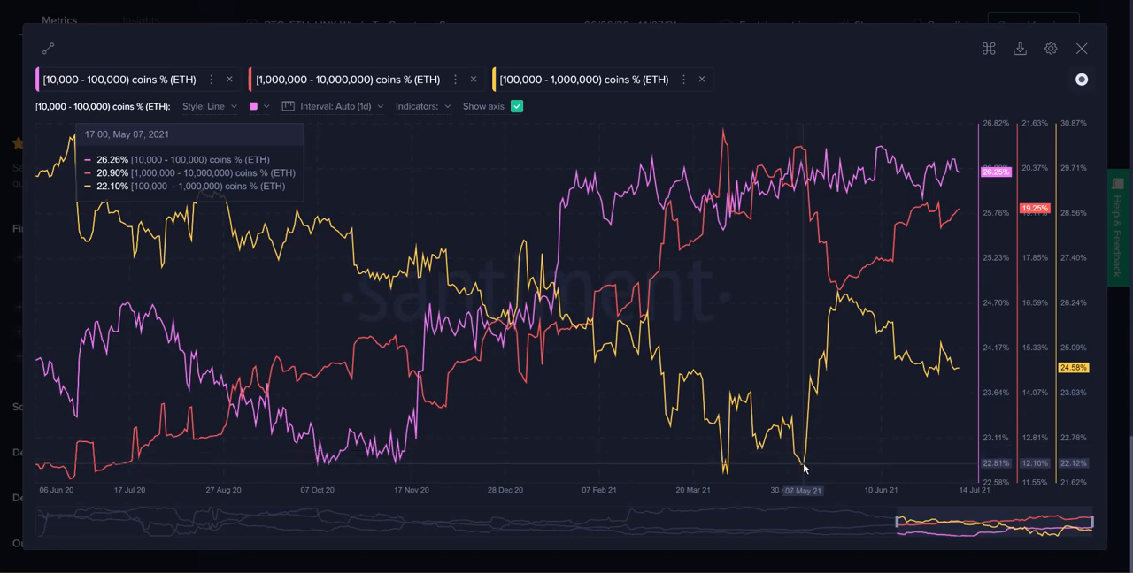
pyautogui.moveTo(838, 305)
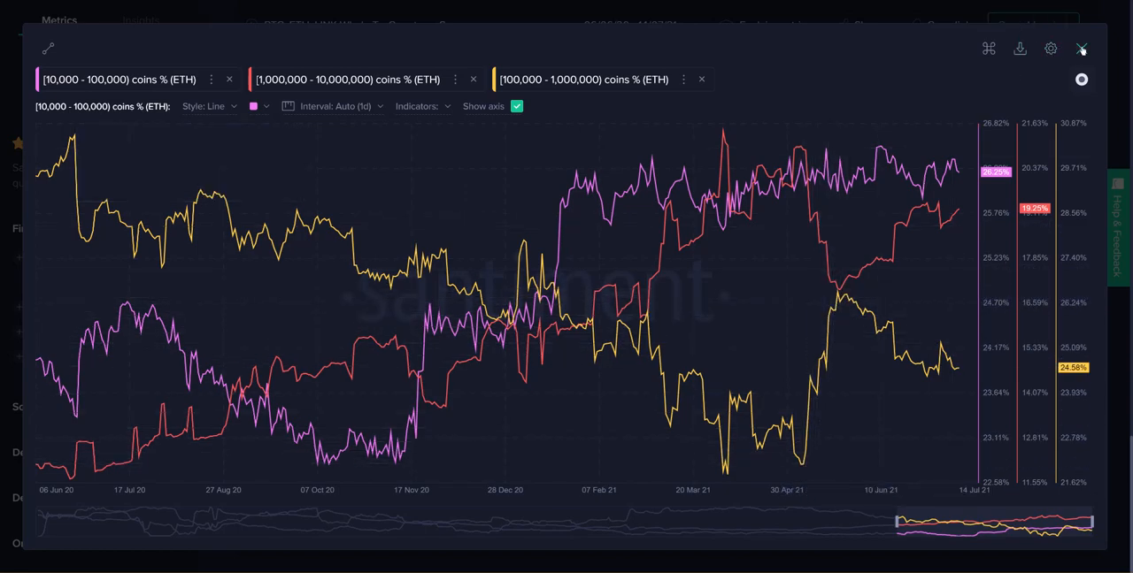
# Step: Exit the enlarged holder distribution chart and scroll down the dashboard
pyautogui.click(1081, 48)
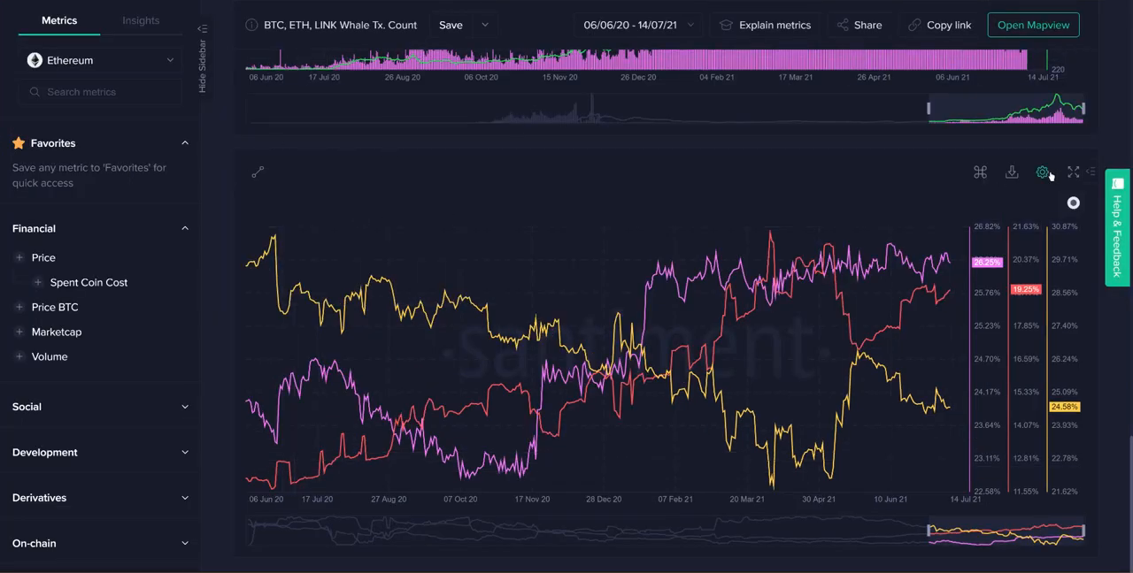
pyautogui.moveTo(786, 346)
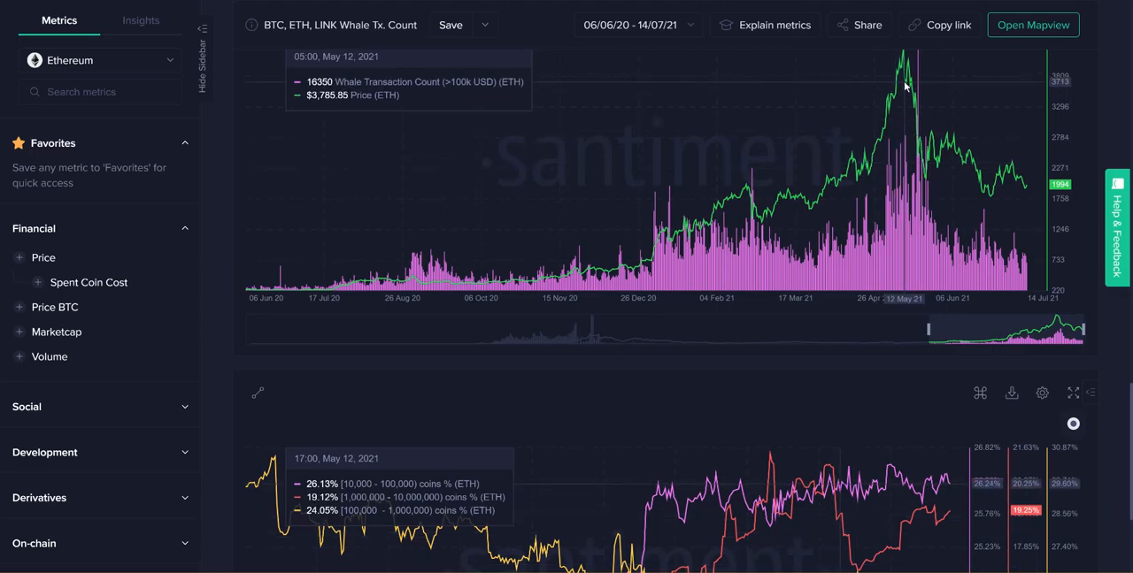
pyautogui.moveTo(900, 84)
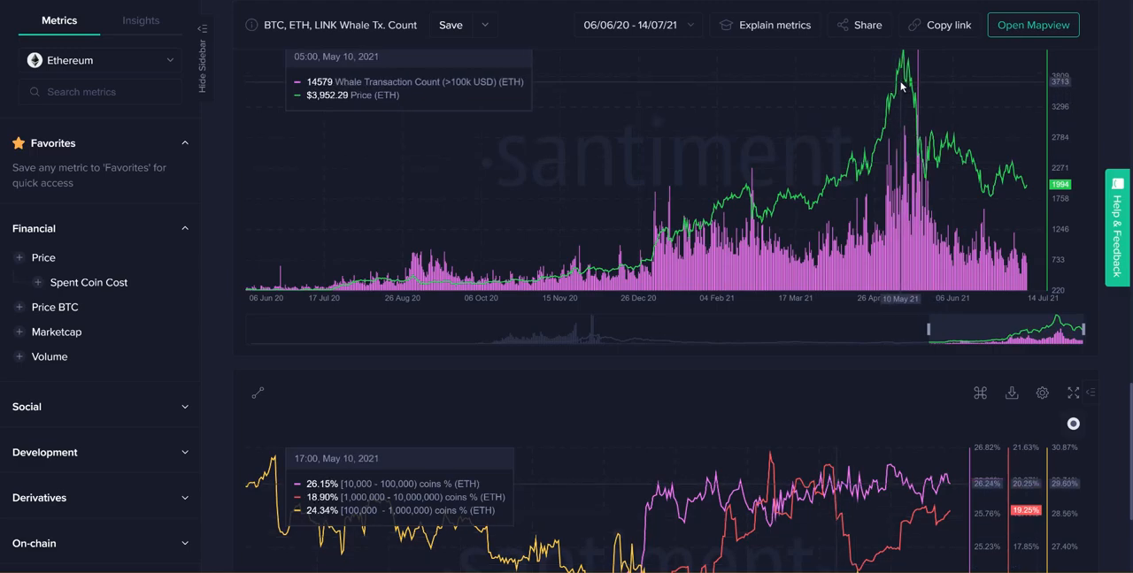
pyautogui.scroll(-3)
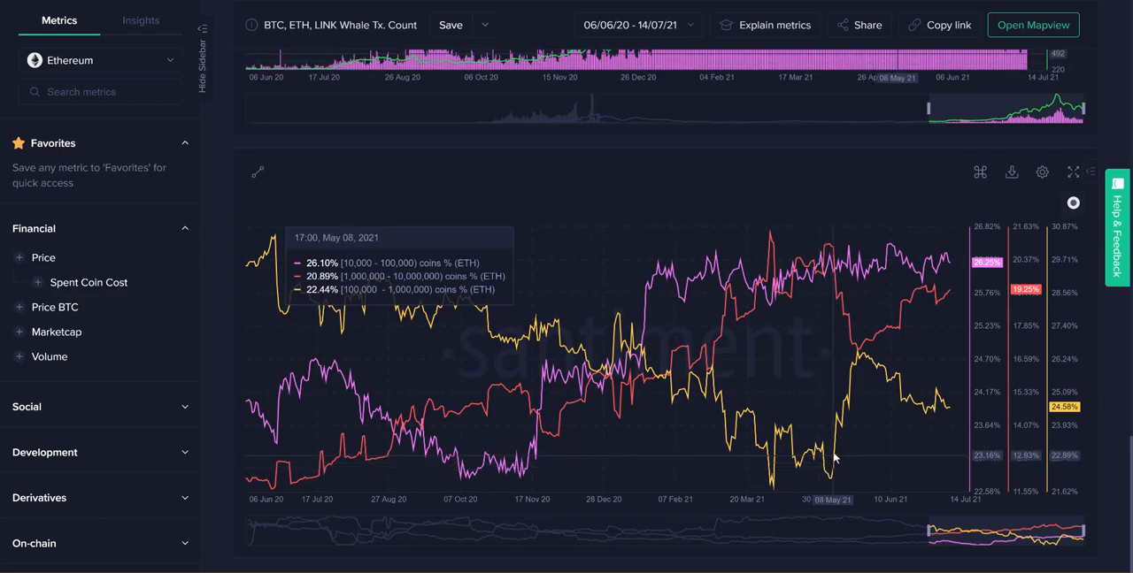
pyautogui.moveTo(840, 426)
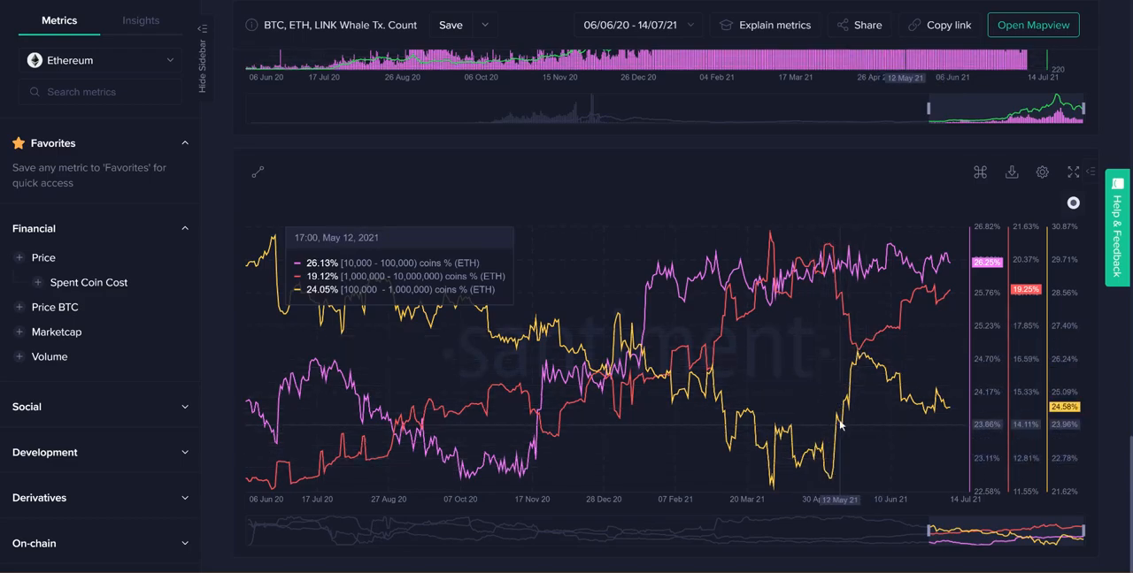
pyautogui.moveTo(858, 371)
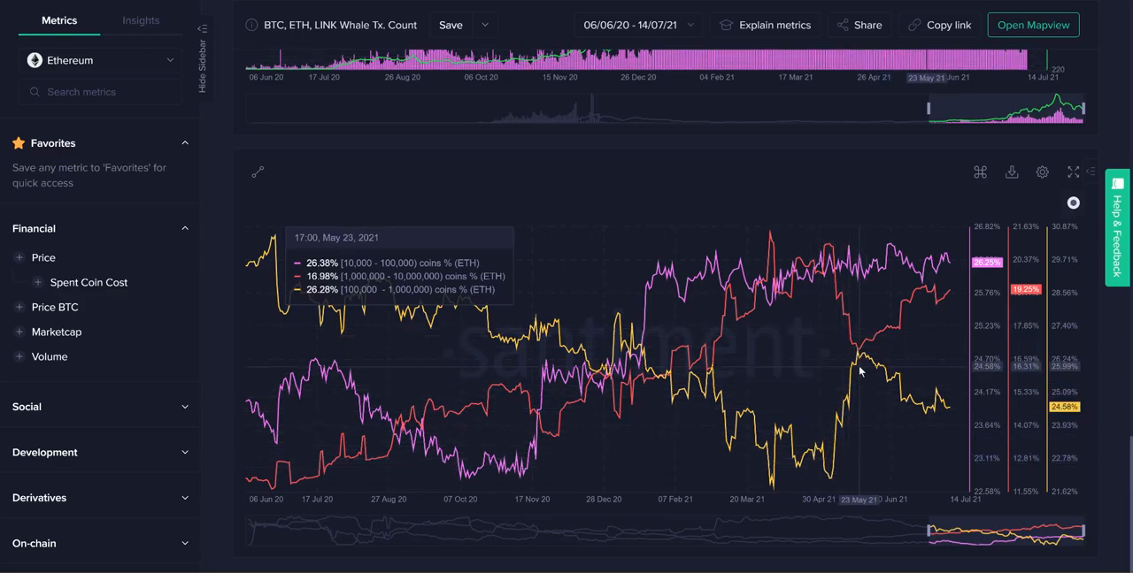
pyautogui.moveTo(864, 376)
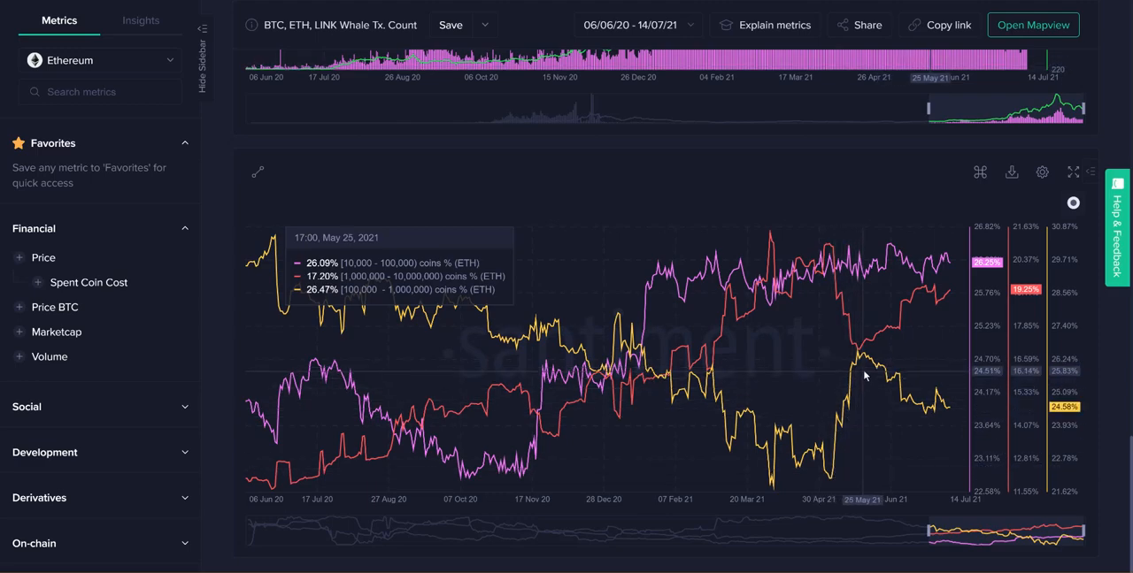
pyautogui.moveTo(876, 390)
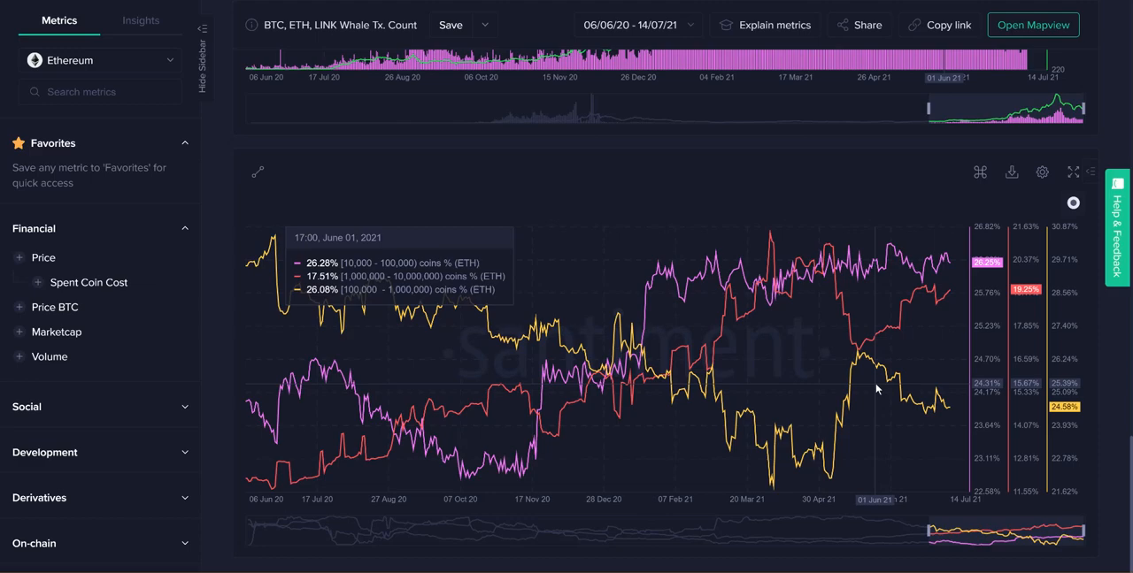
pyautogui.moveTo(862, 376)
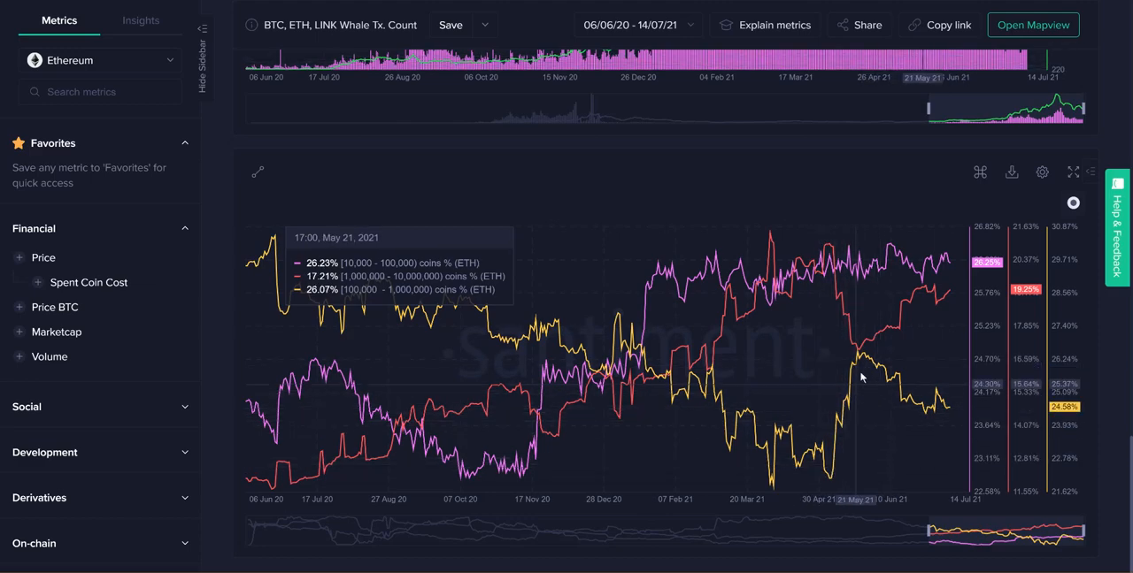
pyautogui.moveTo(880, 380)
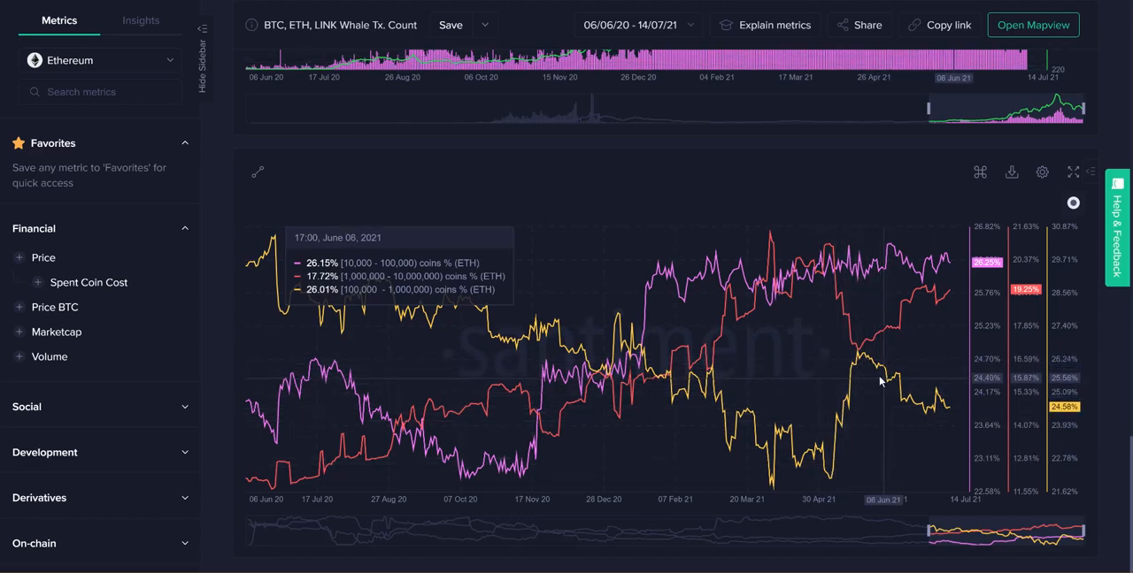
pyautogui.moveTo(943, 412)
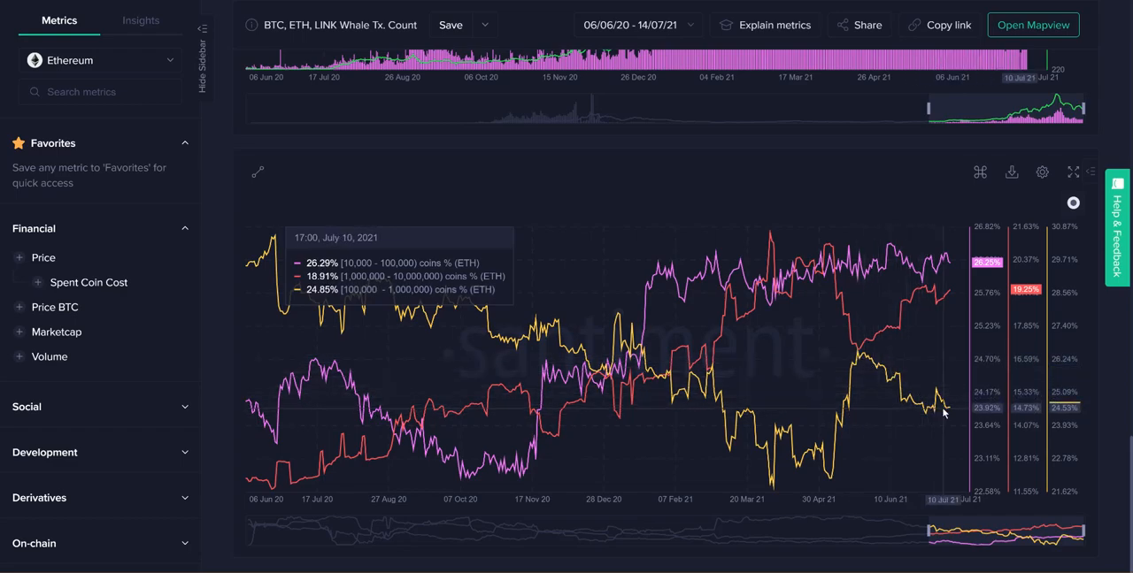
pyautogui.moveTo(951, 413)
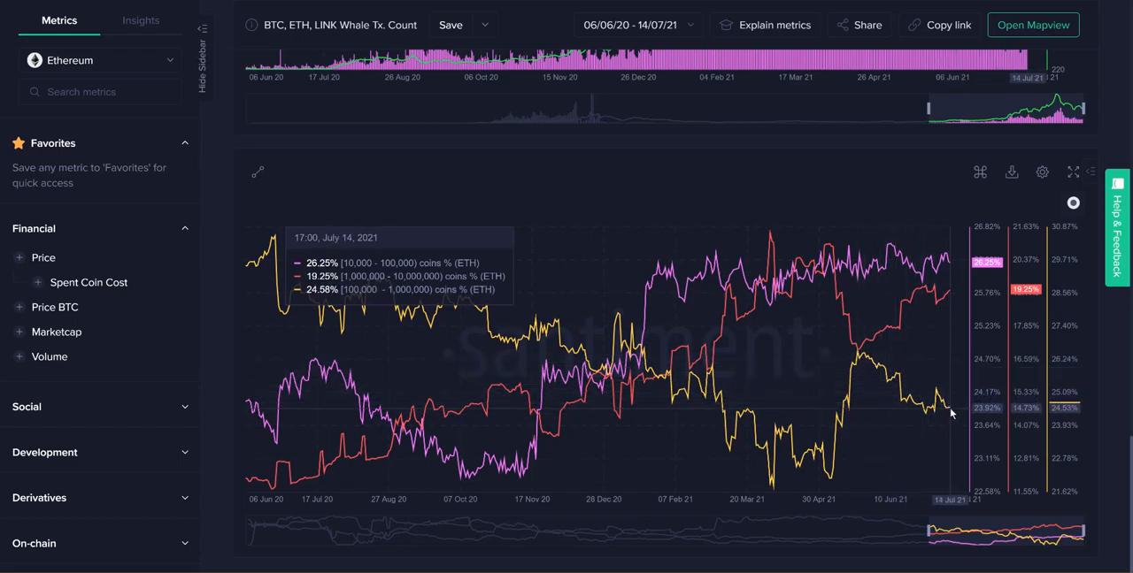
pyautogui.moveTo(951, 404)
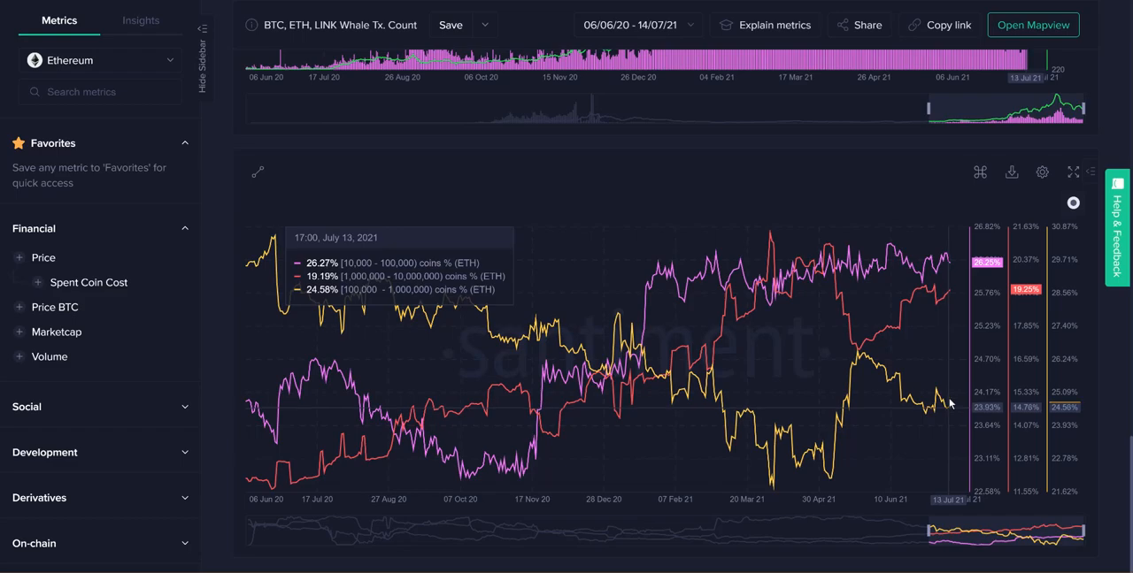
pyautogui.moveTo(602, 285)
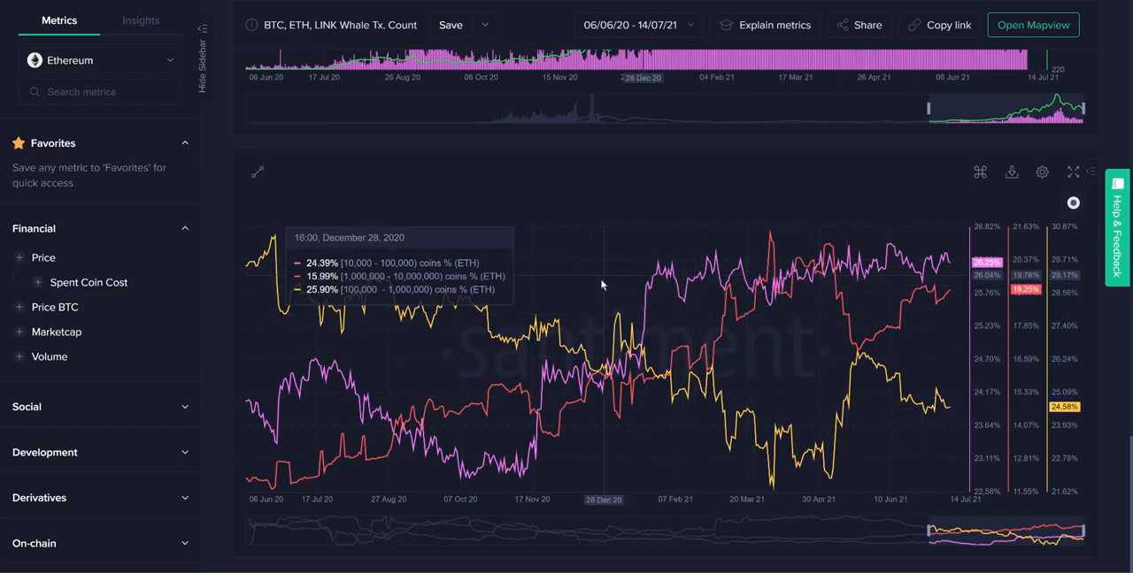
pyautogui.moveTo(615, 272)
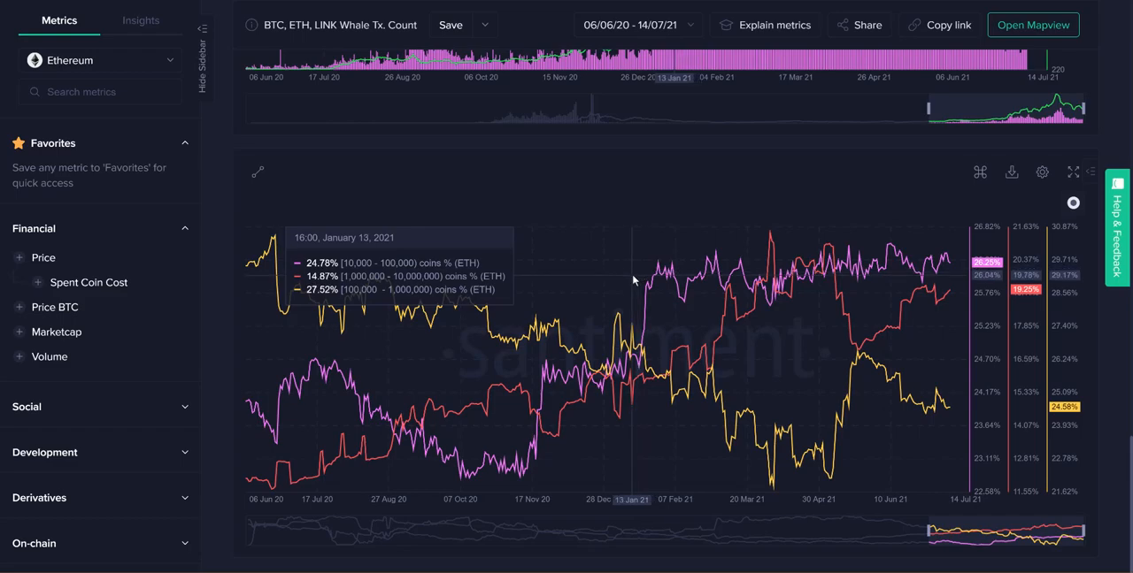
pyautogui.moveTo(856, 277)
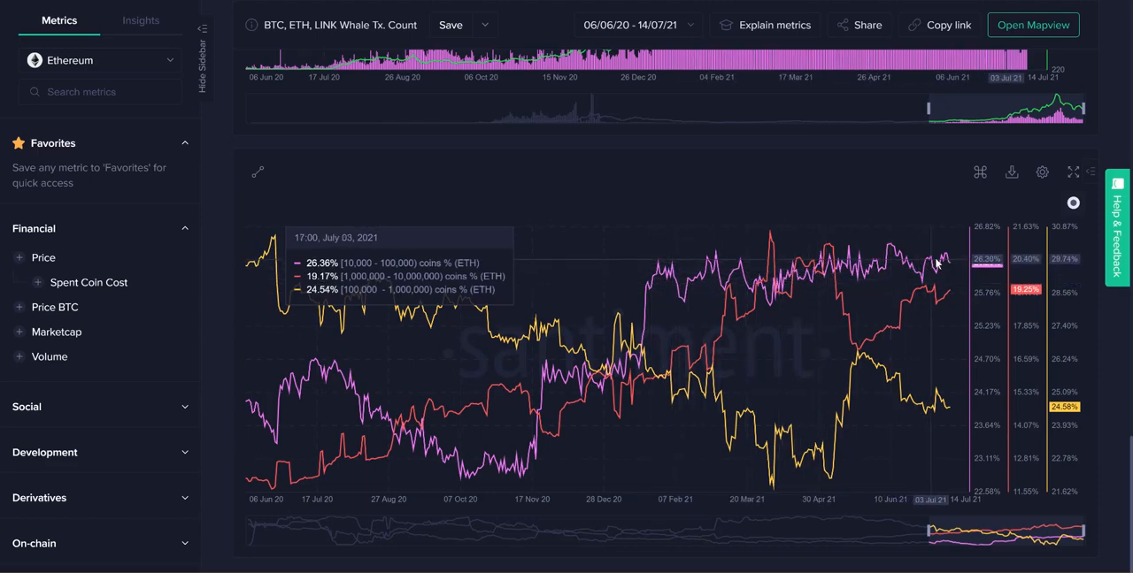
pyautogui.moveTo(651, 287)
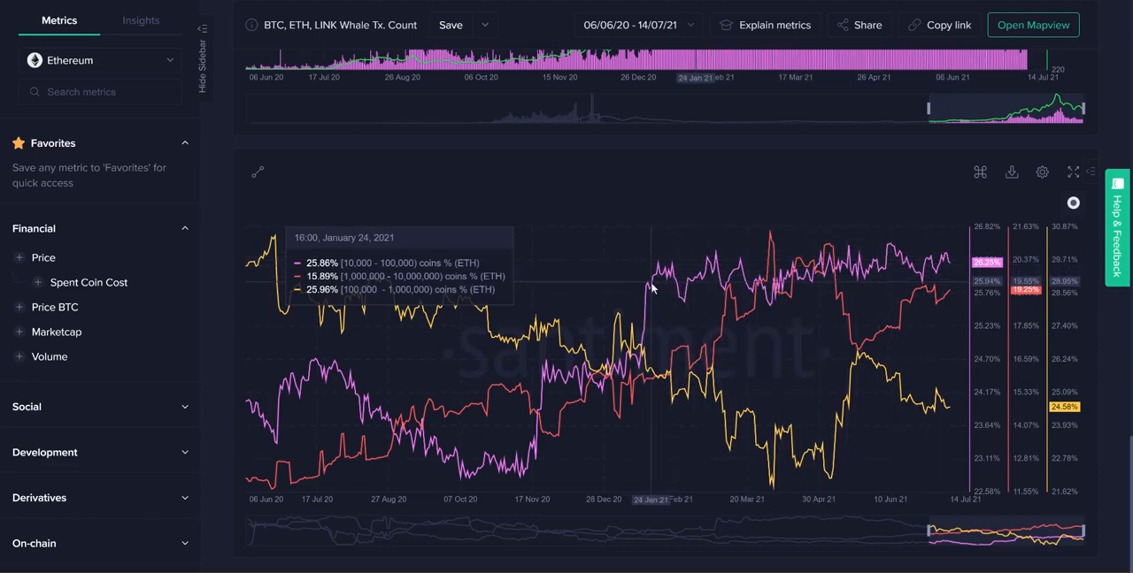
pyautogui.moveTo(646, 294)
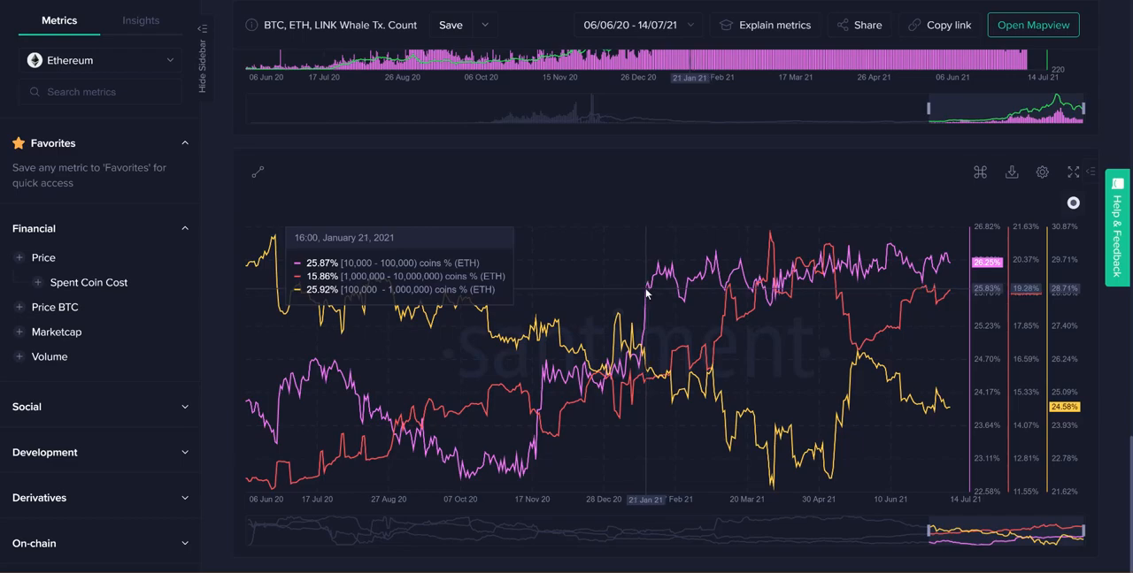
pyautogui.moveTo(641, 367)
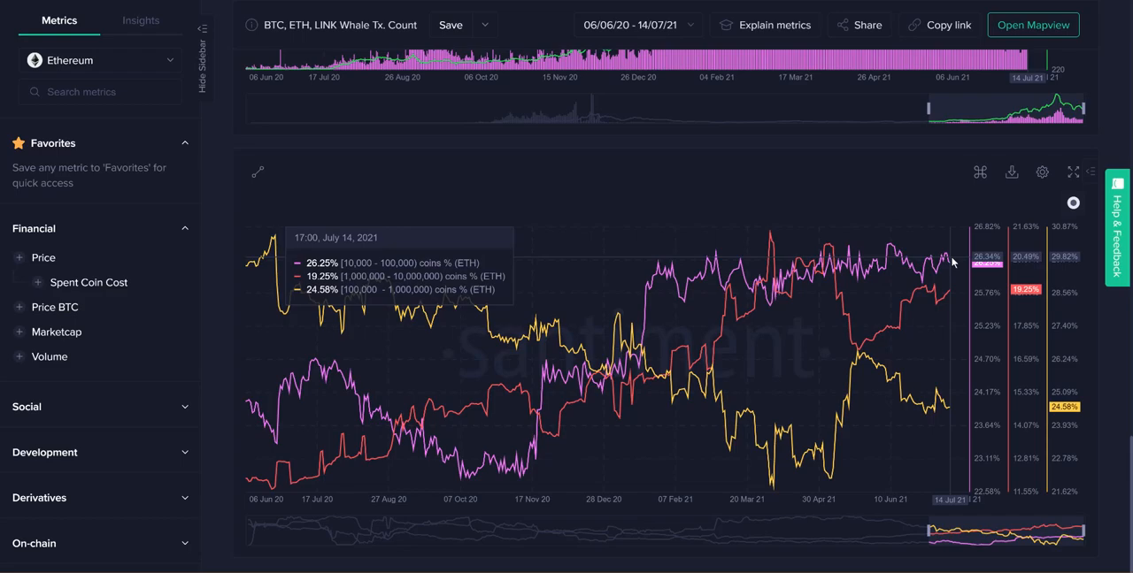
pyautogui.moveTo(952, 263)
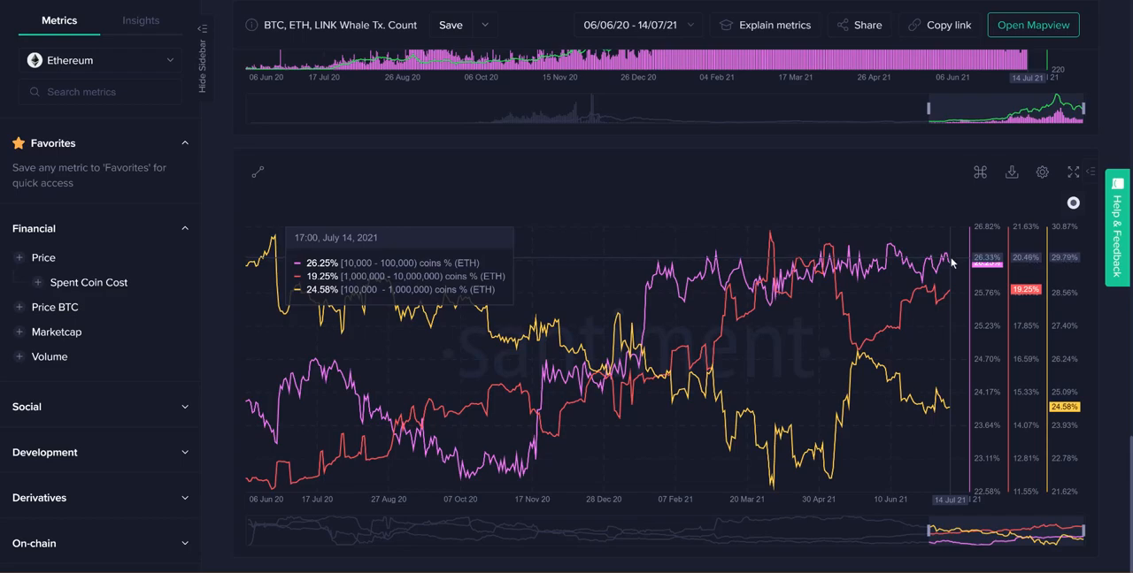
pyautogui.moveTo(897, 272)
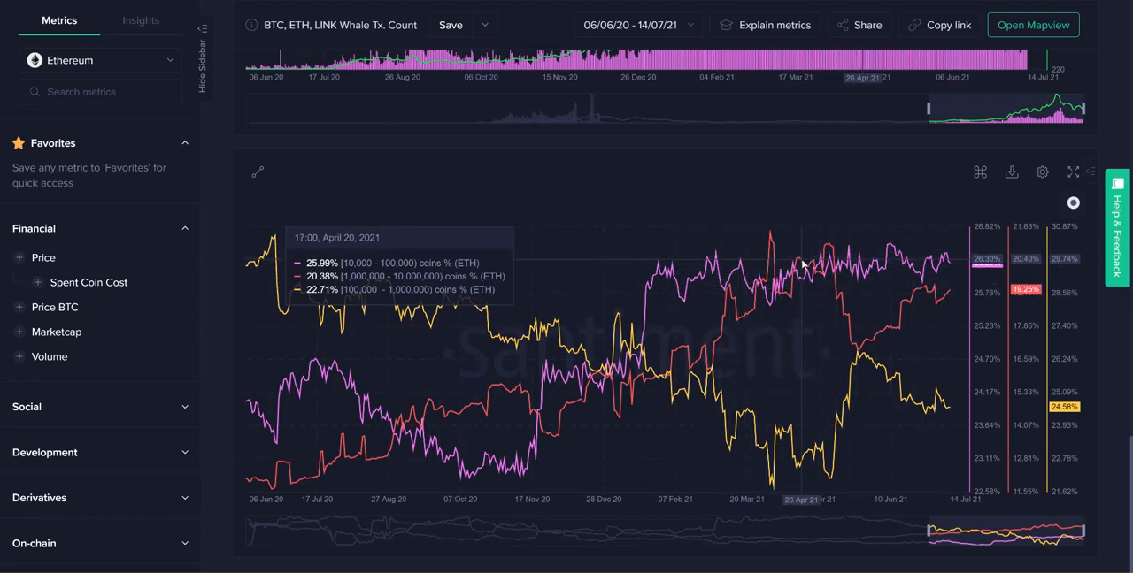
pyautogui.moveTo(829, 280)
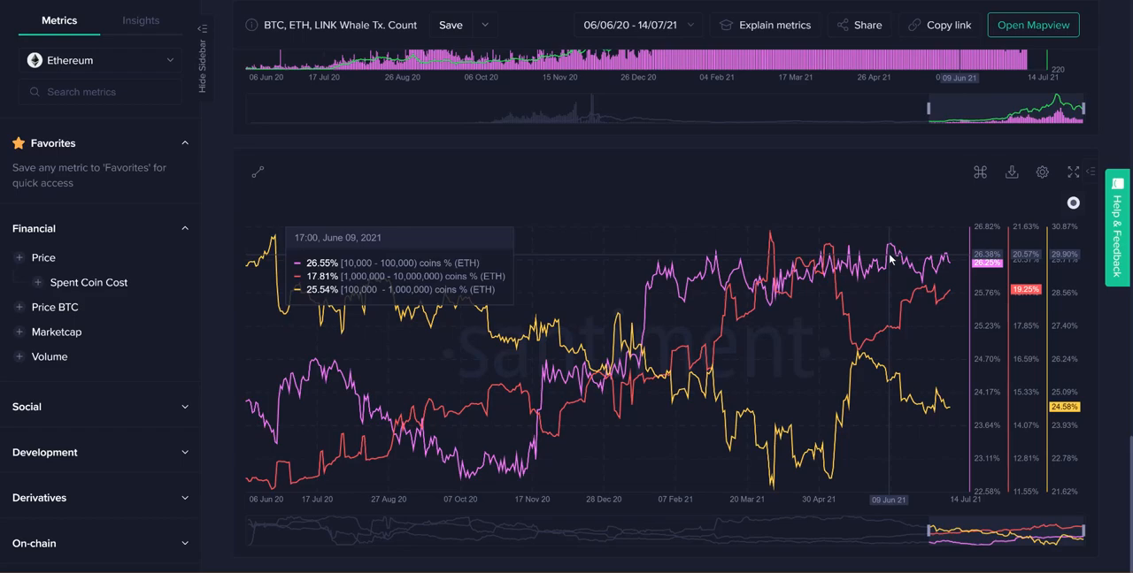
pyautogui.moveTo(953, 254)
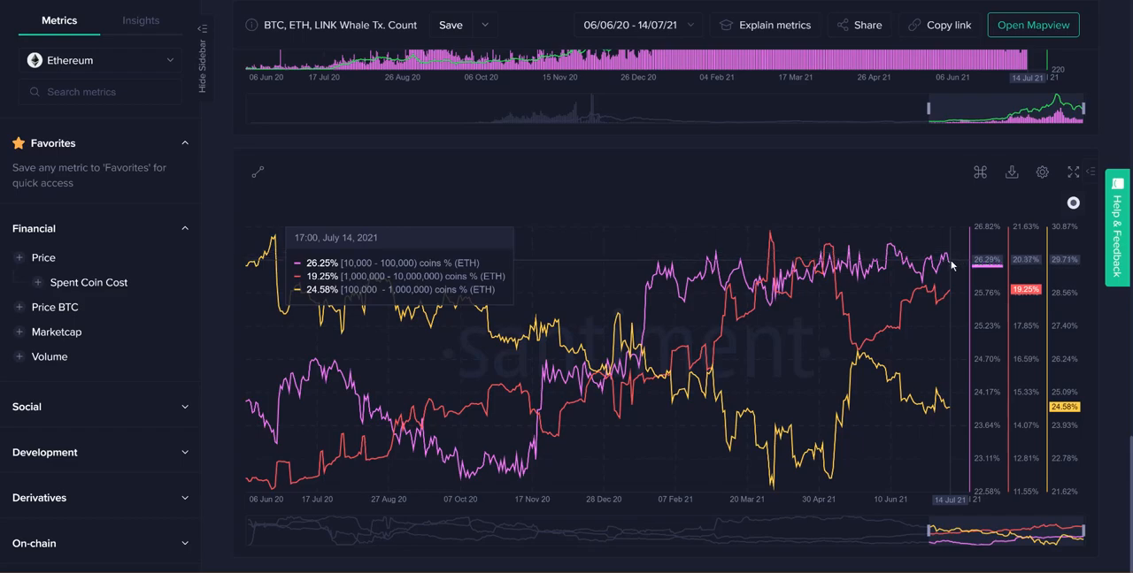
pyautogui.moveTo(933, 302)
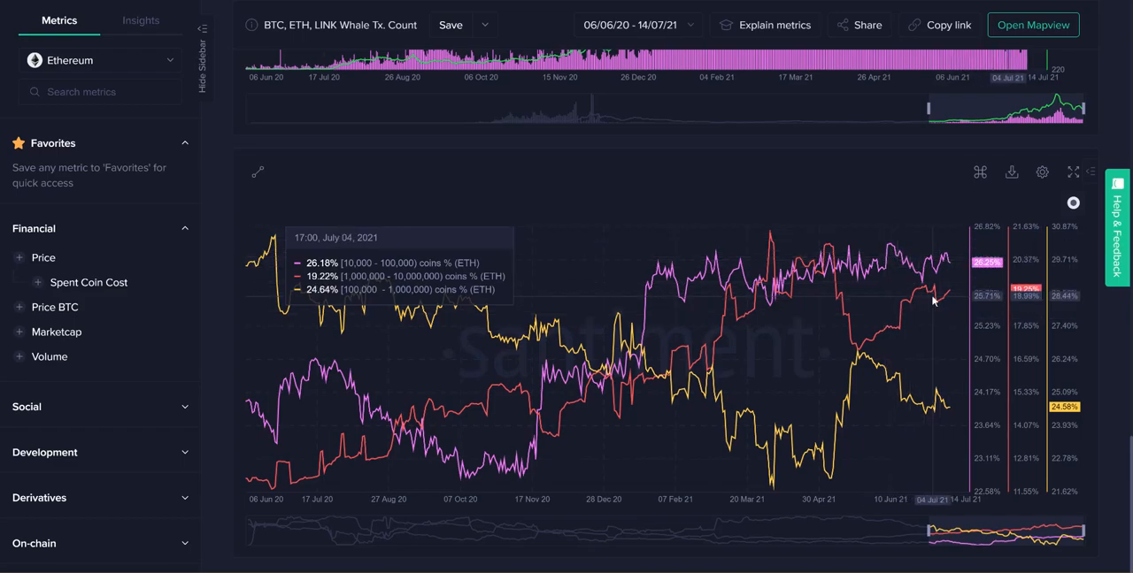
pyautogui.moveTo(919, 294)
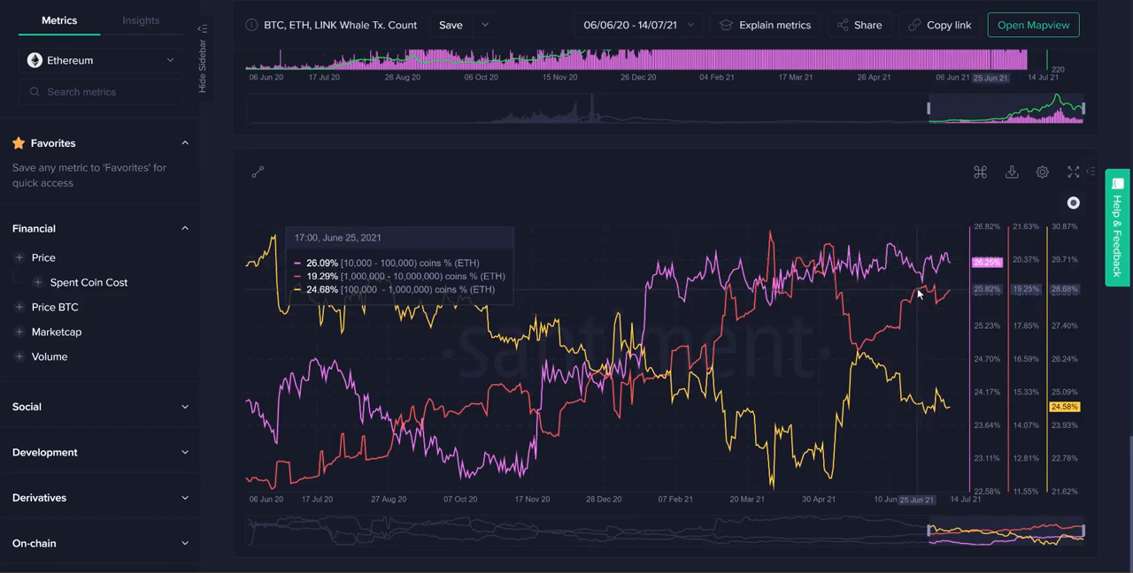
pyautogui.moveTo(823, 255)
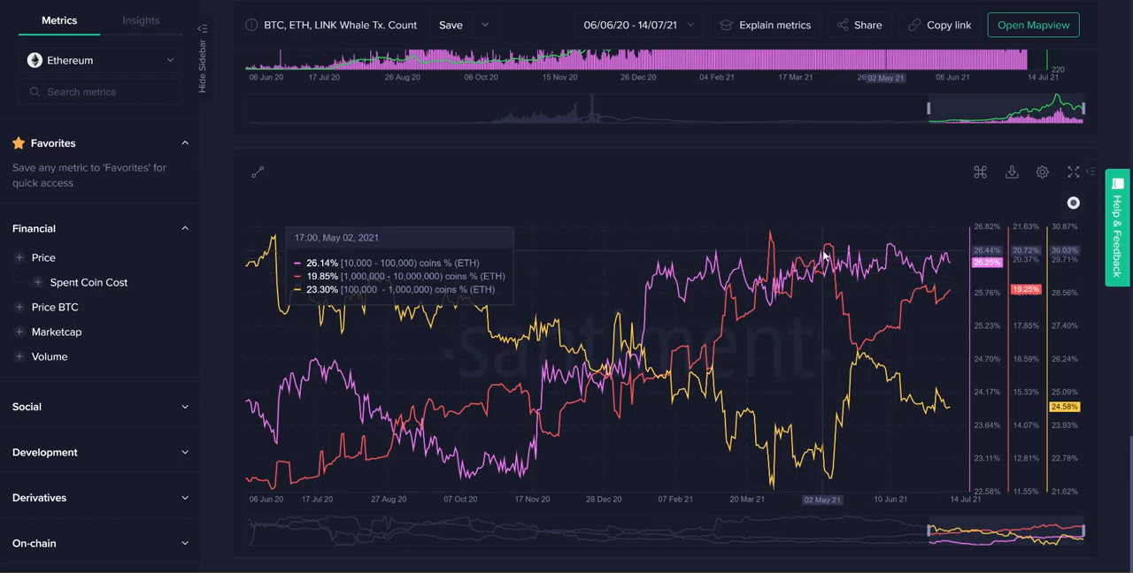
pyautogui.moveTo(840, 252)
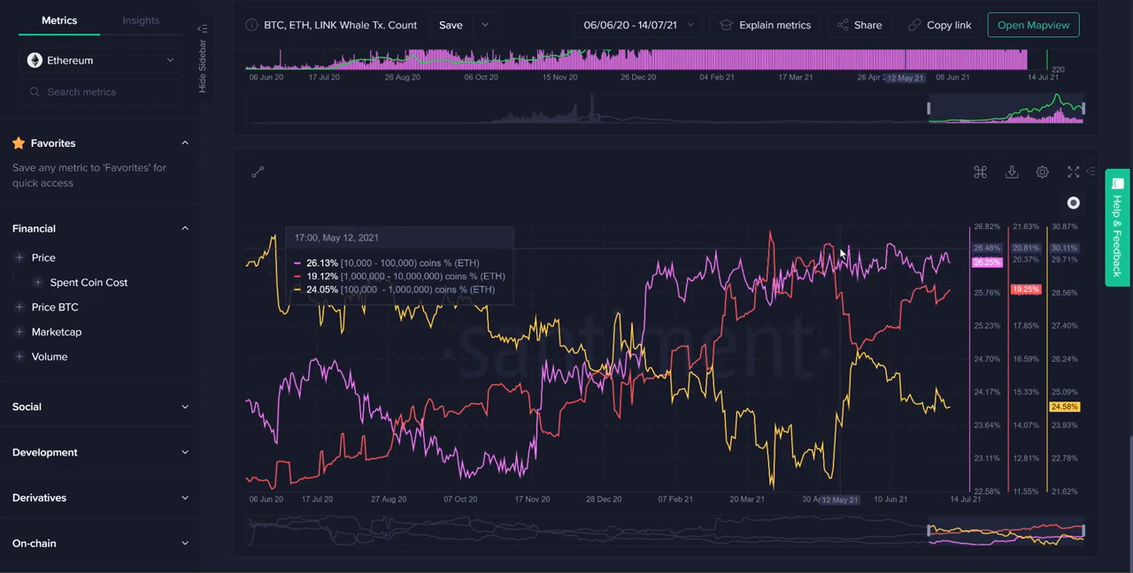
pyautogui.moveTo(843, 252)
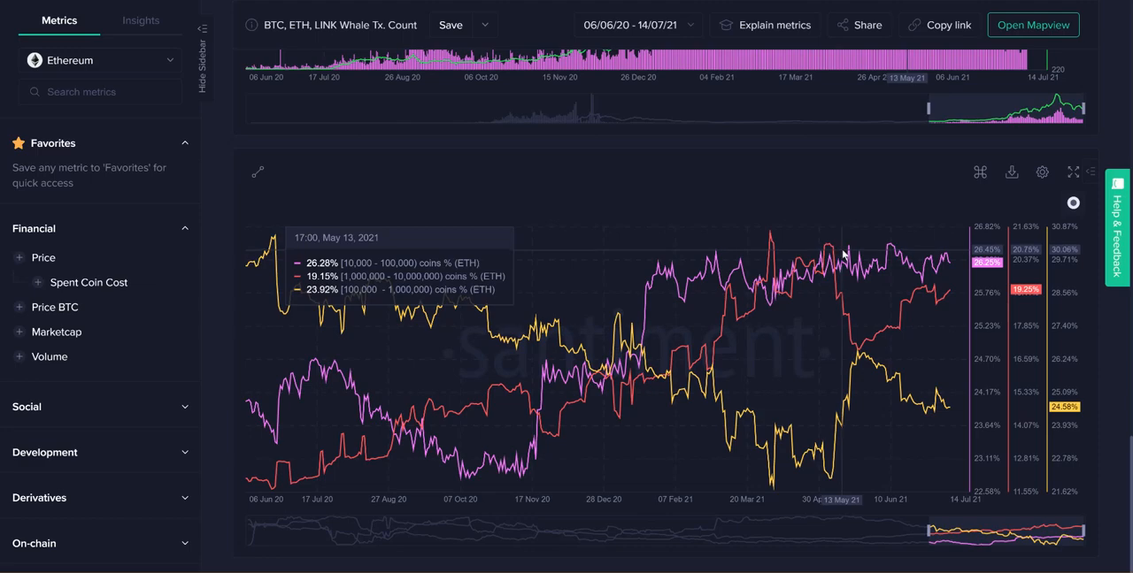
pyautogui.moveTo(808, 256)
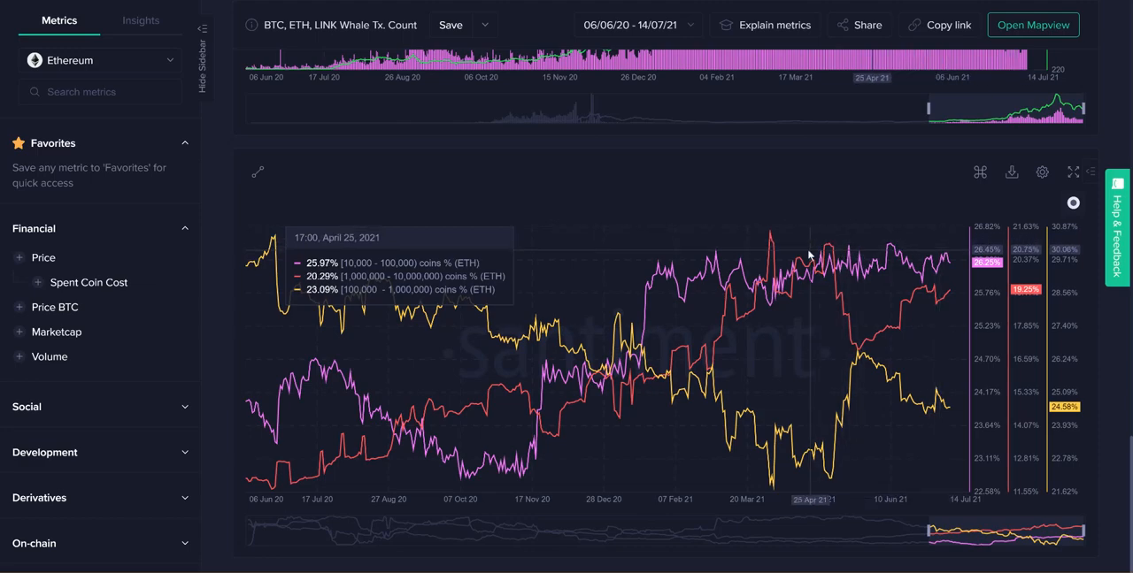
pyautogui.moveTo(954, 240)
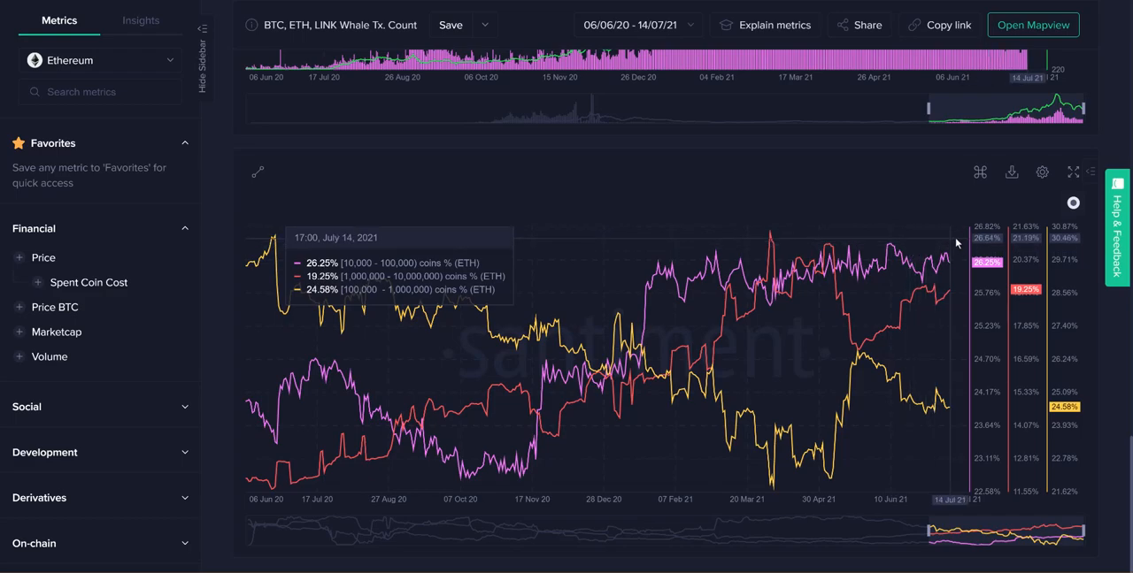
pyautogui.moveTo(892, 197)
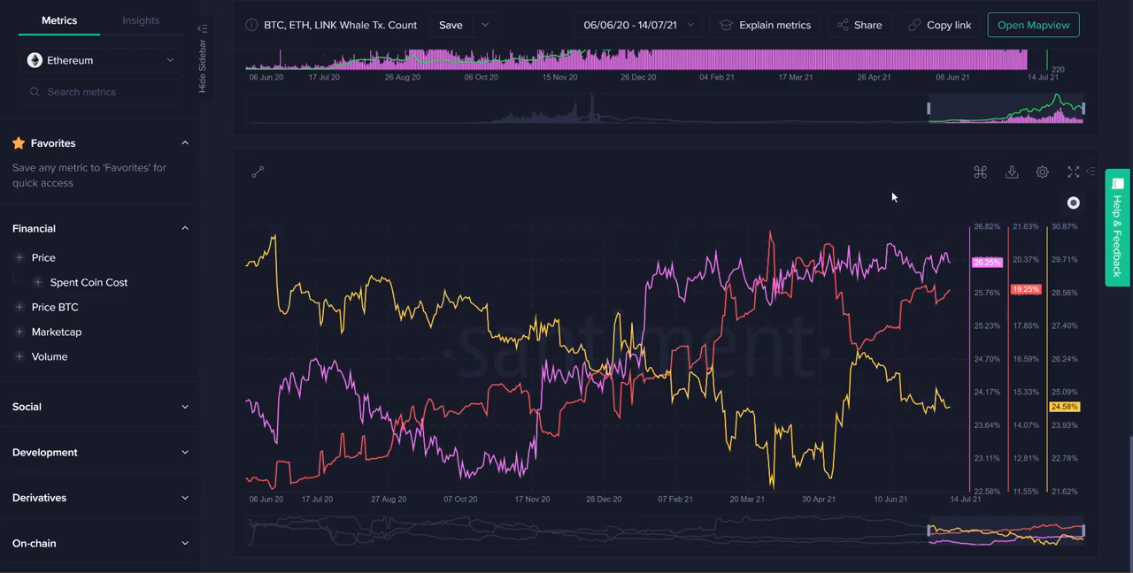
pyautogui.moveTo(867, 196)
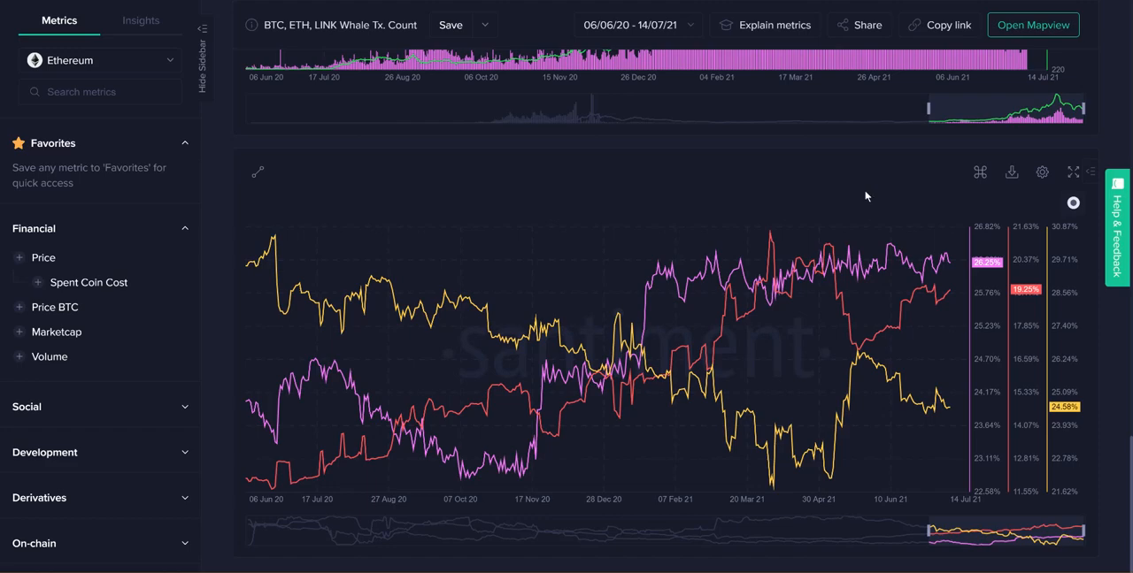
pyautogui.moveTo(520, 484)
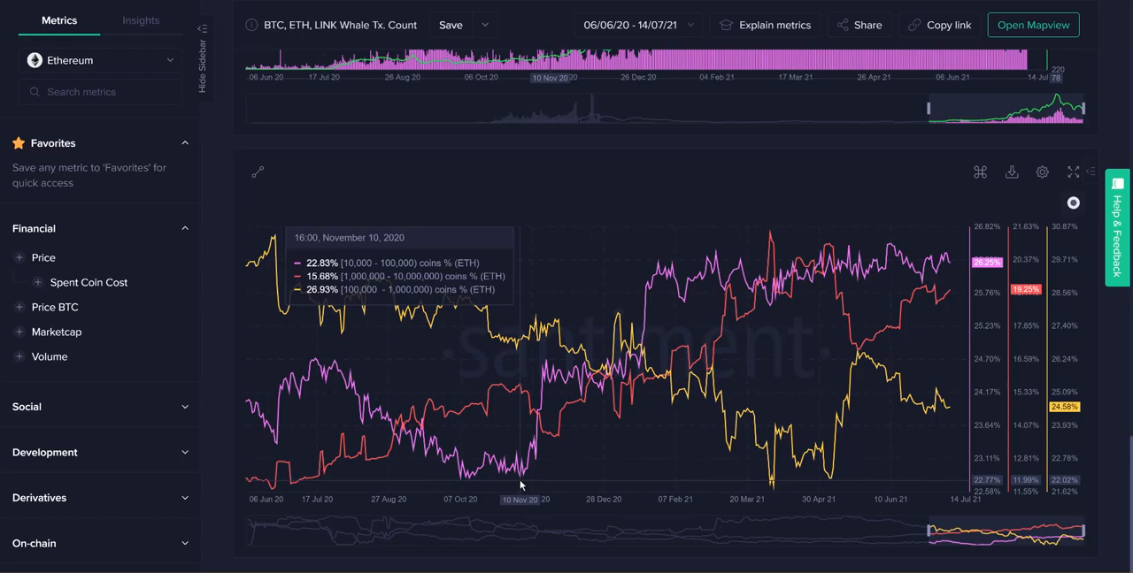
pyautogui.moveTo(805, 222)
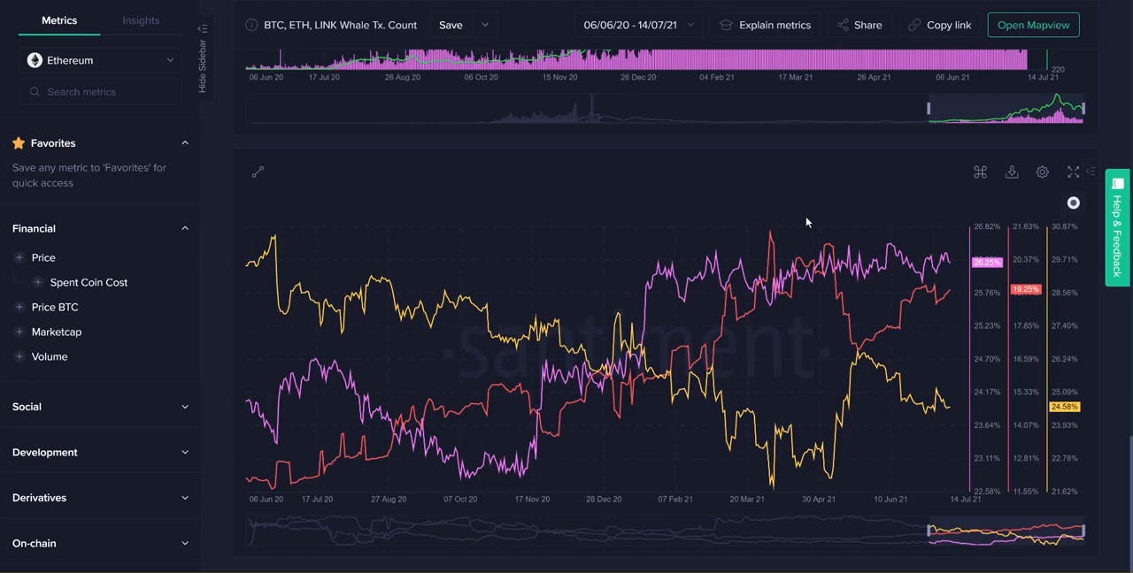
pyautogui.moveTo(716, 206)
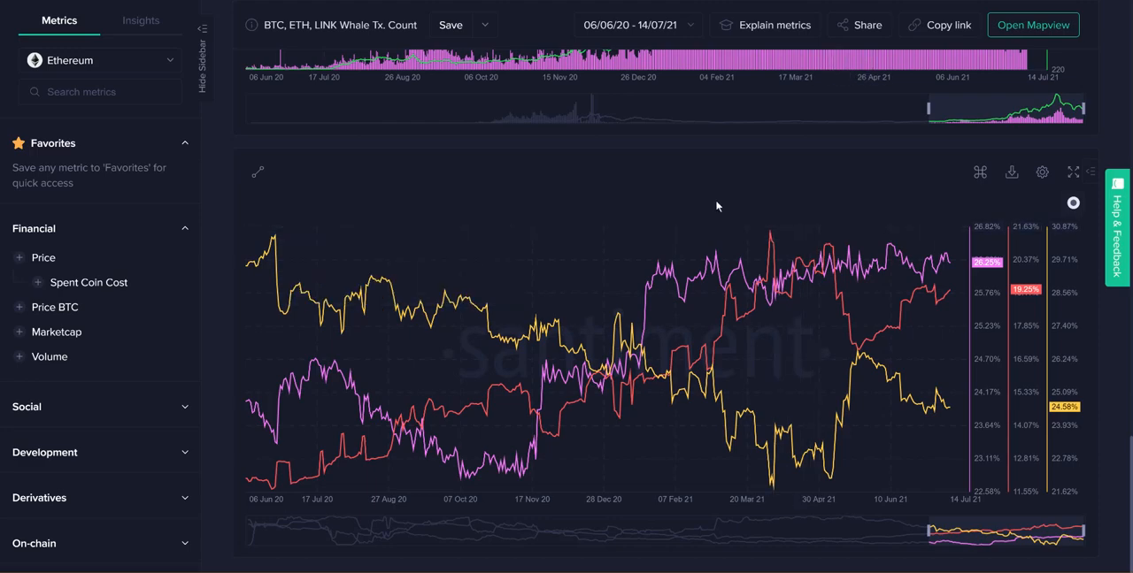